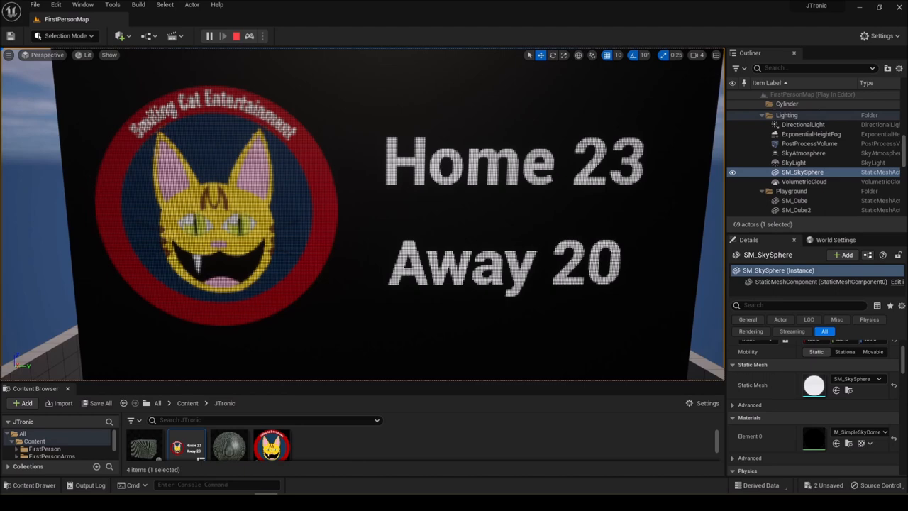
Stop the running Play In Editor scoreboard preview
{"action": "left_click", "coordinate": [235, 35]}
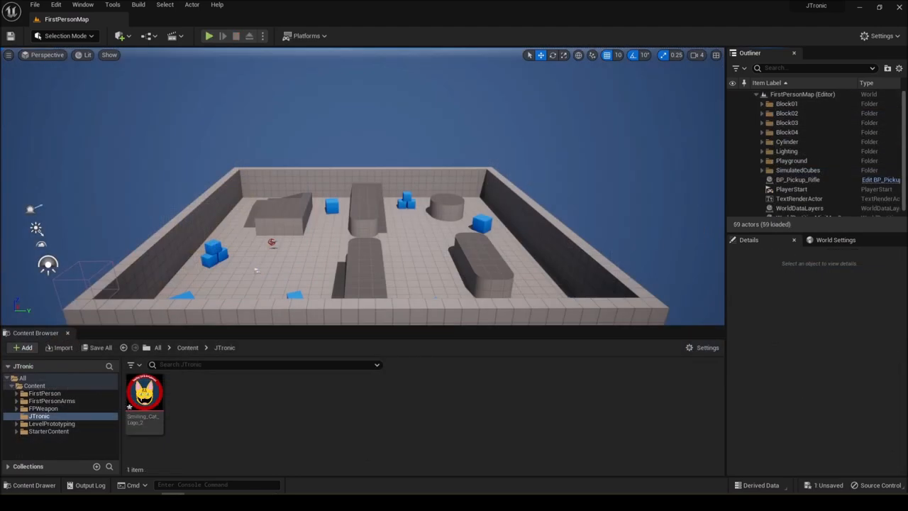
{"action": "mouse_move", "coordinate": [457, 290]}
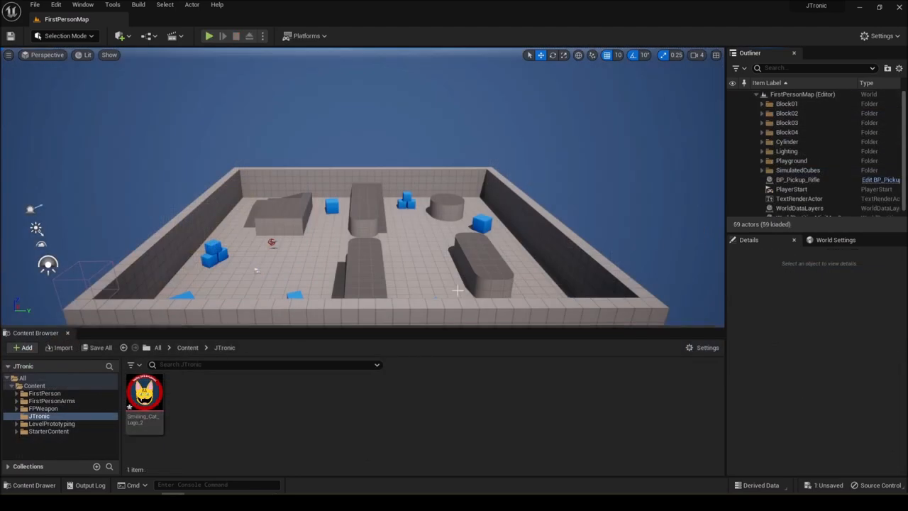
{"action": "mouse_move", "coordinate": [656, 230]}
{"action": "type", "text": "Scoreboard"}
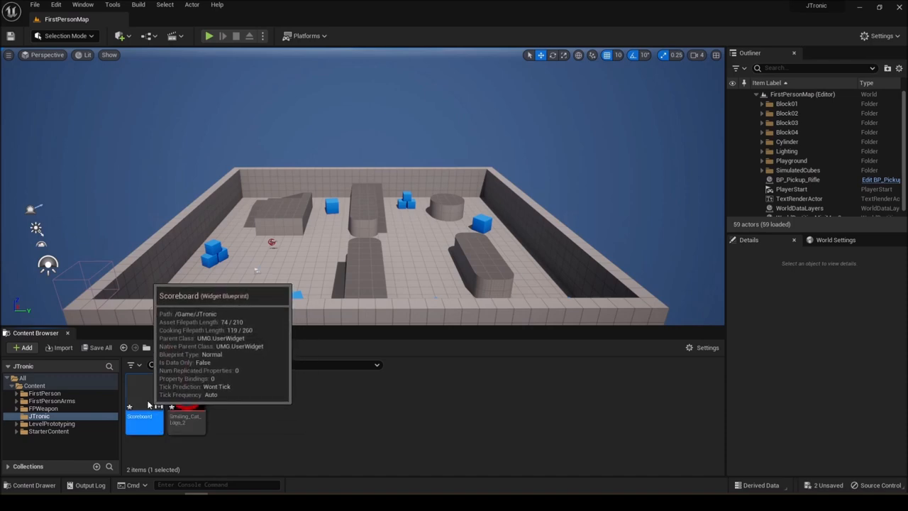
Open the Scoreboard widget and set its design area to Custom, 800 by 600
{"action": "double_click", "coordinate": [144, 422]}
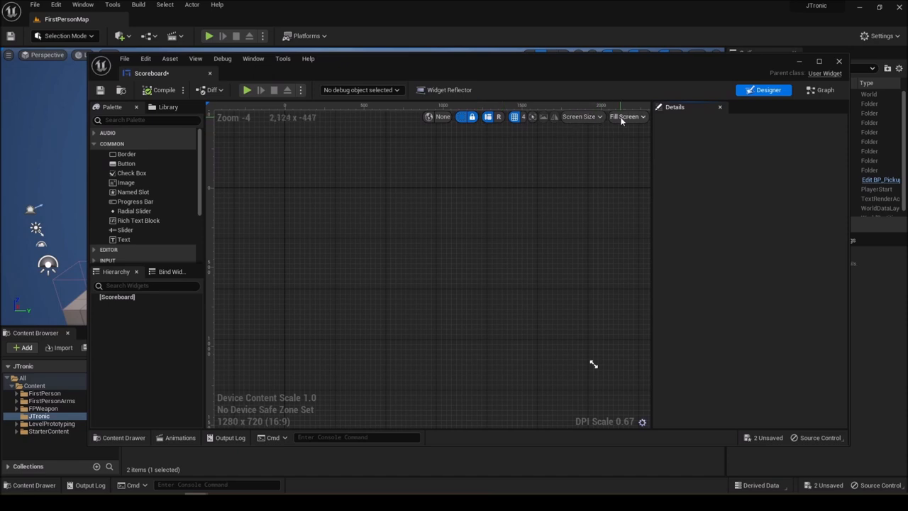
{"action": "left_click", "coordinate": [627, 116]}
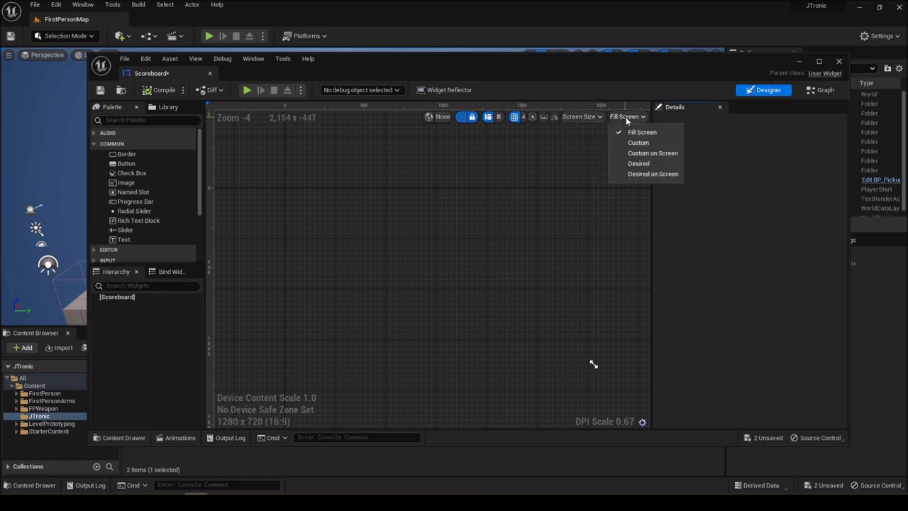
{"action": "left_click", "coordinate": [637, 142]}
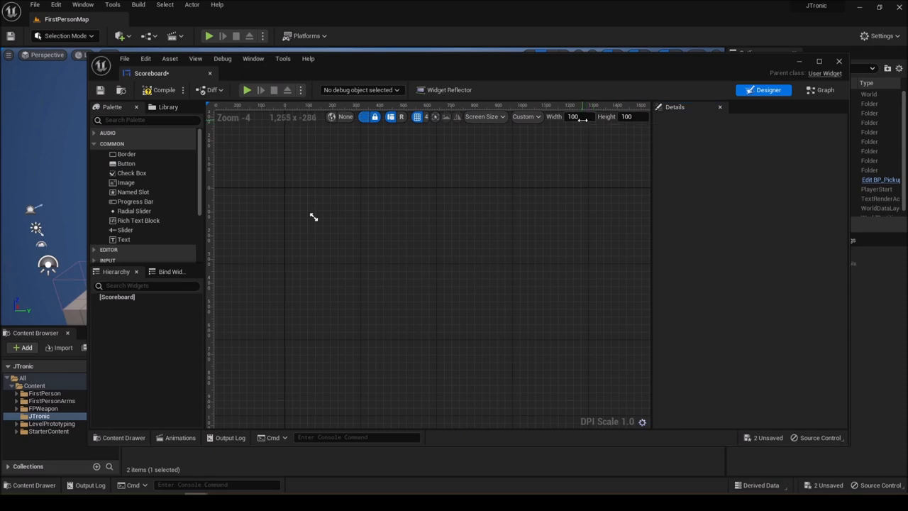
{"action": "triple_click", "coordinate": [573, 116]}
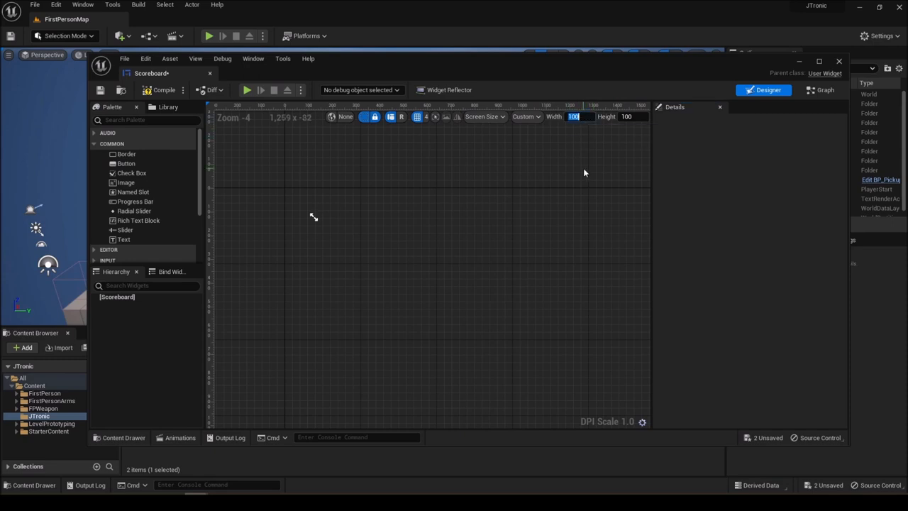
{"action": "mouse_move", "coordinate": [573, 165]}
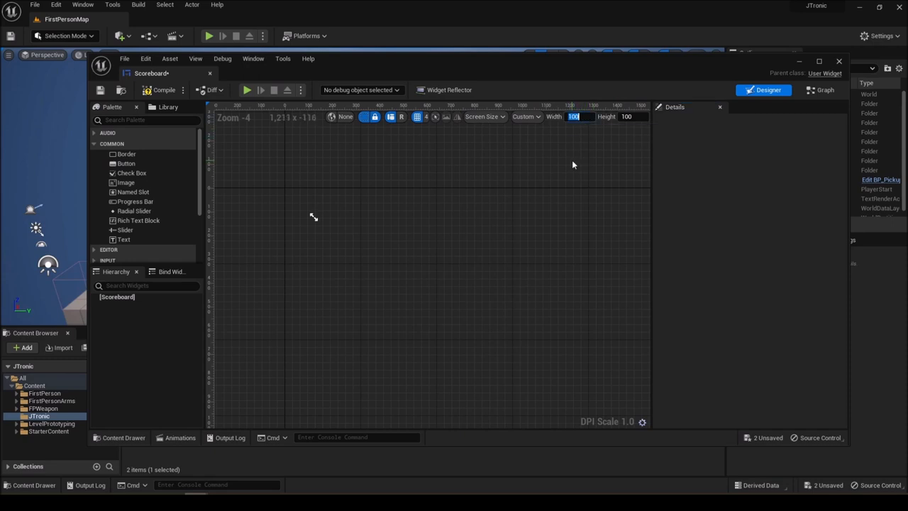
{"action": "mouse_move", "coordinate": [605, 192]}
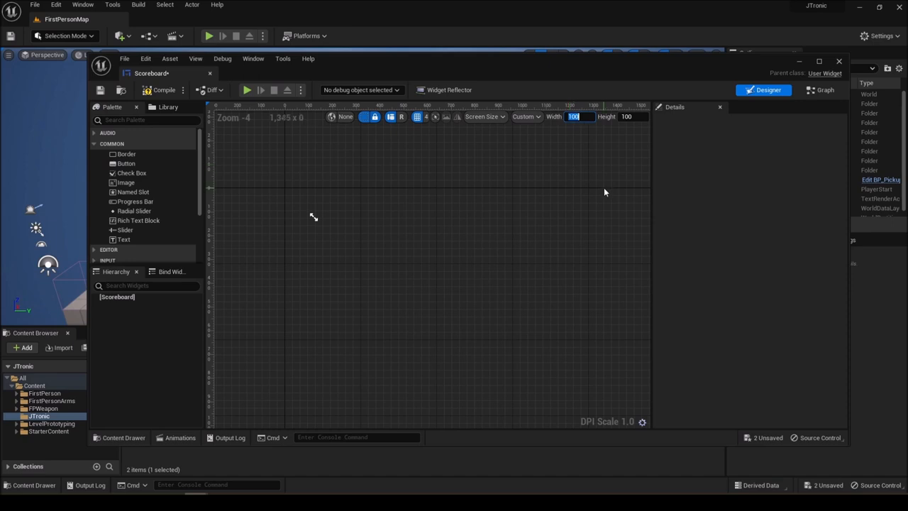
{"action": "mouse_move", "coordinate": [598, 182]}
{"action": "type", "text": "800"}
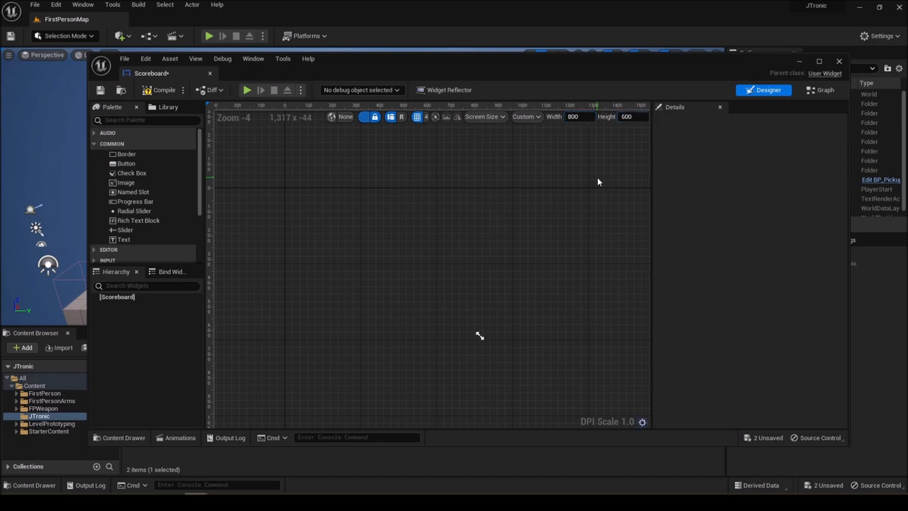
{"action": "mouse_move", "coordinate": [134, 220]}
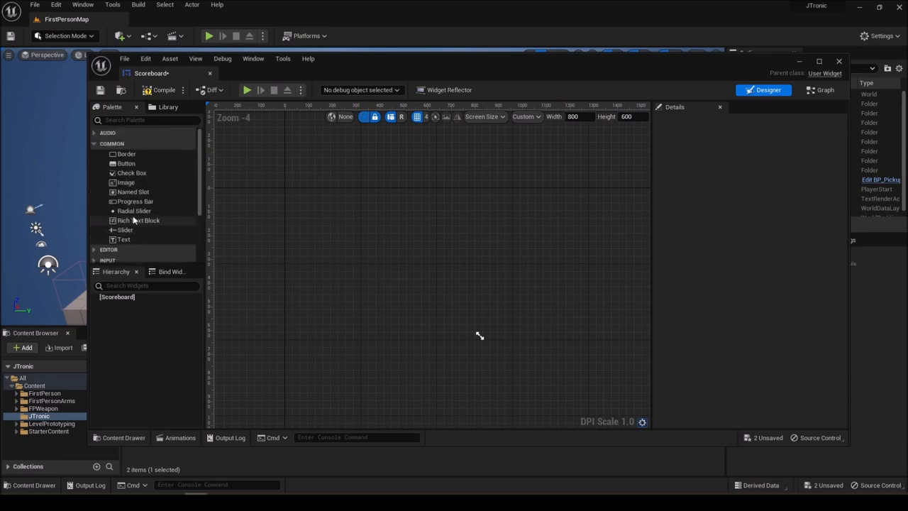
{"action": "scroll", "scroll_direction": "down", "scroll_amount": 3}
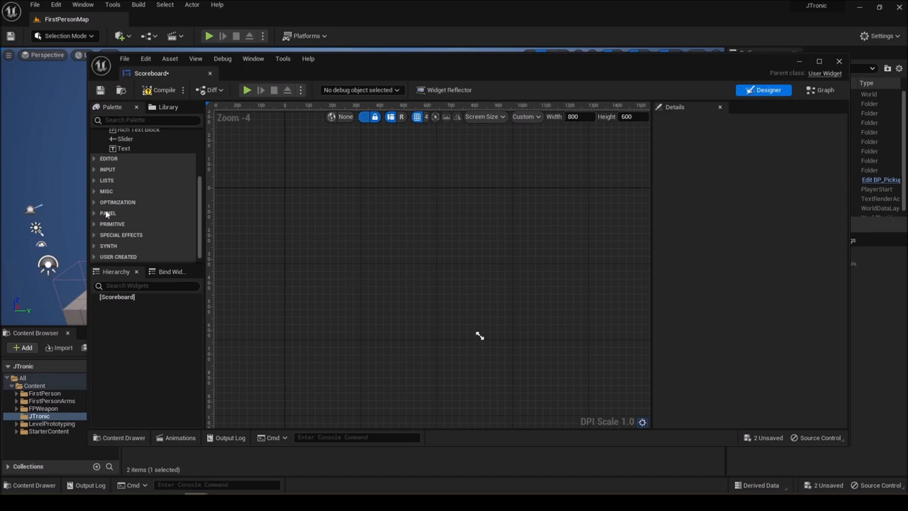
Add an Image widget to the canvas, size it 300, and move it left
{"action": "left_click", "coordinate": [108, 213]}
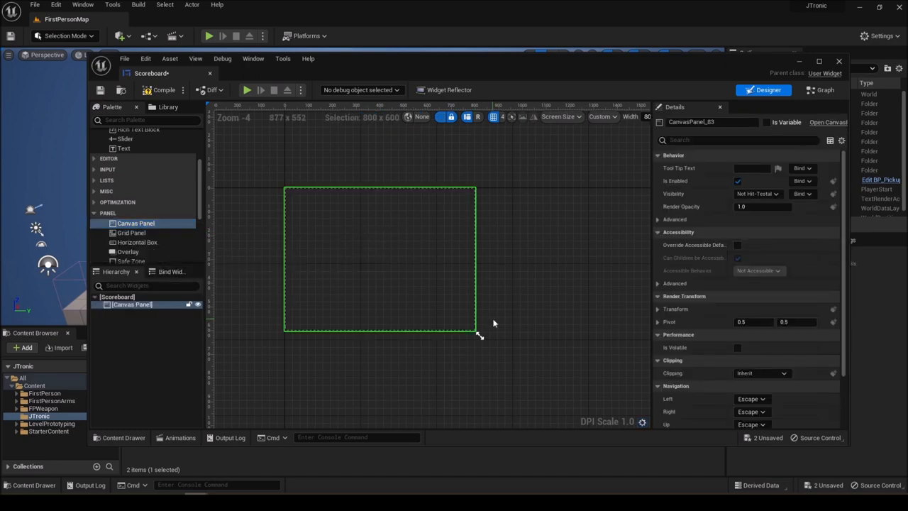
{"action": "mouse_move", "coordinate": [428, 279]}
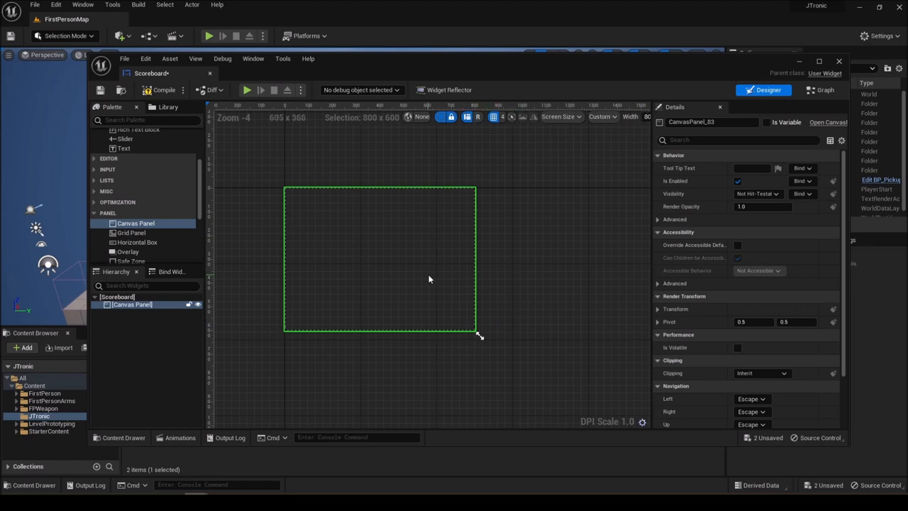
{"action": "mouse_move", "coordinate": [429, 268]}
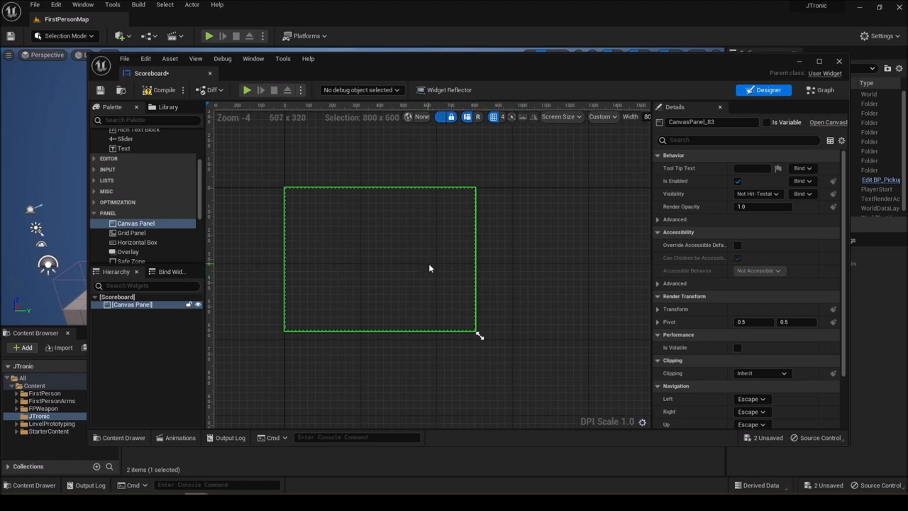
{"action": "scroll", "scroll_direction": "up", "scroll_amount": 3}
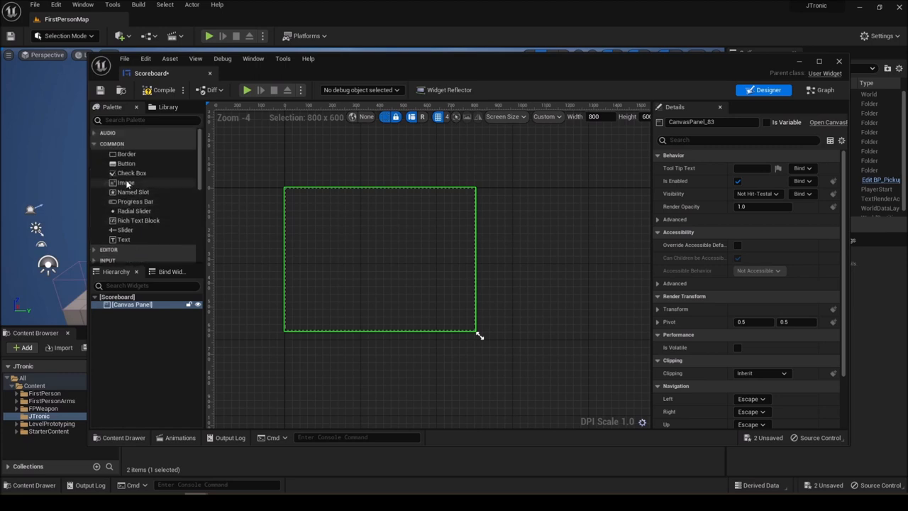
{"action": "left_click_drag", "start_coordinate": [125, 182], "coordinate": [322, 230]}
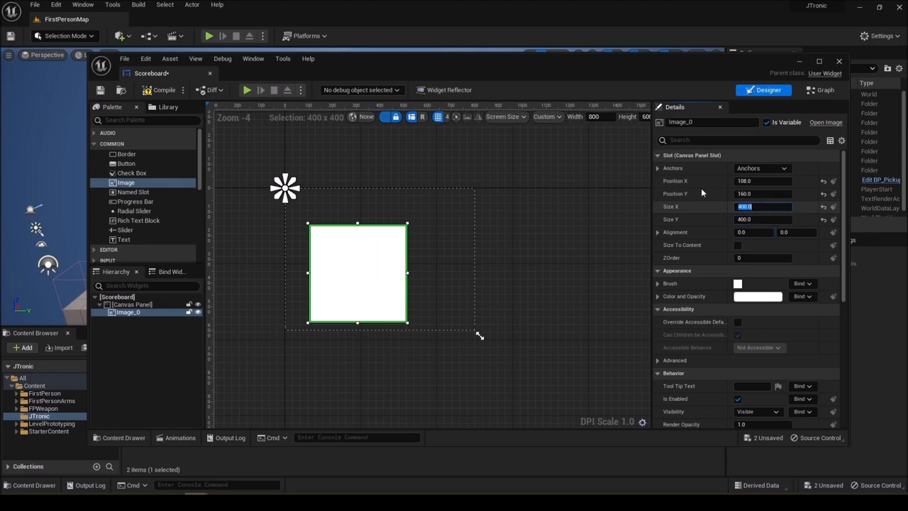
{"action": "type", "text": "300"}
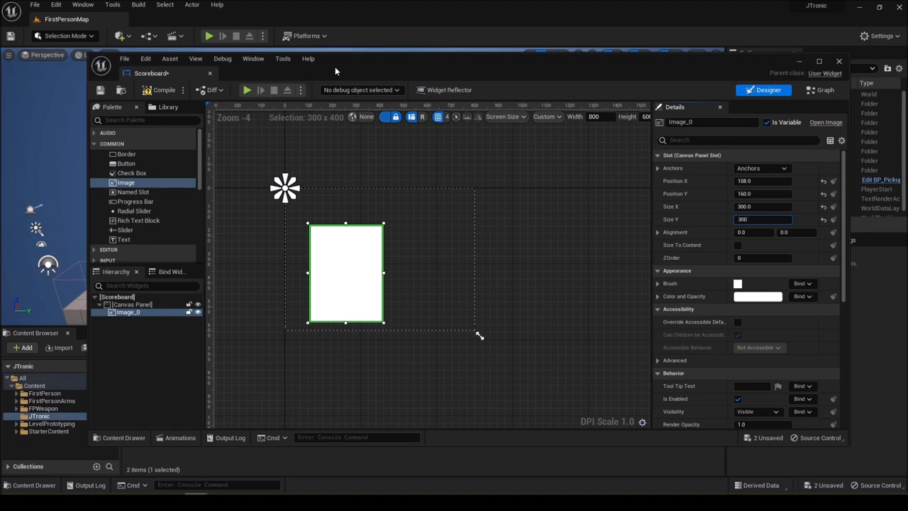
{"action": "left_click_drag", "start_coordinate": [346, 327], "coordinate": [345, 300]}
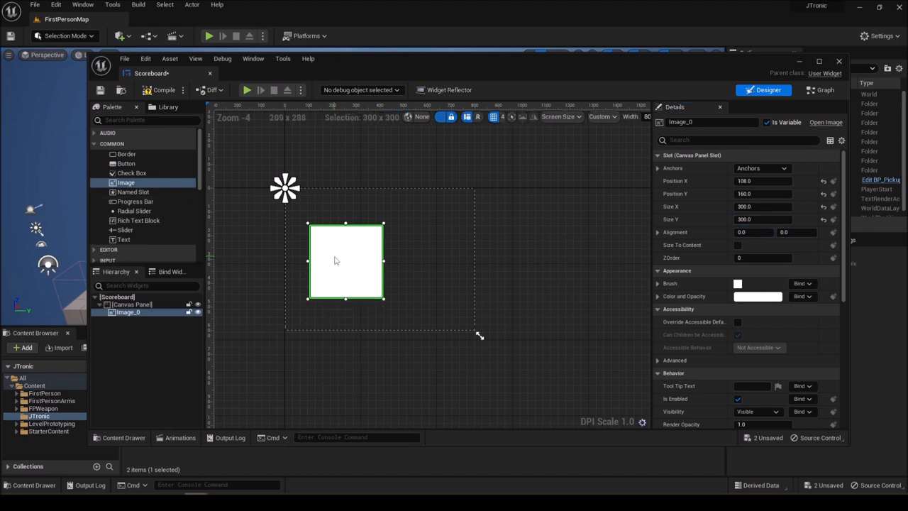
{"action": "left_click_drag", "start_coordinate": [345, 260], "coordinate": [329, 257]}
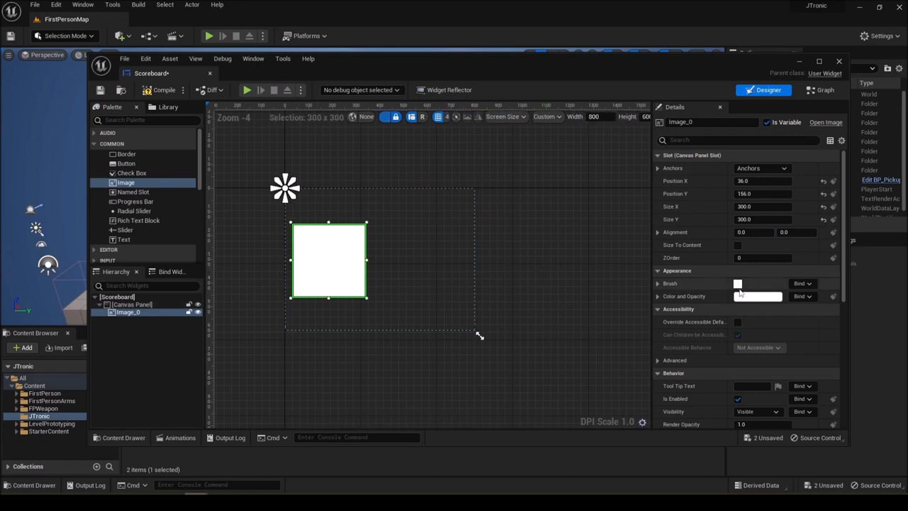
Set the image's brush to the Smiling_Cat_Logo_2 texture
{"action": "left_click", "coordinate": [658, 283]}
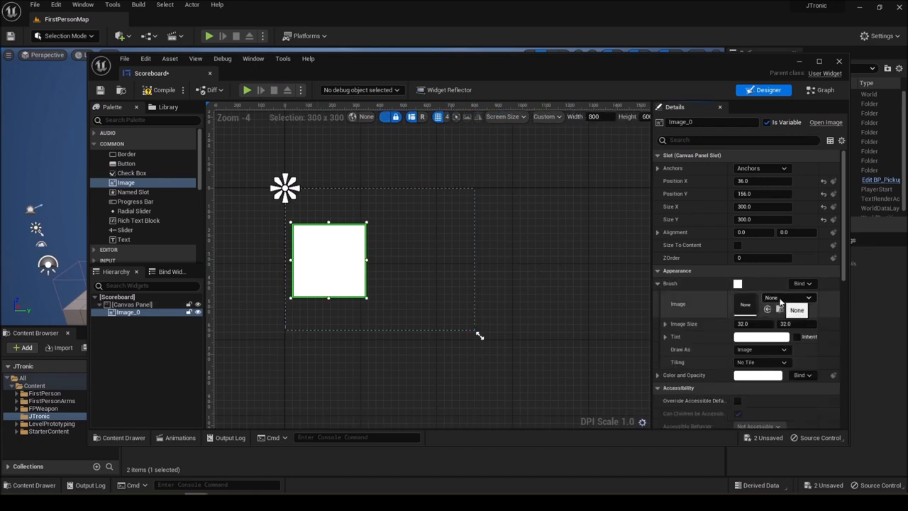
{"action": "left_click", "coordinate": [789, 297]}
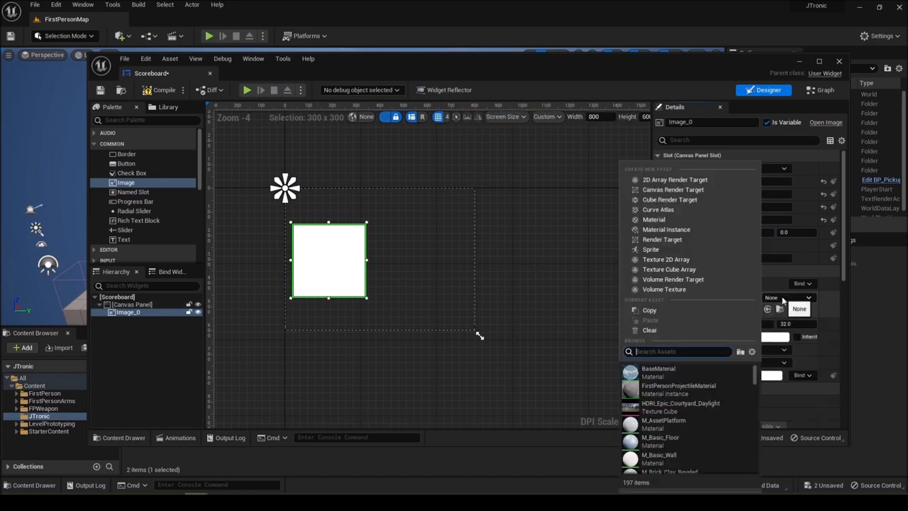
{"action": "type", "text": "smil"}
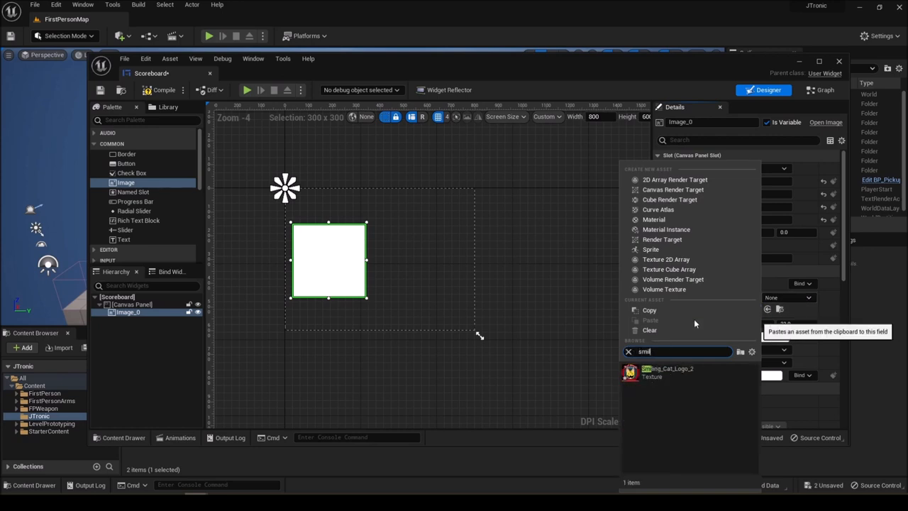
{"action": "left_click", "coordinate": [666, 371]}
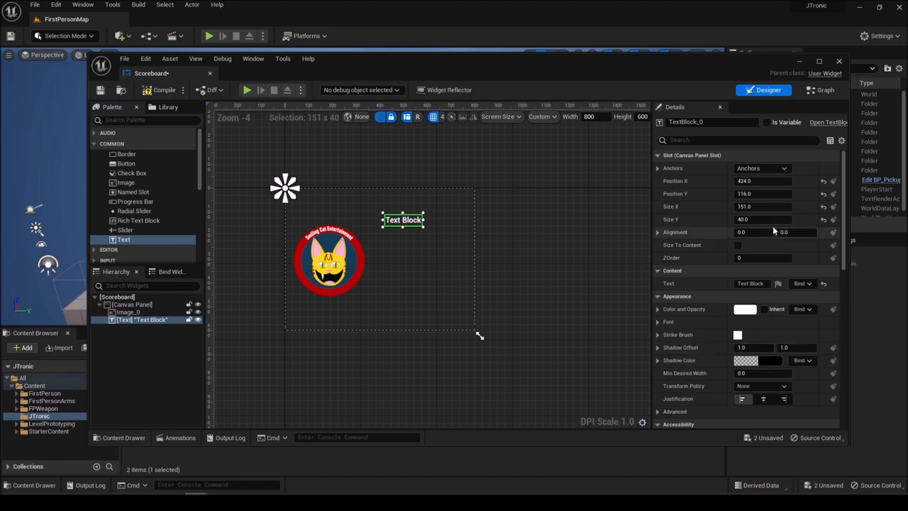
{"action": "scroll", "scroll_direction": "down", "scroll_amount": 3}
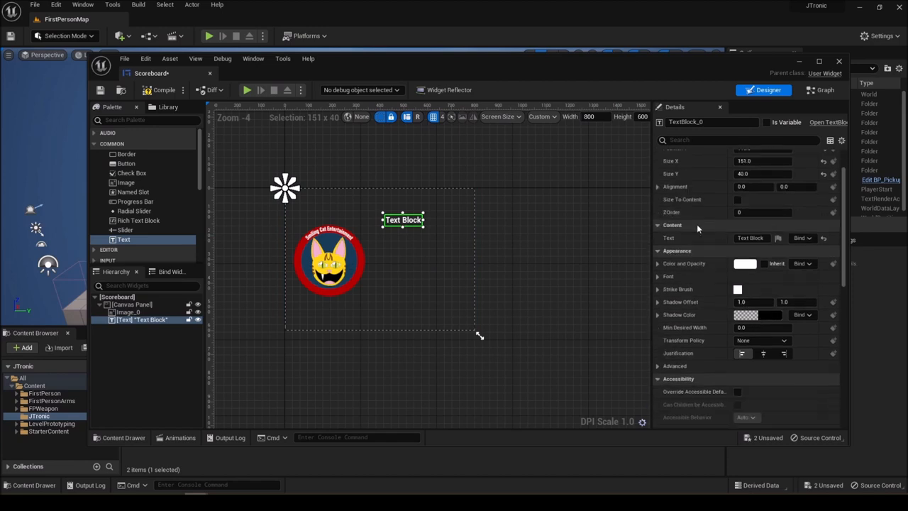
Adjust the text block's font settings and change its text to Home
{"action": "left_click", "coordinate": [658, 276]}
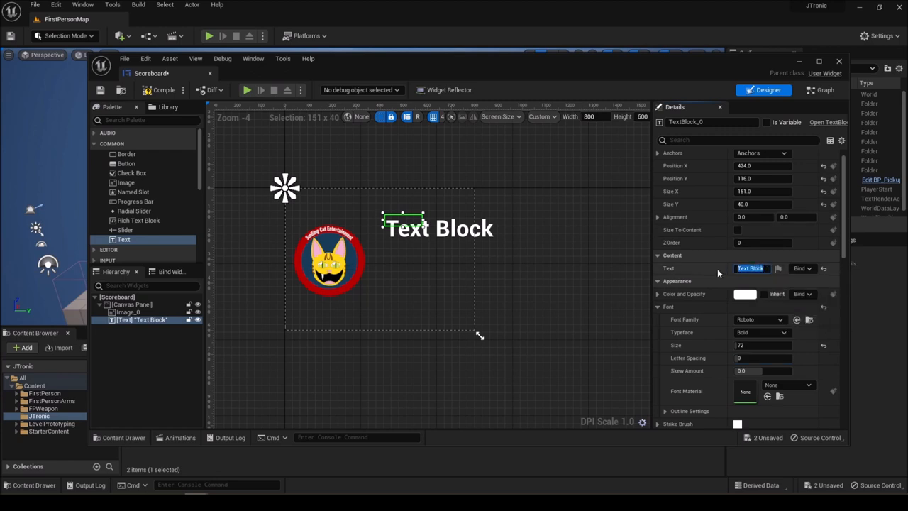
{"action": "type", "text": "Home 23"}
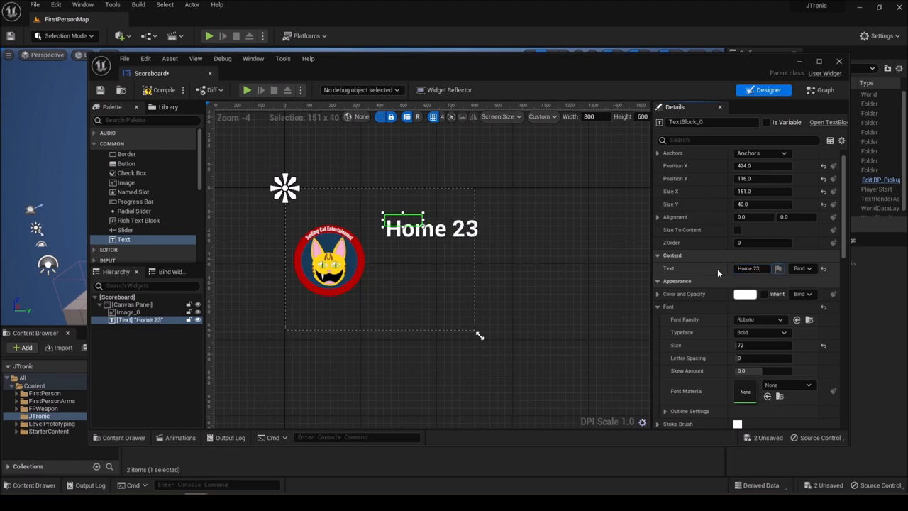
{"action": "mouse_move", "coordinate": [749, 268]}
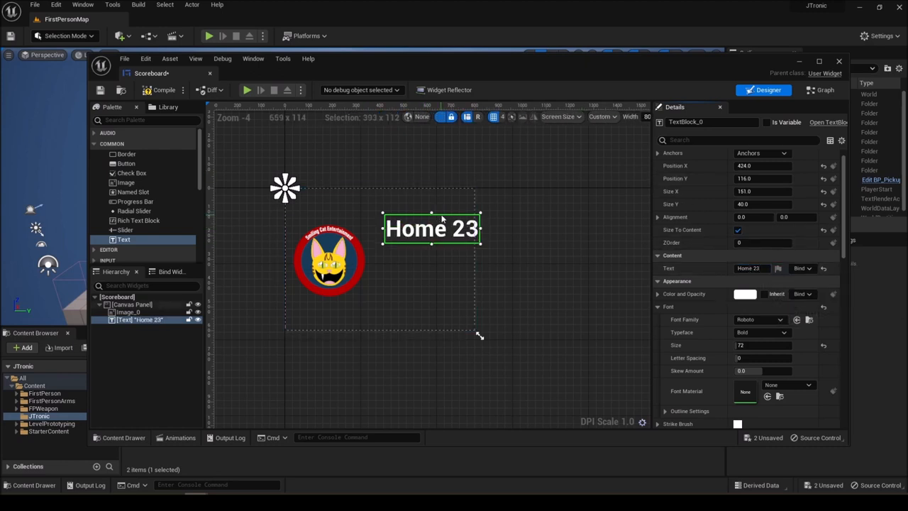
{"action": "left_click", "coordinate": [131, 304]}
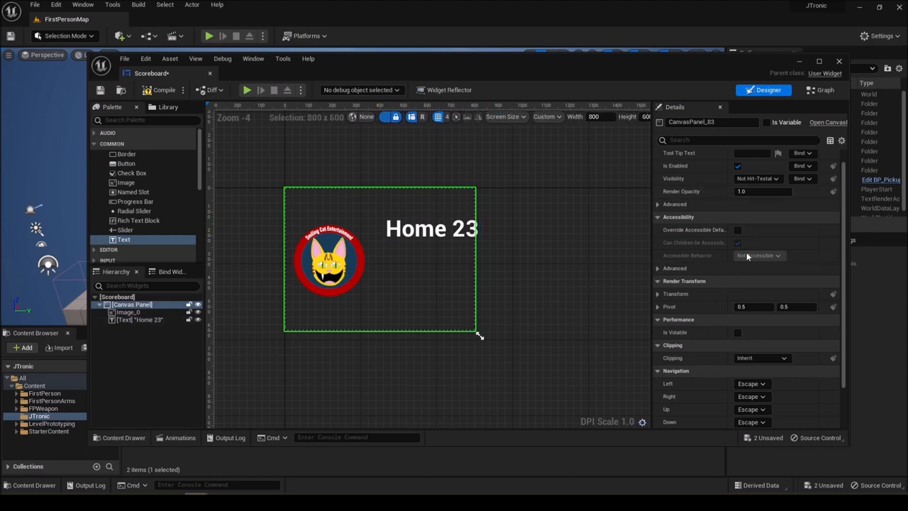
{"action": "scroll", "scroll_direction": "down", "scroll_amount": 3}
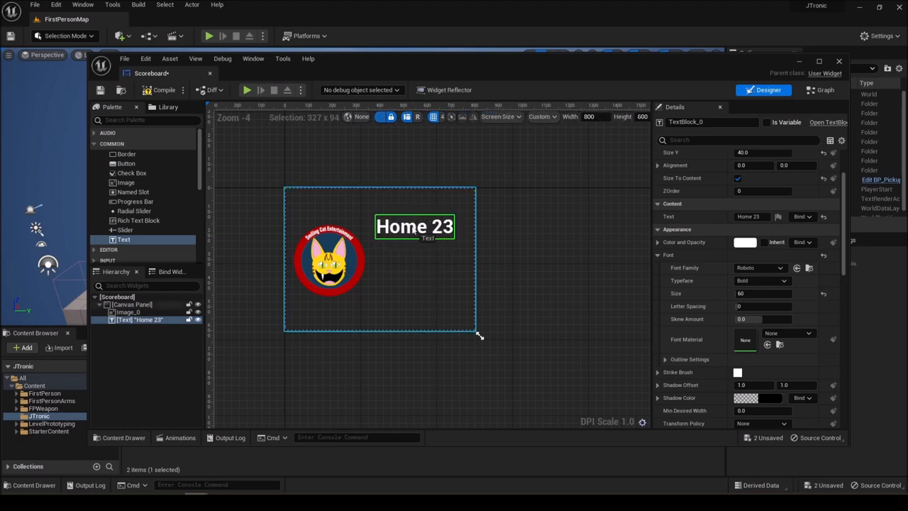
Reposition Home 23, place a copy below it, and set the copy to Away 20
{"action": "left_click_drag", "start_coordinate": [415, 226], "coordinate": [417, 235]}
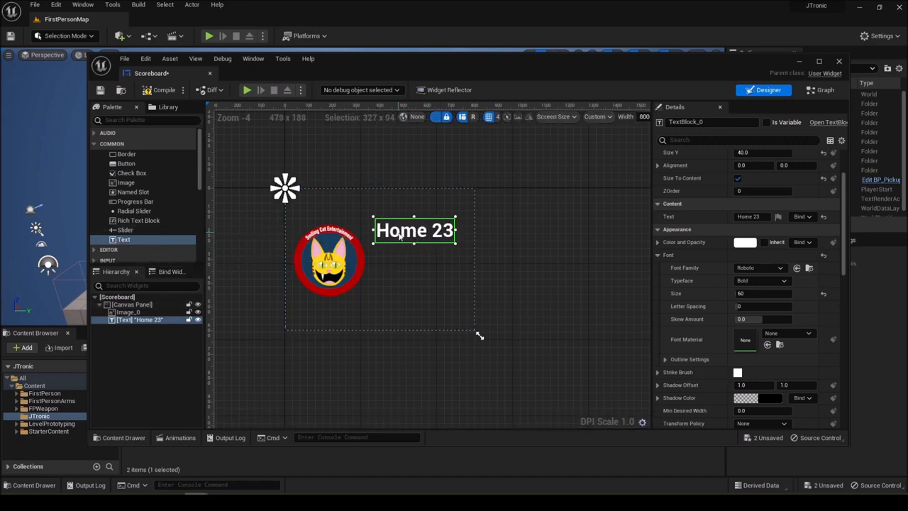
{"action": "left_click_drag", "start_coordinate": [413, 230], "coordinate": [324, 198]}
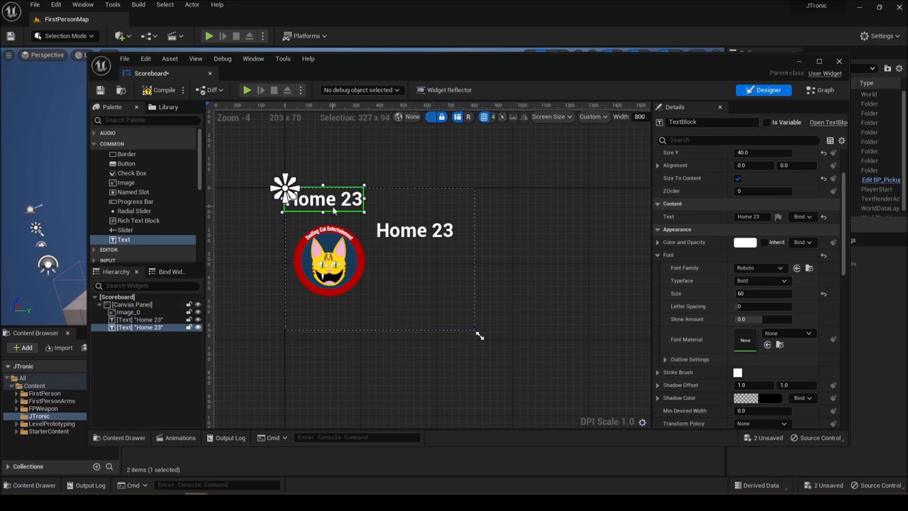
{"action": "left_click_drag", "start_coordinate": [323, 199], "coordinate": [414, 269]}
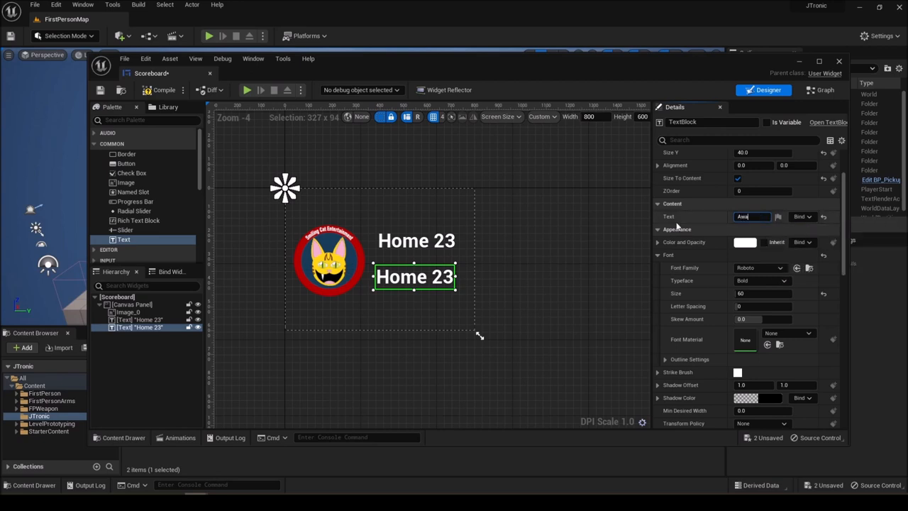
{"action": "type", "text": "Away 20"}
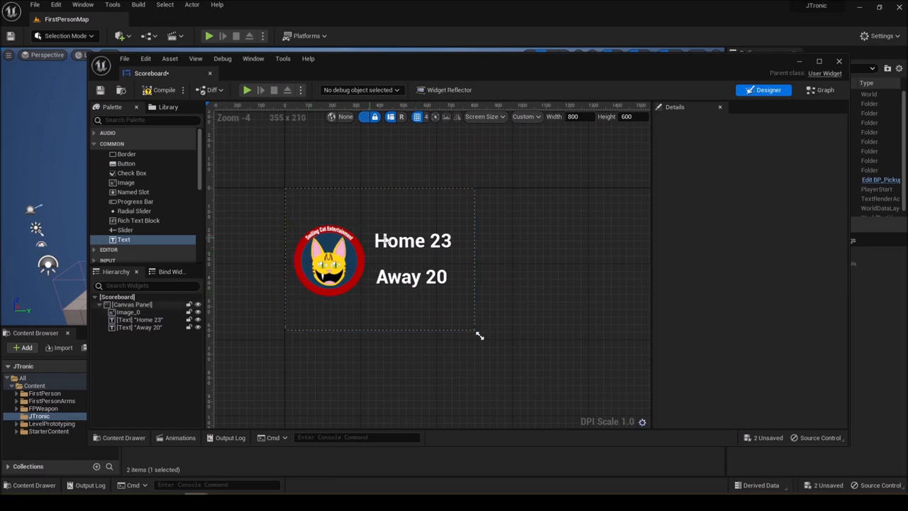
{"action": "mouse_move", "coordinate": [523, 61]}
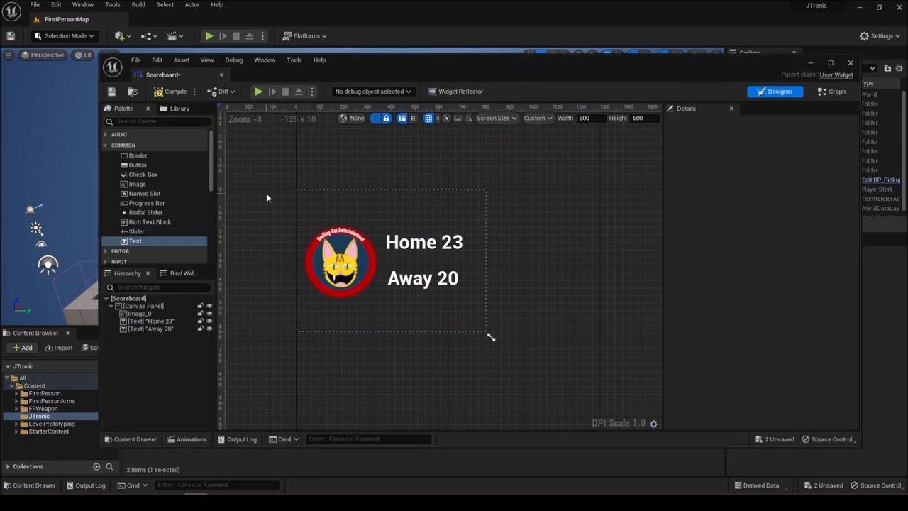
Close the Scoreboard widget editor and return to the main level editor
{"action": "left_click", "coordinate": [111, 91]}
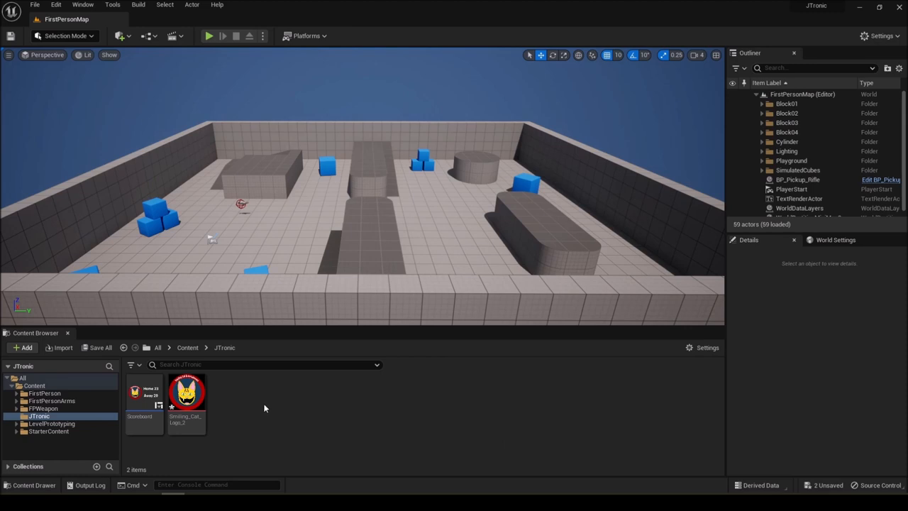
{"action": "mouse_move", "coordinate": [327, 414]}
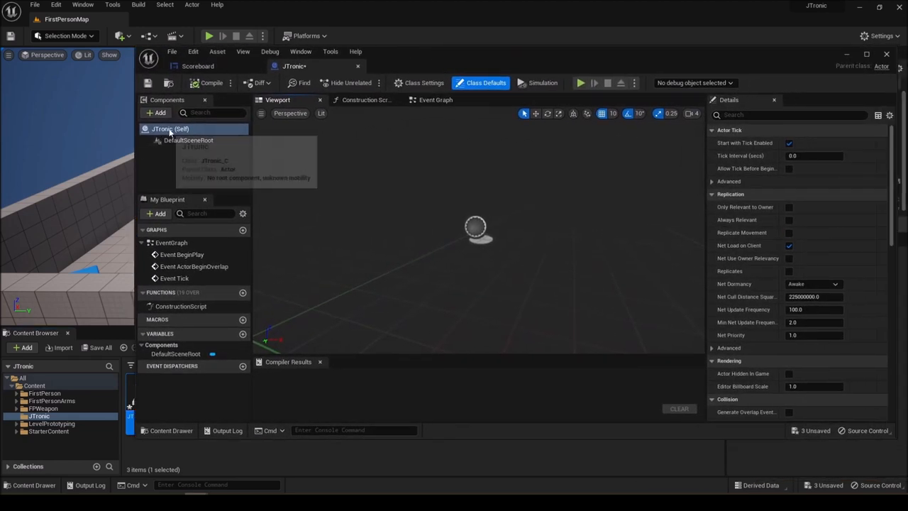
Add a Widget component using the Scoreboard class and compile JTronic
{"action": "left_click", "coordinate": [158, 112]}
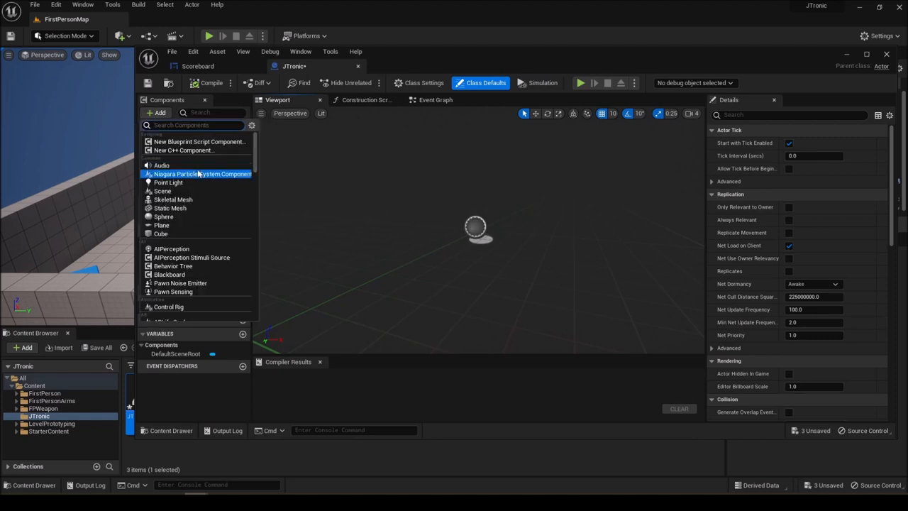
{"action": "type", "text": "wid"}
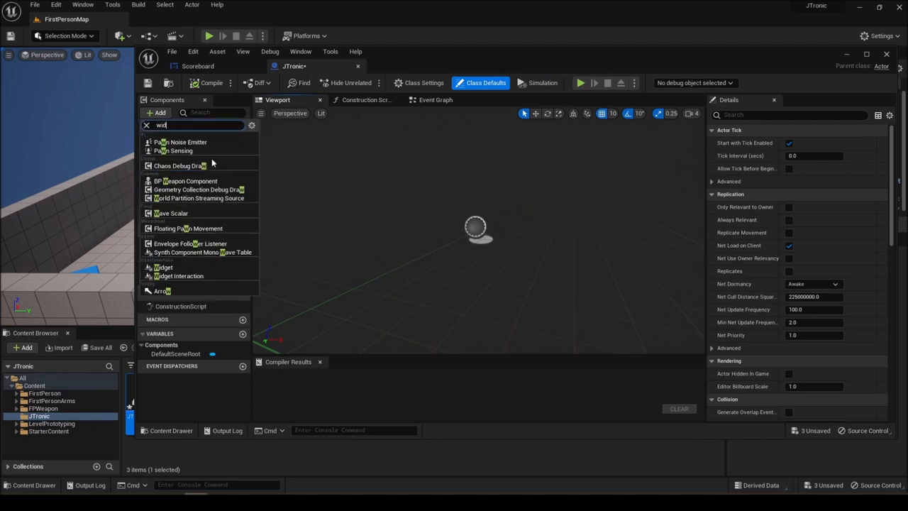
{"action": "left_click", "coordinate": [163, 267]}
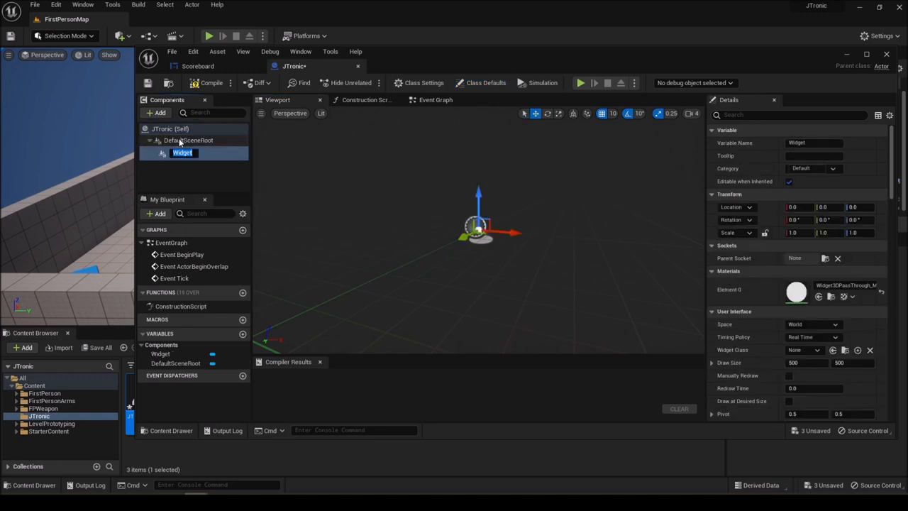
{"action": "mouse_move", "coordinate": [560, 251]}
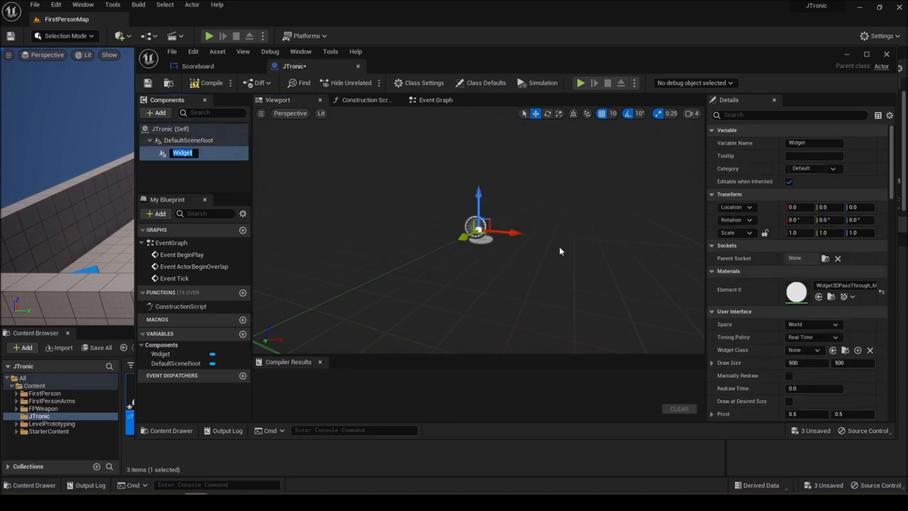
{"action": "mouse_move", "coordinate": [666, 61]}
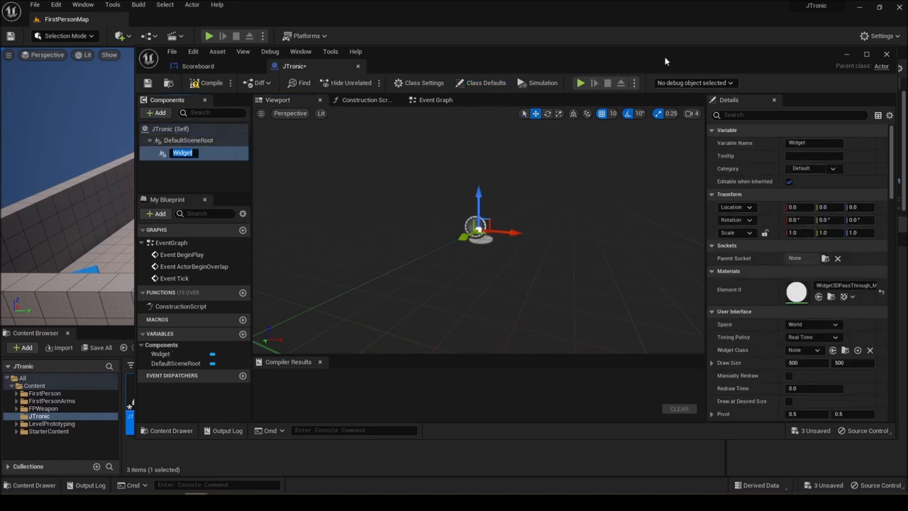
{"action": "mouse_move", "coordinate": [812, 324]}
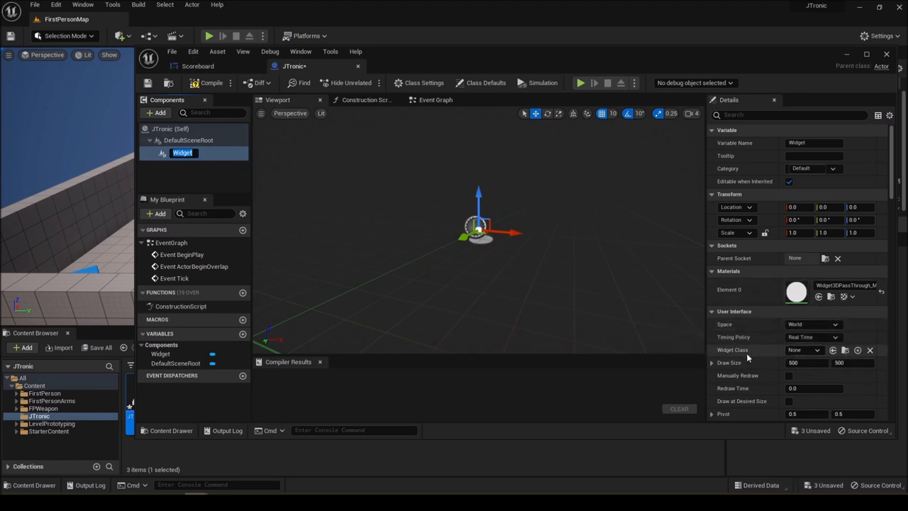
{"action": "mouse_move", "coordinate": [817, 350]}
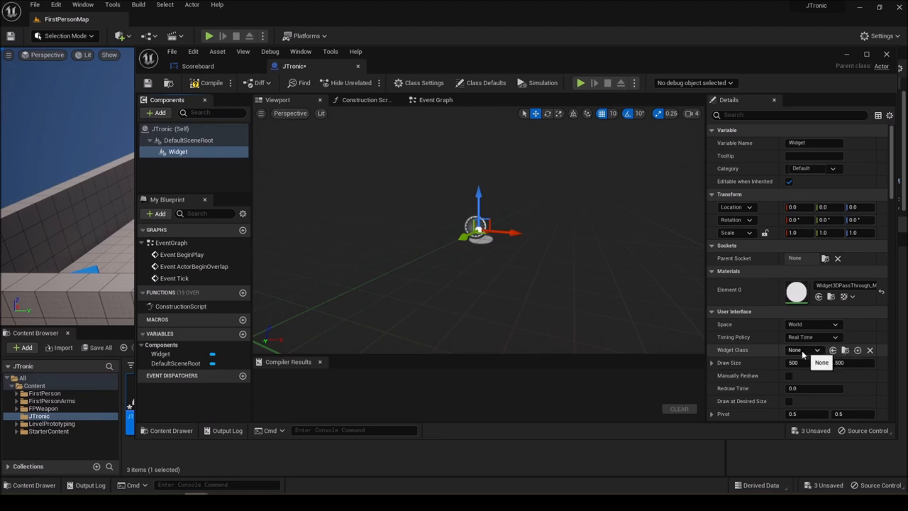
{"action": "left_click", "coordinate": [804, 350]}
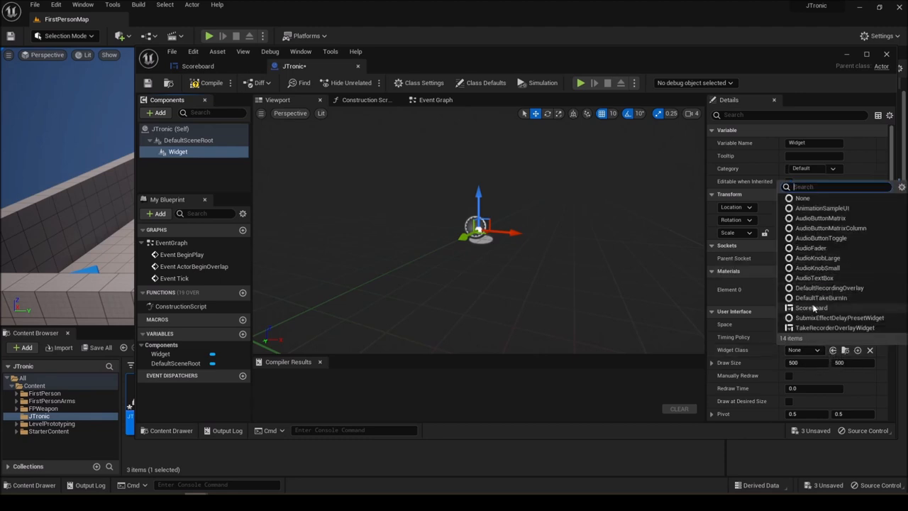
{"action": "left_click", "coordinate": [810, 307]}
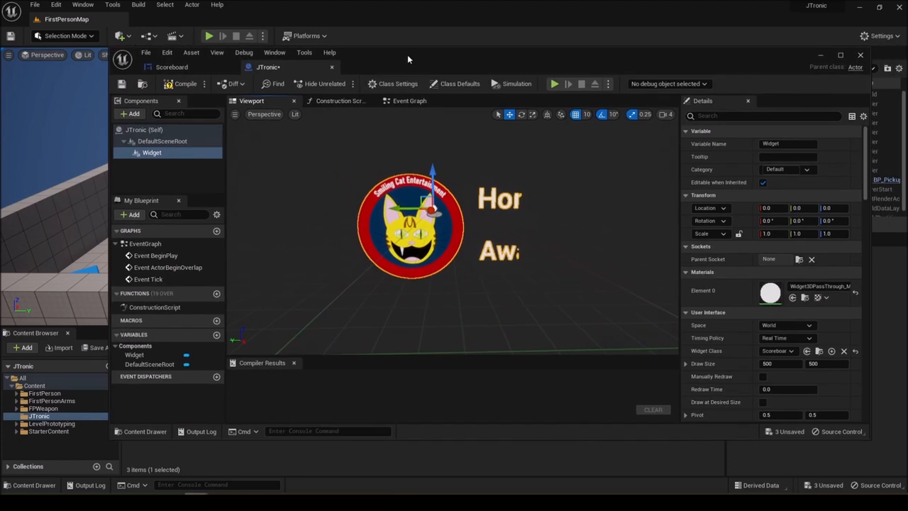
{"action": "mouse_move", "coordinate": [183, 84]}
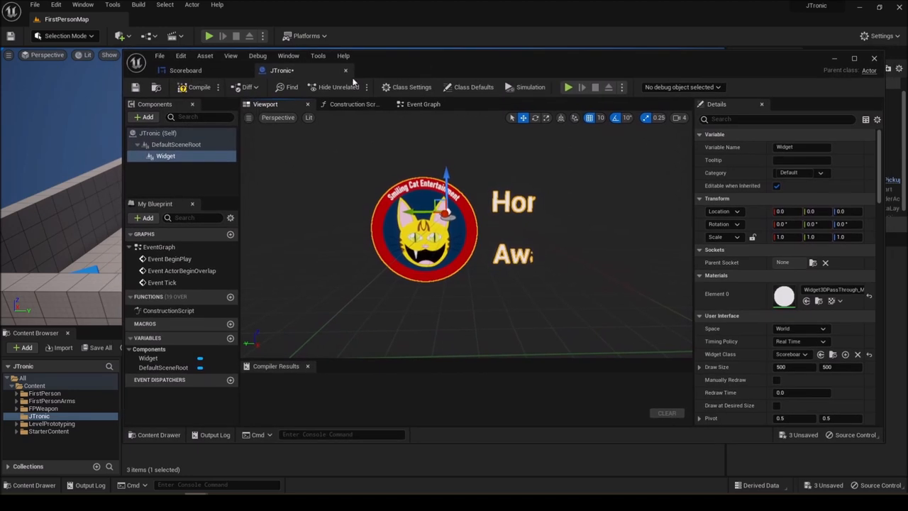
{"action": "left_click", "coordinate": [199, 86]}
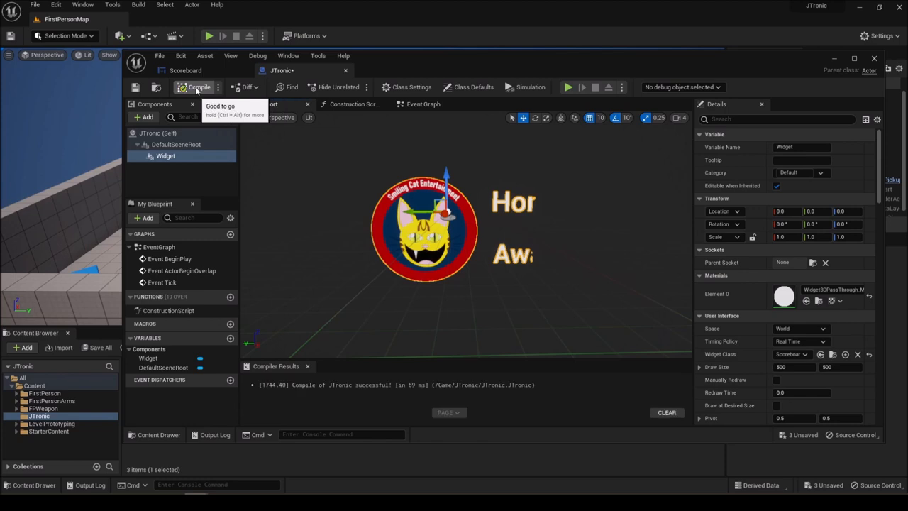
{"action": "left_click", "coordinate": [198, 87]}
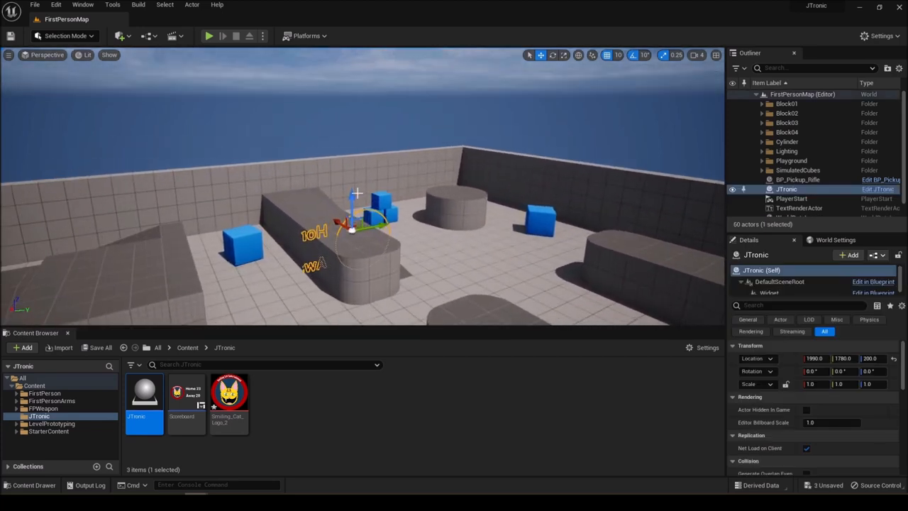
Raise the JTronic scoreboard high into the sky and shift it toward the arena's middle
{"action": "left_click_drag", "start_coordinate": [351, 205], "coordinate": [351, 113]}
{"action": "type", "text": "180"}
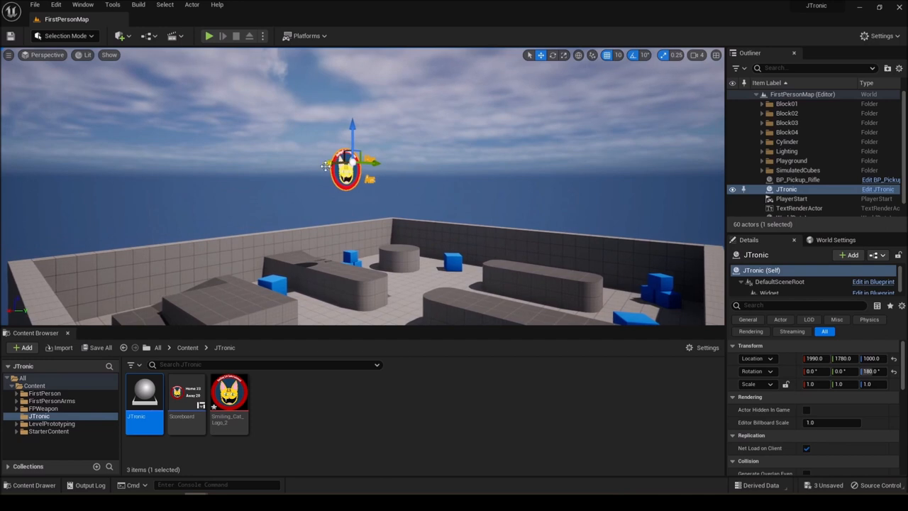
{"action": "left_click_drag", "start_coordinate": [347, 168], "coordinate": [422, 160]}
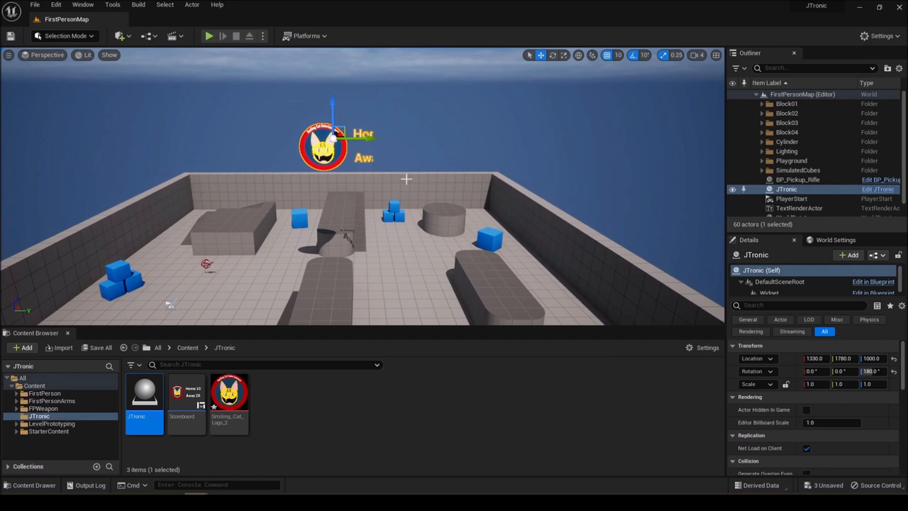
{"action": "mouse_move", "coordinate": [383, 143]}
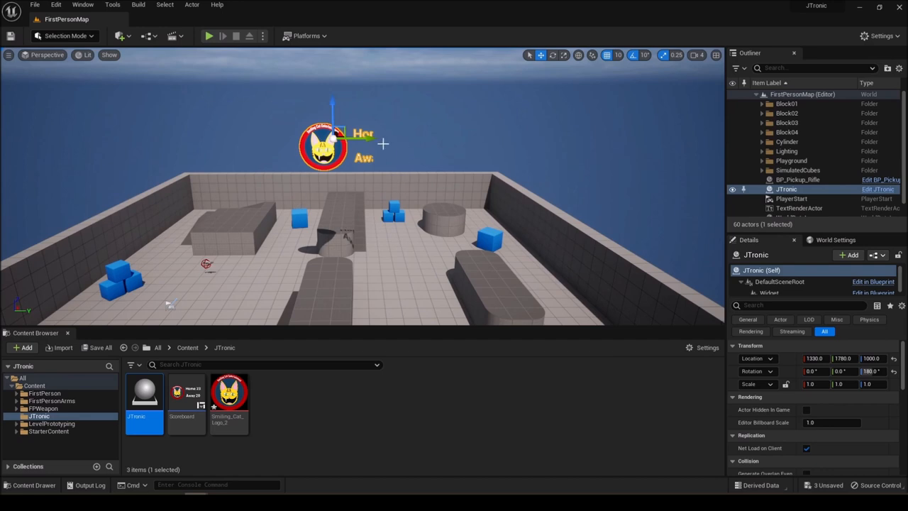
{"action": "mouse_move", "coordinate": [663, 224]}
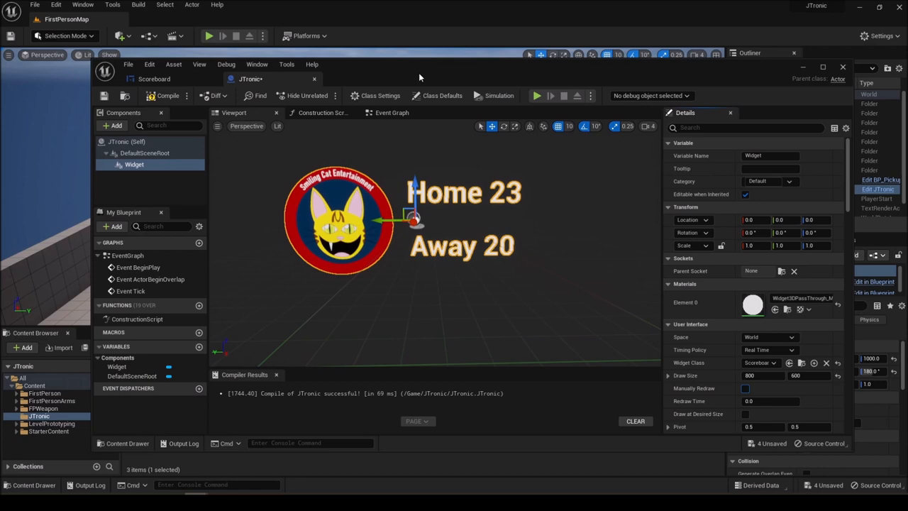
{"action": "mouse_move", "coordinate": [419, 77]}
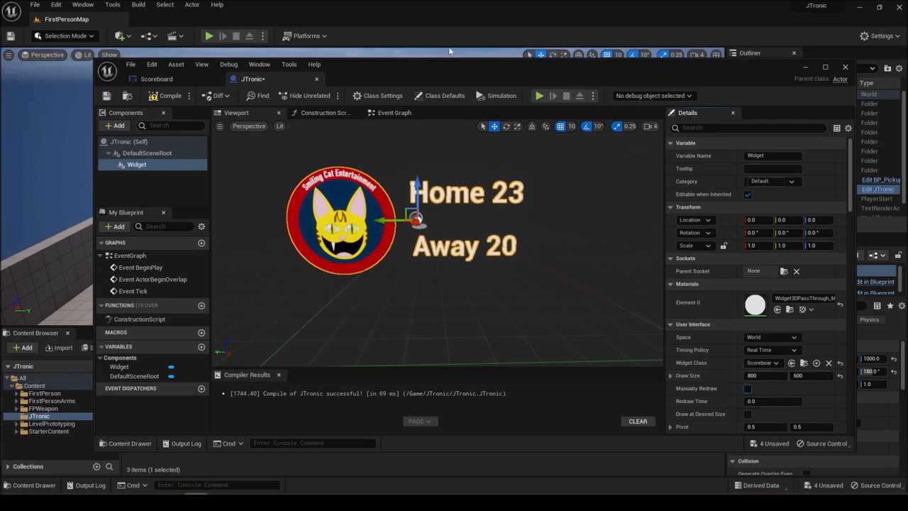
{"action": "mouse_move", "coordinate": [435, 74]}
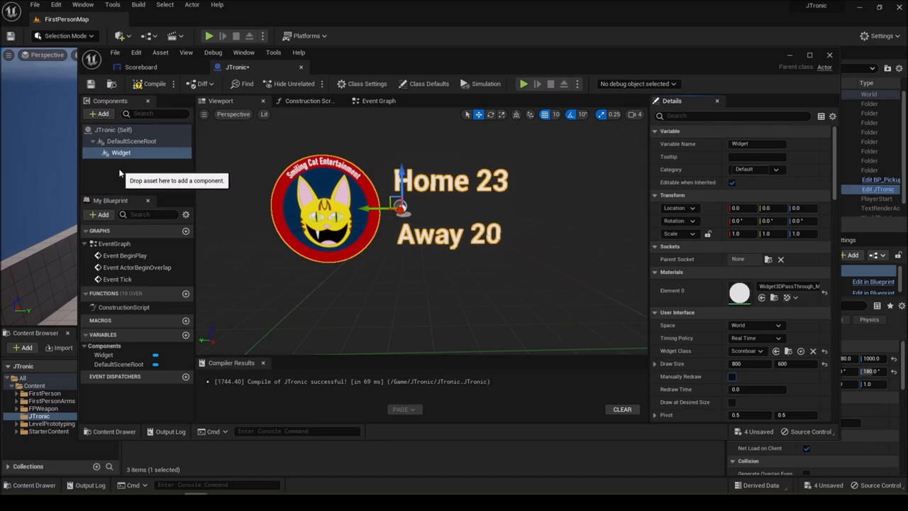
{"action": "mouse_move", "coordinate": [139, 183]}
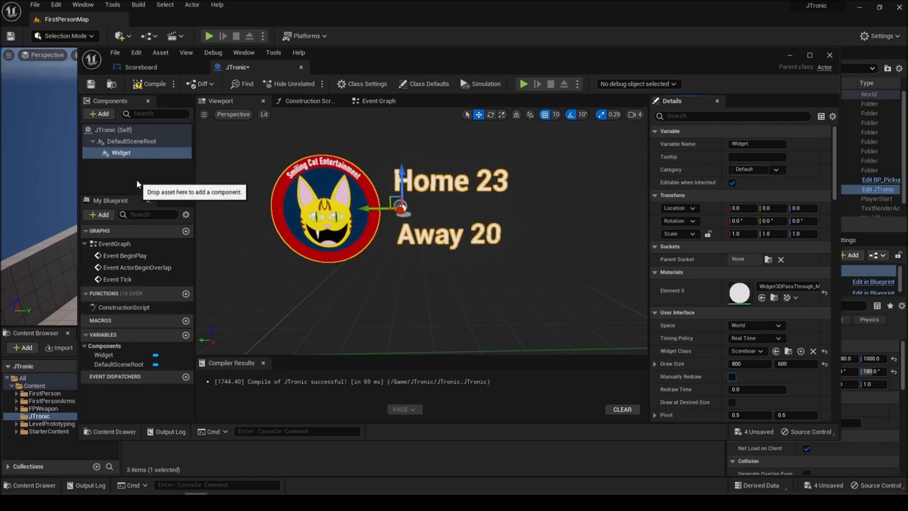
{"action": "mouse_move", "coordinate": [95, 177]}
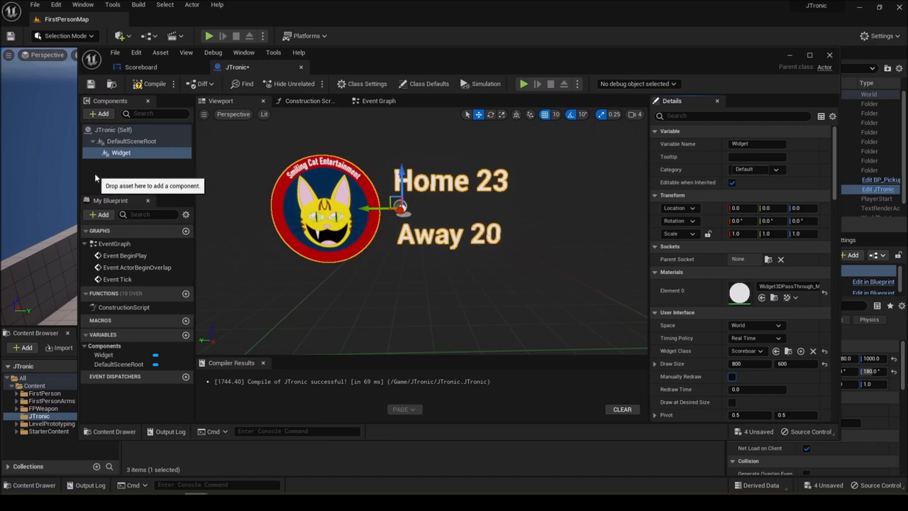
{"action": "mouse_move", "coordinate": [117, 186]}
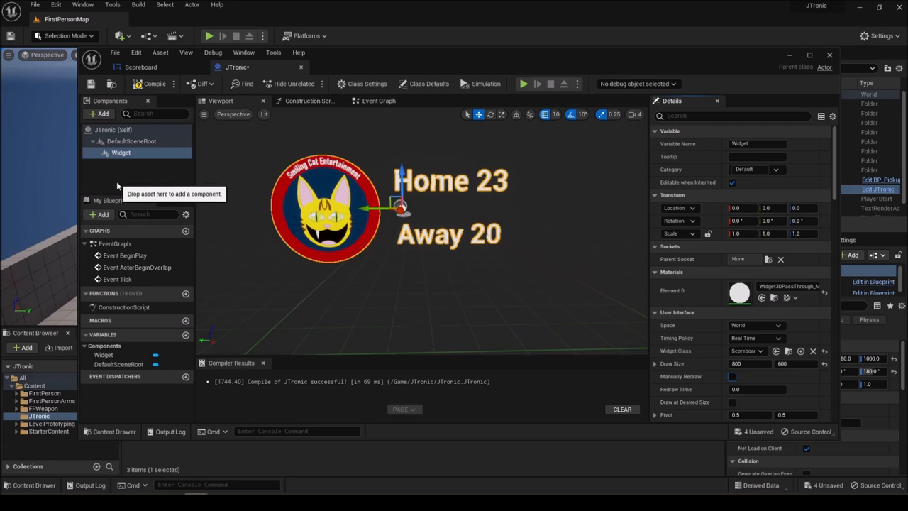
{"action": "mouse_move", "coordinate": [137, 141]}
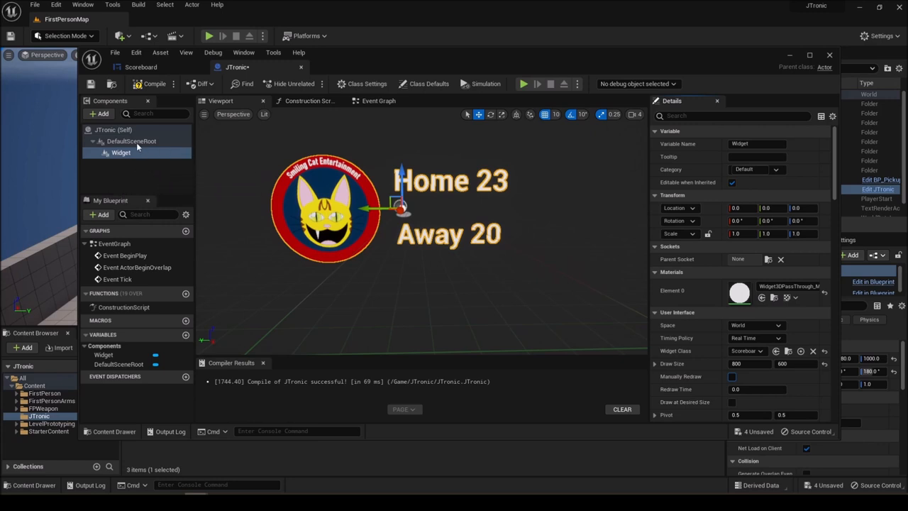
{"action": "mouse_move", "coordinate": [130, 141]}
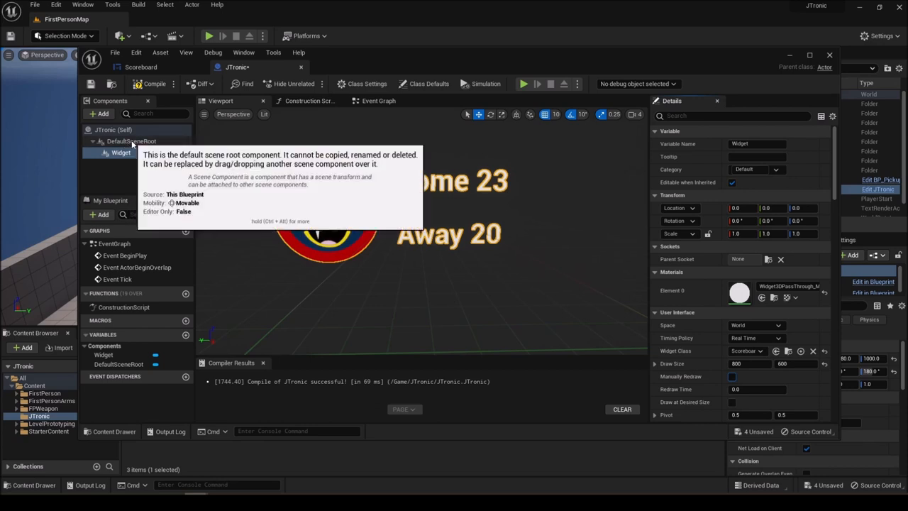
Add a Cube component to JTronic and set its Location Z to 300
{"action": "left_click", "coordinate": [103, 113]}
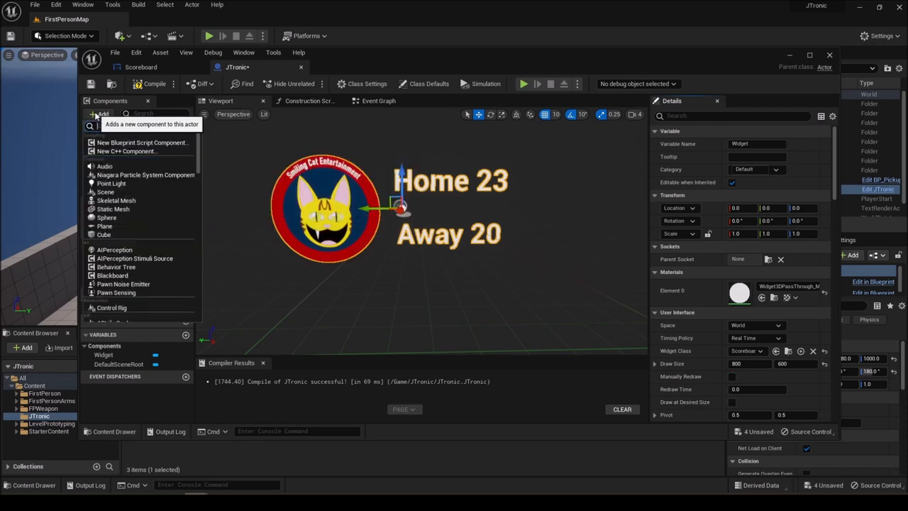
{"action": "mouse_move", "coordinate": [104, 225]}
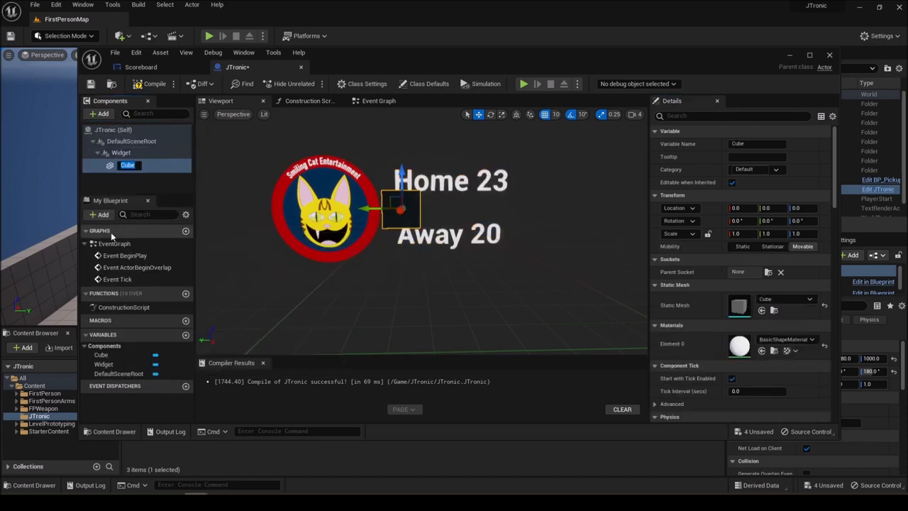
{"action": "mouse_move", "coordinate": [128, 164]}
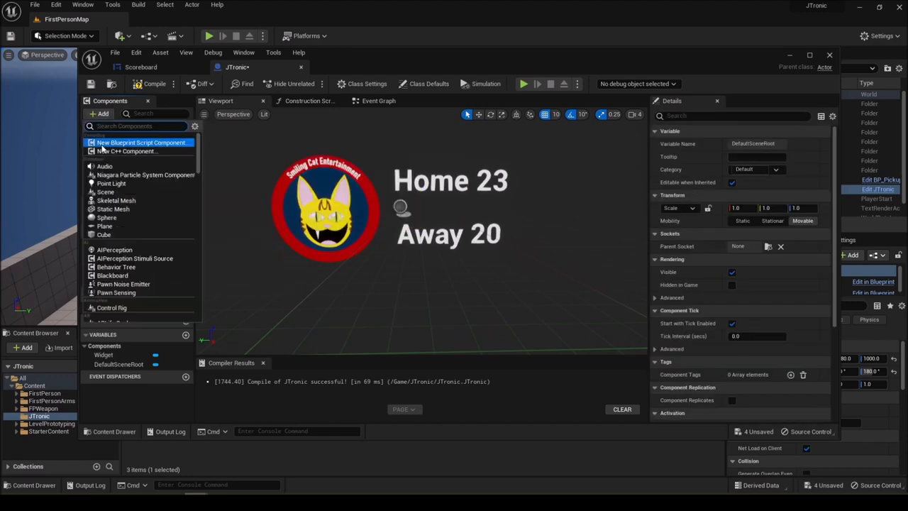
{"action": "left_click", "coordinate": [103, 234]}
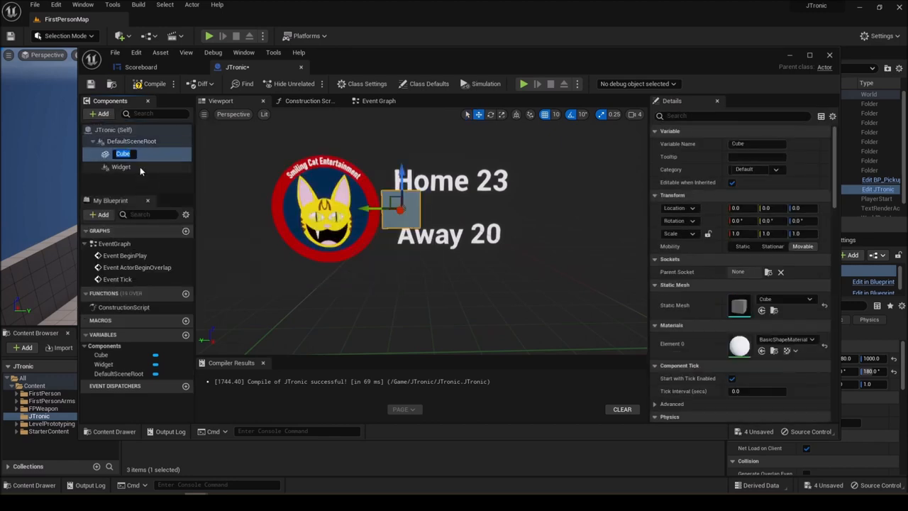
{"action": "mouse_move", "coordinate": [141, 170]}
{"action": "type", "text": "Scoreboard"}
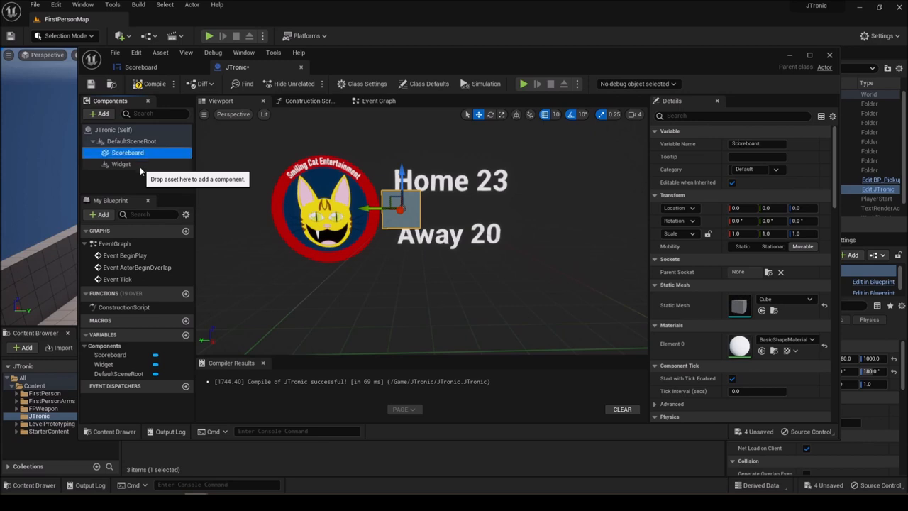
{"action": "mouse_move", "coordinate": [407, 208]}
{"action": "type", "text": "6"}
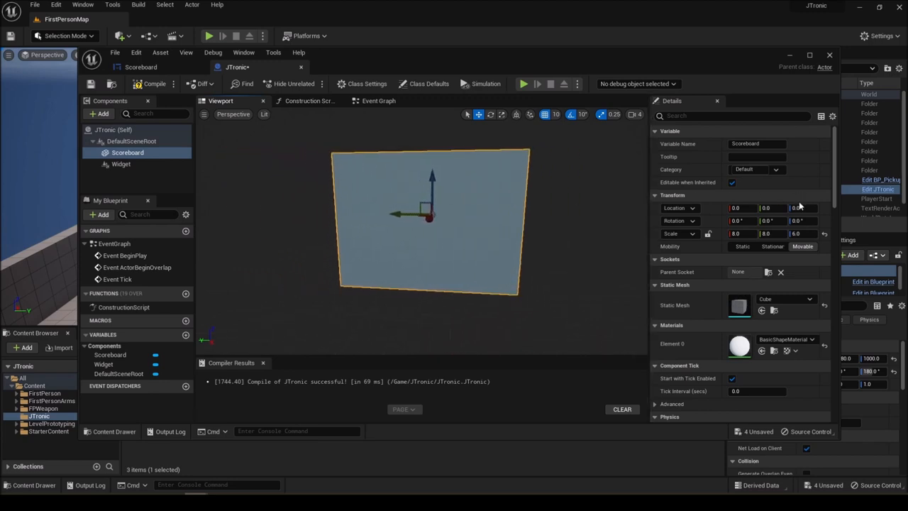
{"action": "left_click", "coordinate": [801, 208]}
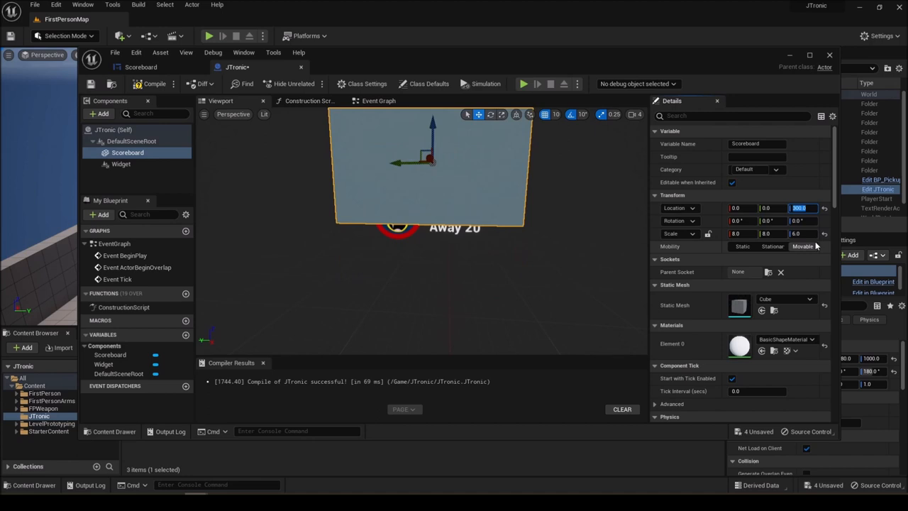
{"action": "type", "text": "300.0"}
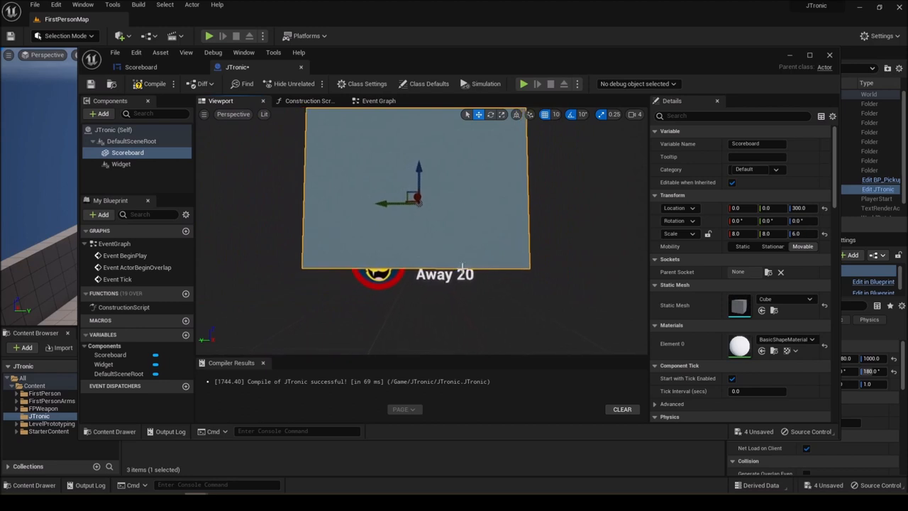
{"action": "mouse_move", "coordinate": [415, 267]}
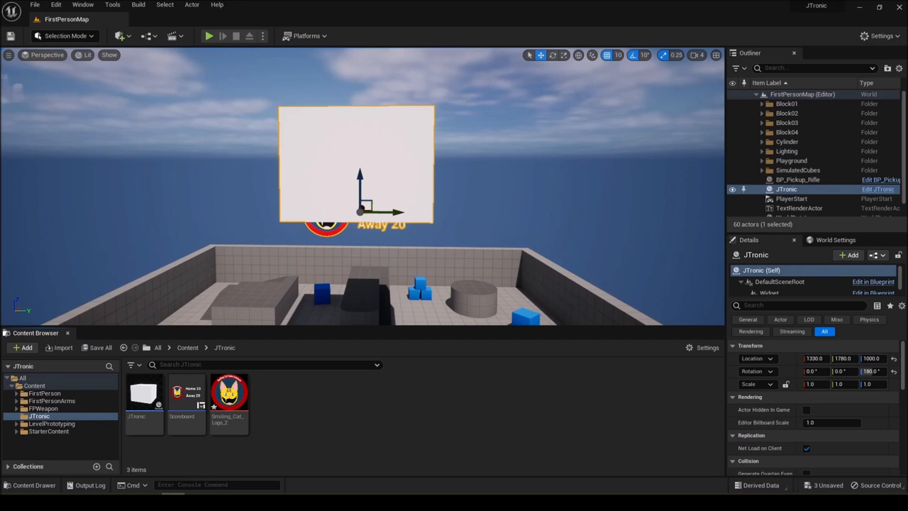
{"action": "mouse_move", "coordinate": [465, 450]}
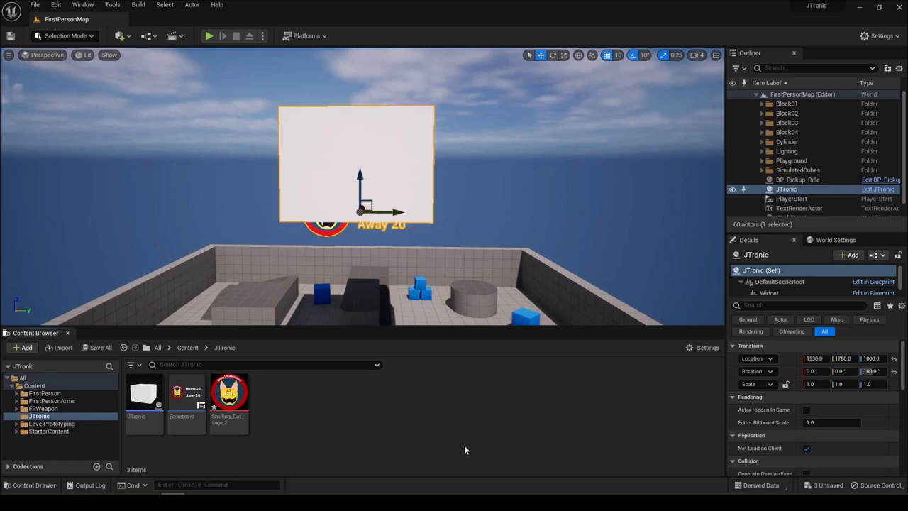
{"action": "mouse_move", "coordinate": [452, 438]}
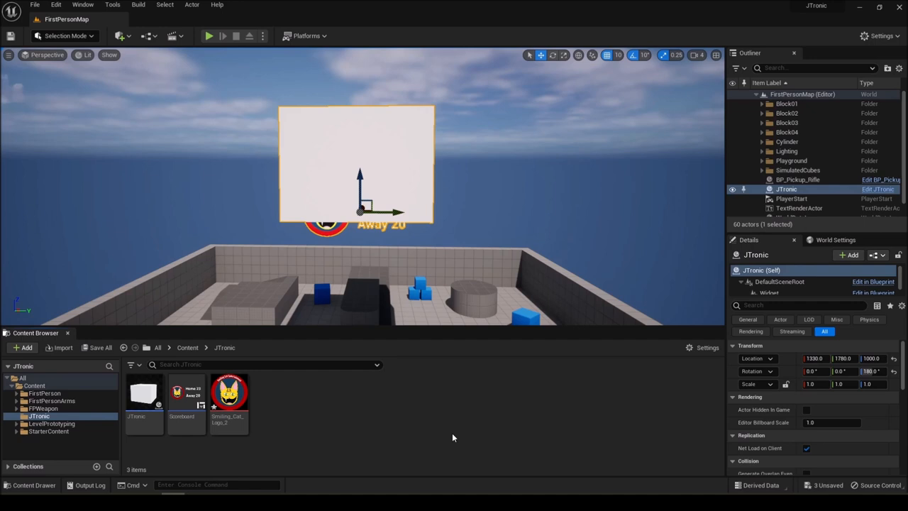
{"action": "mouse_move", "coordinate": [285, 391]}
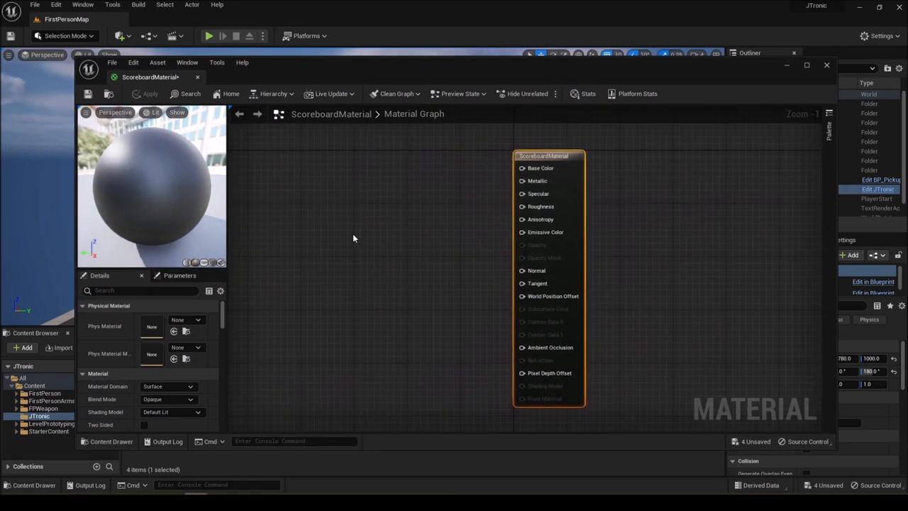
Add a TextureSampleParameter2D node named Emission, reposition it, and save the material
{"action": "type", "text": "par"}
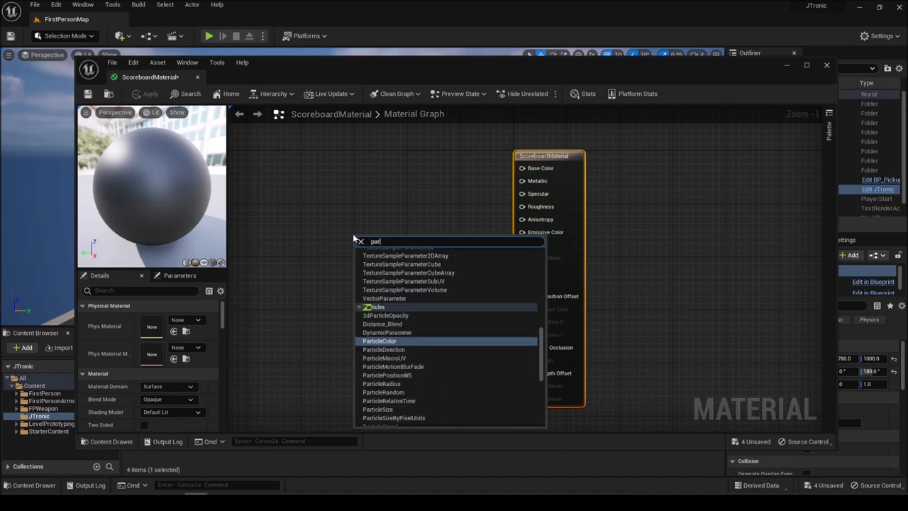
{"action": "type", "text": "a"}
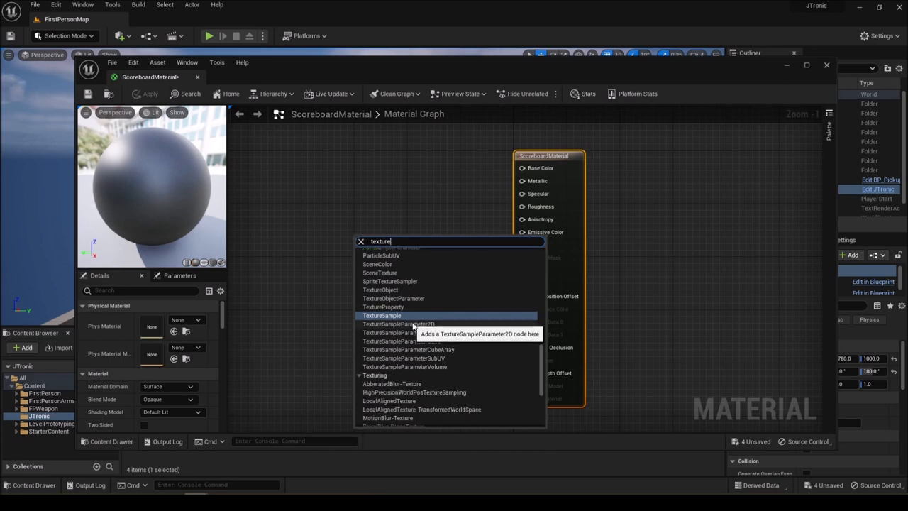
{"action": "mouse_move", "coordinate": [512, 333]}
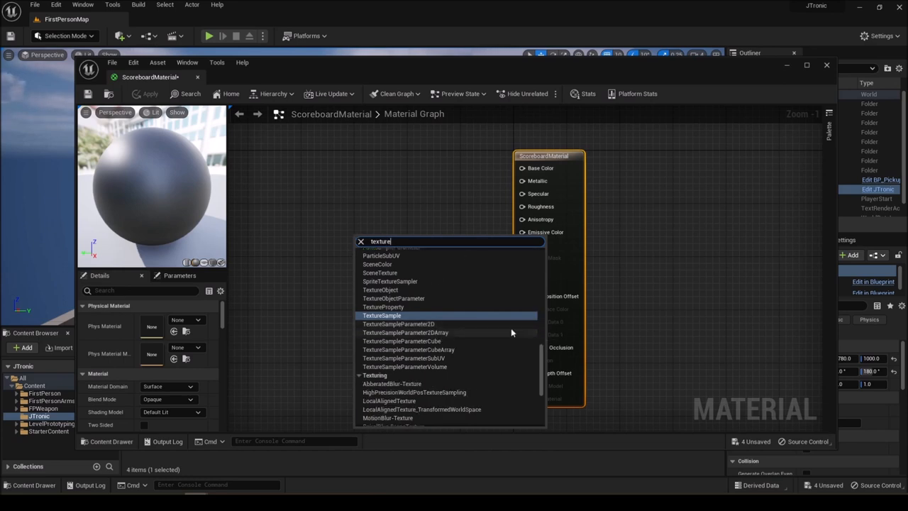
{"action": "mouse_move", "coordinate": [398, 328]}
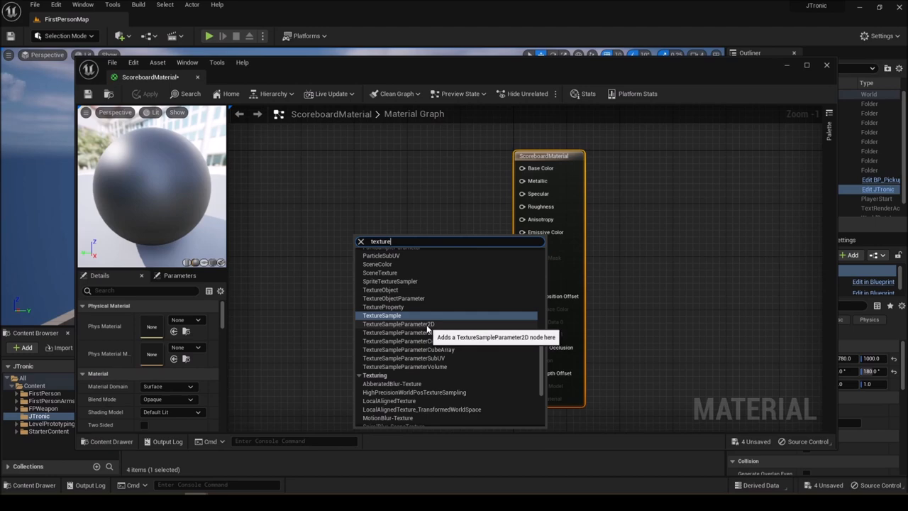
{"action": "left_click", "coordinate": [397, 324]}
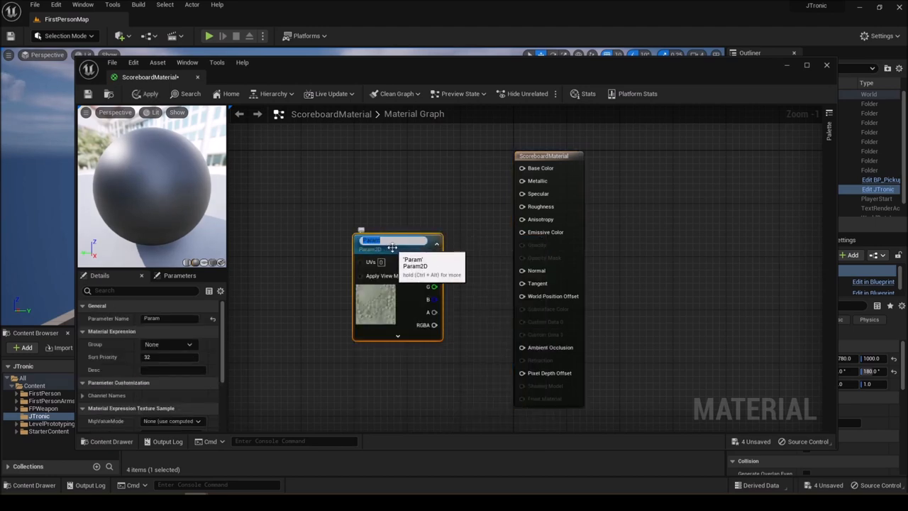
{"action": "type", "text": "Emission"}
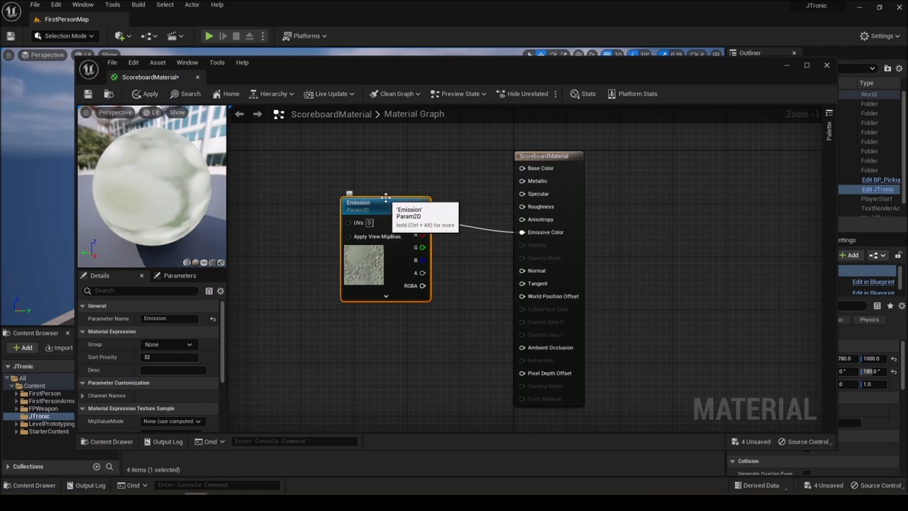
{"action": "mouse_move", "coordinate": [370, 206]}
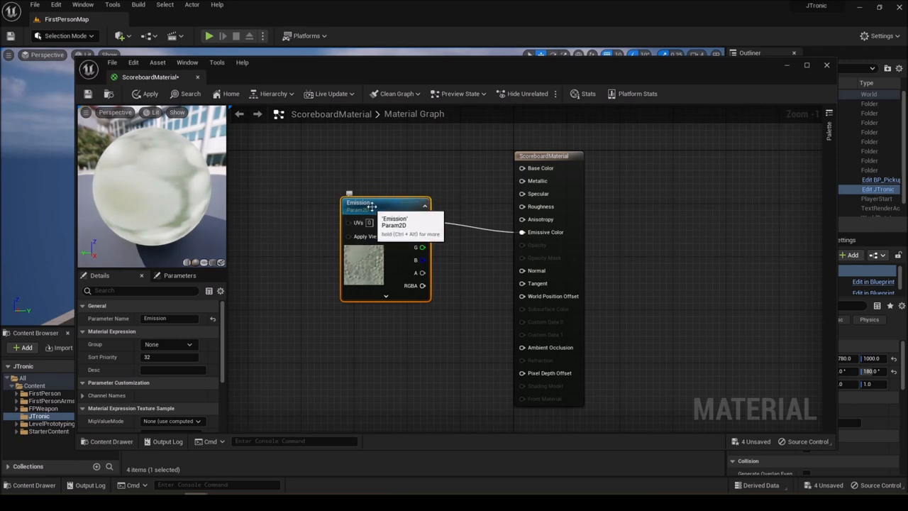
{"action": "left_click_drag", "start_coordinate": [383, 202], "coordinate": [404, 182]}
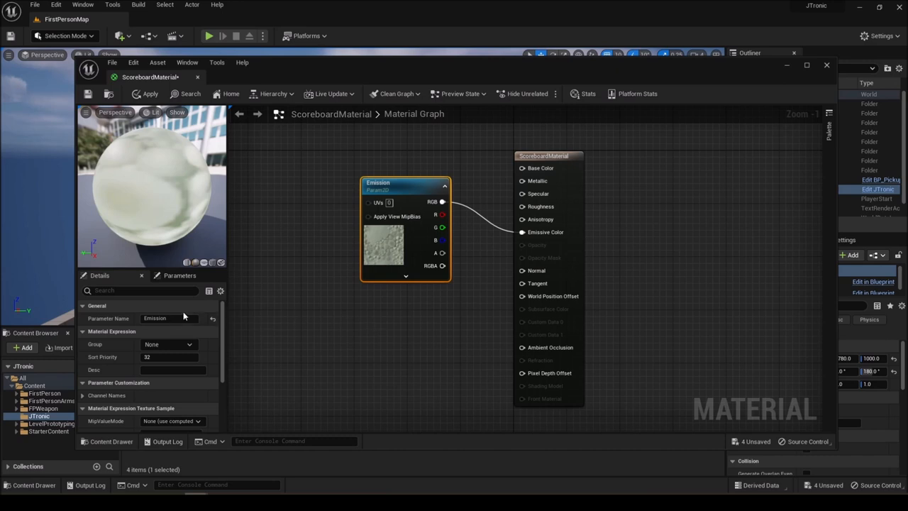
{"action": "mouse_move", "coordinate": [167, 336]}
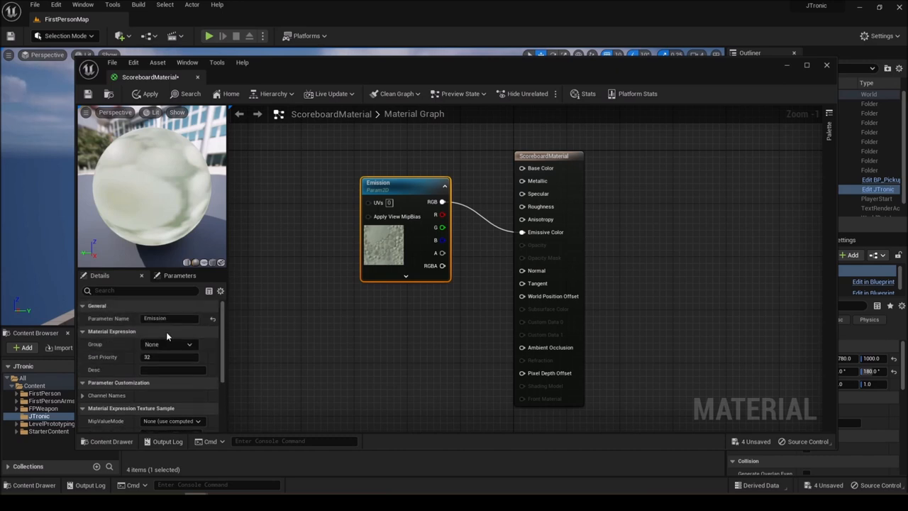
{"action": "mouse_move", "coordinate": [87, 93]}
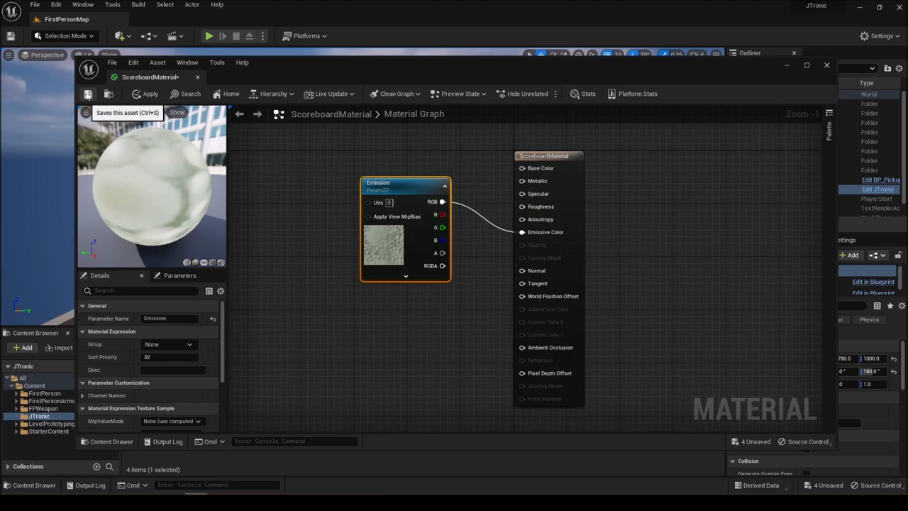
{"action": "left_click", "coordinate": [826, 65]}
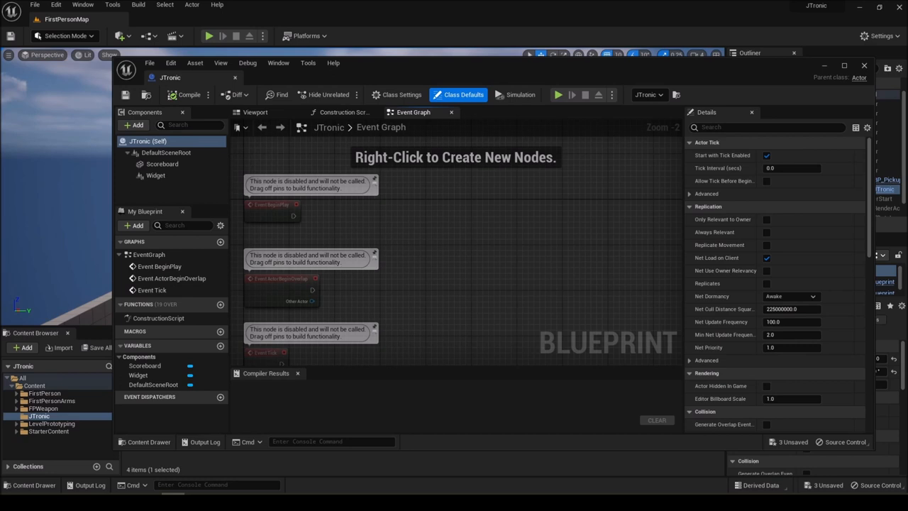
{"action": "mouse_move", "coordinate": [384, 233]}
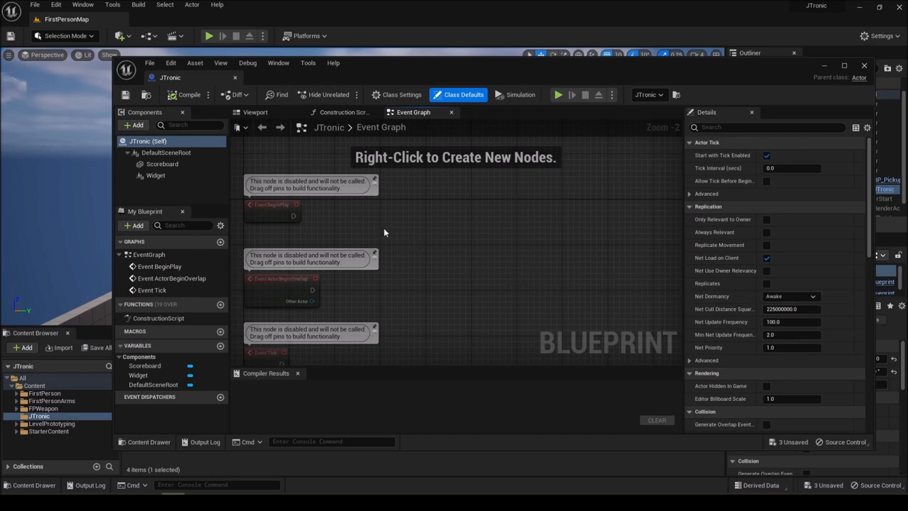
{"action": "mouse_move", "coordinate": [276, 245]}
{"action": "type", "text": "de"}
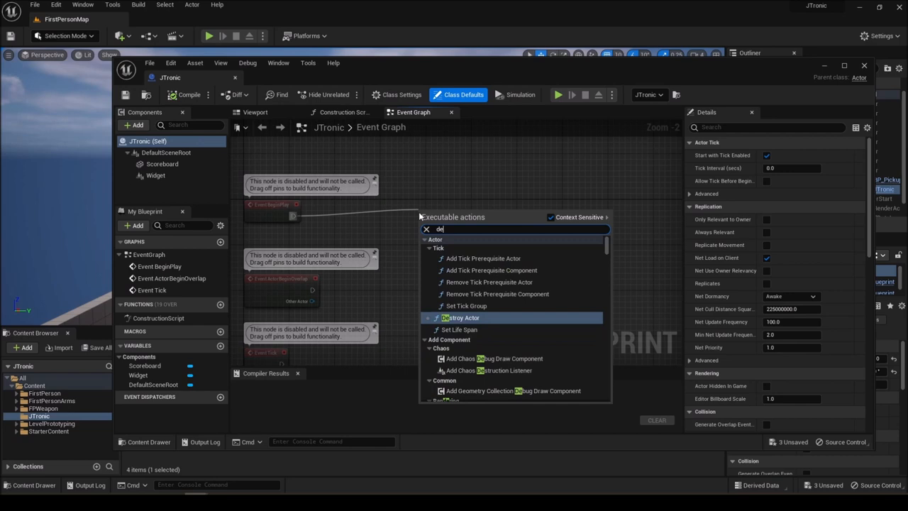
Add a Delay node after Event BeginPlay and move it closer to BeginPlay
{"action": "type", "text": "la"}
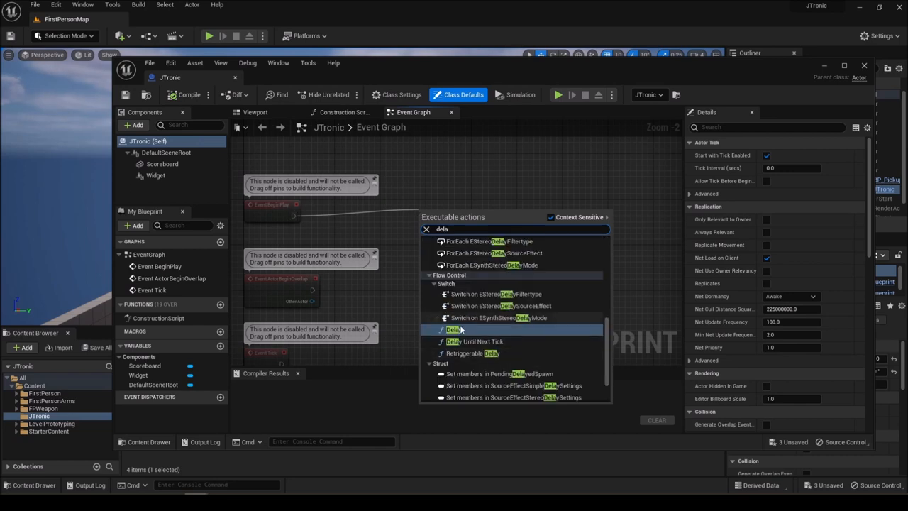
{"action": "left_click", "coordinate": [453, 329]}
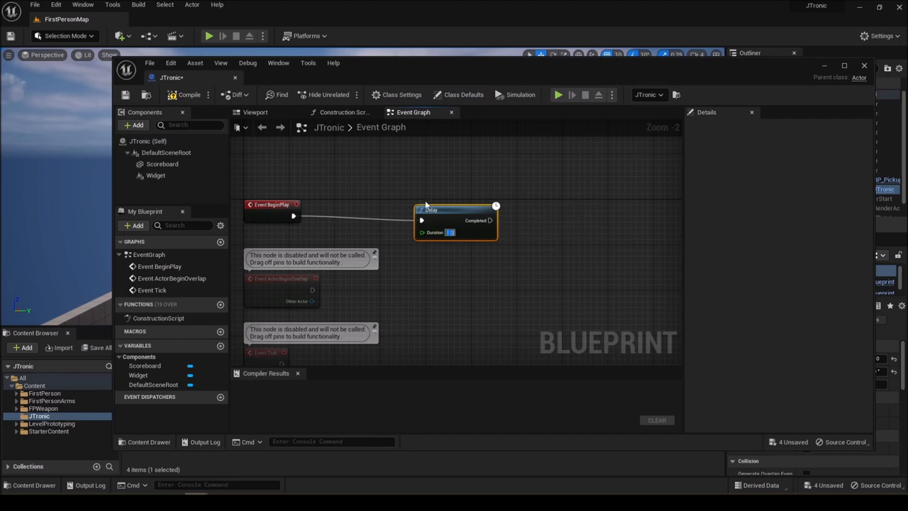
{"action": "left_click_drag", "start_coordinate": [454, 206], "coordinate": [410, 192]}
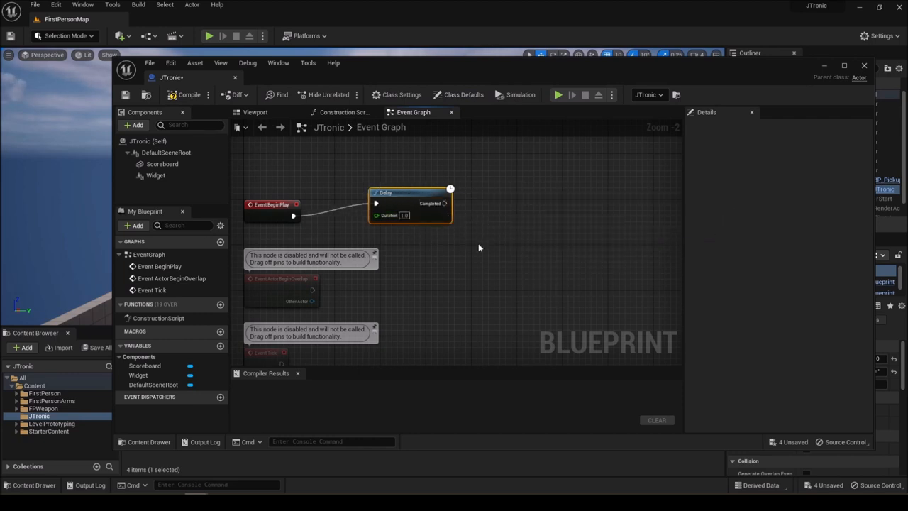
{"action": "mouse_move", "coordinate": [479, 231]}
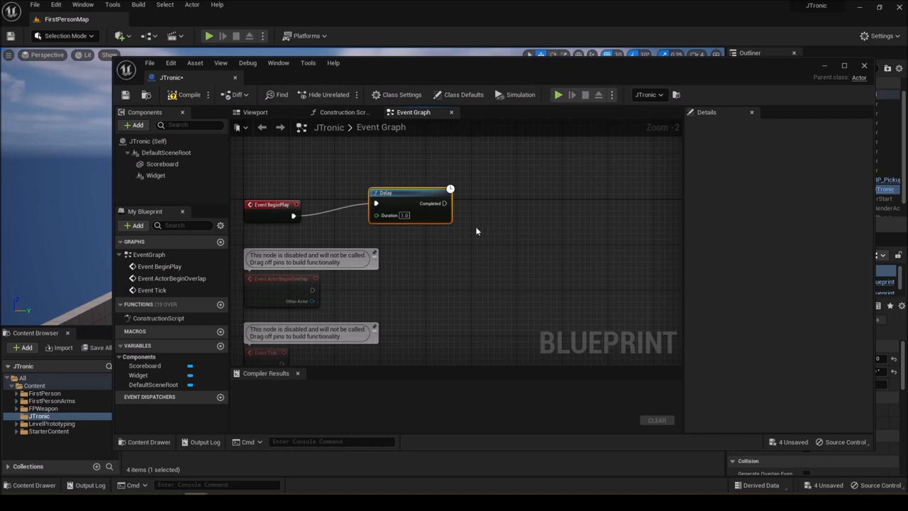
{"action": "mouse_move", "coordinate": [482, 236]}
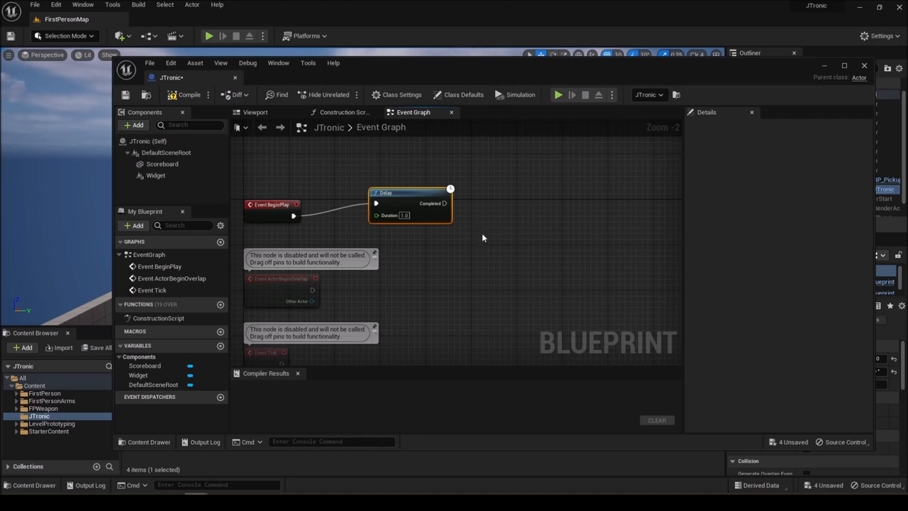
{"action": "mouse_move", "coordinate": [516, 264]}
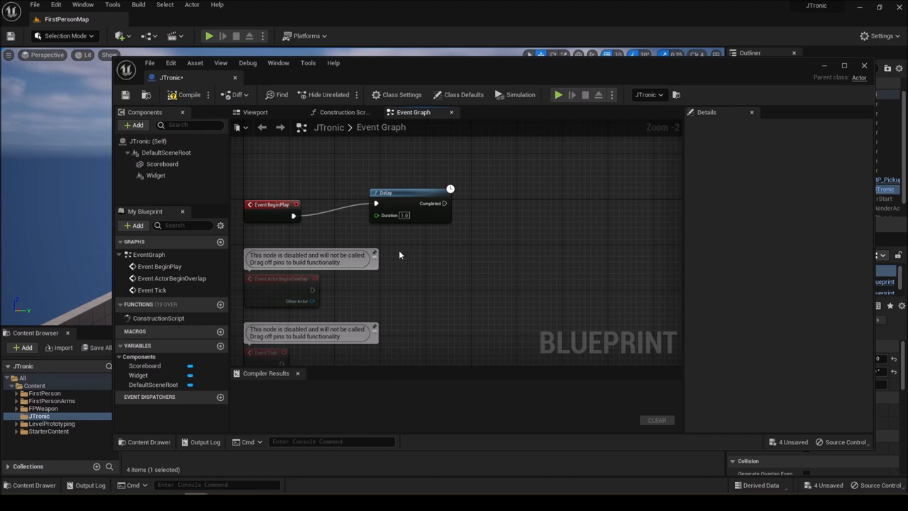
After the Delay, add Create Dynamic Material Instance on Scoreboard, sourced from ScoreboardMaterial
{"action": "left_click", "coordinate": [162, 164]}
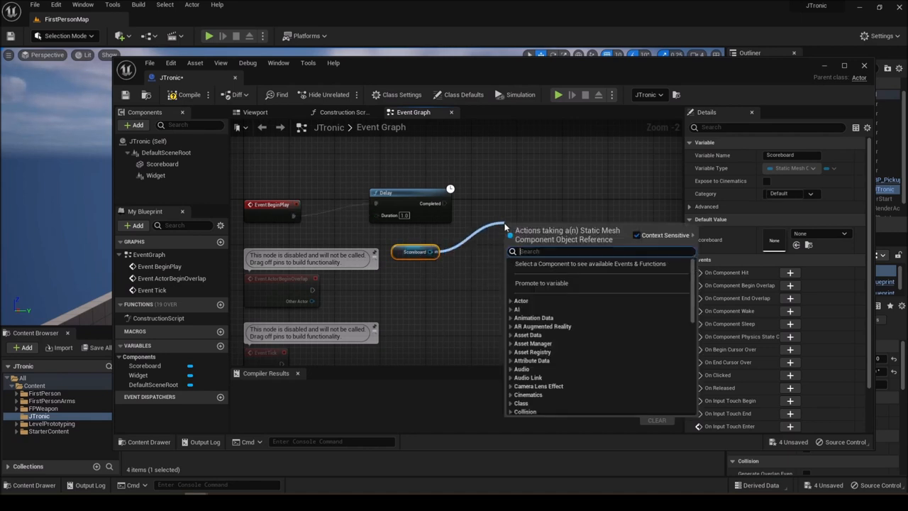
{"action": "type", "text": "create"}
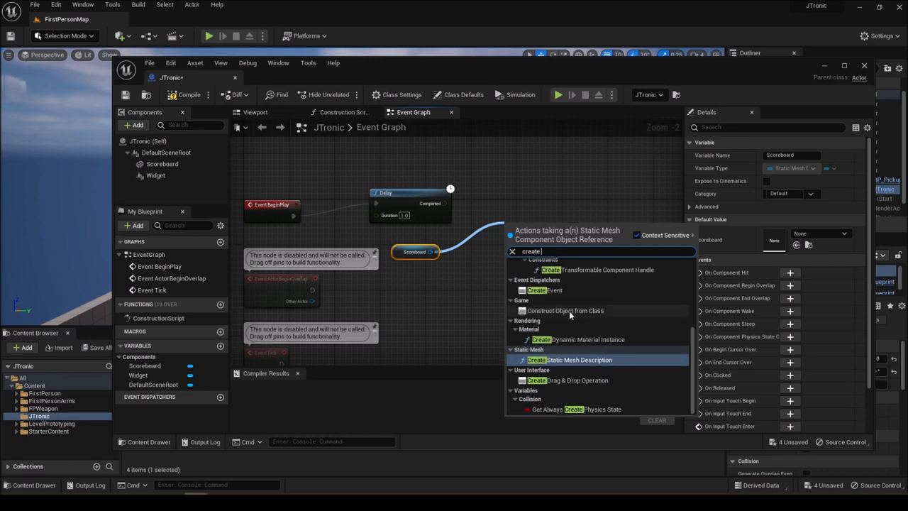
{"action": "left_click", "coordinate": [570, 339]}
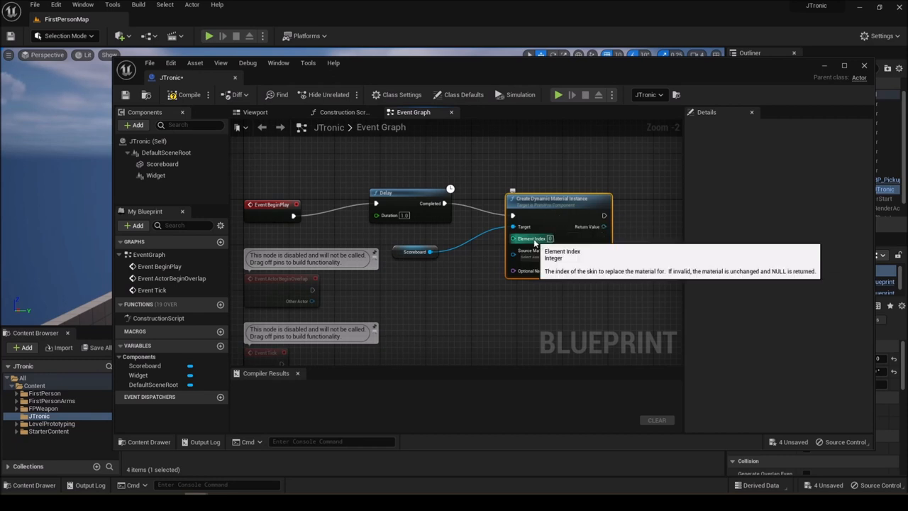
{"action": "mouse_move", "coordinate": [412, 256]}
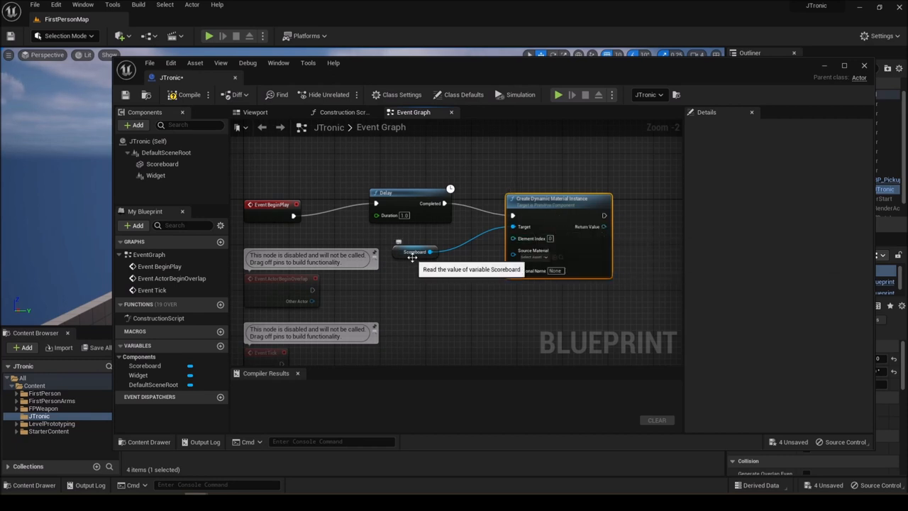
{"action": "mouse_move", "coordinate": [539, 315]}
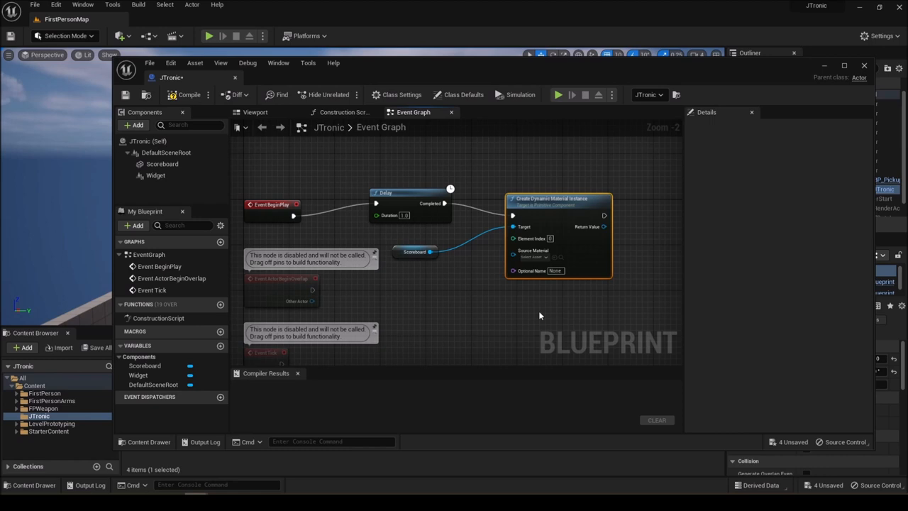
{"action": "left_click", "coordinate": [536, 256]}
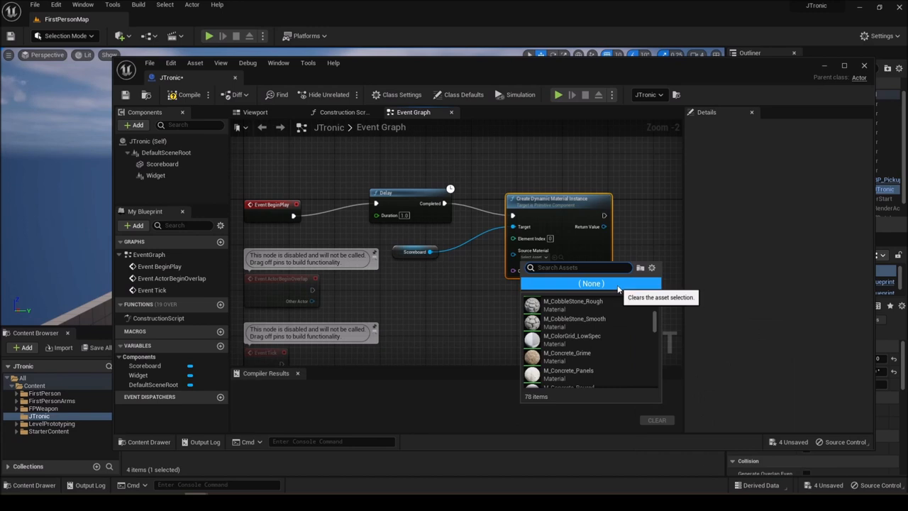
{"action": "type", "text": "score"}
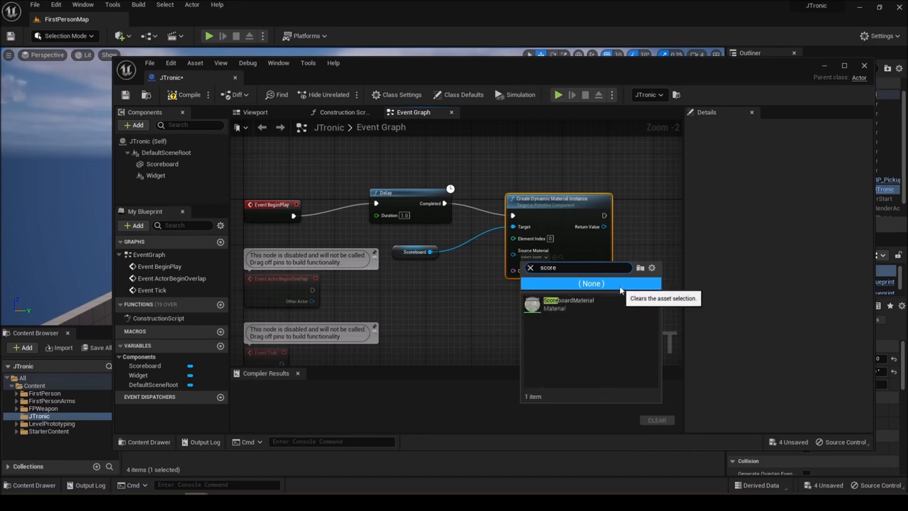
{"action": "left_click", "coordinate": [591, 283]}
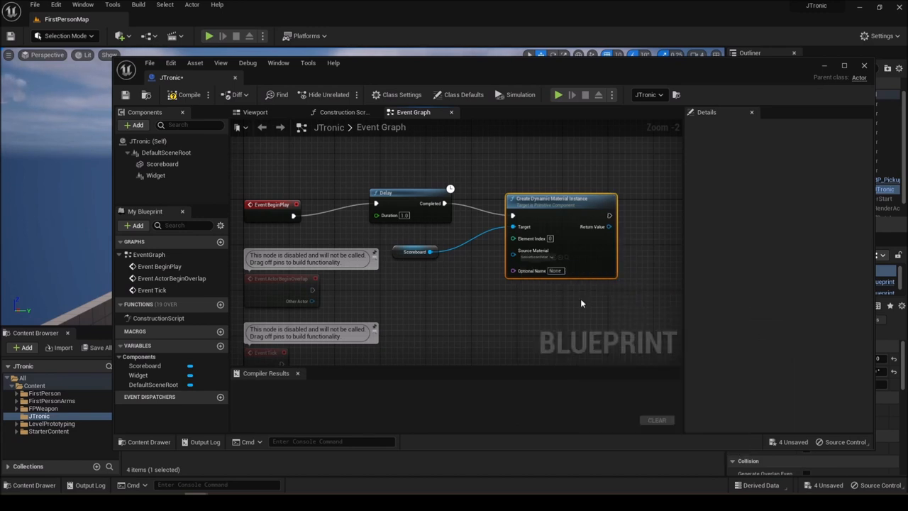
{"action": "mouse_move", "coordinate": [542, 324]}
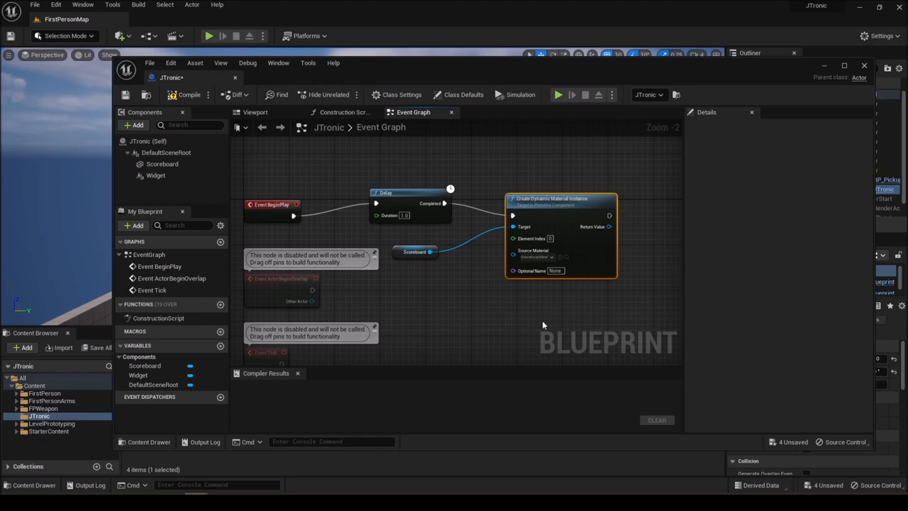
{"action": "mouse_move", "coordinate": [502, 322]}
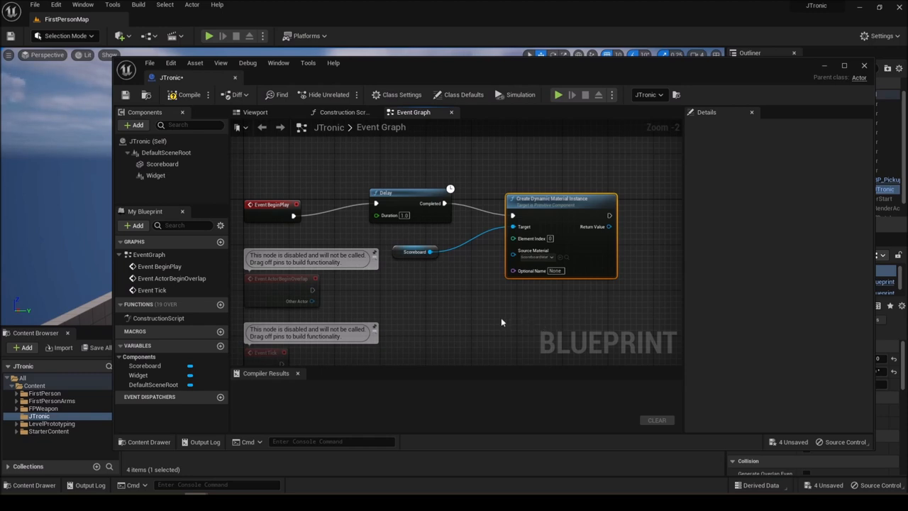
{"action": "mouse_move", "coordinate": [276, 294]}
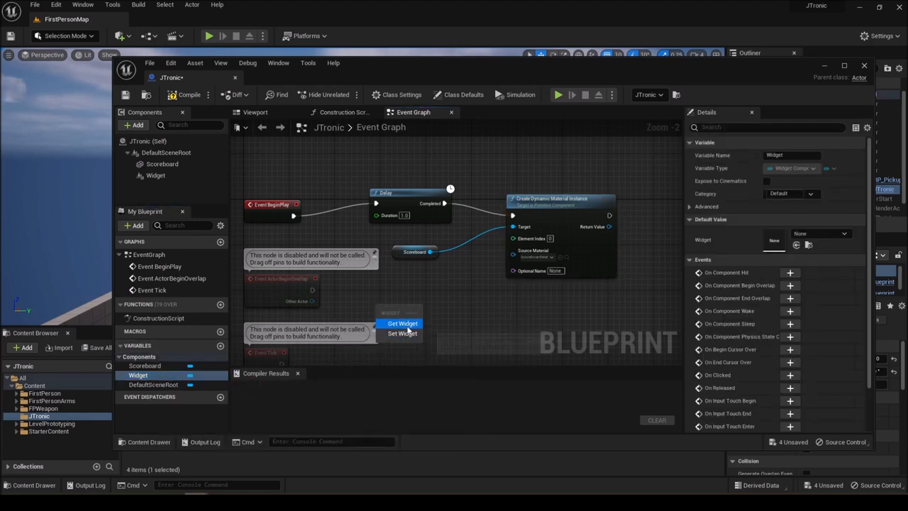
Place a Widget getter and add a Get Render Target node from it
{"action": "left_click", "coordinate": [402, 324]}
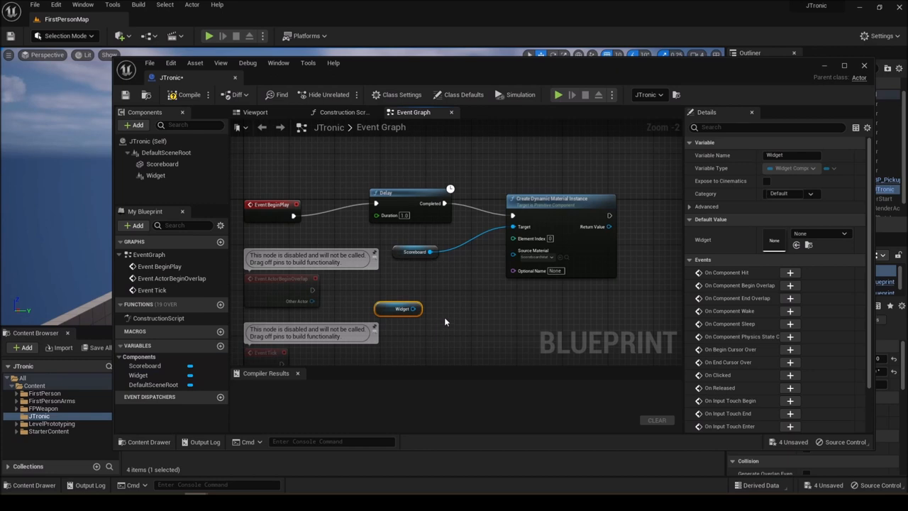
{"action": "mouse_move", "coordinate": [412, 308]}
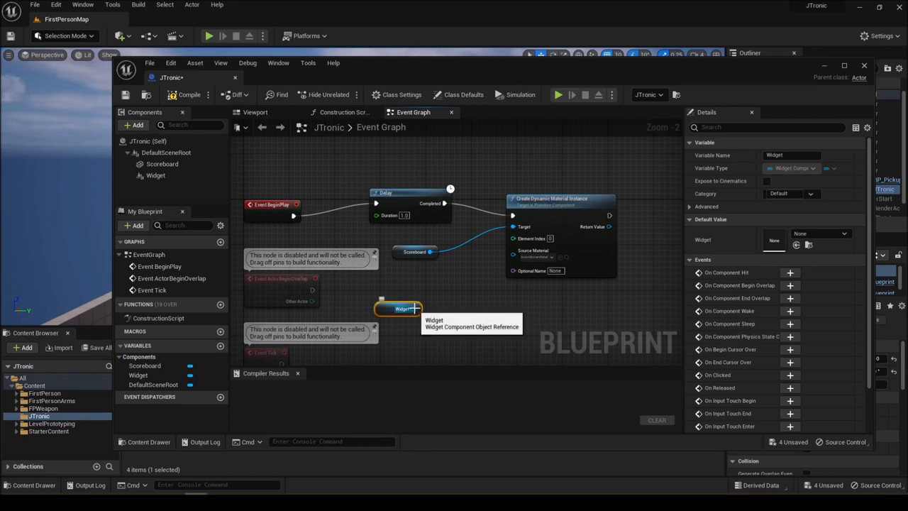
{"action": "left_click_drag", "start_coordinate": [416, 308], "coordinate": [532, 315]}
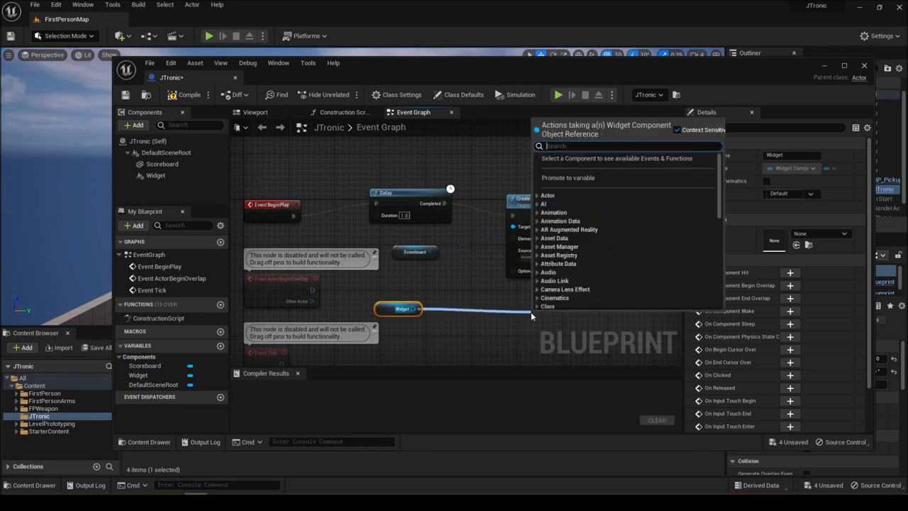
{"action": "type", "text": "get rend"}
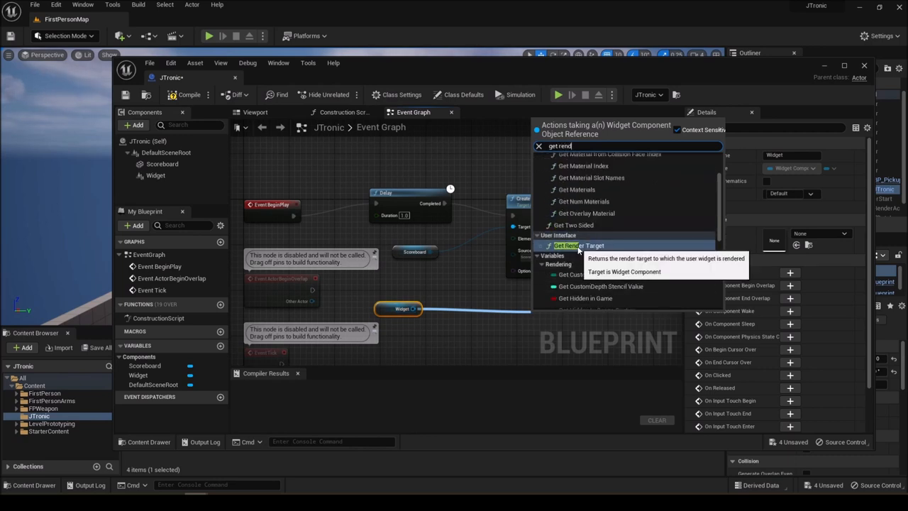
{"action": "left_click", "coordinate": [568, 245]}
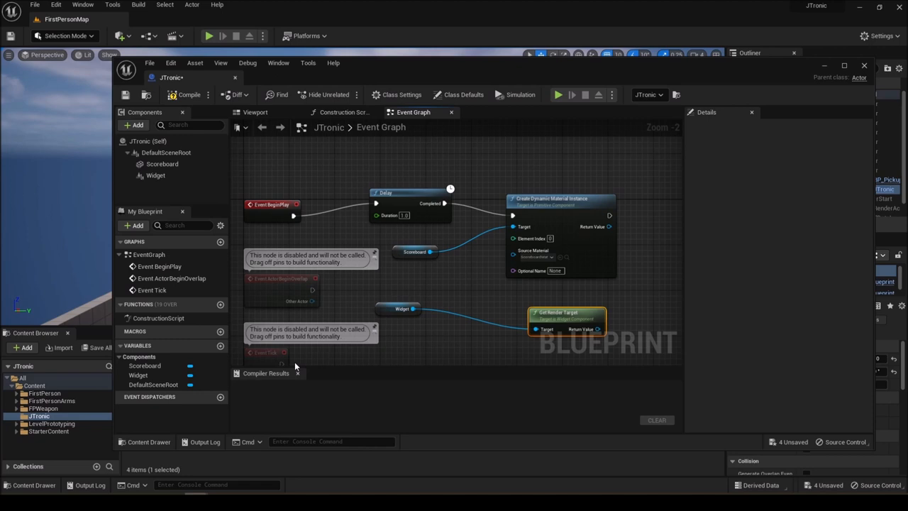
{"action": "mouse_move", "coordinate": [617, 297]}
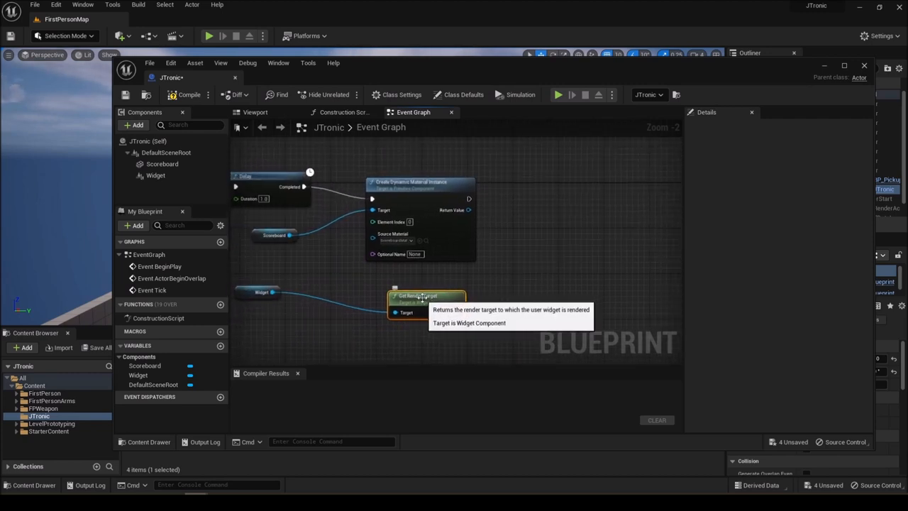
{"action": "mouse_move", "coordinate": [431, 191]}
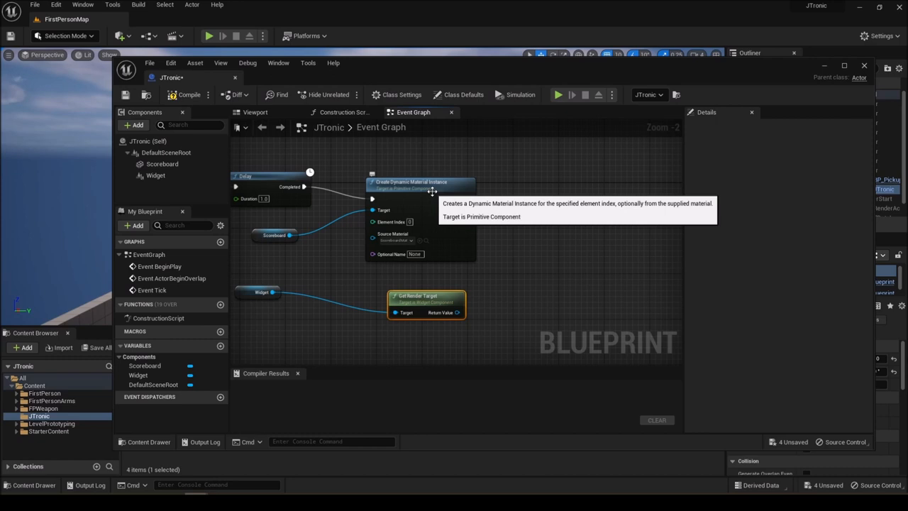
{"action": "mouse_move", "coordinate": [442, 195]}
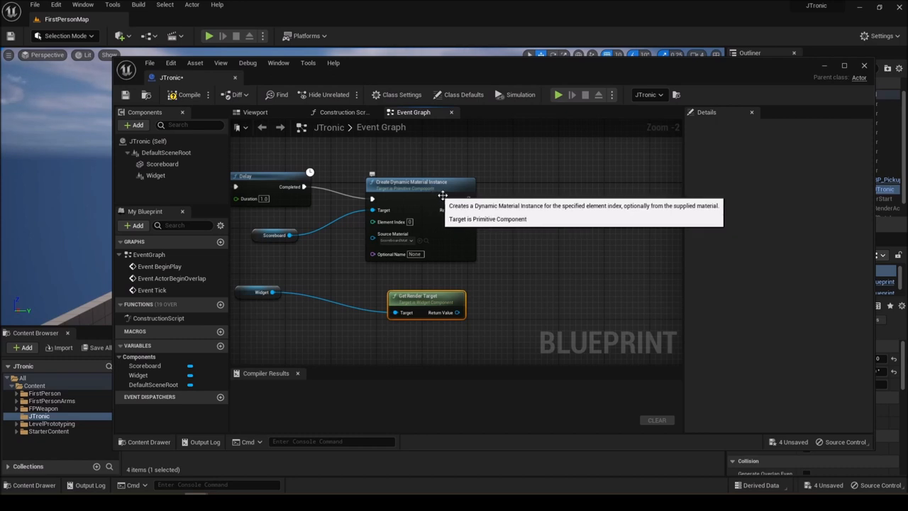
Add a Set Texture Parameter Value node fed by the widget's render target
{"action": "right_click", "coordinate": [496, 220]}
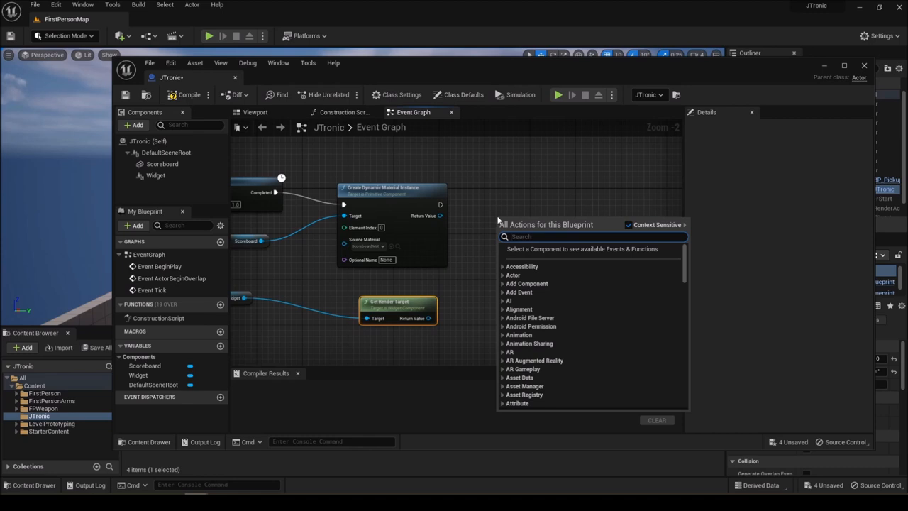
{"action": "type", "text": "settex"}
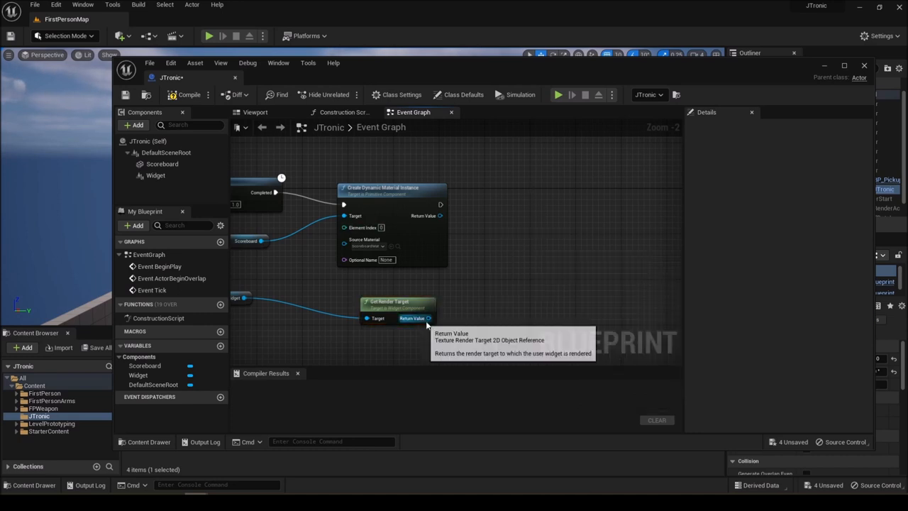
{"action": "left_click_drag", "start_coordinate": [427, 318], "coordinate": [496, 248]}
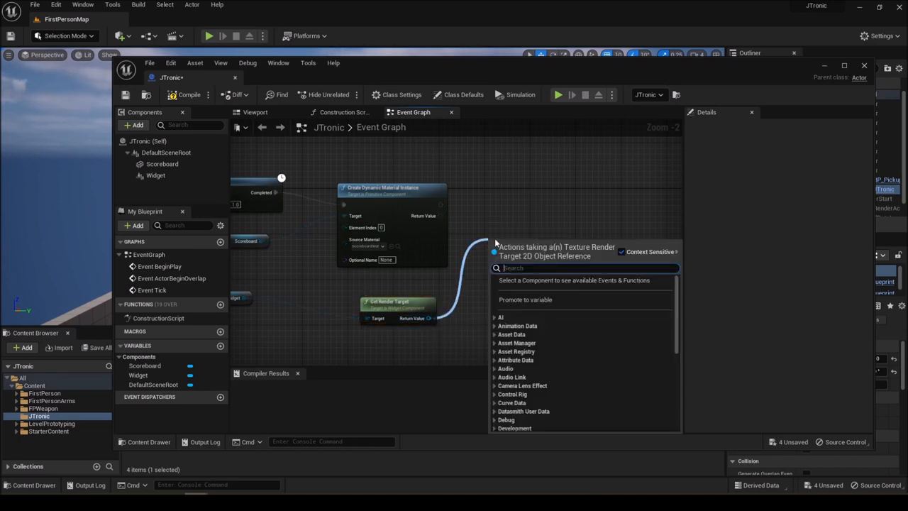
{"action": "type", "text": "set te"}
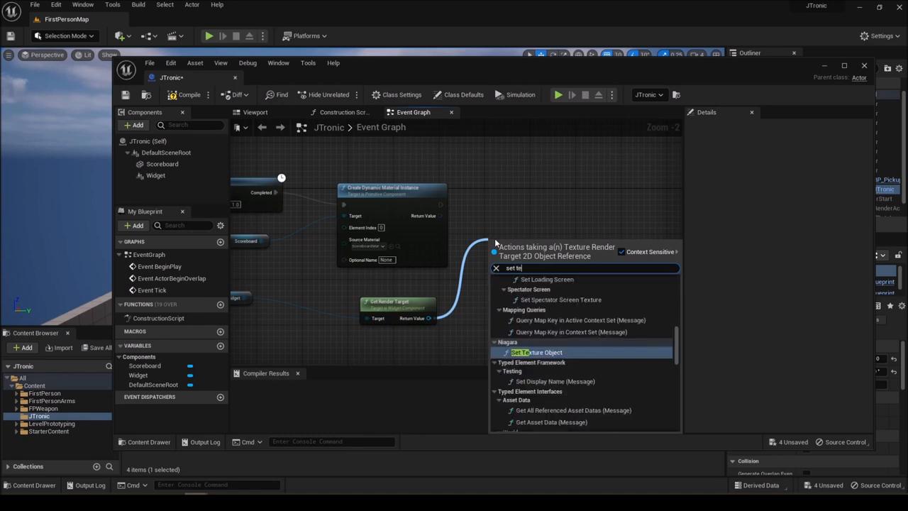
{"action": "type", "text": "xture par"}
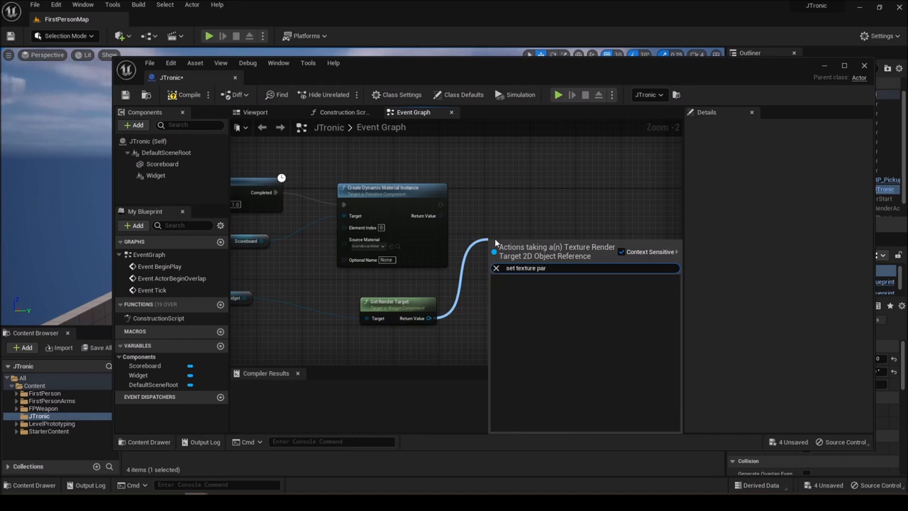
{"action": "type", "text": "ame"}
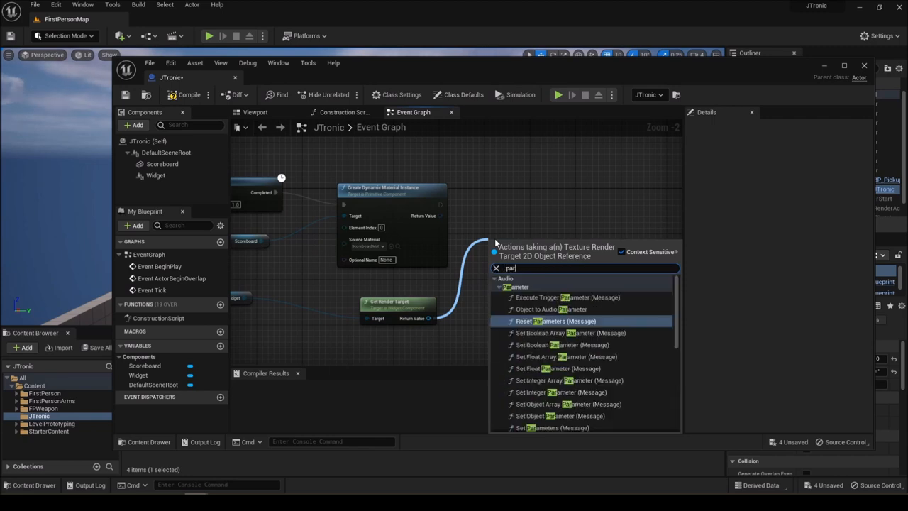
{"action": "type", "text": "ameter"}
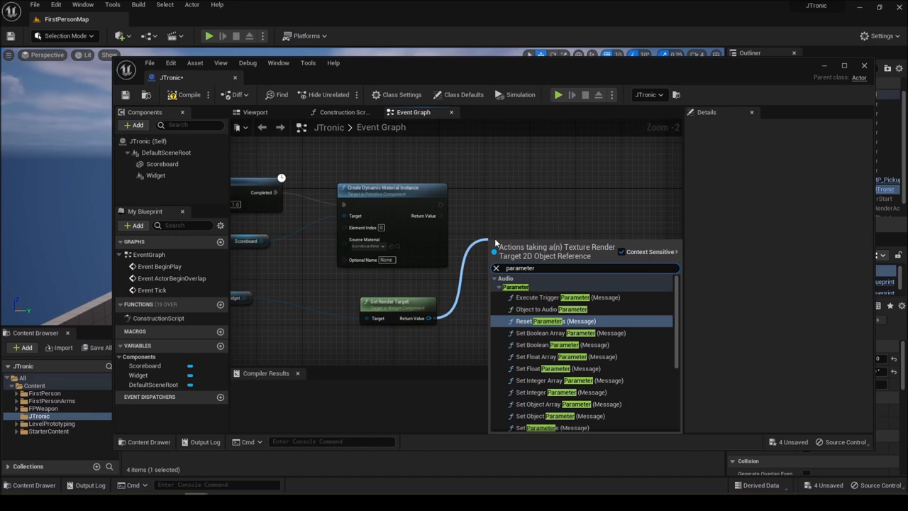
{"action": "scroll", "scroll_direction": "down", "scroll_amount": 3}
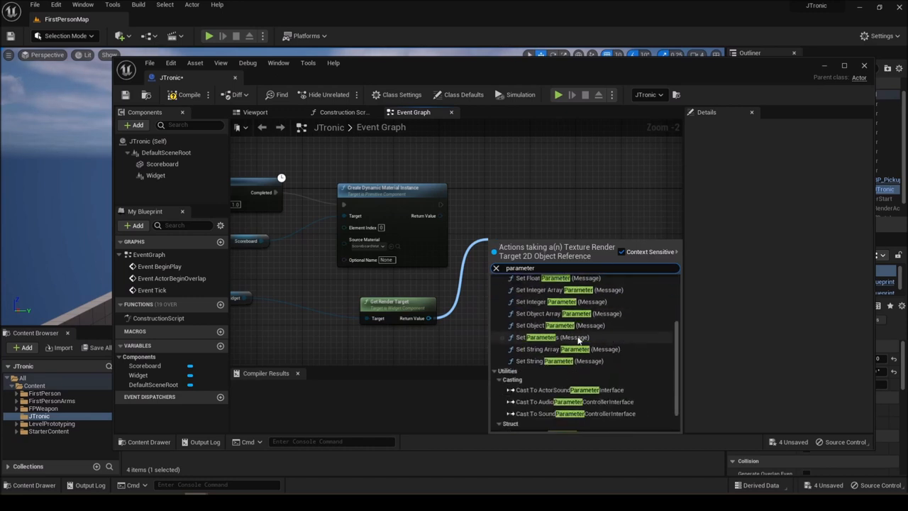
{"action": "scroll", "scroll_direction": "down", "scroll_amount": 3}
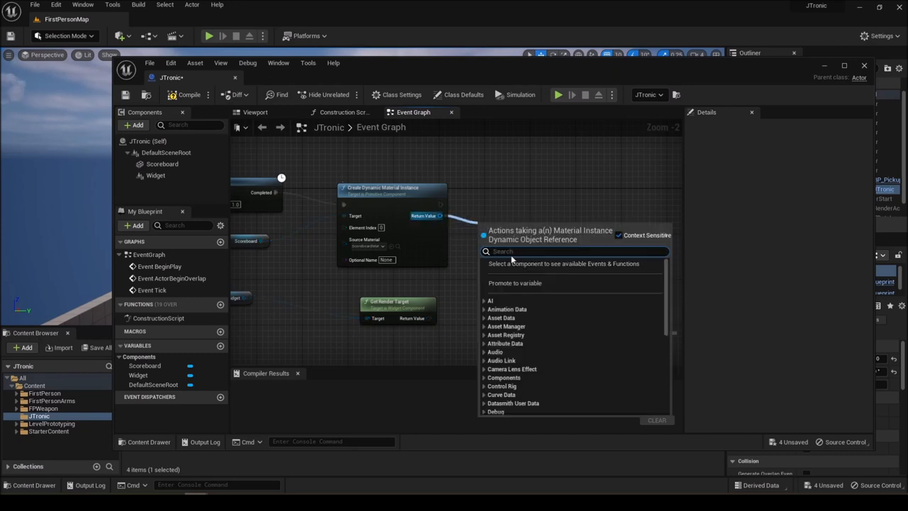
{"action": "type", "text": "set text"}
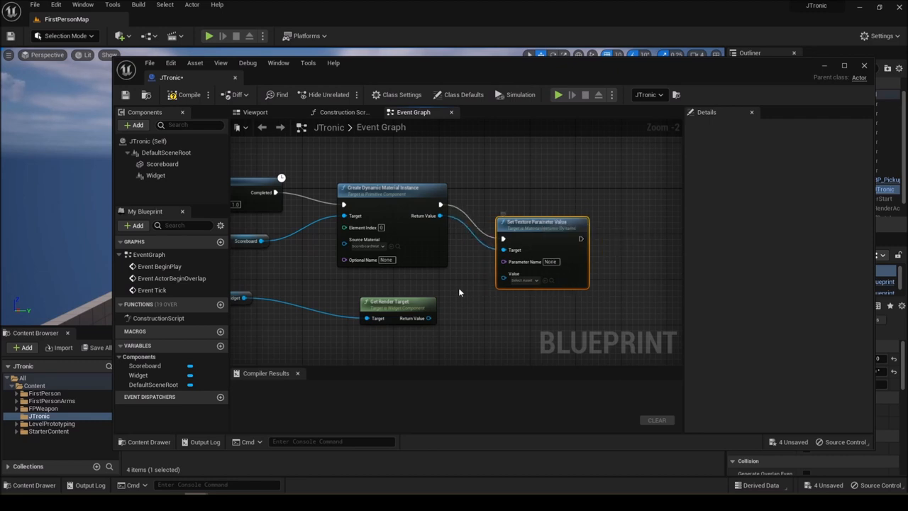
{"action": "mouse_move", "coordinate": [441, 336]}
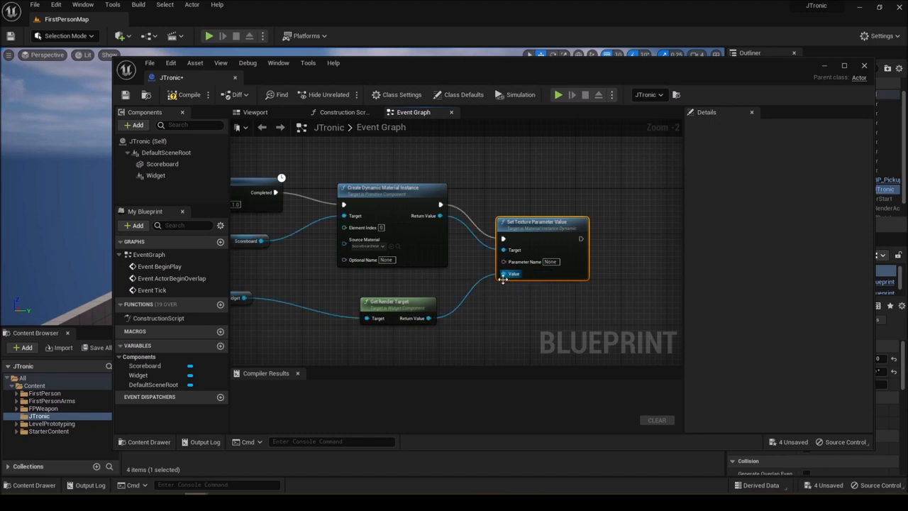
{"action": "mouse_move", "coordinate": [524, 262]}
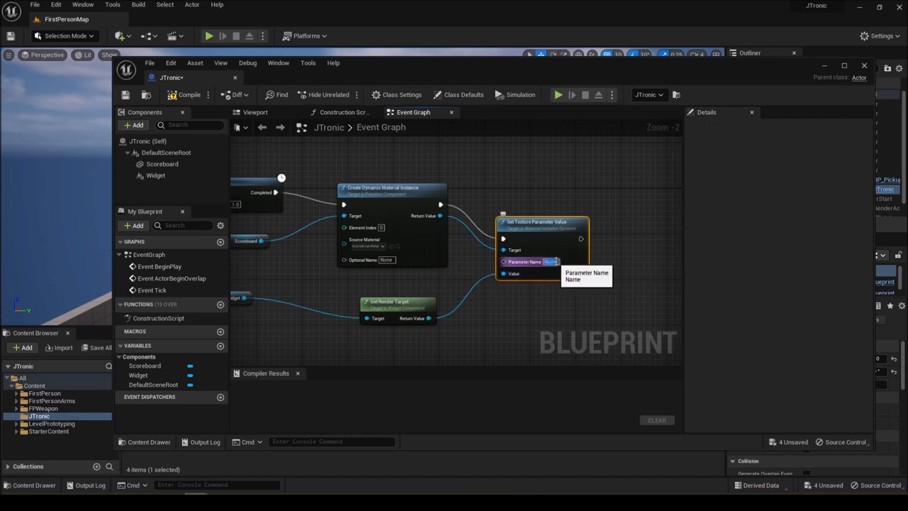
{"action": "mouse_move", "coordinate": [577, 257]}
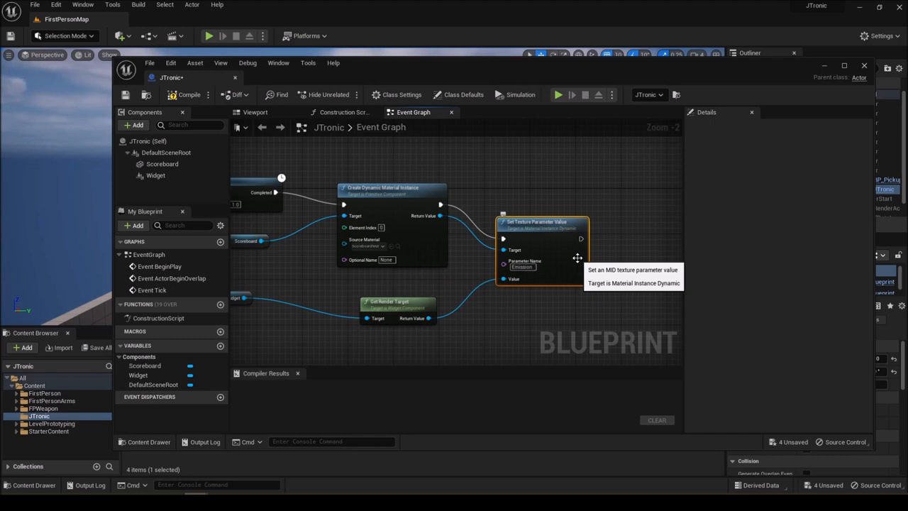
{"action": "mouse_move", "coordinate": [585, 226]}
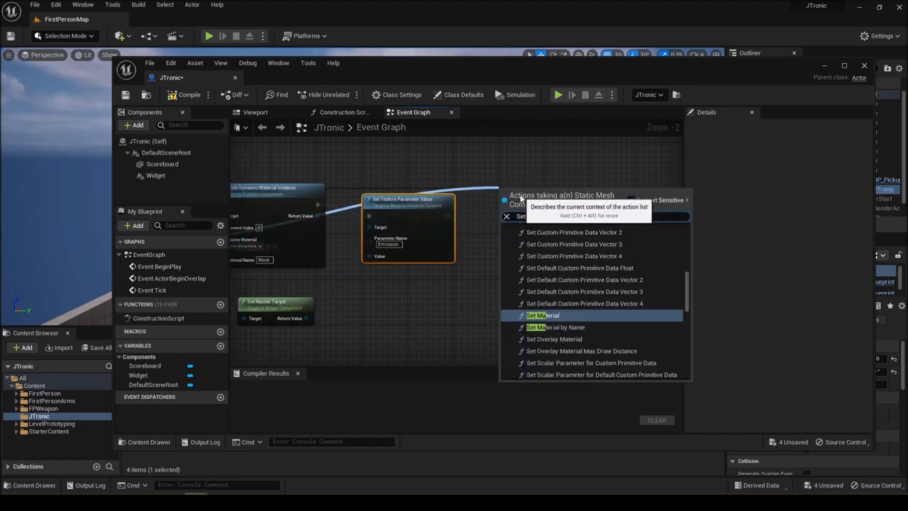
Add a Set Material node applying the dynamic instance to Scoreboard, then compile and save
{"action": "left_click", "coordinate": [543, 314]}
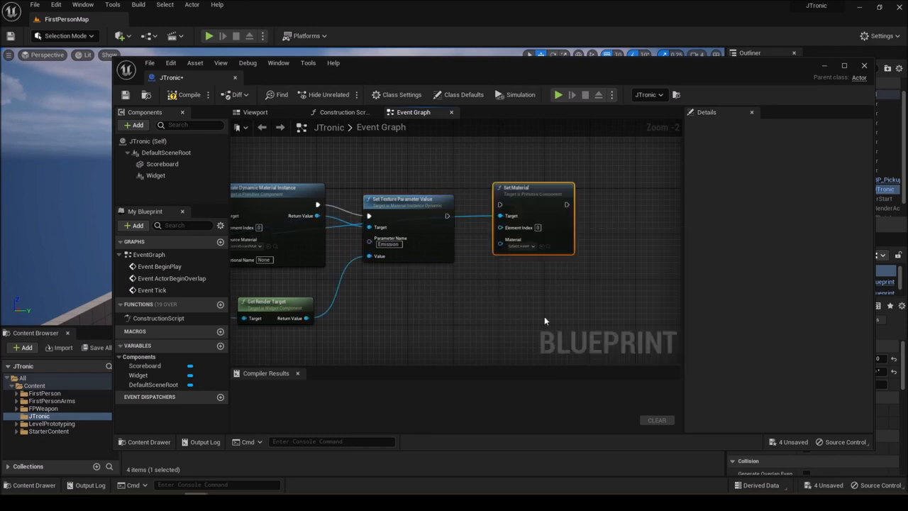
{"action": "mouse_move", "coordinate": [531, 185]}
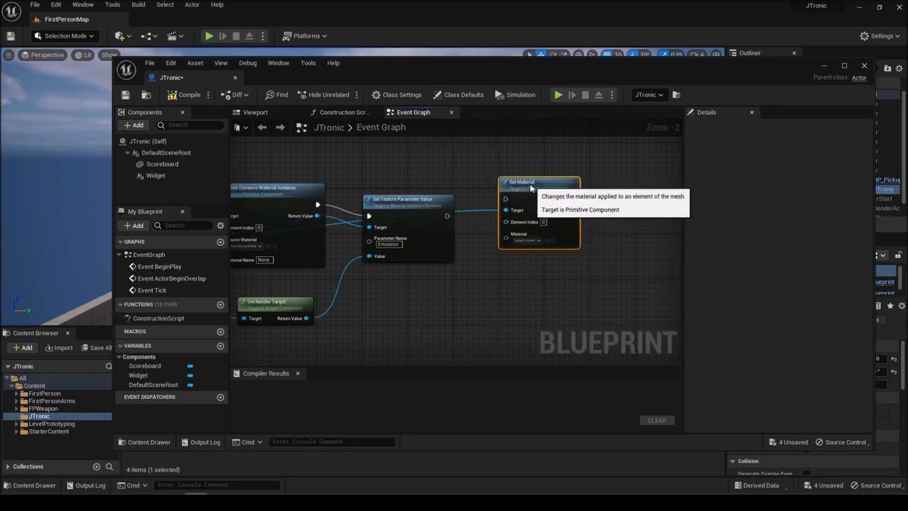
{"action": "mouse_move", "coordinate": [475, 268]}
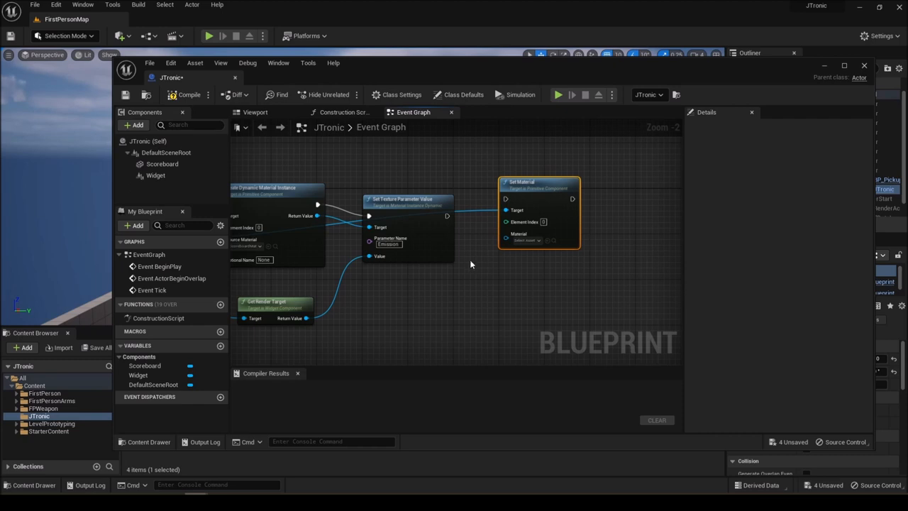
{"action": "mouse_move", "coordinate": [318, 215]}
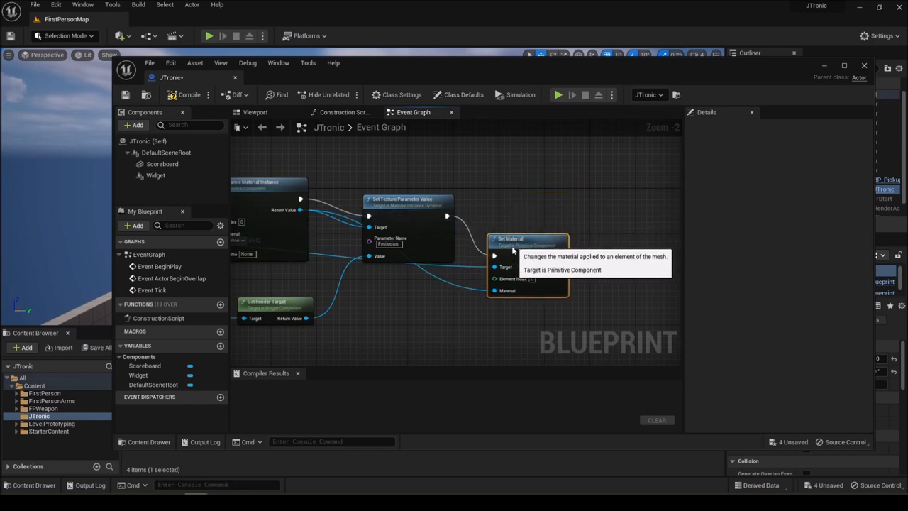
{"action": "left_click_drag", "start_coordinate": [527, 241], "coordinate": [522, 262]}
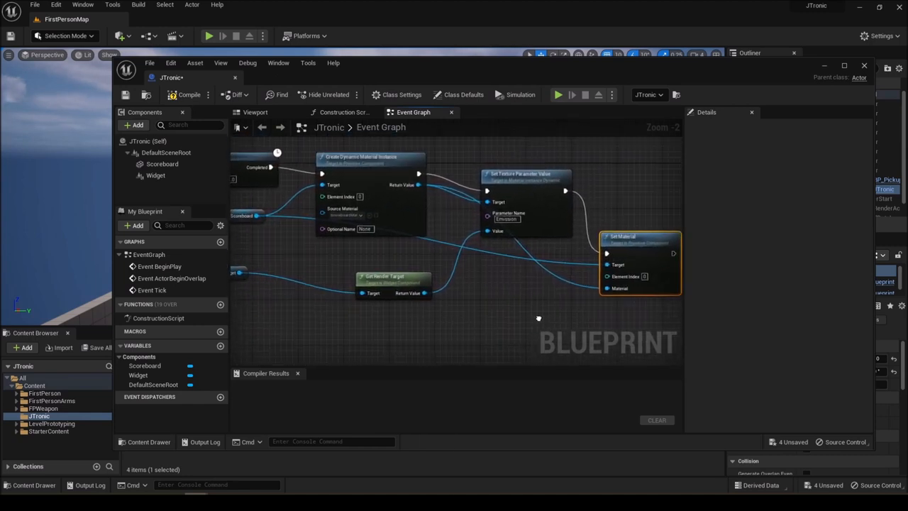
{"action": "mouse_move", "coordinate": [518, 170]}
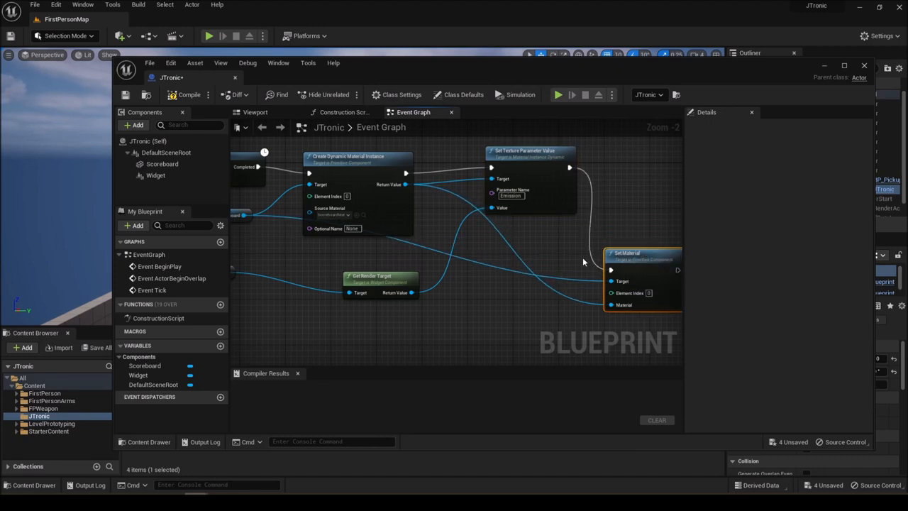
{"action": "left_click", "coordinate": [187, 95]}
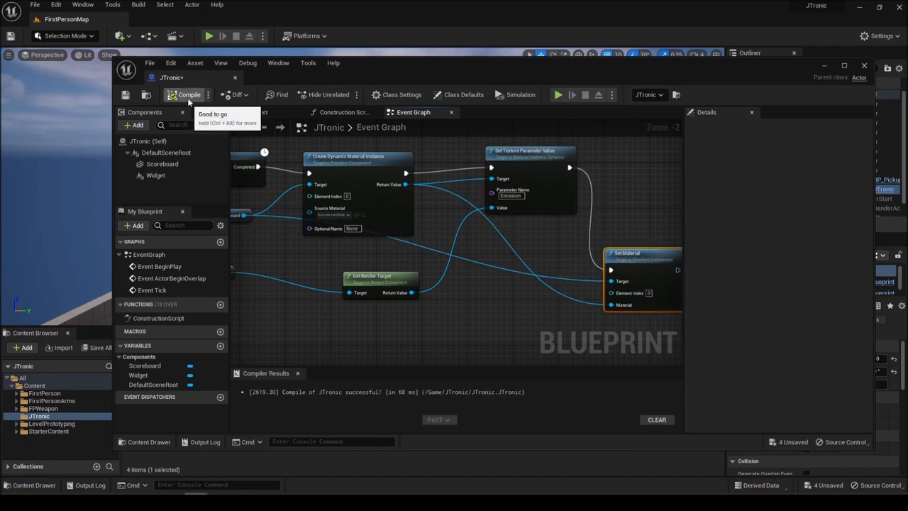
{"action": "left_click", "coordinate": [125, 94]}
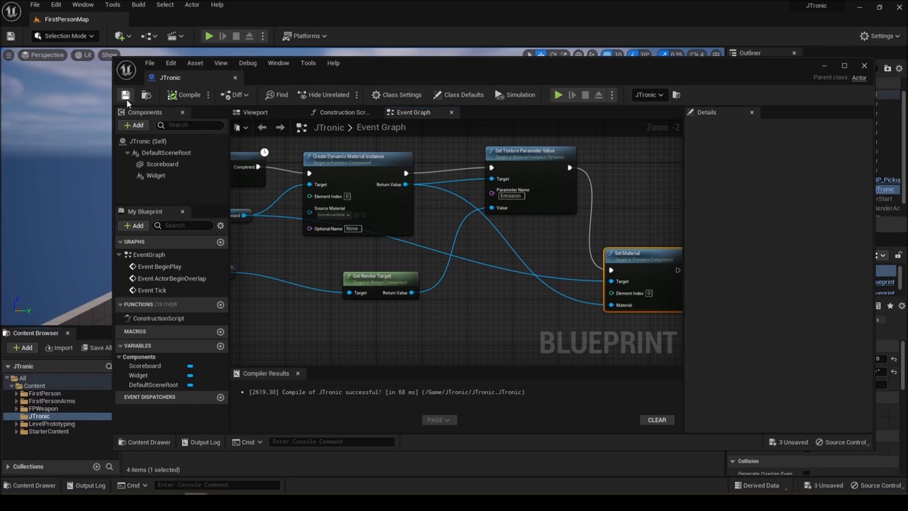
{"action": "mouse_move", "coordinate": [125, 94]}
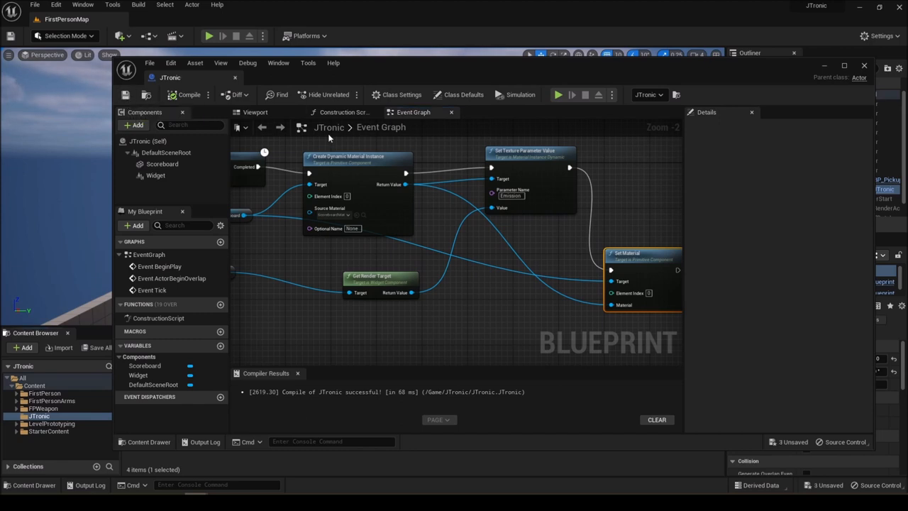
{"action": "mouse_move", "coordinate": [370, 25]}
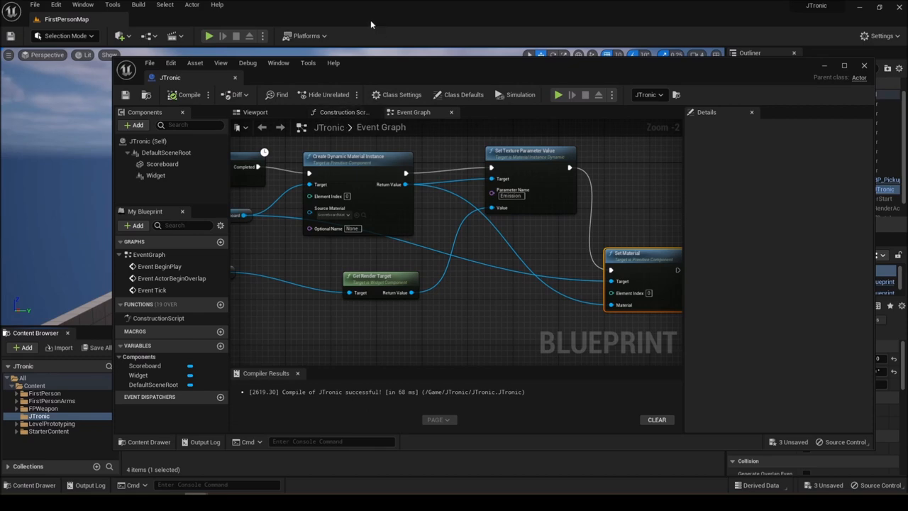
{"action": "mouse_move", "coordinate": [399, 32]}
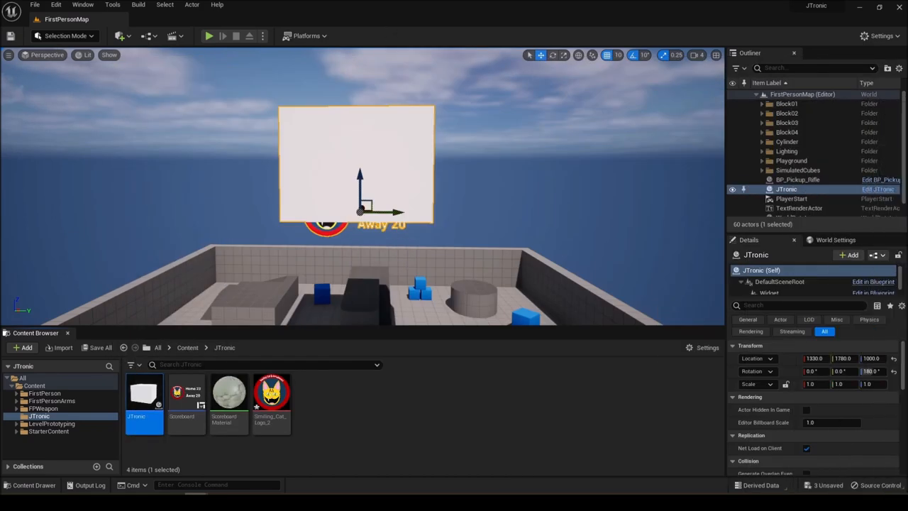
{"action": "mouse_move", "coordinate": [388, 158]}
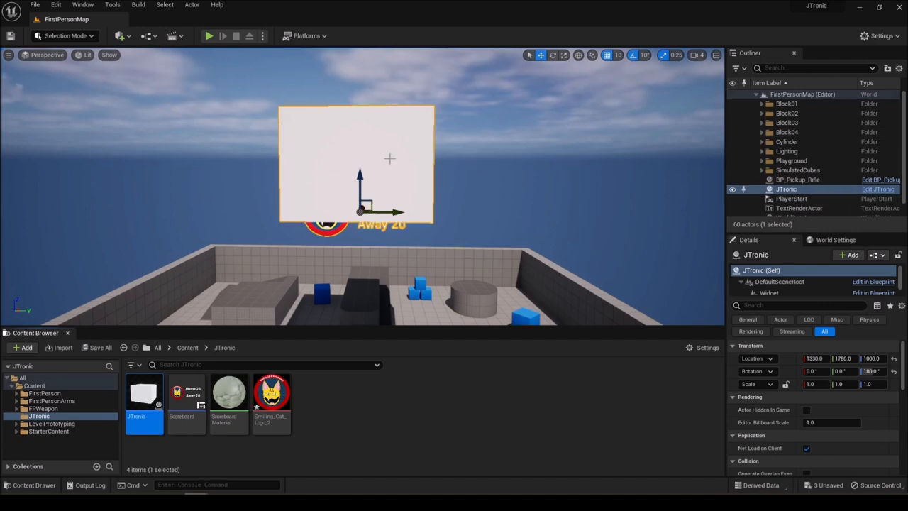
{"action": "mouse_move", "coordinate": [791, 199]}
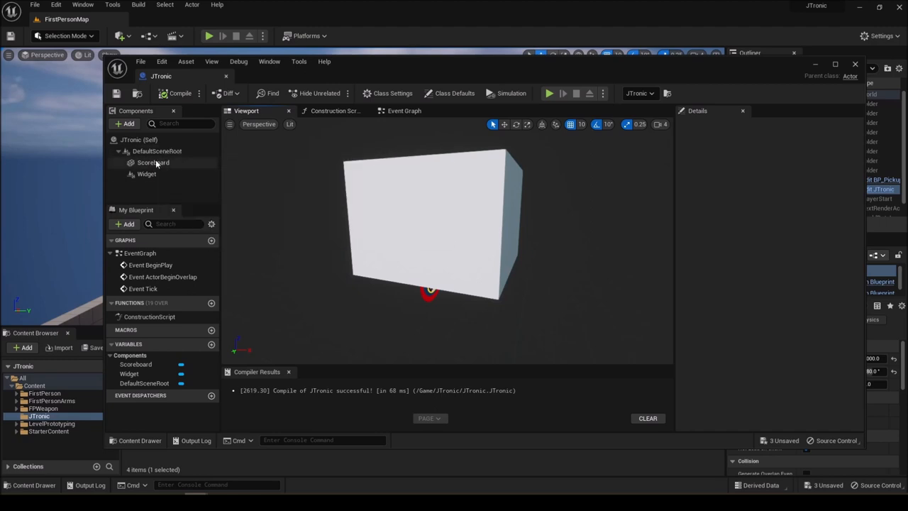
Set the Scoreboard component's Element 0 material to ScoreboardMaterial and recompile JTronic
{"action": "left_click", "coordinate": [154, 163]}
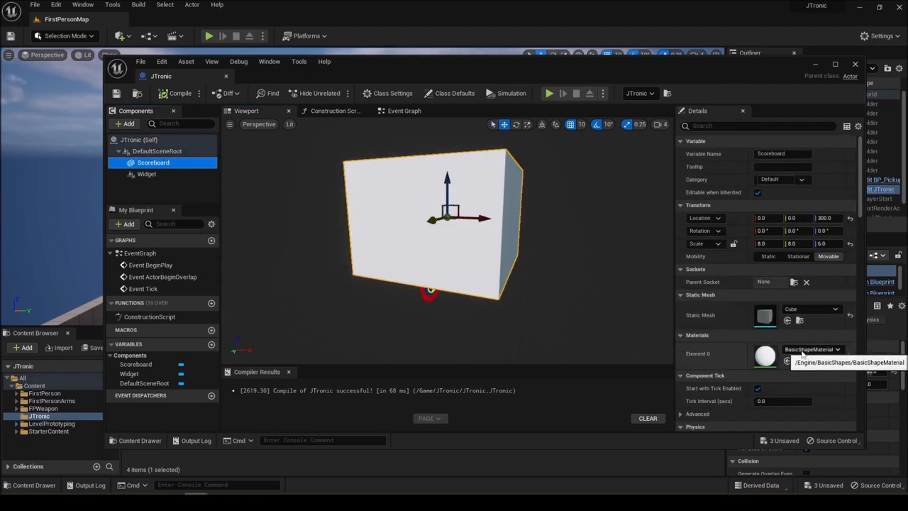
{"action": "left_click", "coordinate": [837, 349]}
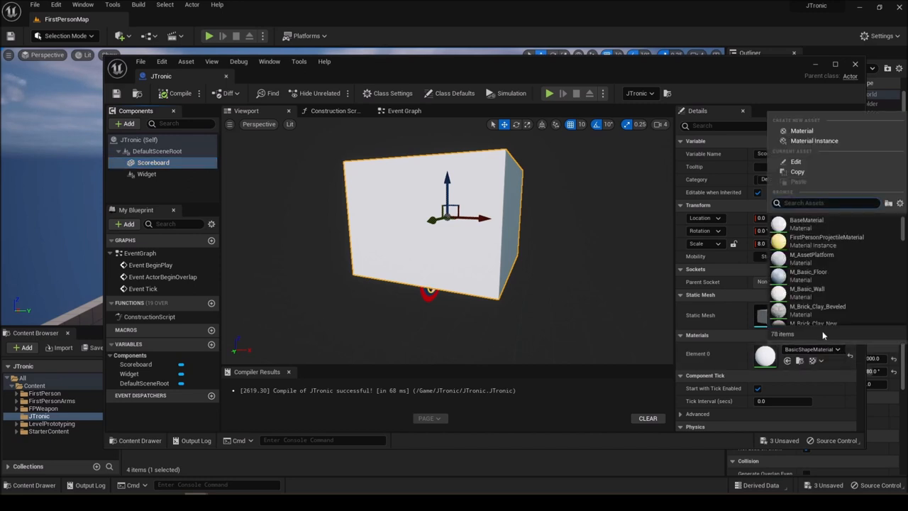
{"action": "type", "text": "sc"}
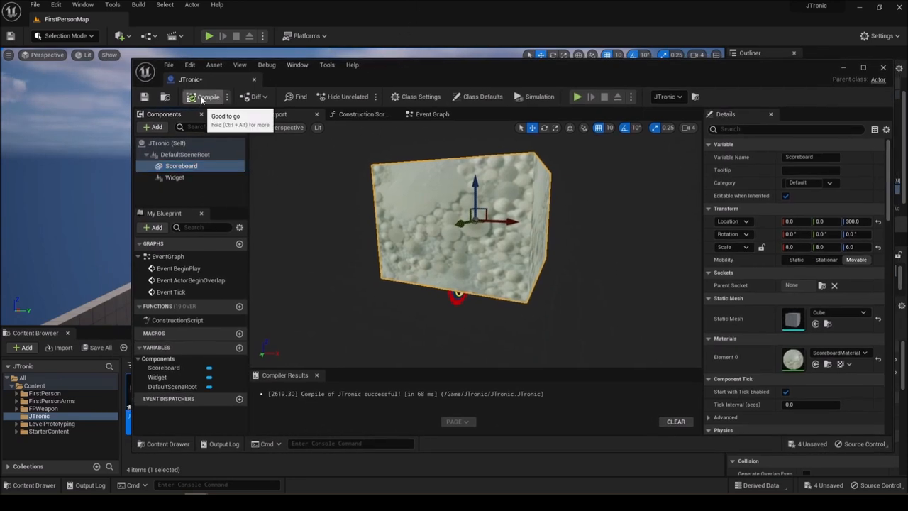
{"action": "left_click", "coordinate": [206, 97]}
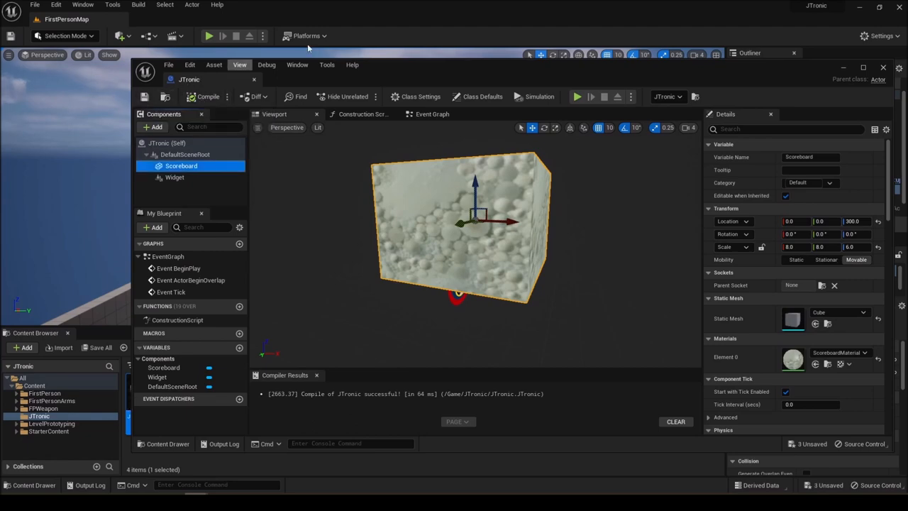
{"action": "mouse_move", "coordinate": [392, 114]}
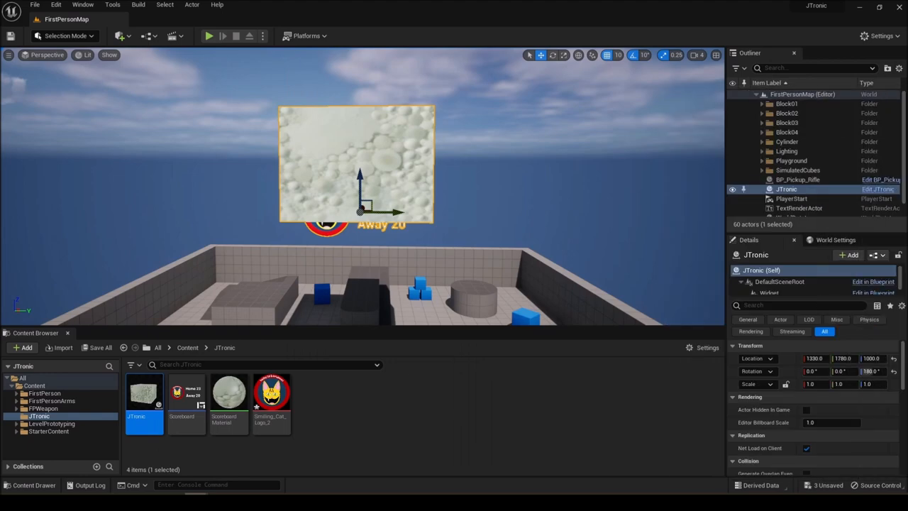
{"action": "mouse_move", "coordinate": [209, 36]}
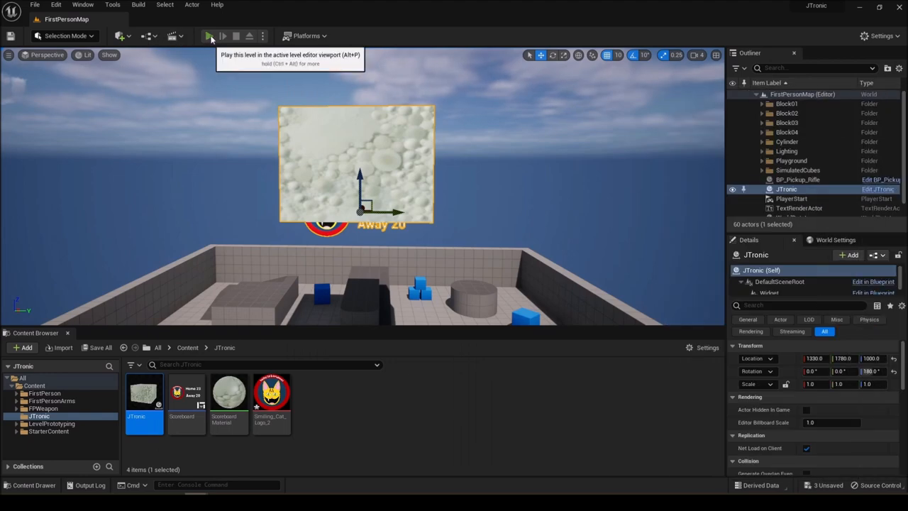
Play the level in Selected Viewport mode to view the cat logo, Home 23, Away 20
{"action": "left_click", "coordinate": [208, 36]}
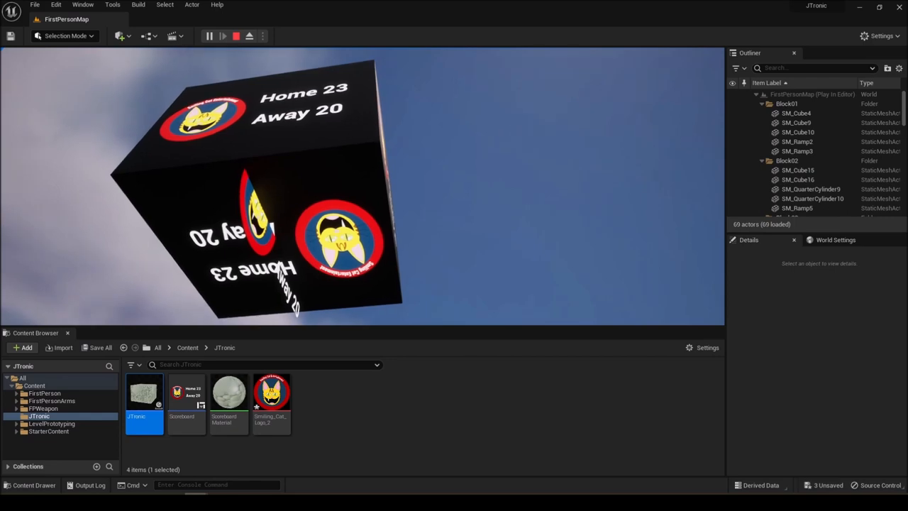
{"action": "left_click", "coordinate": [236, 35]}
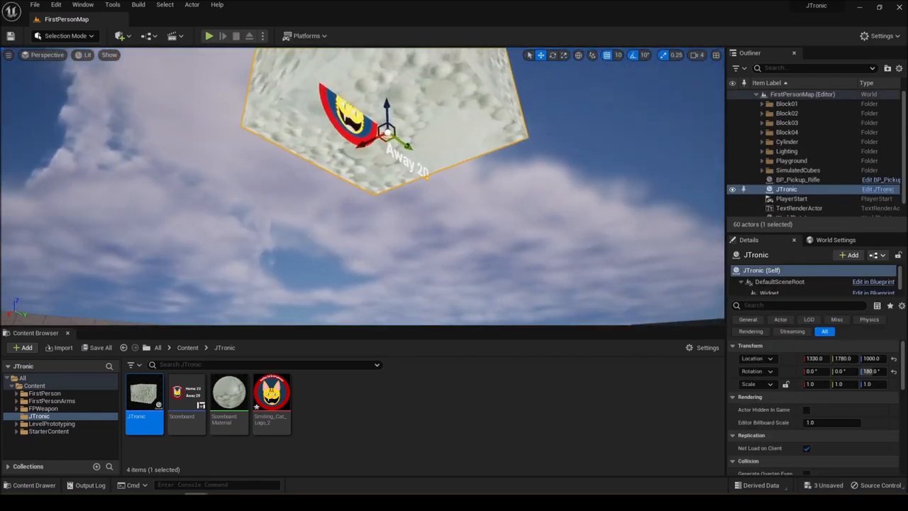
{"action": "left_click", "coordinate": [263, 36]}
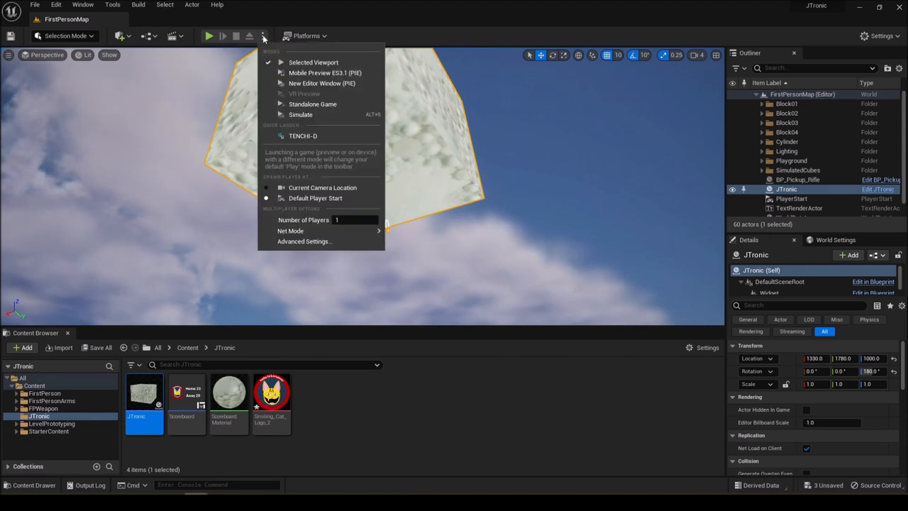
{"action": "mouse_move", "coordinate": [312, 103]}
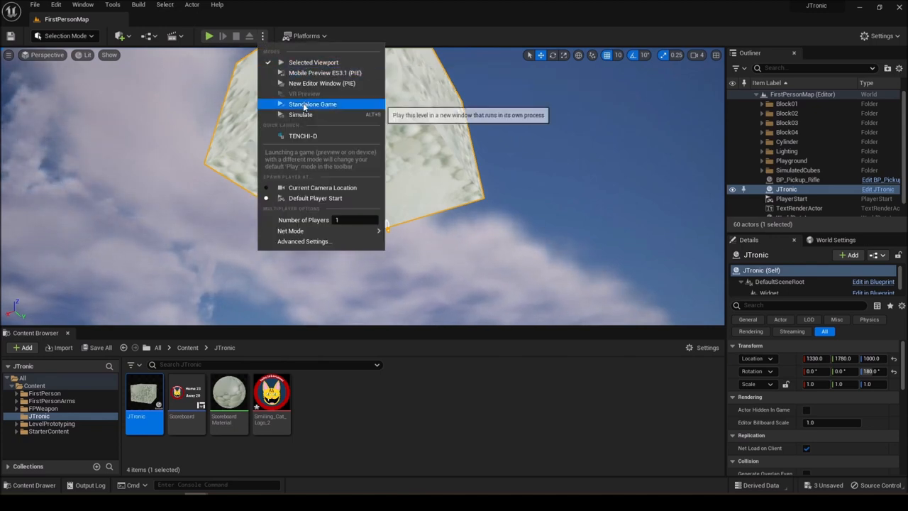
{"action": "mouse_move", "coordinate": [305, 93]}
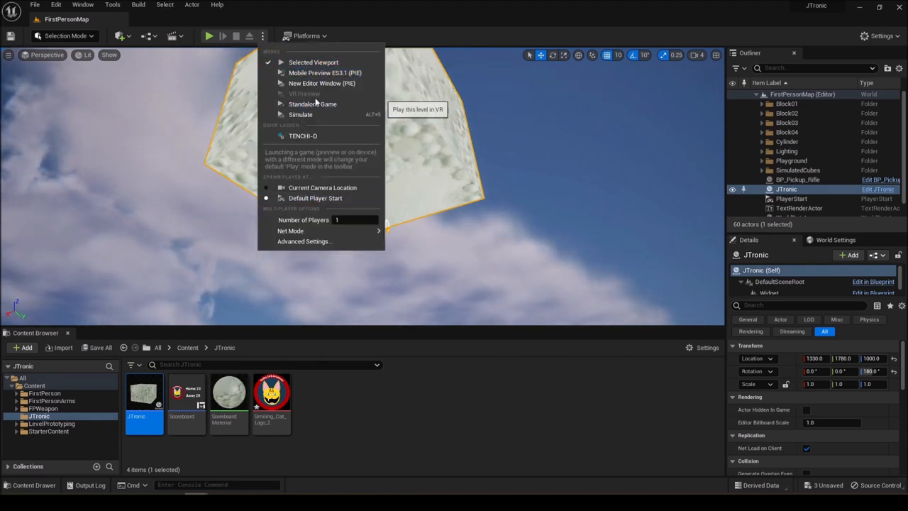
{"action": "left_click", "coordinate": [313, 62]}
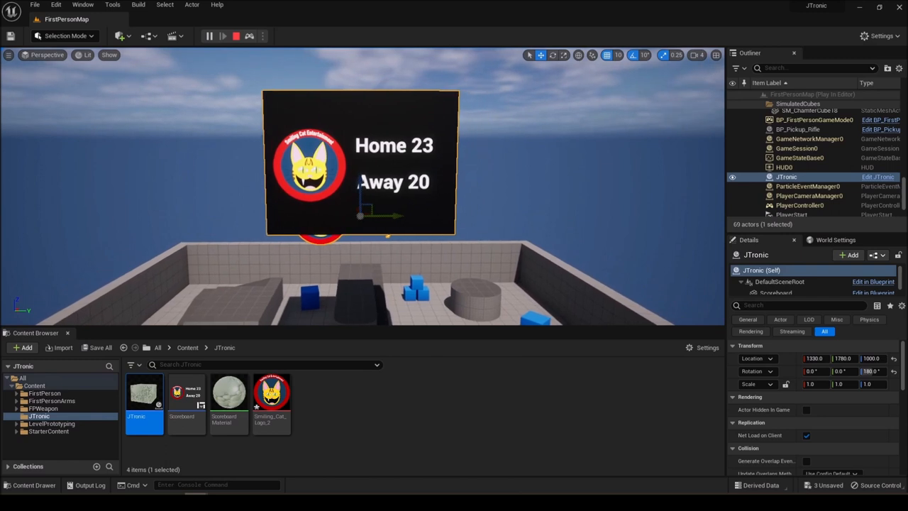
{"action": "mouse_move", "coordinate": [483, 168]}
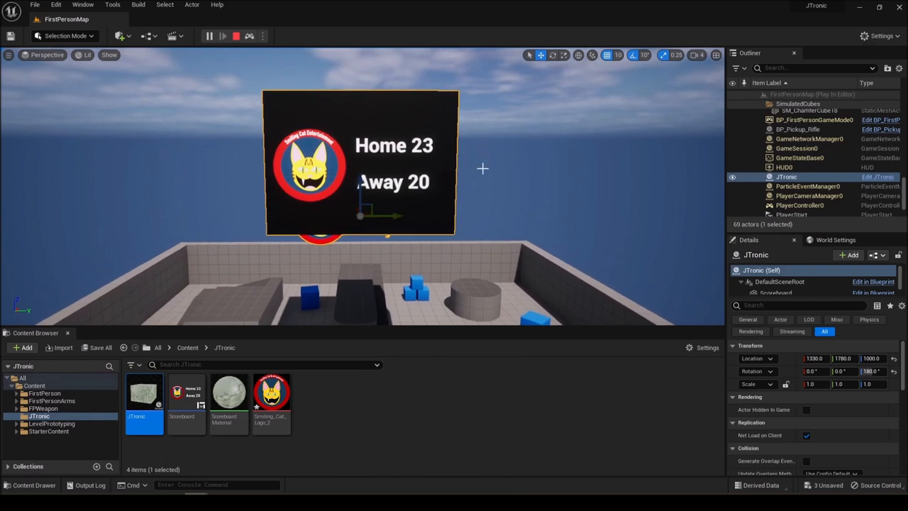
{"action": "mouse_move", "coordinate": [499, 208]}
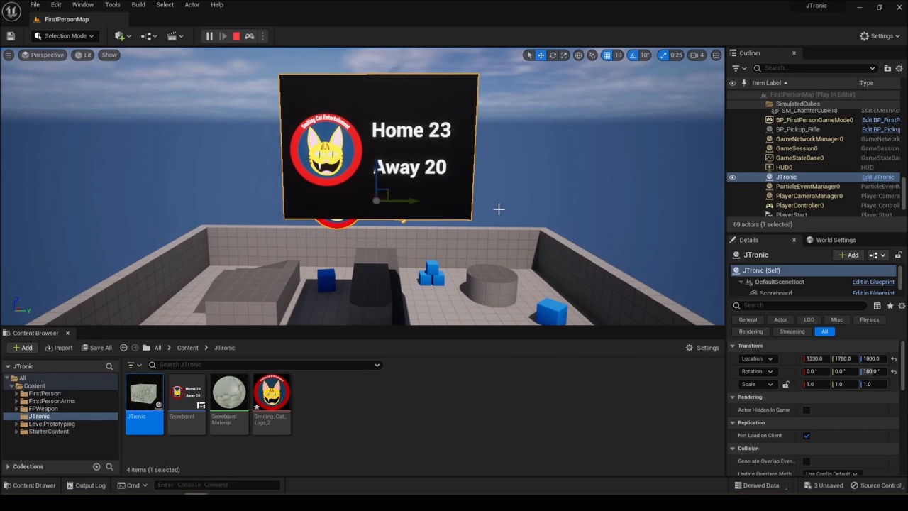
{"action": "mouse_move", "coordinate": [269, 111]}
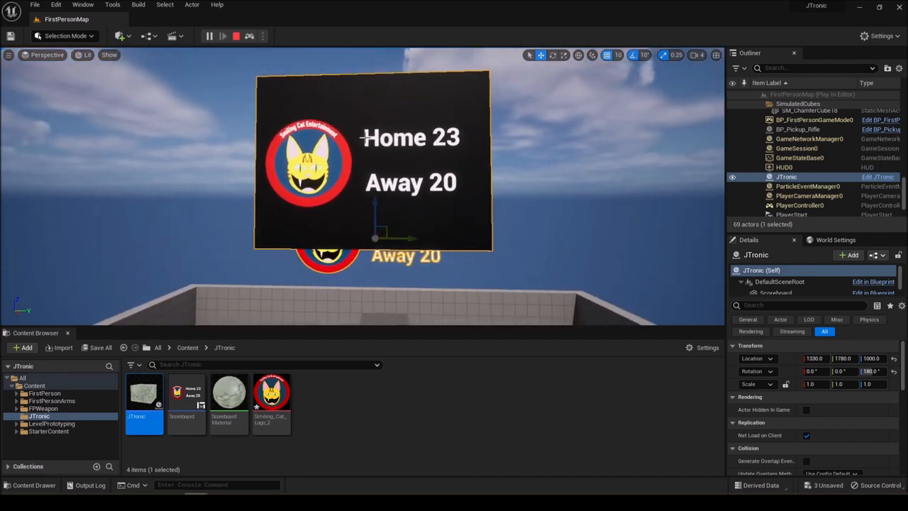
{"action": "left_click", "coordinate": [236, 35]}
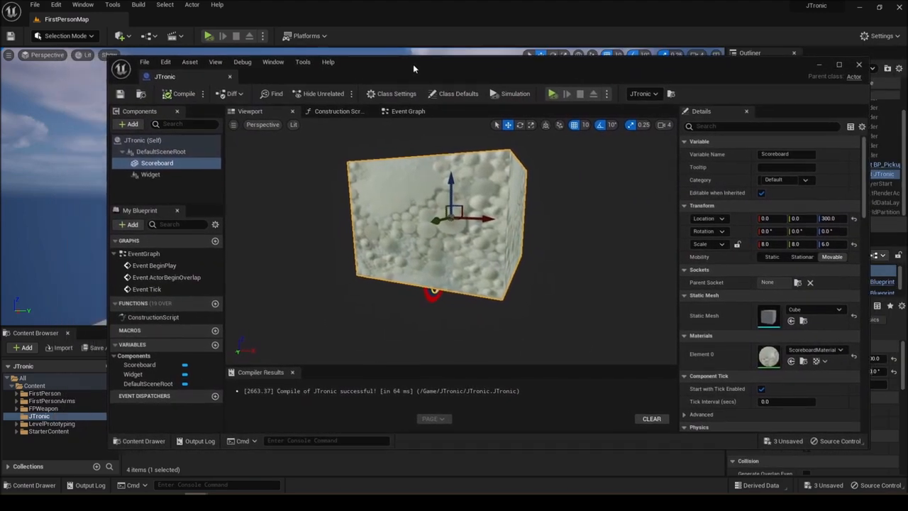
Uncheck Render in Main Pass on the Widget component, then compile JTronic
{"action": "left_click", "coordinate": [150, 175]}
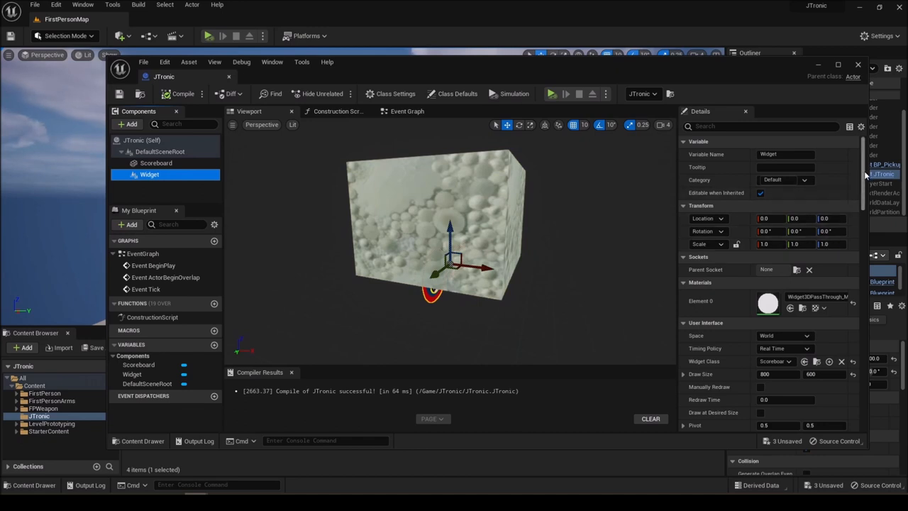
{"action": "scroll", "scroll_direction": "down", "scroll_amount": 3}
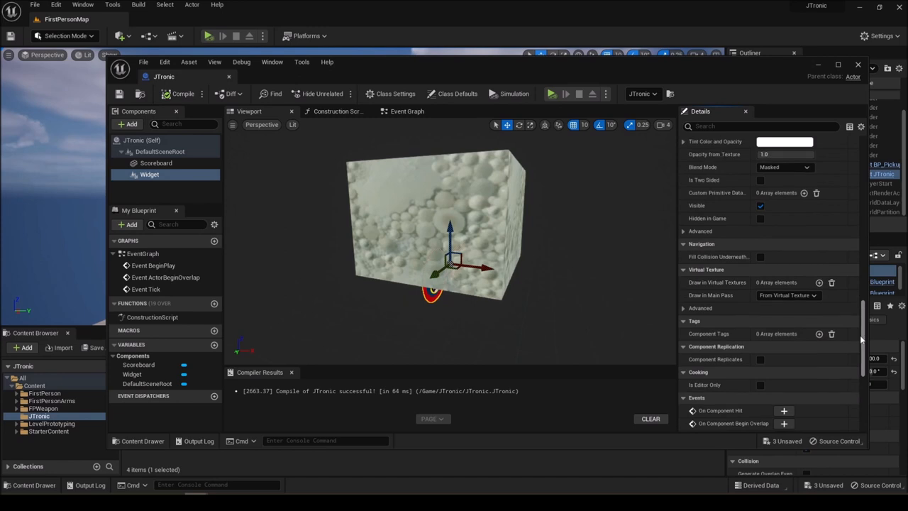
{"action": "scroll", "scroll_direction": "up", "scroll_amount": 3}
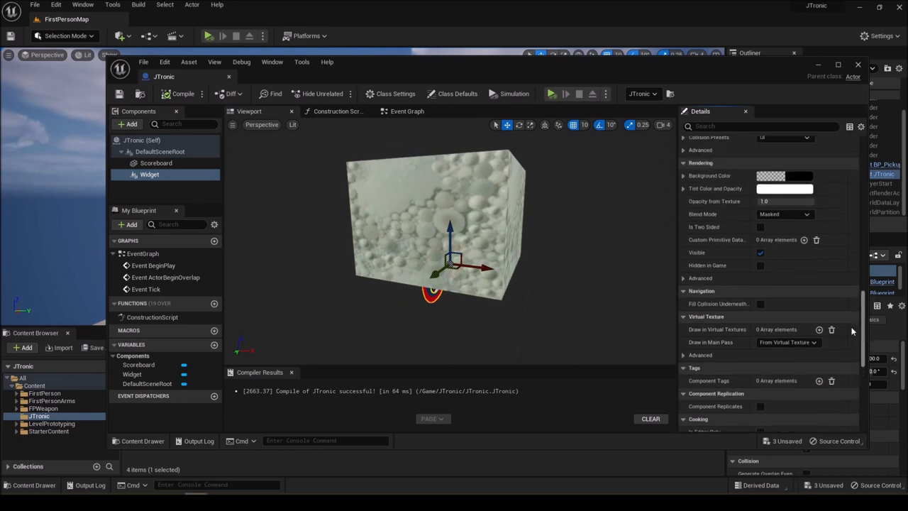
{"action": "scroll", "scroll_direction": "down", "scroll_amount": 3}
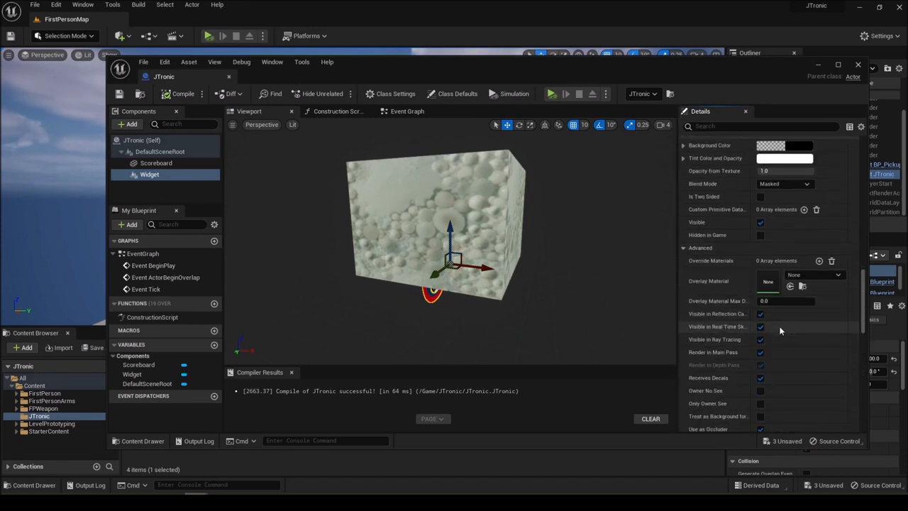
{"action": "scroll", "scroll_direction": "down", "scroll_amount": 3}
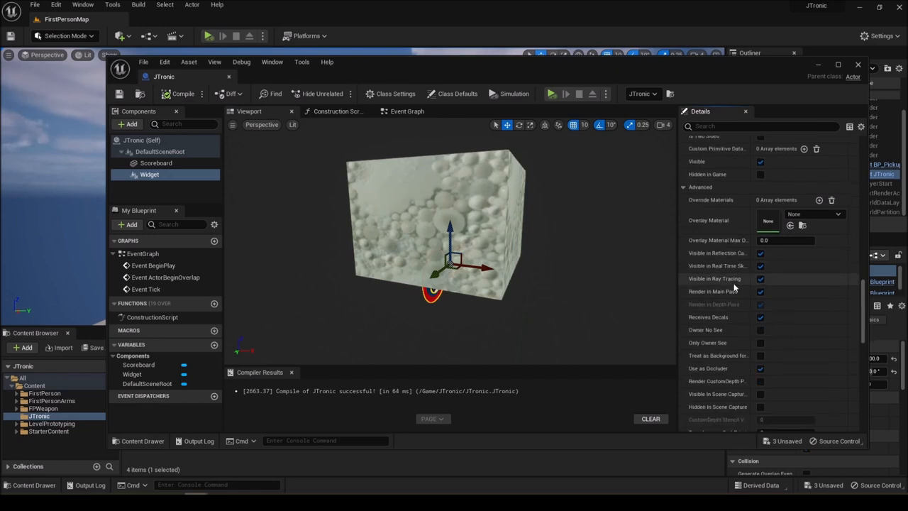
{"action": "left_click", "coordinate": [760, 304]}
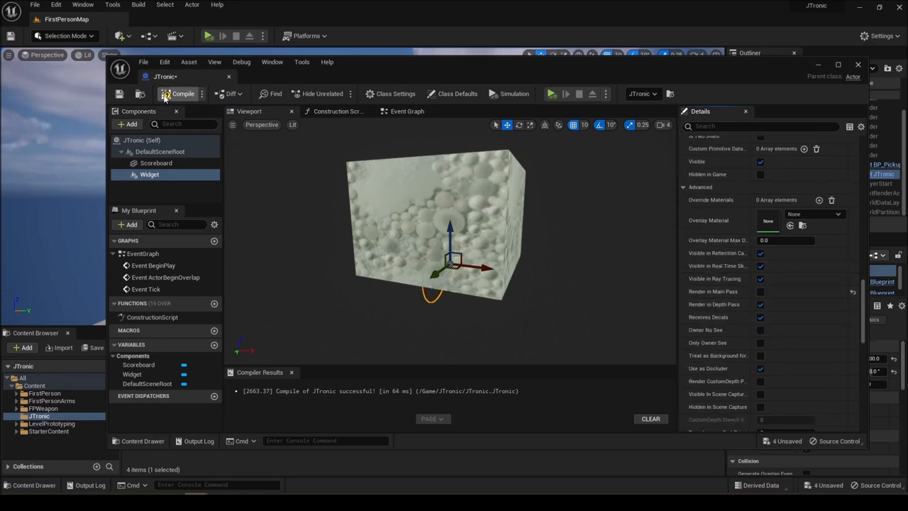
{"action": "left_click", "coordinate": [178, 93]}
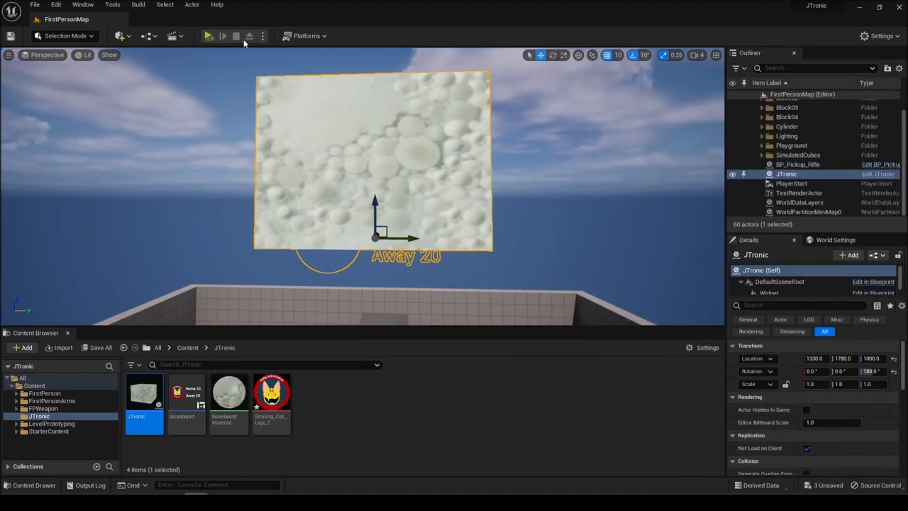
{"action": "left_click", "coordinate": [208, 36]}
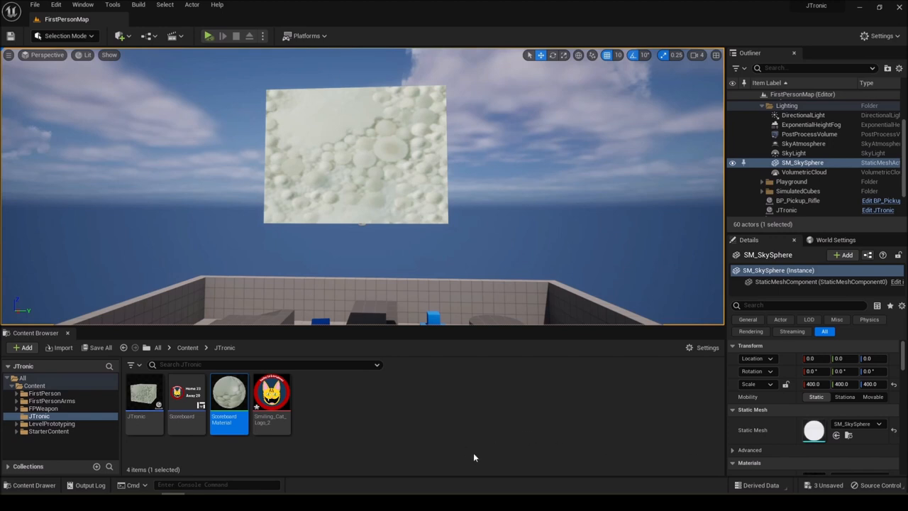
{"action": "mouse_move", "coordinate": [469, 431]}
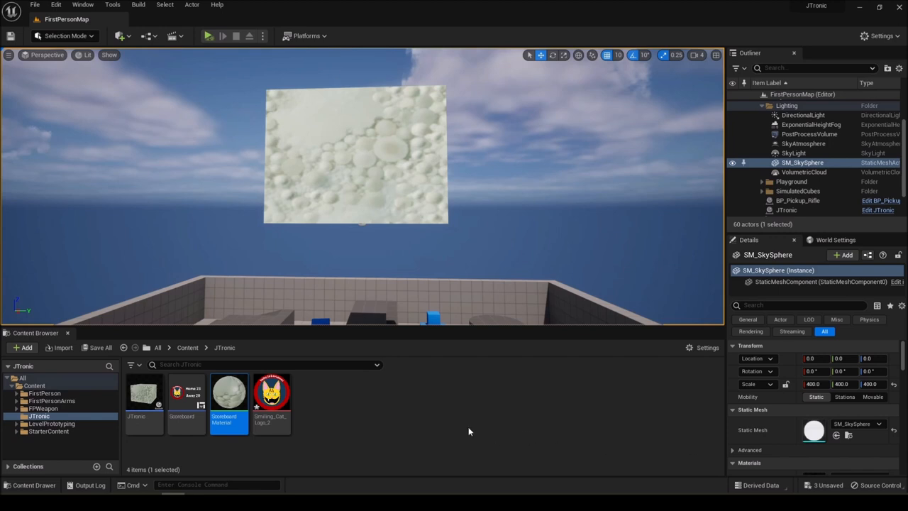
{"action": "mouse_move", "coordinate": [460, 409]}
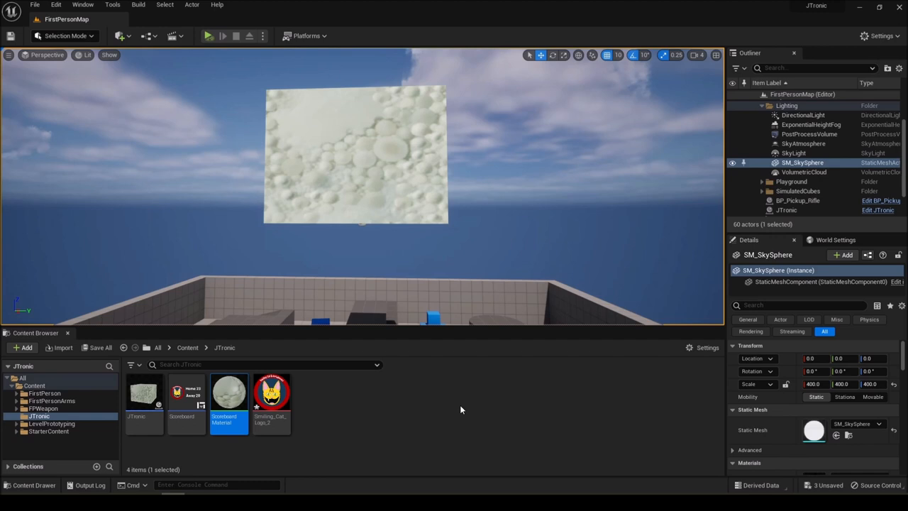
{"action": "mouse_move", "coordinate": [368, 443]}
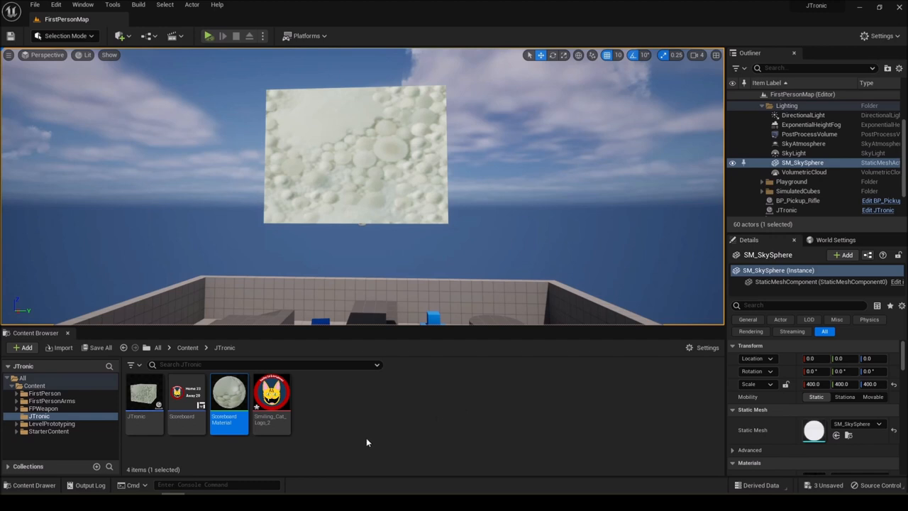
{"action": "mouse_move", "coordinate": [272, 397]}
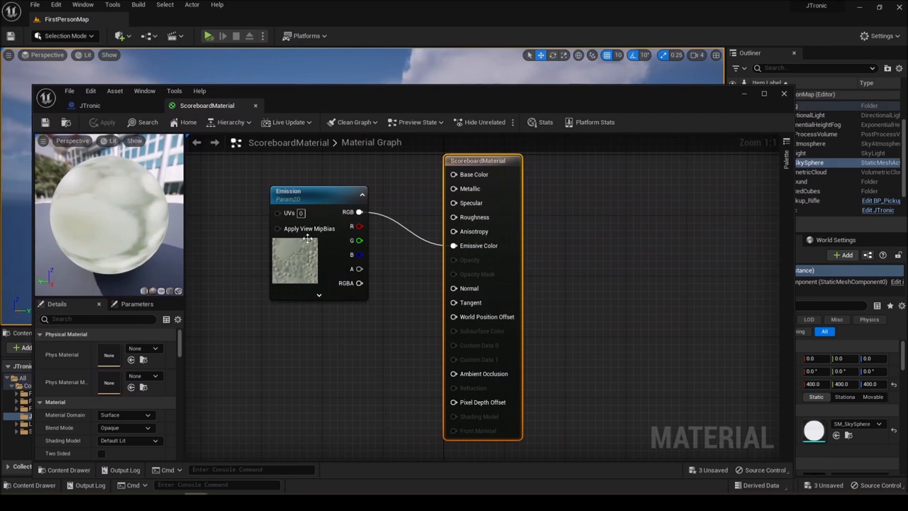
{"action": "mouse_move", "coordinate": [599, 333]}
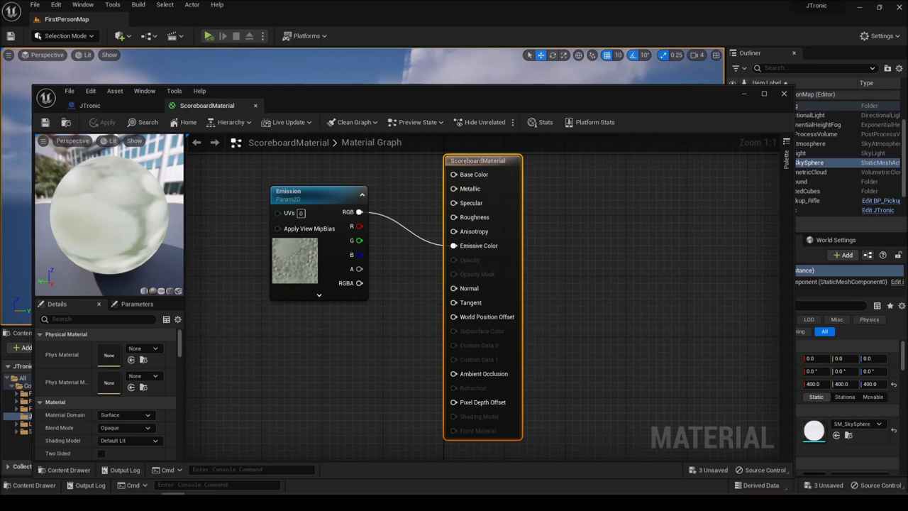
{"action": "mouse_move", "coordinate": [309, 191]}
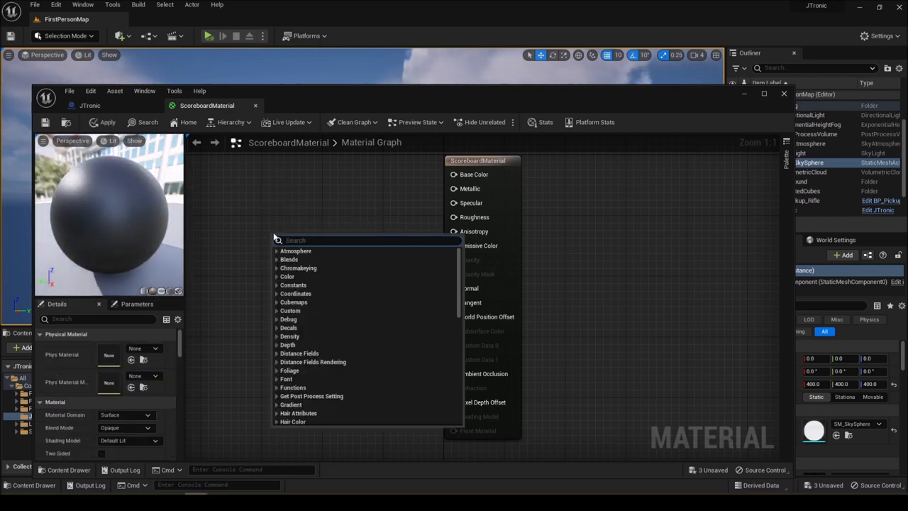
Add a TextureObjectParameter named Emission and reposition the material output node
{"action": "type", "text": "texture"}
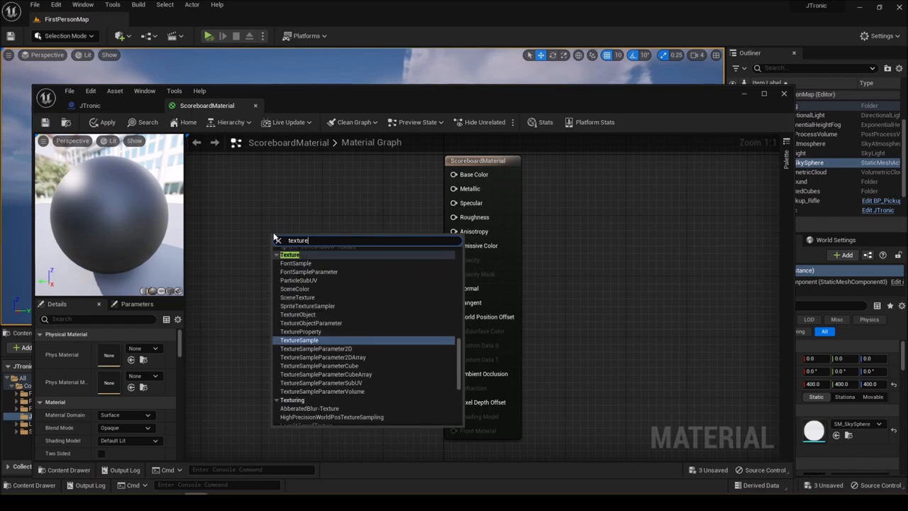
{"action": "mouse_move", "coordinate": [243, 236]}
{"action": "type", "text": "Emi"}
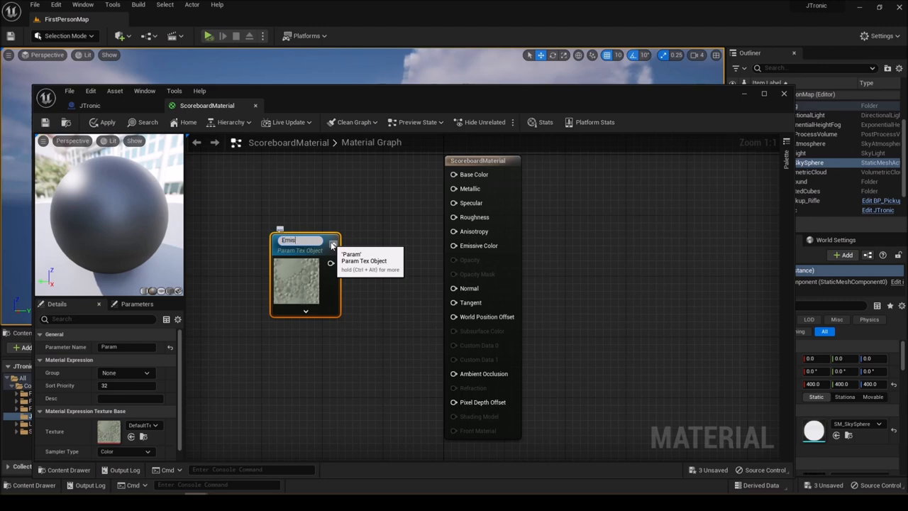
{"action": "type", "text": "ssion"}
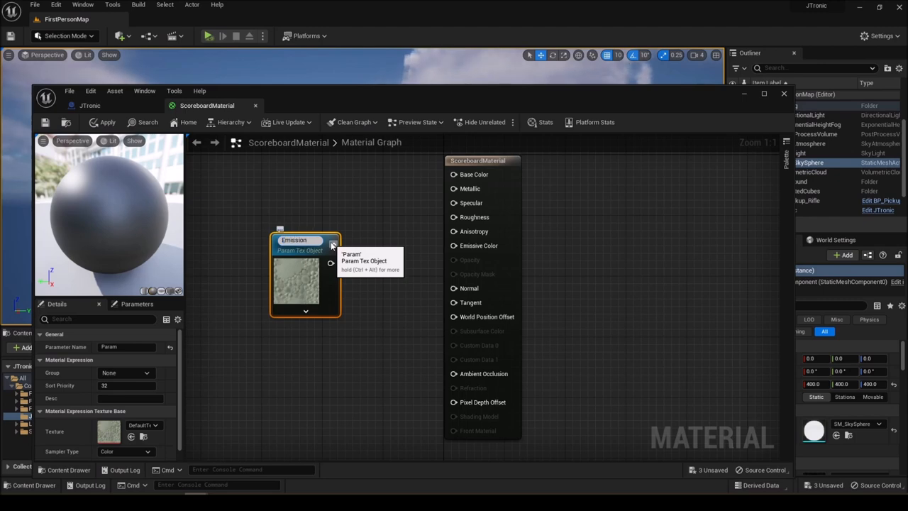
{"action": "type", "text": "Emission"}
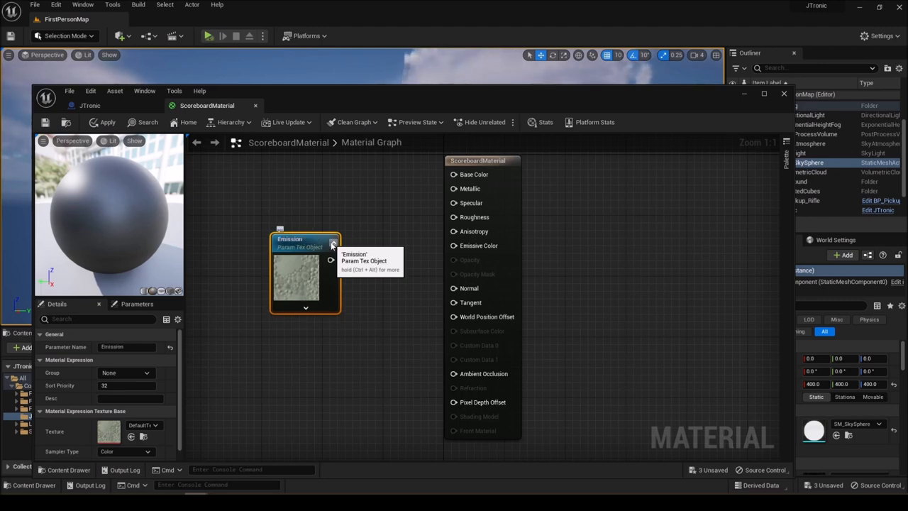
{"action": "mouse_move", "coordinate": [677, 221]}
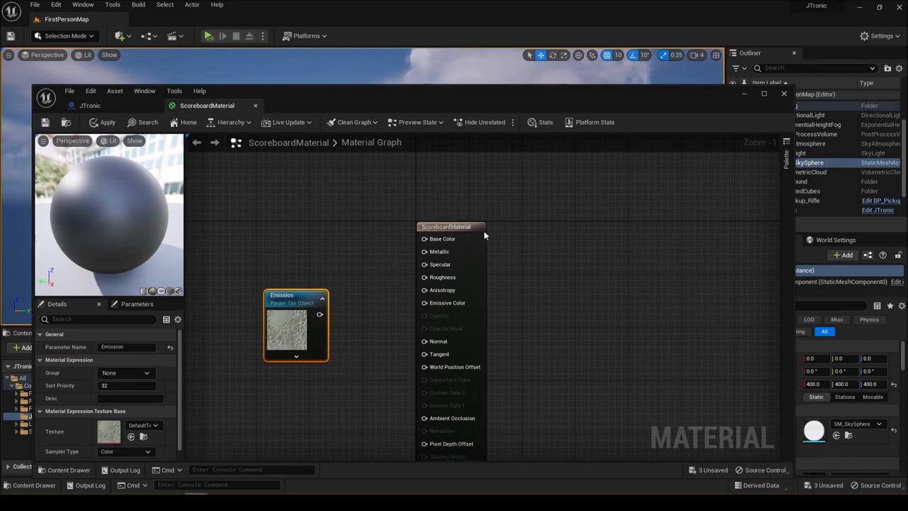
{"action": "left_click", "coordinate": [557, 187]}
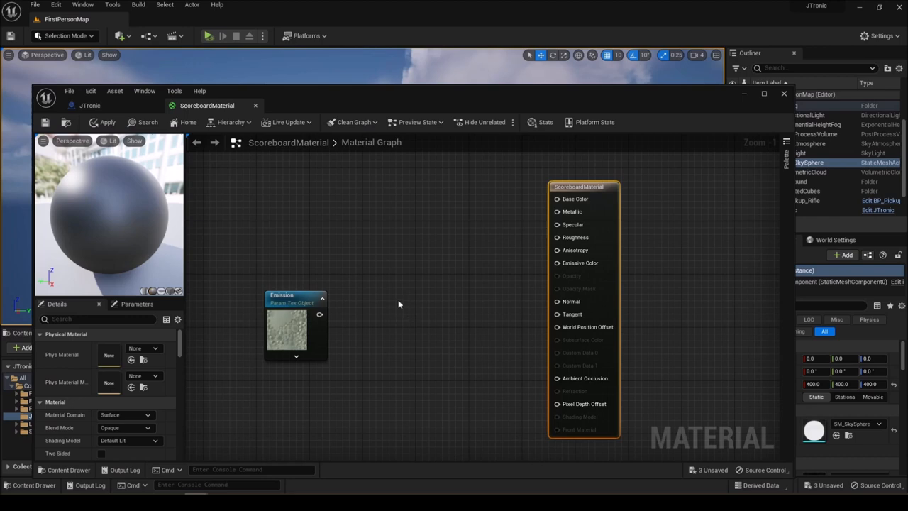
{"action": "mouse_move", "coordinate": [422, 297]}
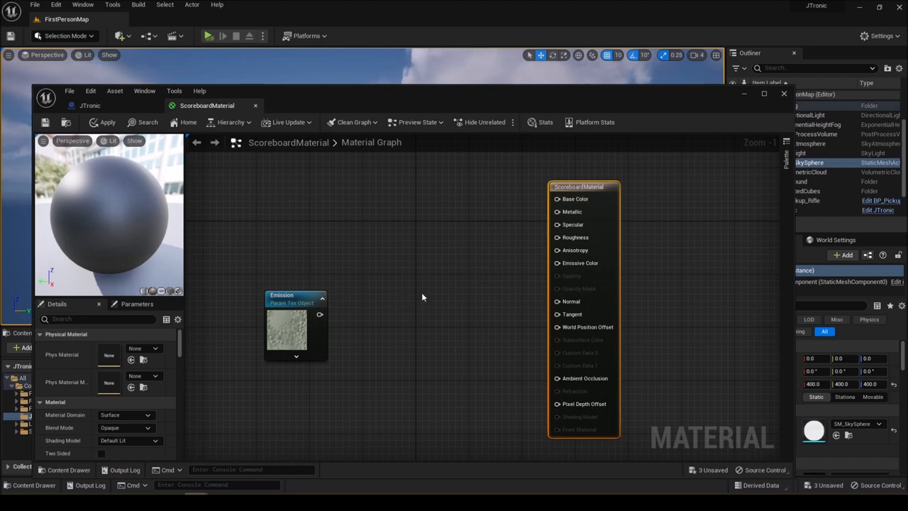
{"action": "mouse_move", "coordinate": [408, 306]}
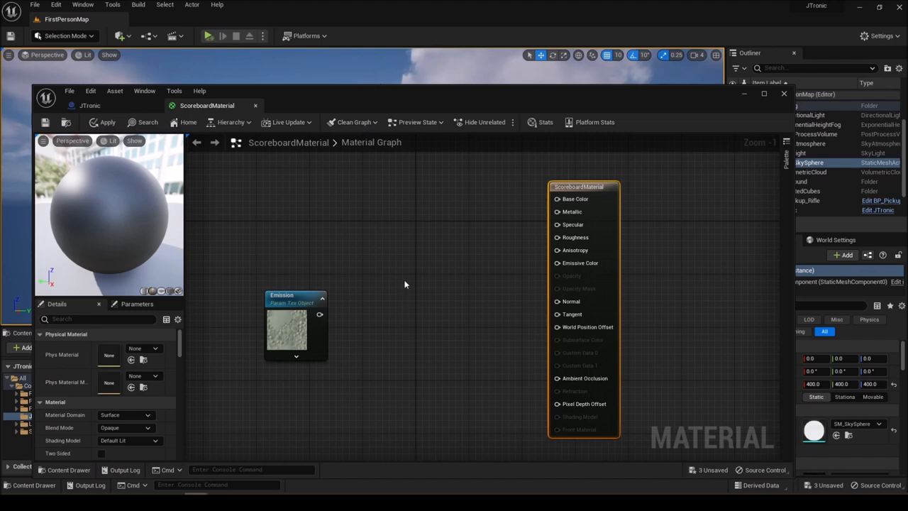
{"action": "mouse_move", "coordinate": [417, 259]}
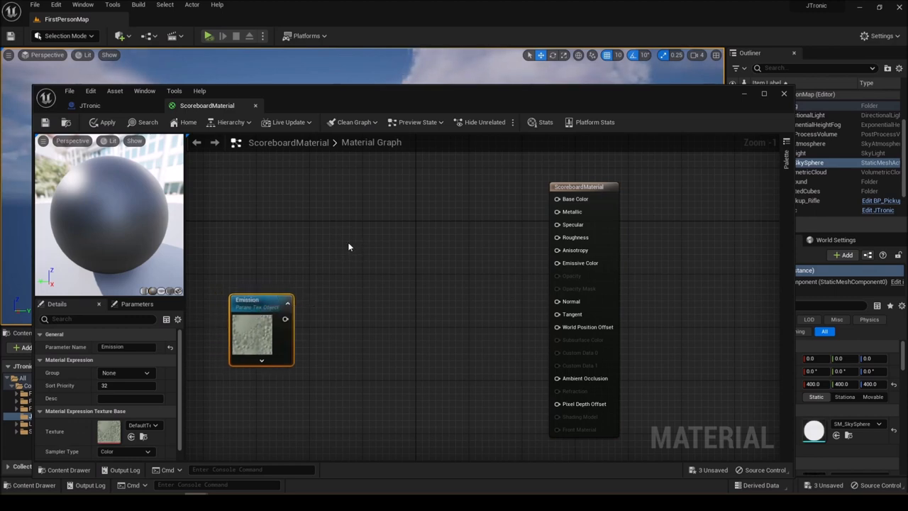
Add a Custom node with Float 2 output and one input named TextureObject
{"action": "right_click", "coordinate": [347, 232]}
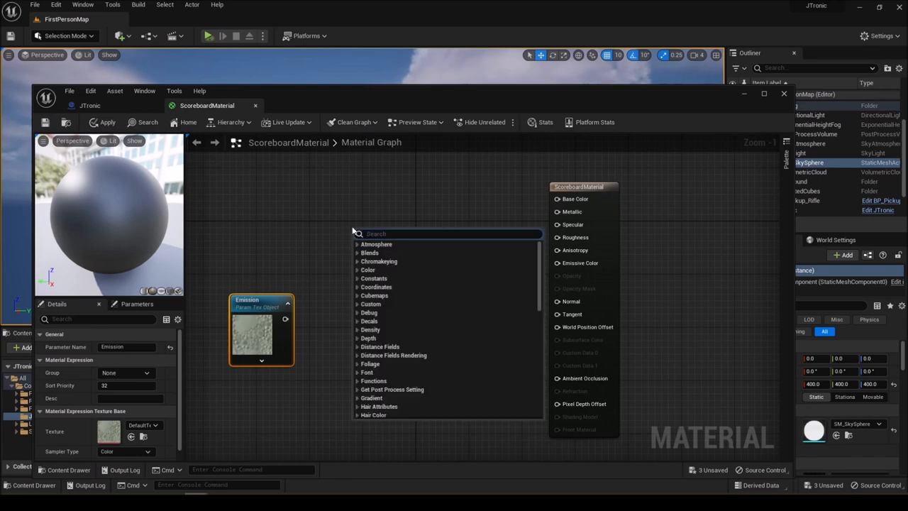
{"action": "type", "text": "cus"}
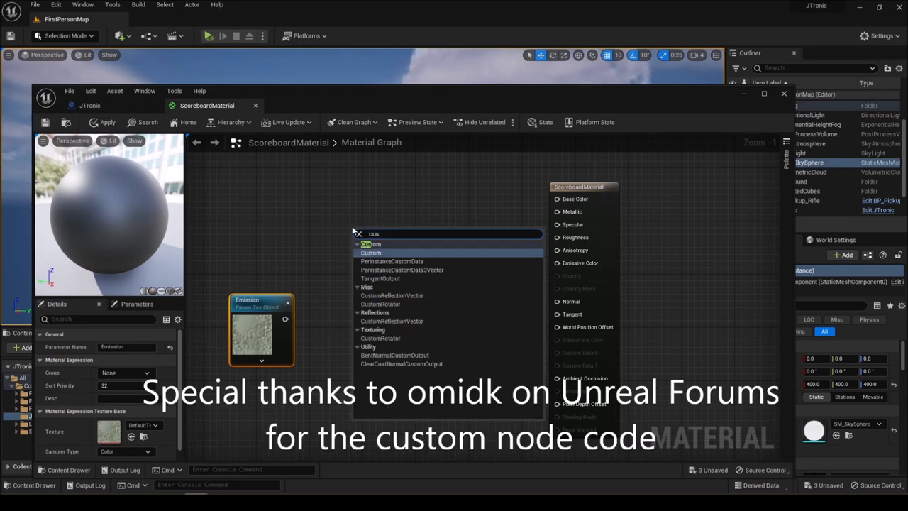
{"action": "mouse_move", "coordinate": [376, 257]}
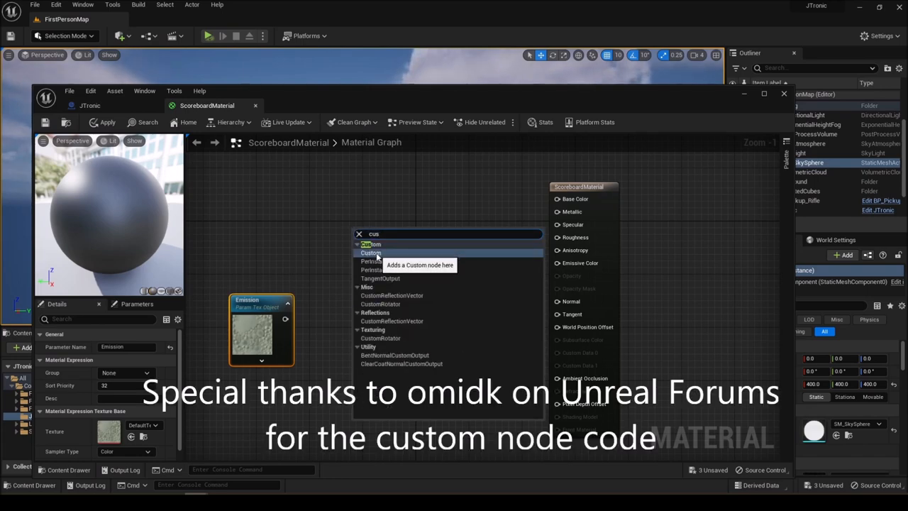
{"action": "left_click", "coordinate": [370, 252]}
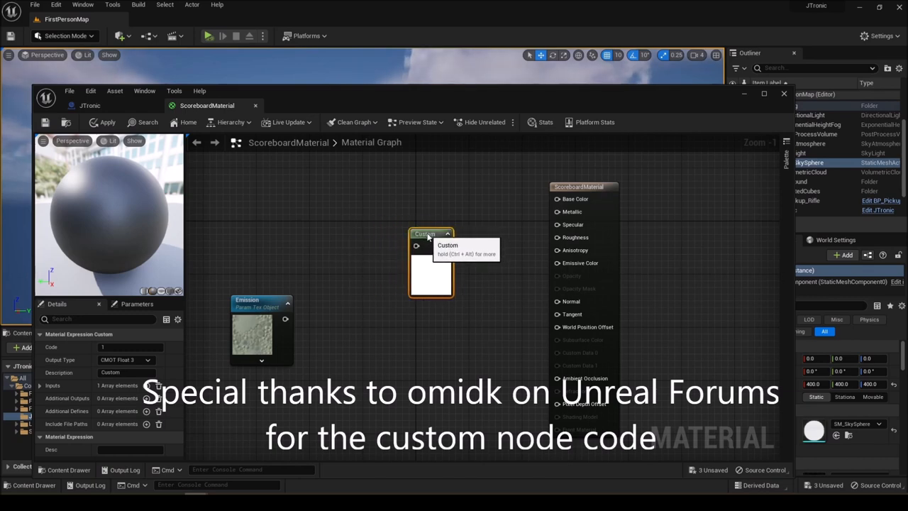
{"action": "mouse_move", "coordinate": [149, 361]}
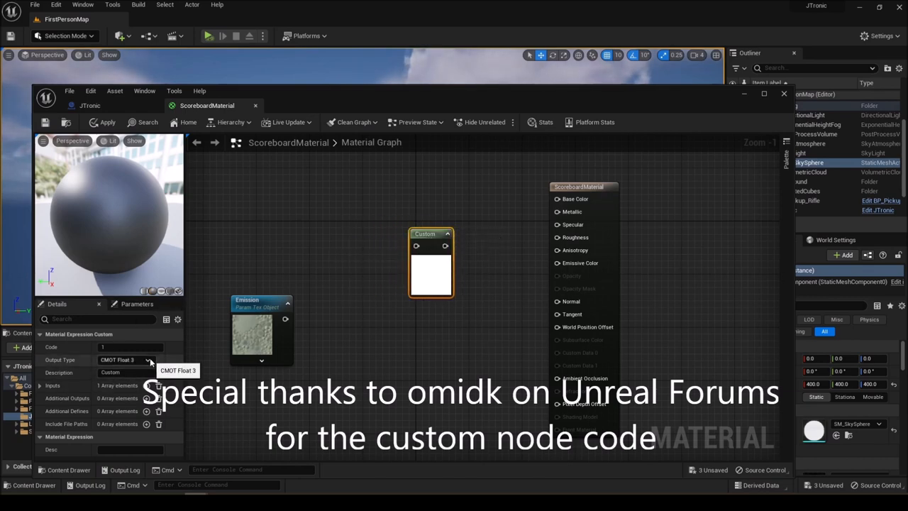
{"action": "left_click", "coordinate": [147, 359]}
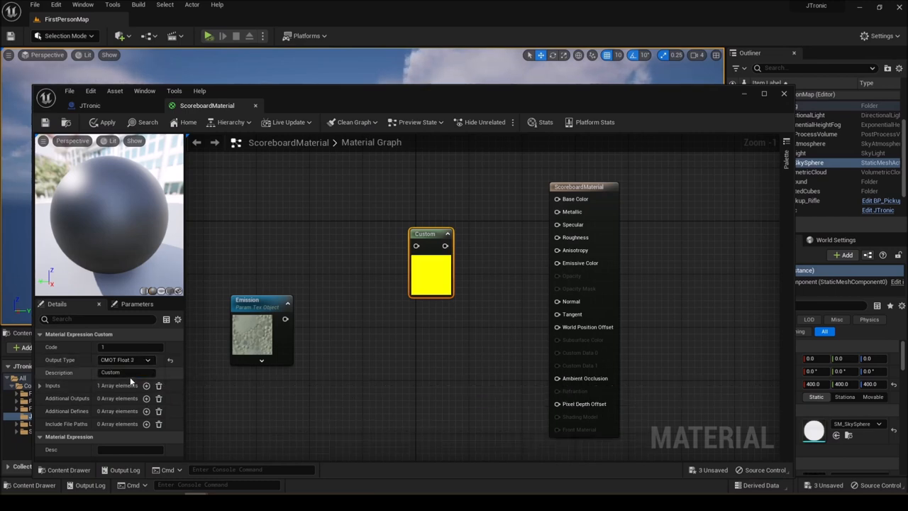
{"action": "mouse_move", "coordinate": [176, 399]}
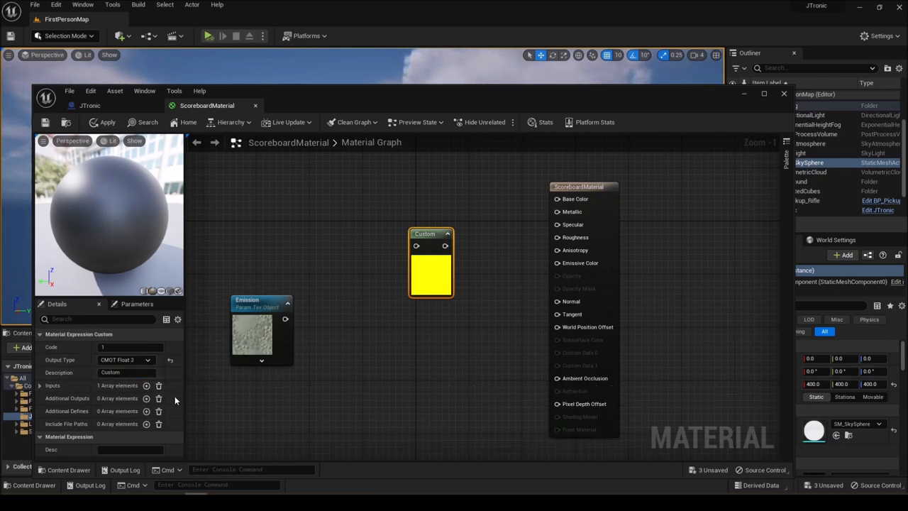
{"action": "left_click", "coordinate": [40, 385]}
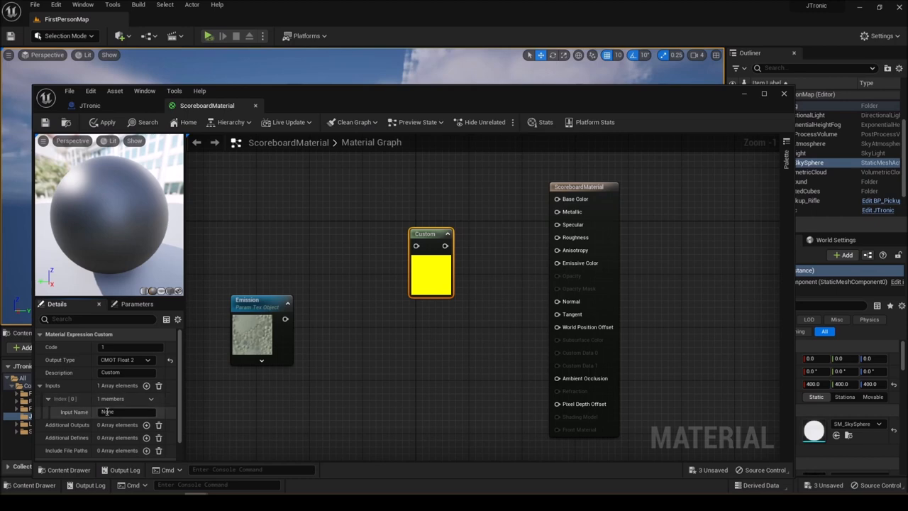
{"action": "mouse_move", "coordinate": [108, 412]}
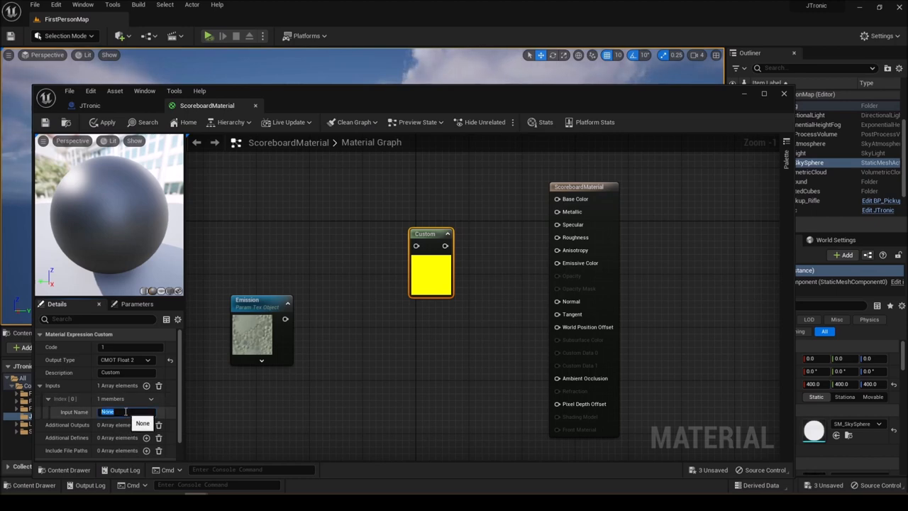
{"action": "type", "text": "TextureObject"}
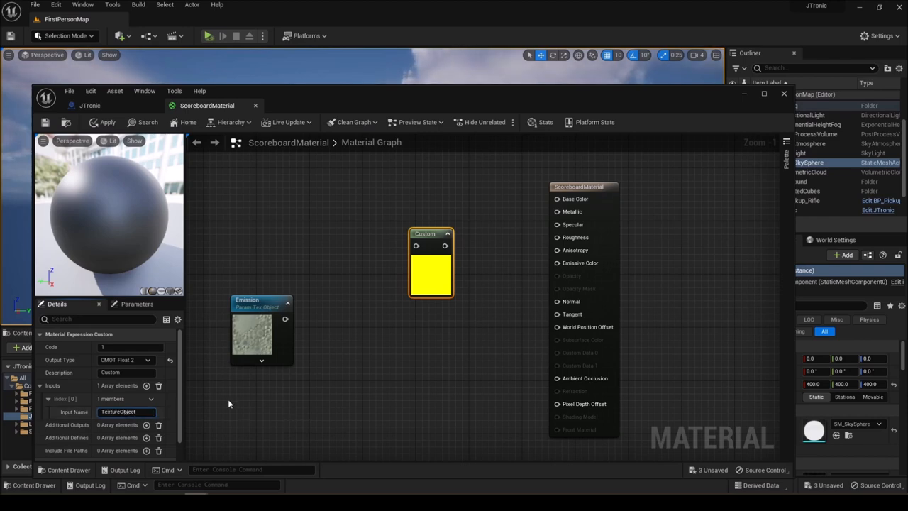
{"action": "mouse_move", "coordinate": [249, 394]}
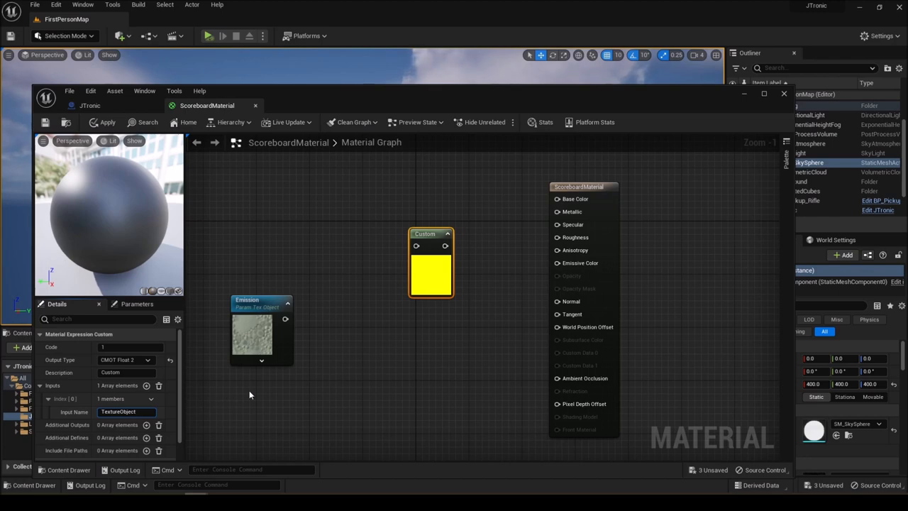
{"action": "mouse_move", "coordinate": [295, 327]}
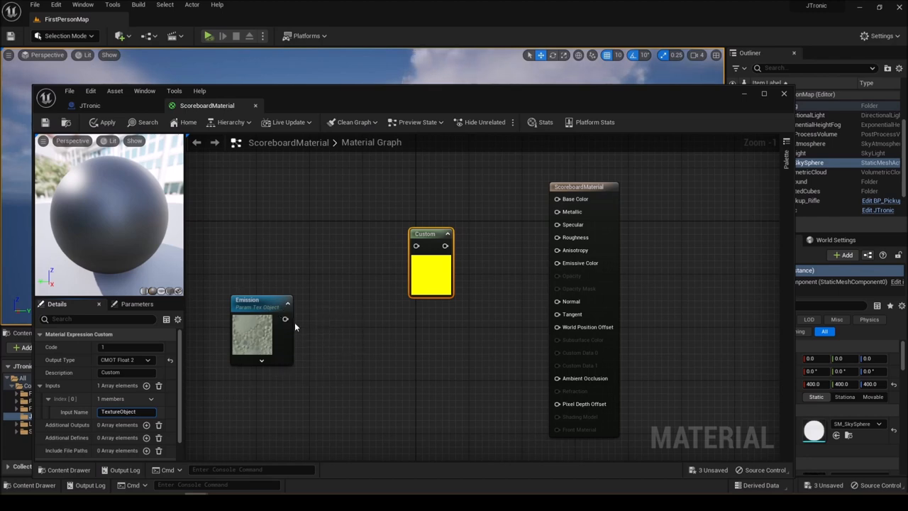
Wire Emission into the Custom node and give it GetDimensions code and description
{"action": "left_click_drag", "start_coordinate": [285, 318], "coordinate": [416, 245]}
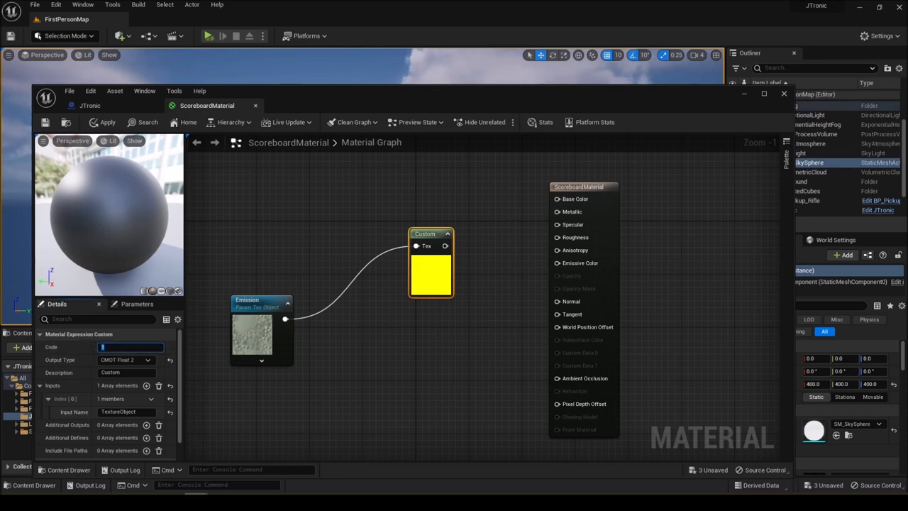
{"action": "type", "text": "float2 dim;"}
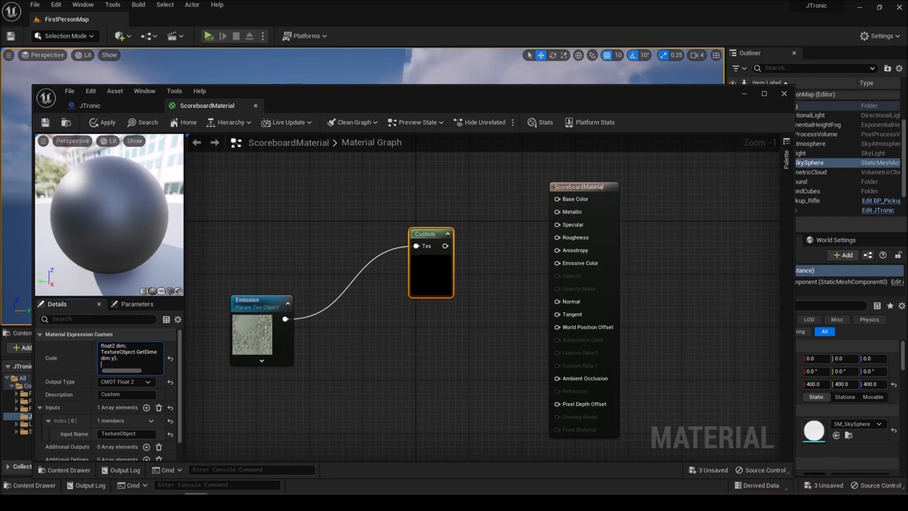
{"action": "type", "text": "return dim;"}
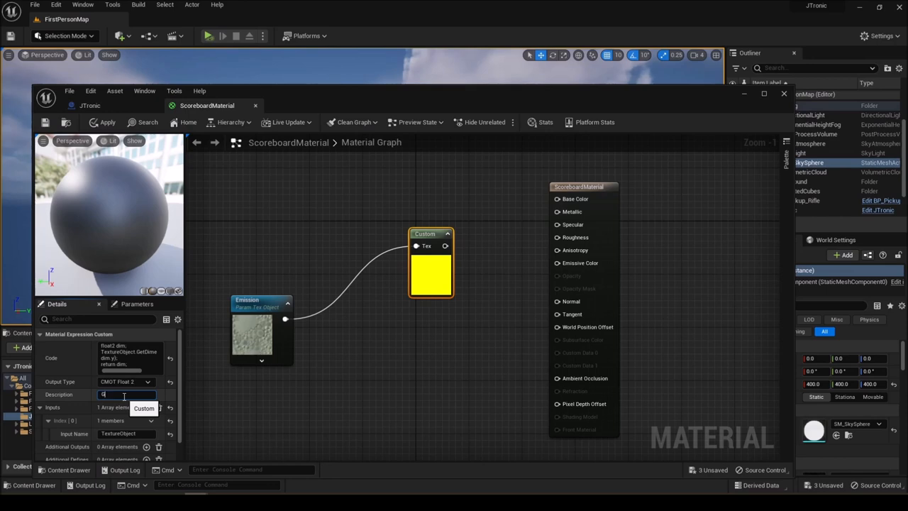
{"action": "type", "text": "etDimensions"}
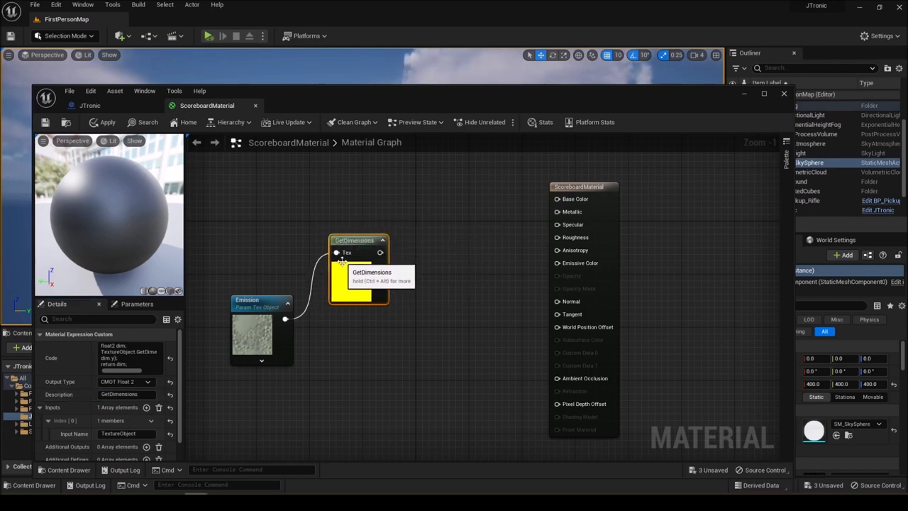
Shift the ScoreboardMaterial result node right and check the GetDimensions node's code
{"action": "left_click", "coordinate": [709, 193]}
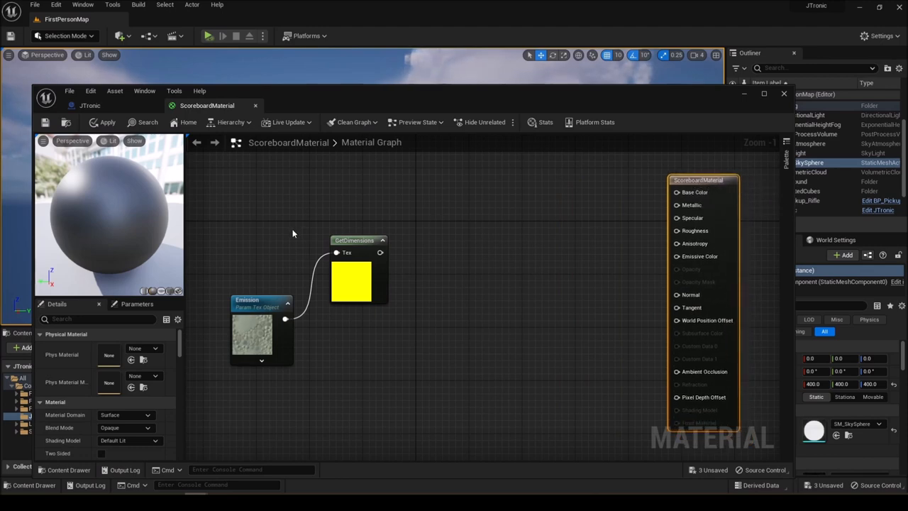
{"action": "mouse_move", "coordinate": [348, 278]}
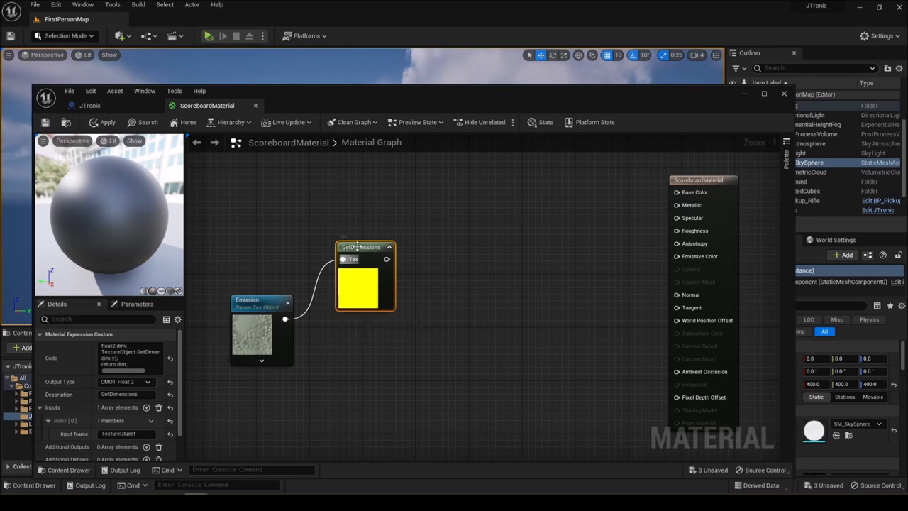
{"action": "mouse_move", "coordinate": [365, 254]}
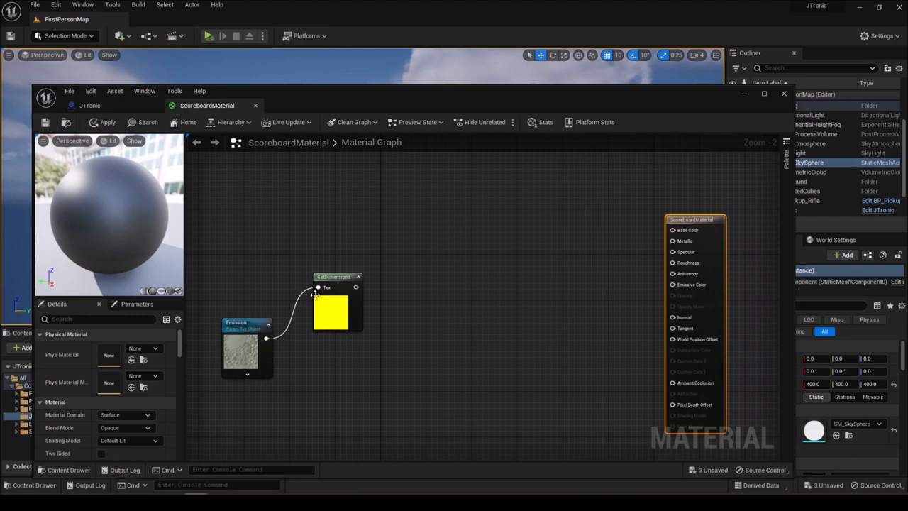
{"action": "left_click", "coordinate": [319, 282]}
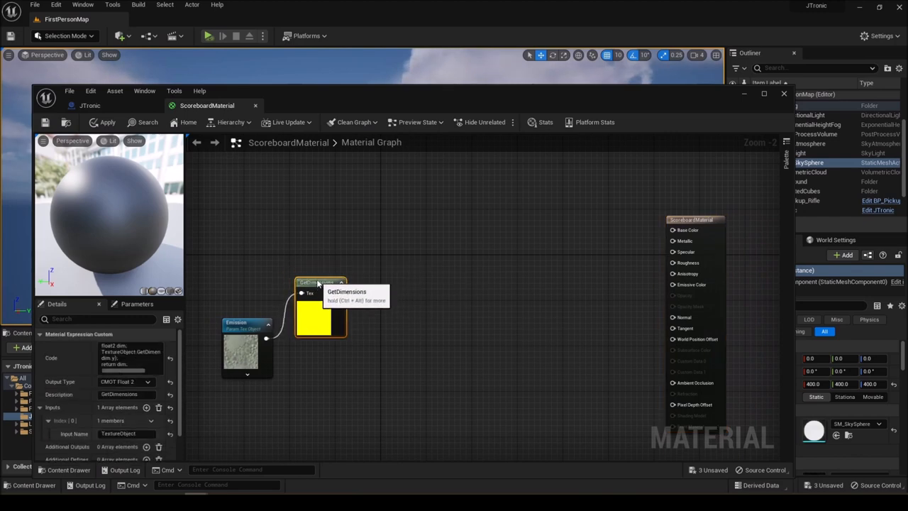
{"action": "mouse_move", "coordinate": [397, 253]}
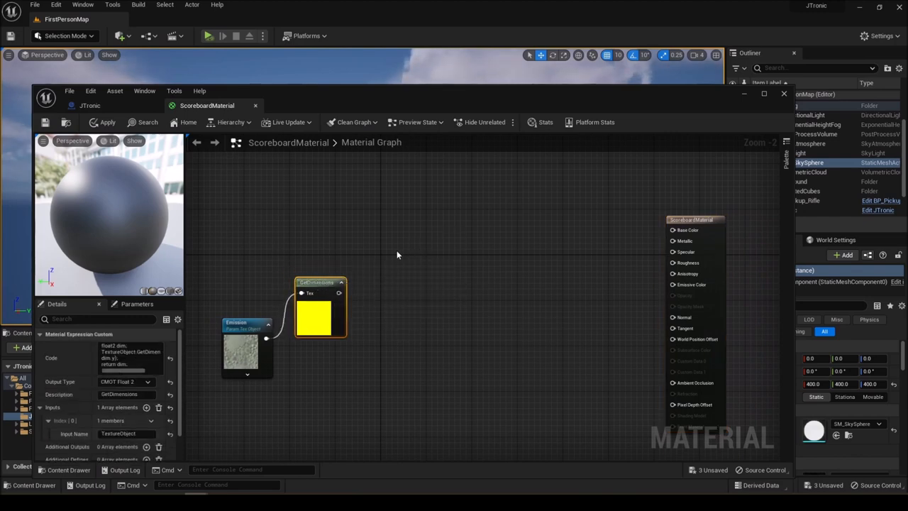
{"action": "mouse_move", "coordinate": [398, 244]}
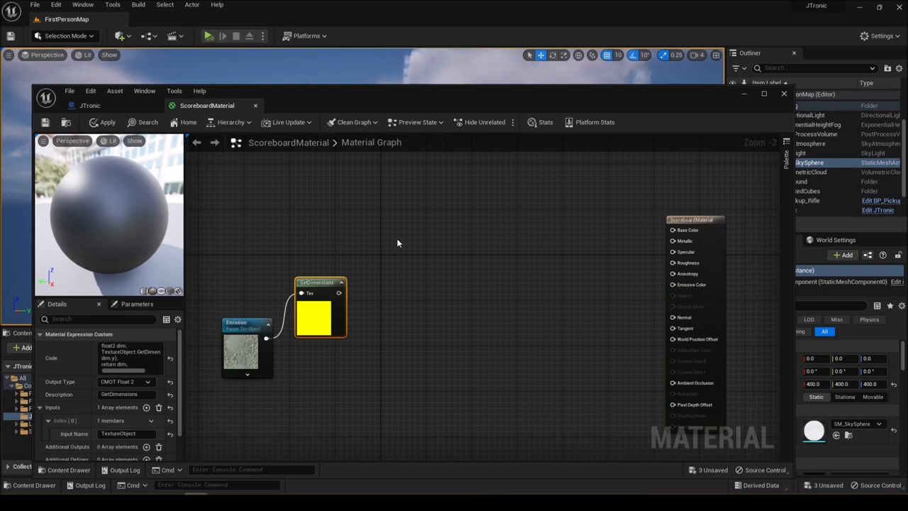
{"action": "mouse_move", "coordinate": [404, 229]}
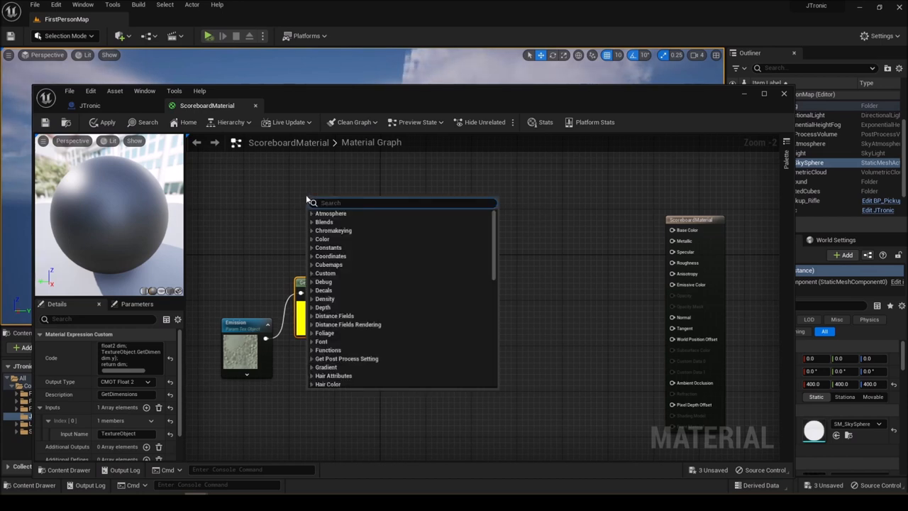
Add a TexCoord node and a Multiply node taking TexCoord and GetDimensions
{"action": "type", "text": "TexCoo"}
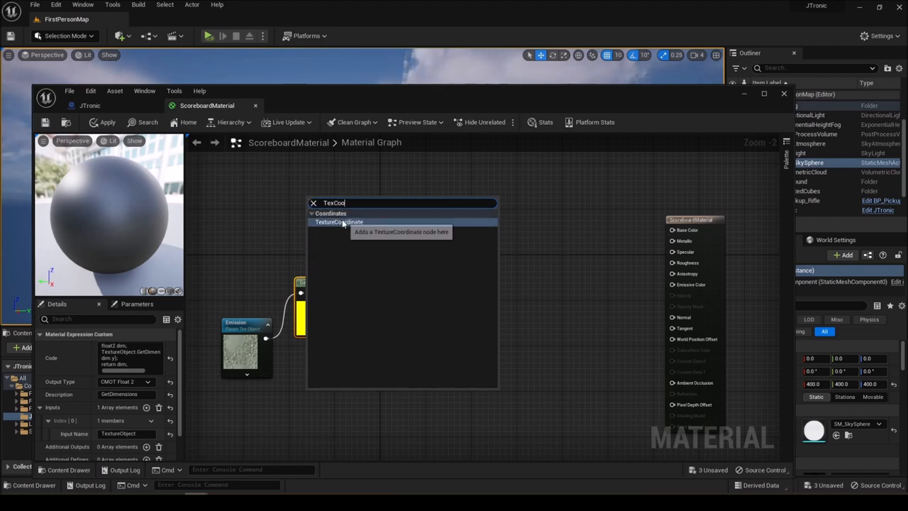
{"action": "left_click", "coordinate": [339, 222]}
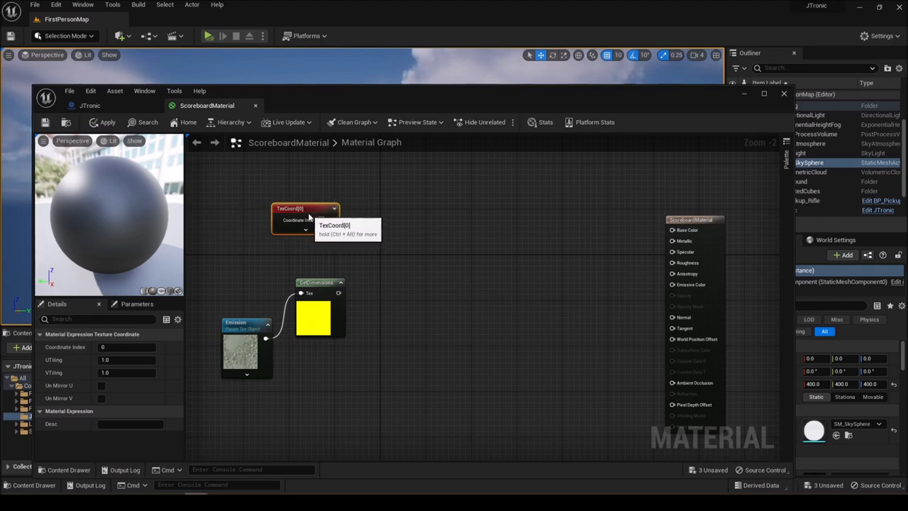
{"action": "mouse_move", "coordinate": [308, 213]}
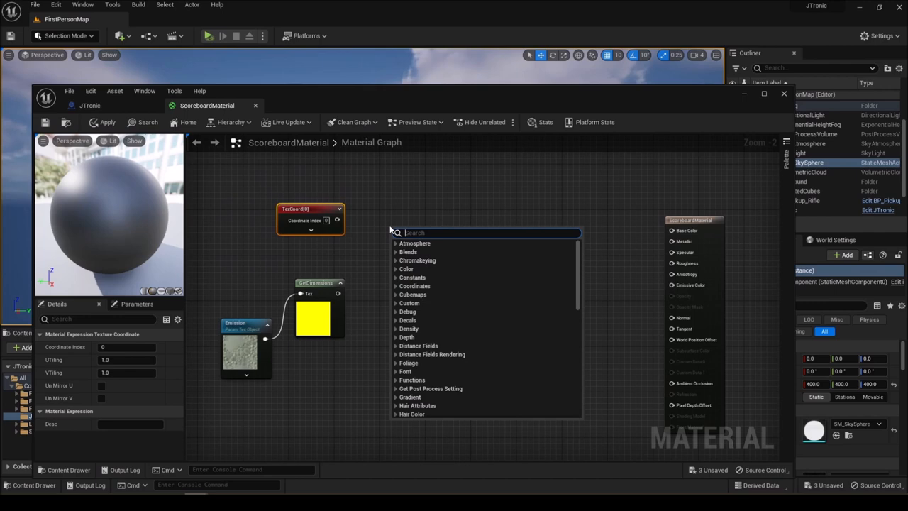
{"action": "type", "text": "mult"}
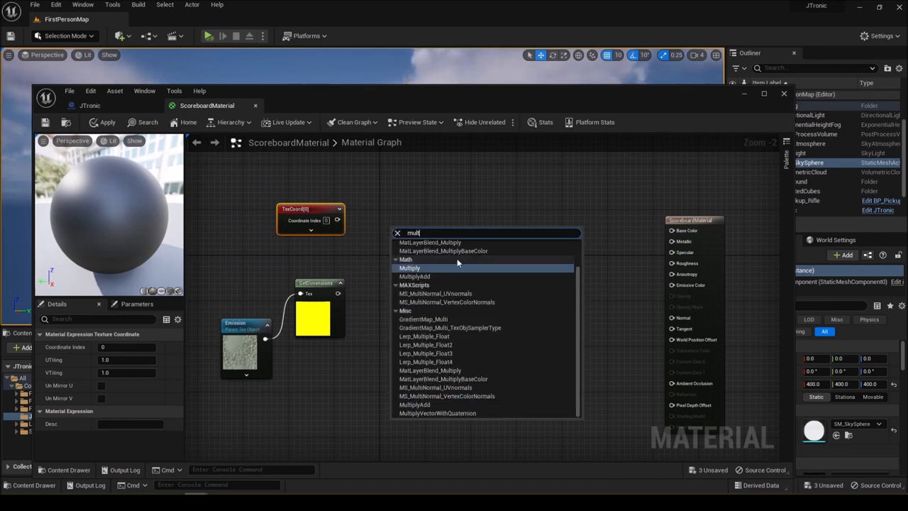
{"action": "left_click", "coordinate": [409, 268]}
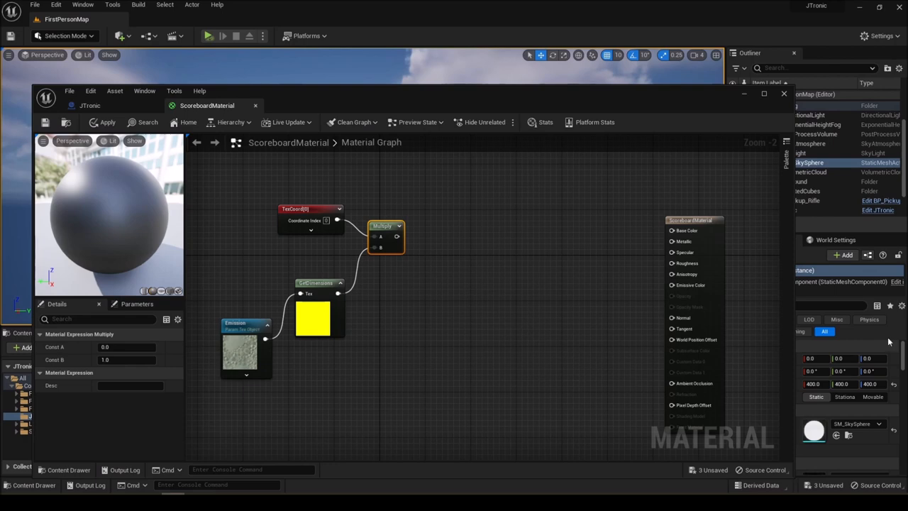
{"action": "left_click", "coordinate": [669, 224]}
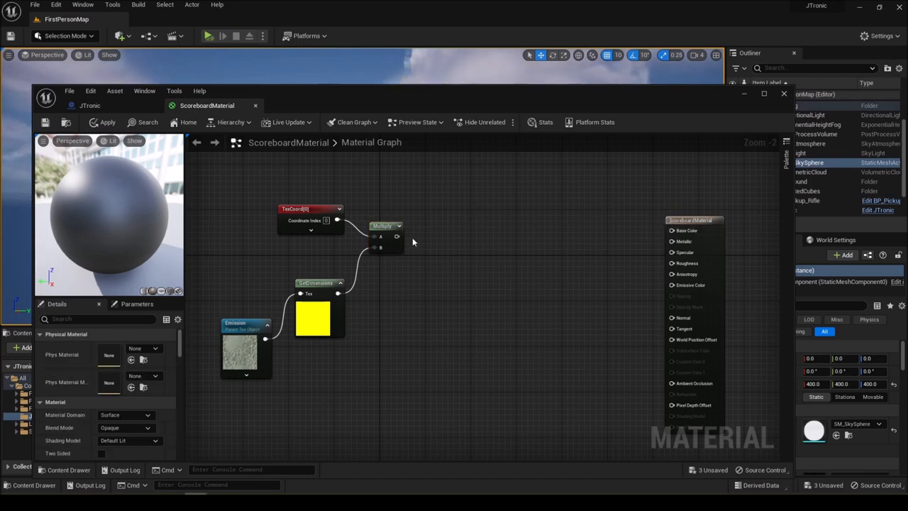
Chain Multiply into a Floor node, then an Add node adding 0.5, and tidy positions
{"action": "left_click_drag", "start_coordinate": [398, 235], "coordinate": [442, 282]}
{"action": "type", "text": "F"}
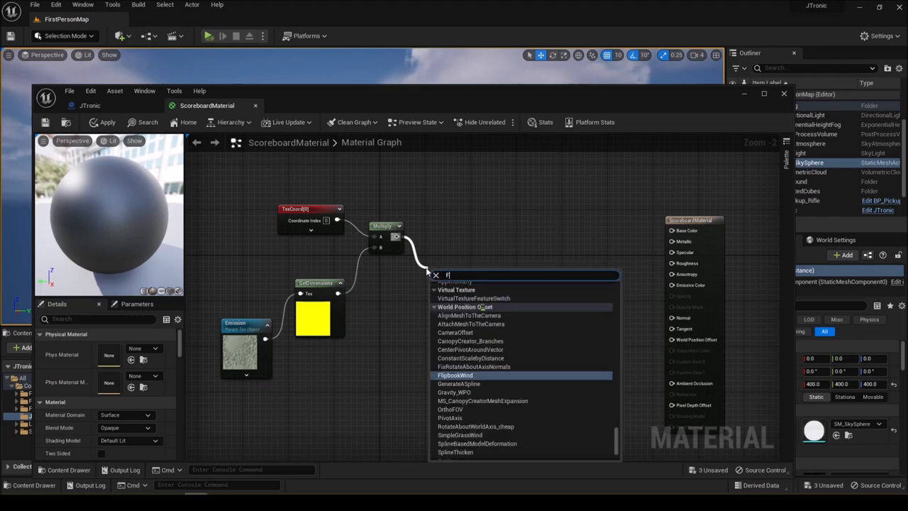
{"action": "type", "text": "loor"}
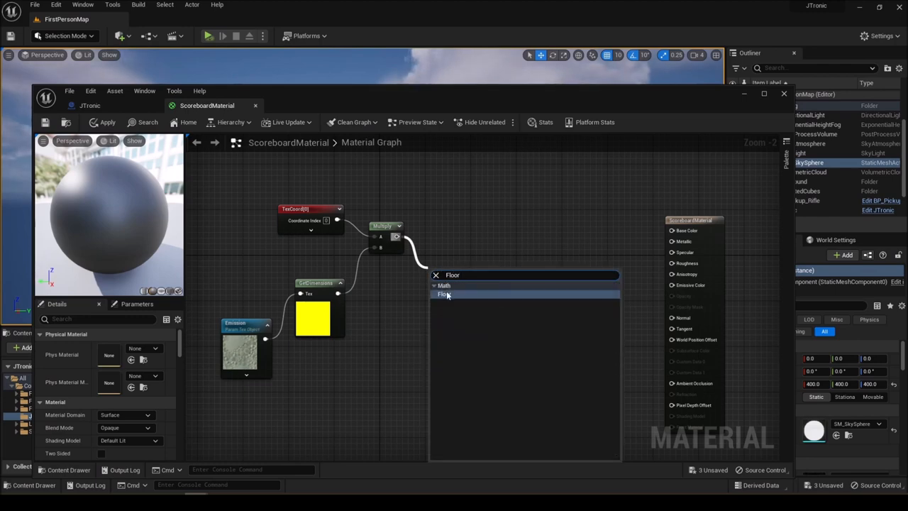
{"action": "left_click", "coordinate": [444, 293]}
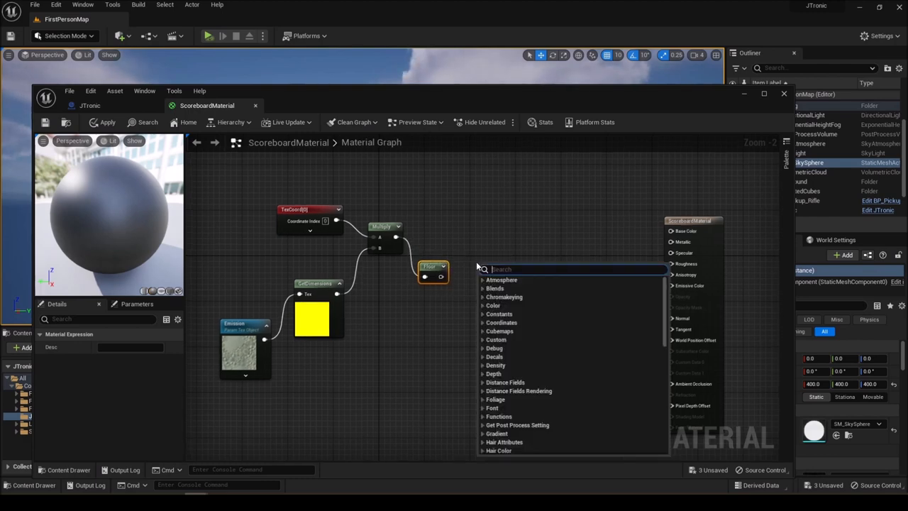
{"action": "type", "text": "Add"}
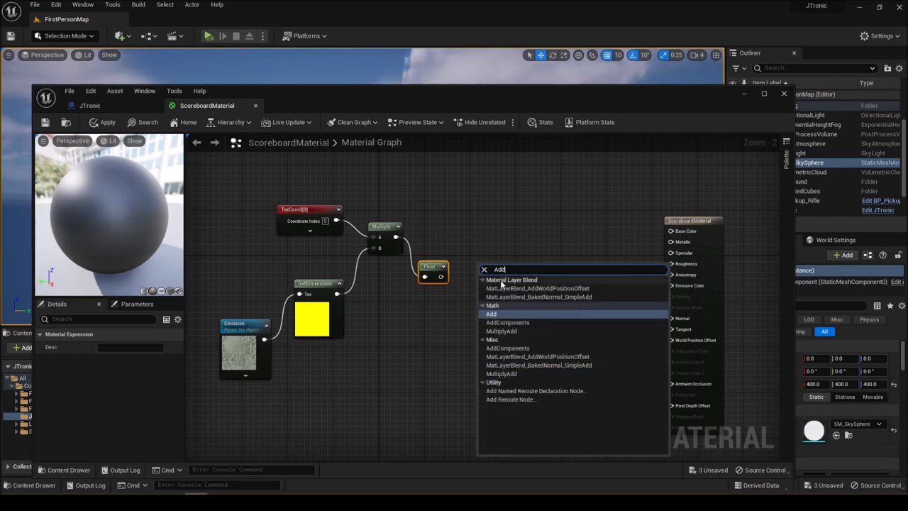
{"action": "left_click", "coordinate": [490, 313]}
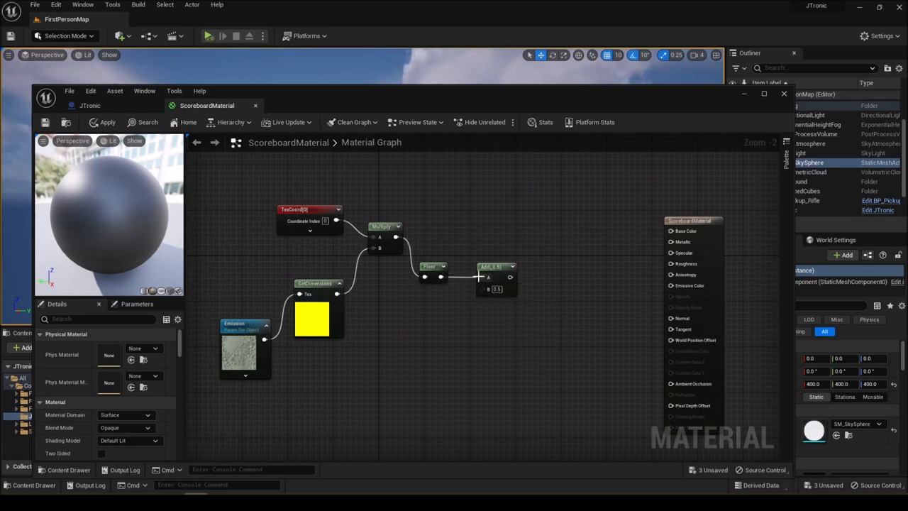
{"action": "left_click", "coordinate": [422, 274]}
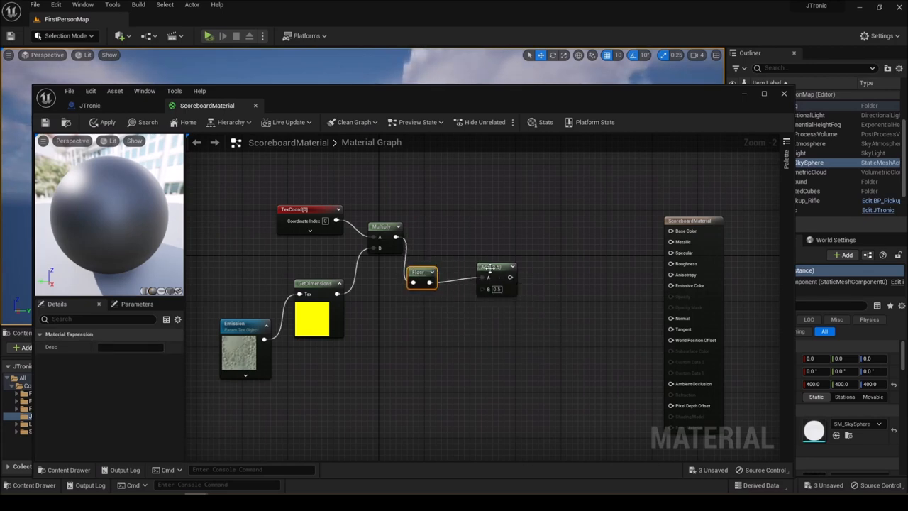
{"action": "left_click", "coordinate": [490, 282]}
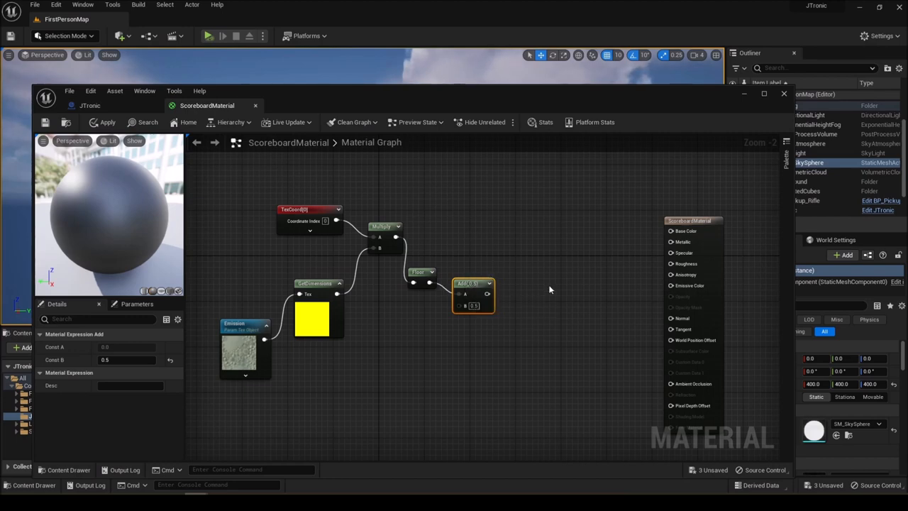
{"action": "left_click", "coordinate": [691, 208]}
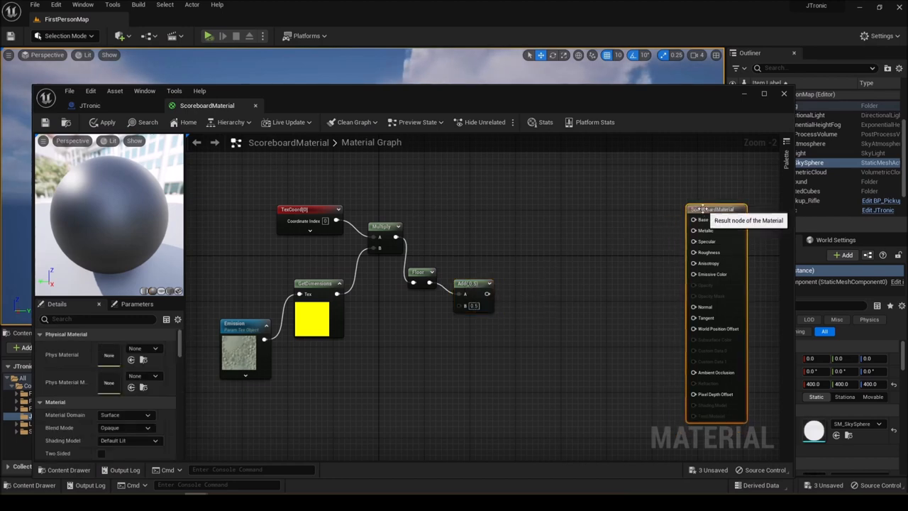
{"action": "mouse_move", "coordinate": [508, 316]}
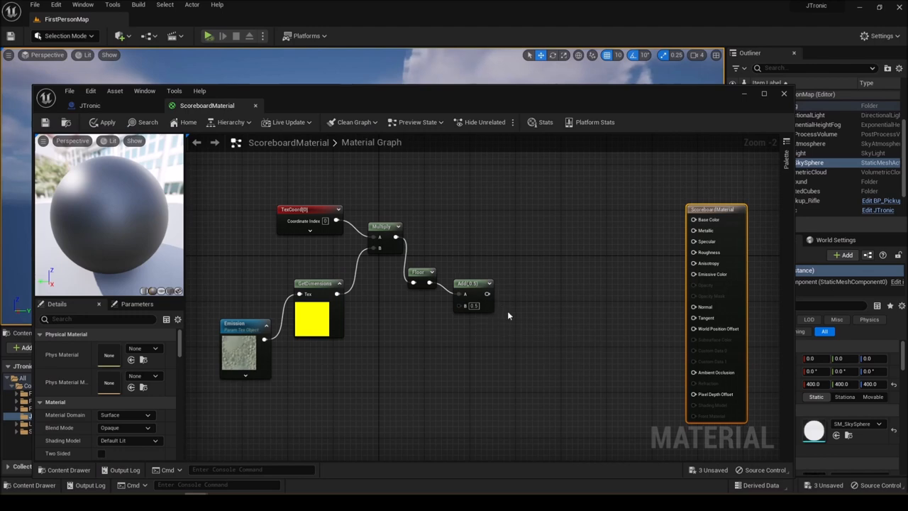
{"action": "mouse_move", "coordinate": [503, 316]}
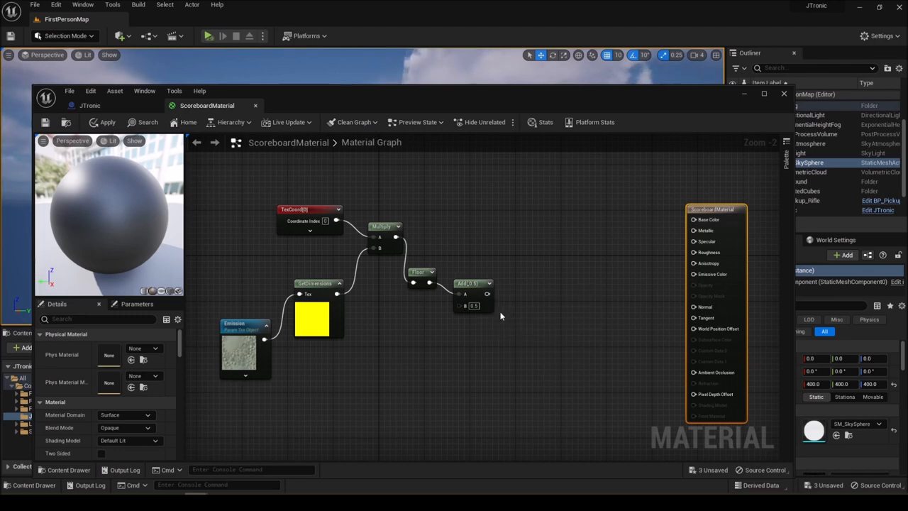
{"action": "mouse_move", "coordinate": [489, 333]}
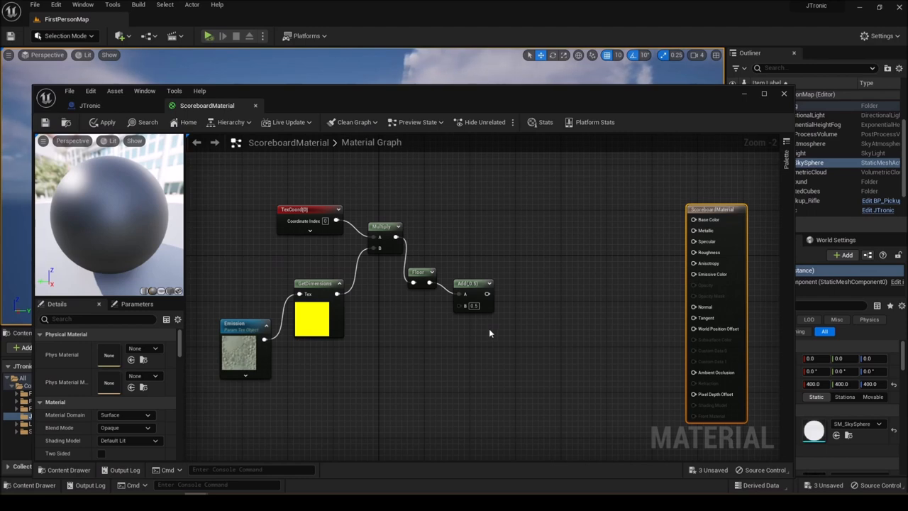
{"action": "mouse_move", "coordinate": [472, 283]}
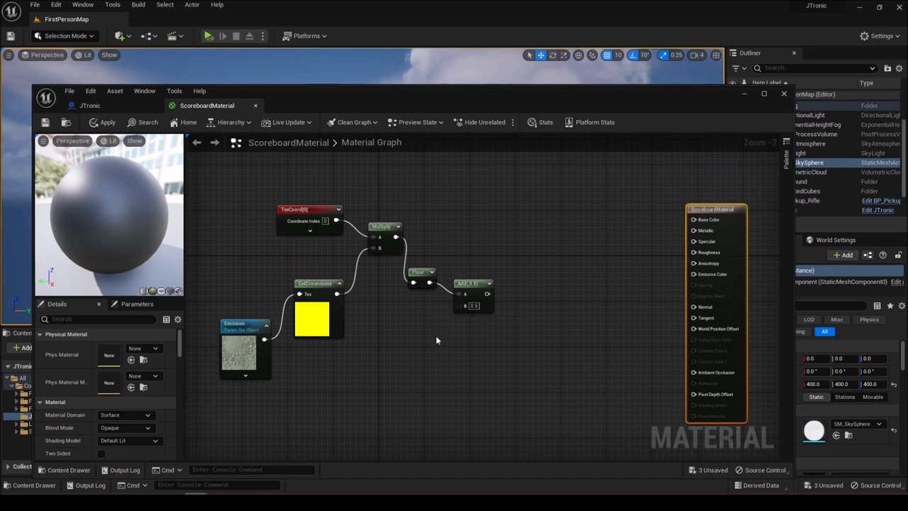
{"action": "mouse_move", "coordinate": [429, 348]}
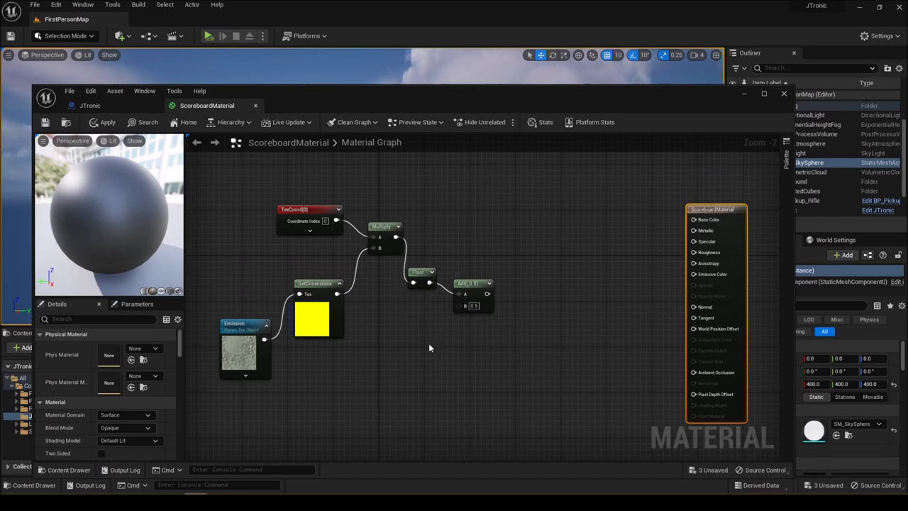
{"action": "mouse_move", "coordinate": [504, 340]}
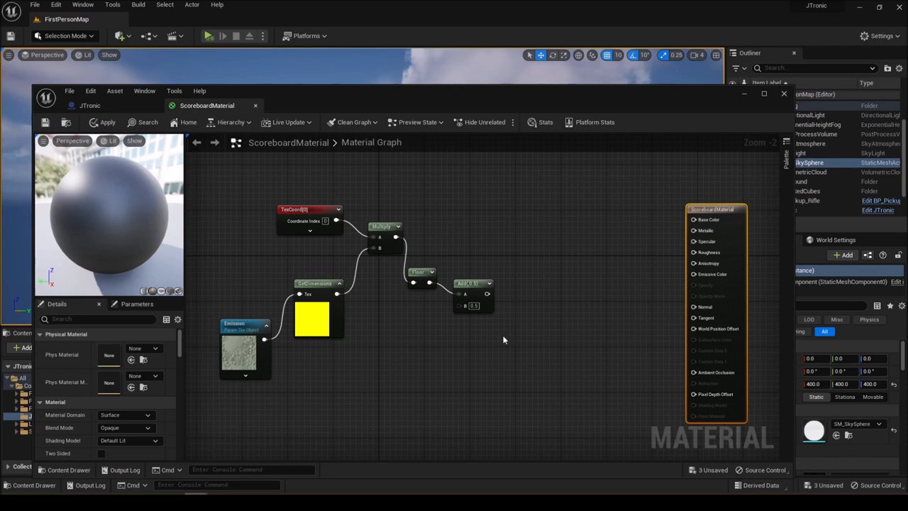
{"action": "mouse_move", "coordinate": [528, 304]}
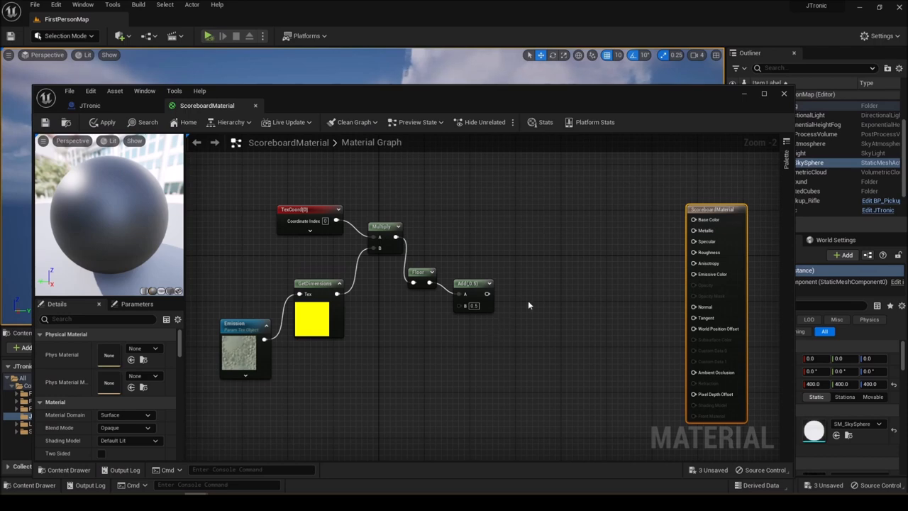
{"action": "mouse_move", "coordinate": [498, 294]}
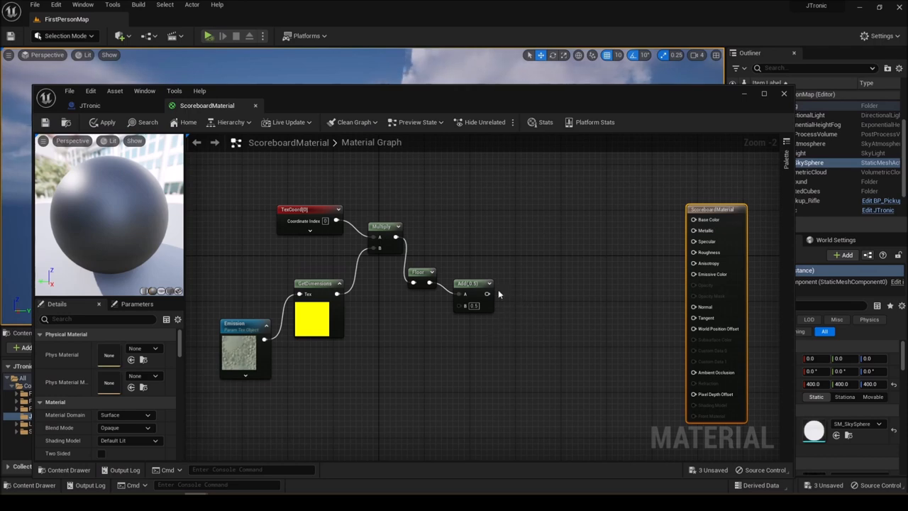
{"action": "left_click", "coordinate": [484, 272]}
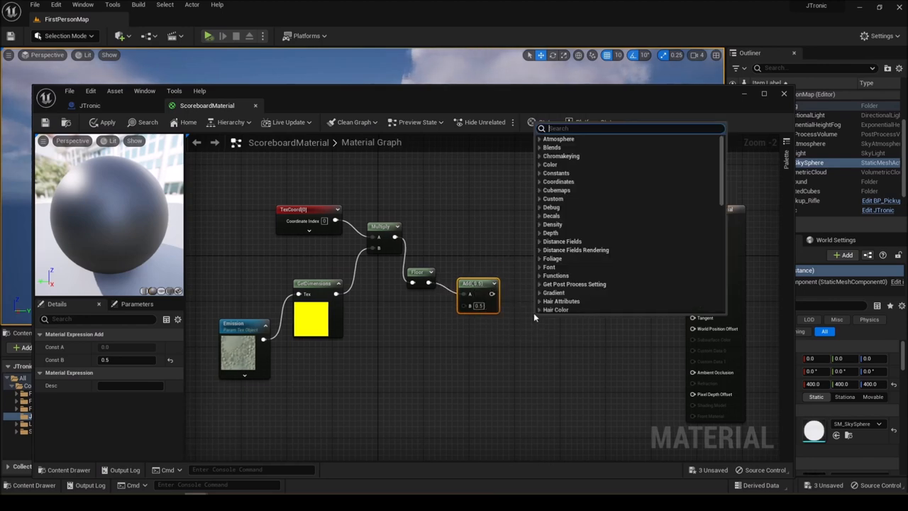
{"action": "mouse_move", "coordinate": [539, 345]}
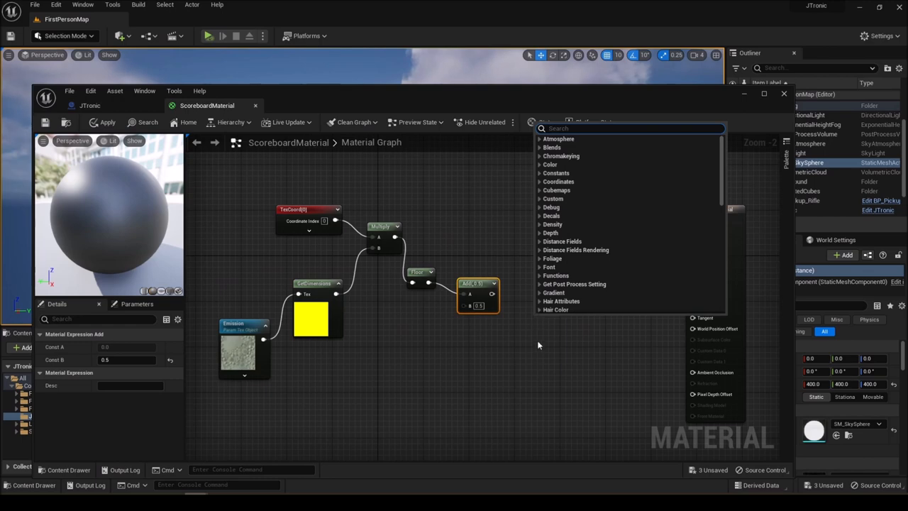
Add a Divide node dividing the Add result by GetDimensions
{"action": "type", "text": "div"}
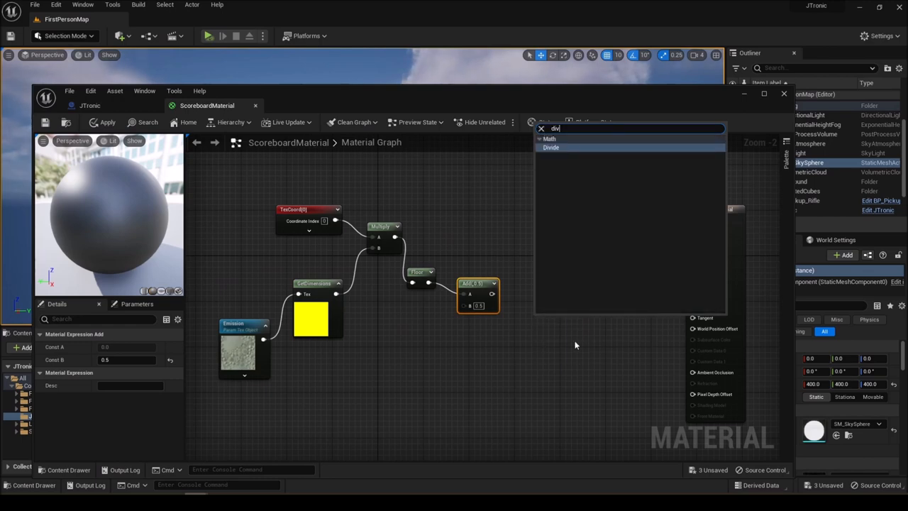
{"action": "left_click", "coordinate": [551, 147]}
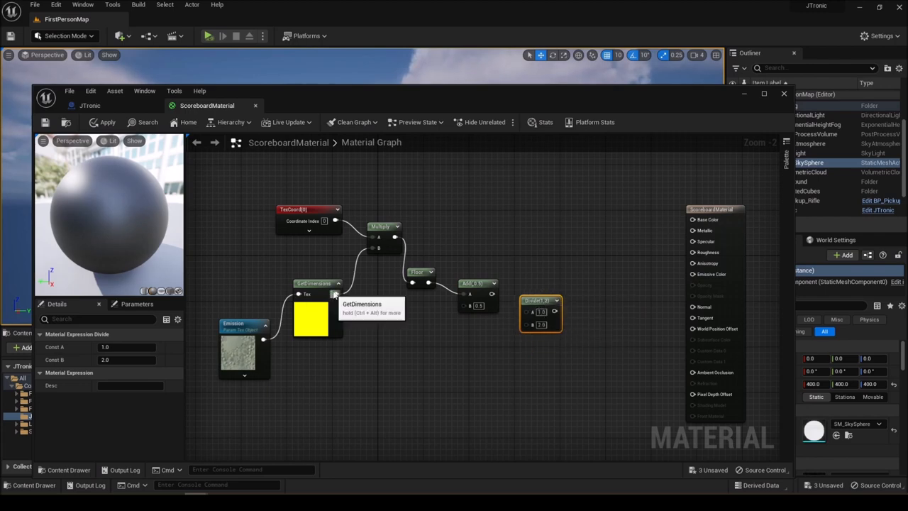
{"action": "left_click_drag", "start_coordinate": [337, 294], "coordinate": [502, 335]}
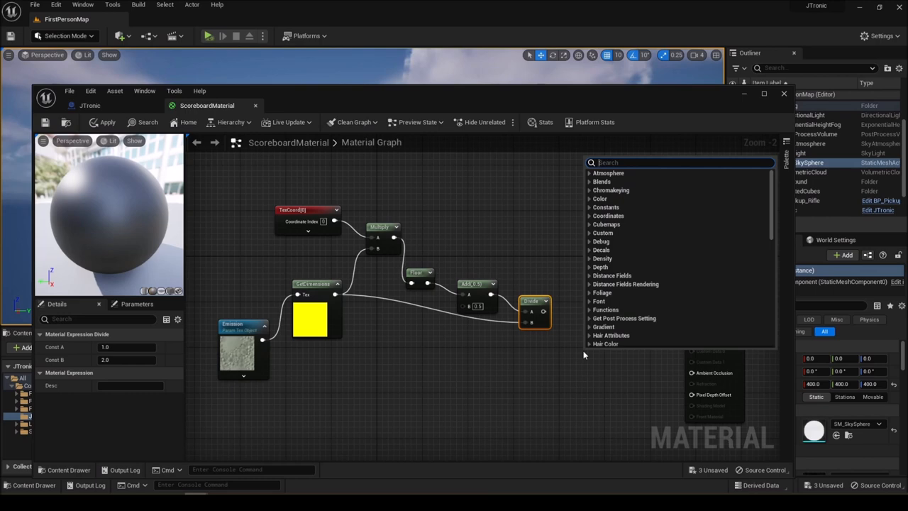
Add a Texture Sample node using the Divide output as UVs and Emission as texture
{"action": "type", "text": "sample"}
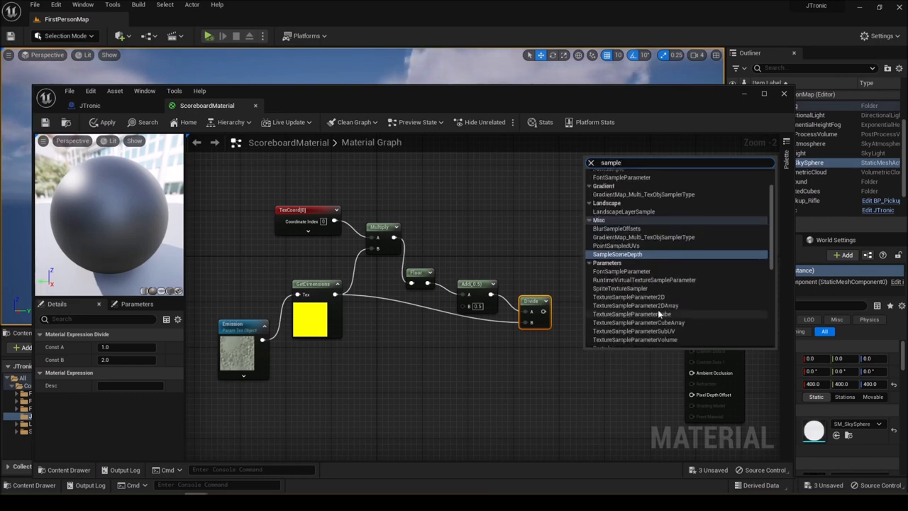
{"action": "scroll", "scroll_direction": "down", "scroll_amount": 3}
{"action": "type", "text": "T"}
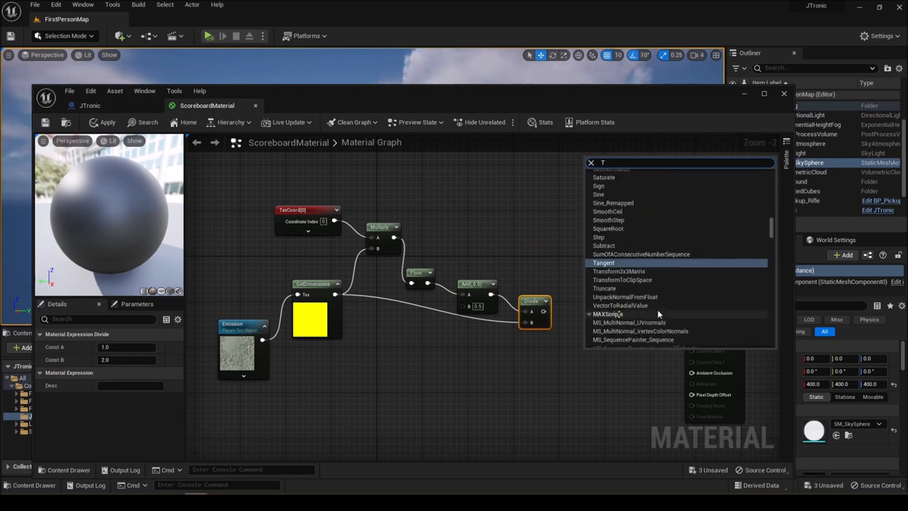
{"action": "type", "text": "exture sample"}
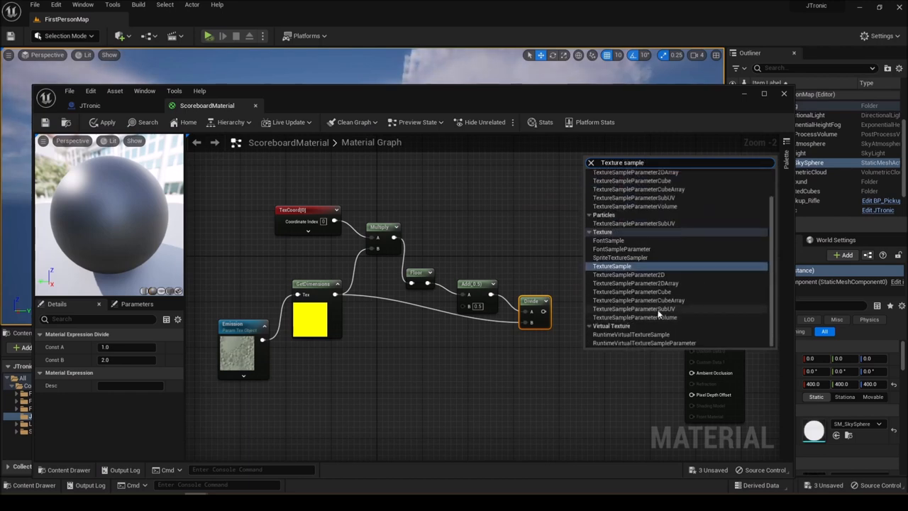
{"action": "left_click", "coordinate": [611, 265]}
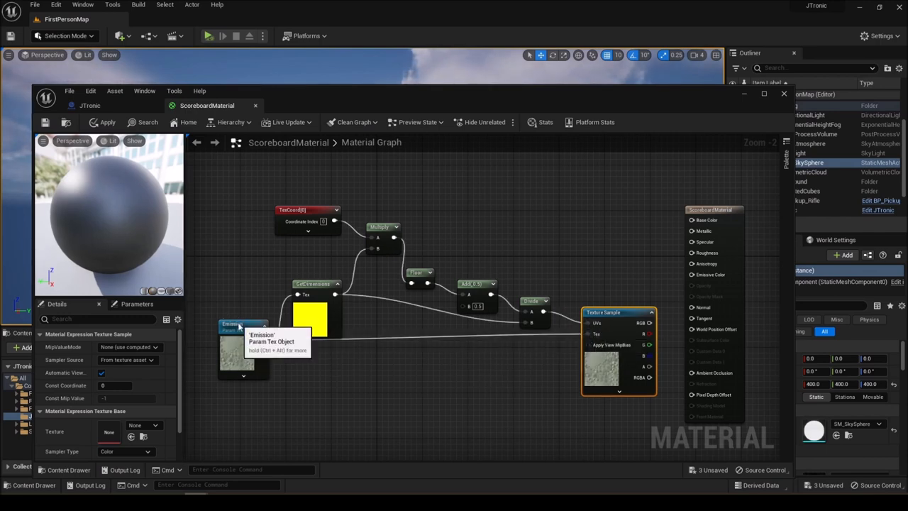
Zoom out, drag the result node right of the Texture Sample, and zoom back in
{"action": "left_click", "coordinate": [231, 341]}
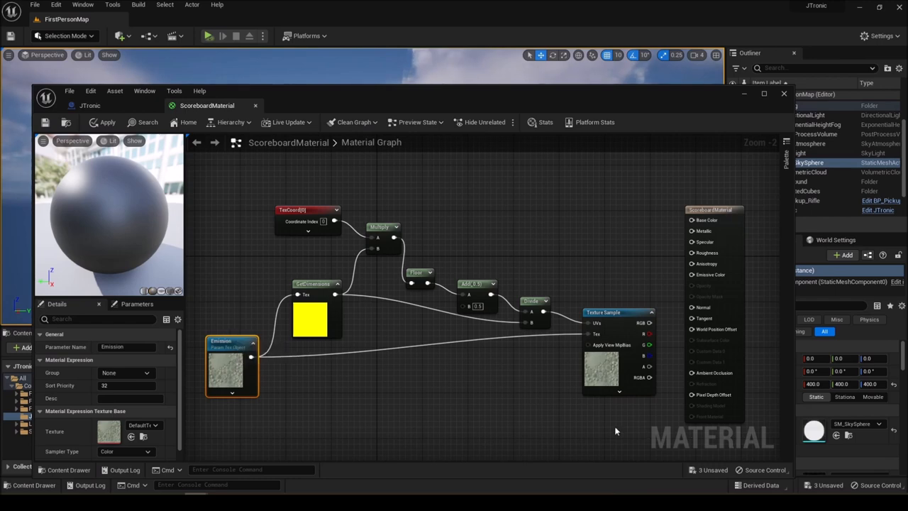
{"action": "scroll", "scroll_direction": "down", "scroll_amount": 3}
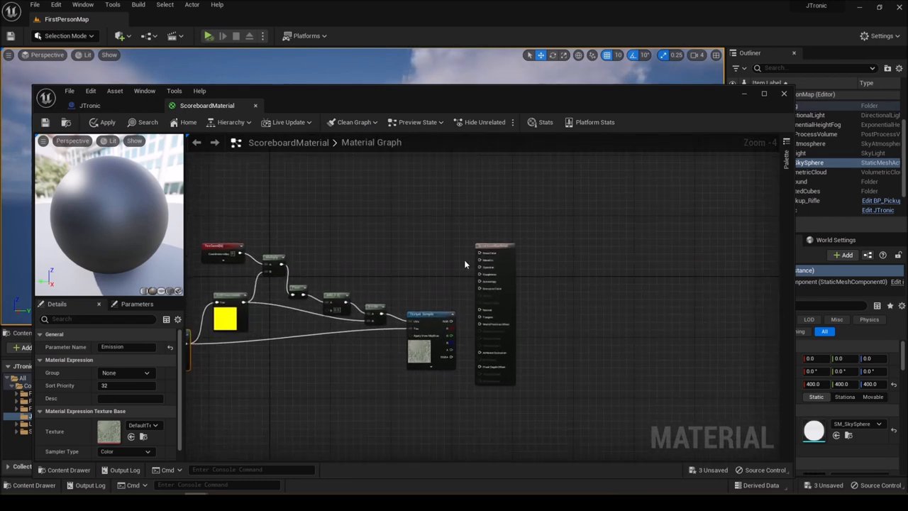
{"action": "left_click", "coordinate": [661, 256]}
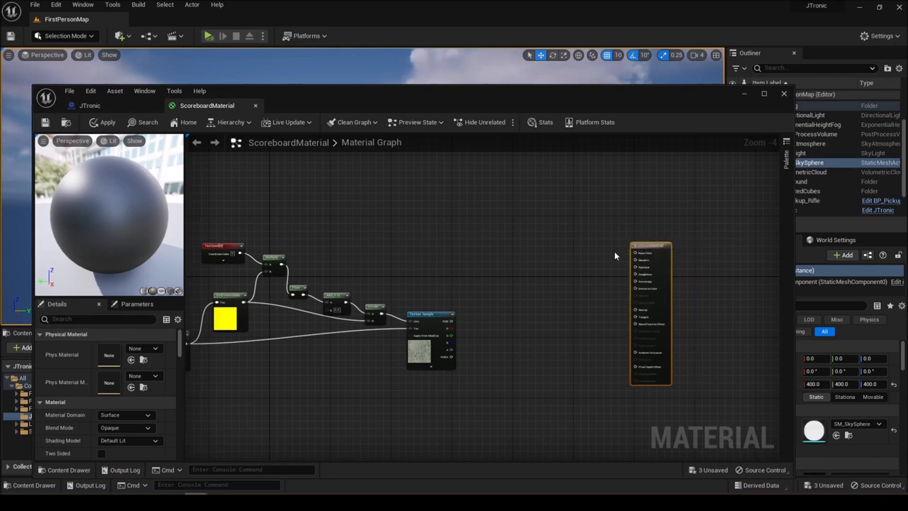
{"action": "mouse_move", "coordinate": [436, 266]}
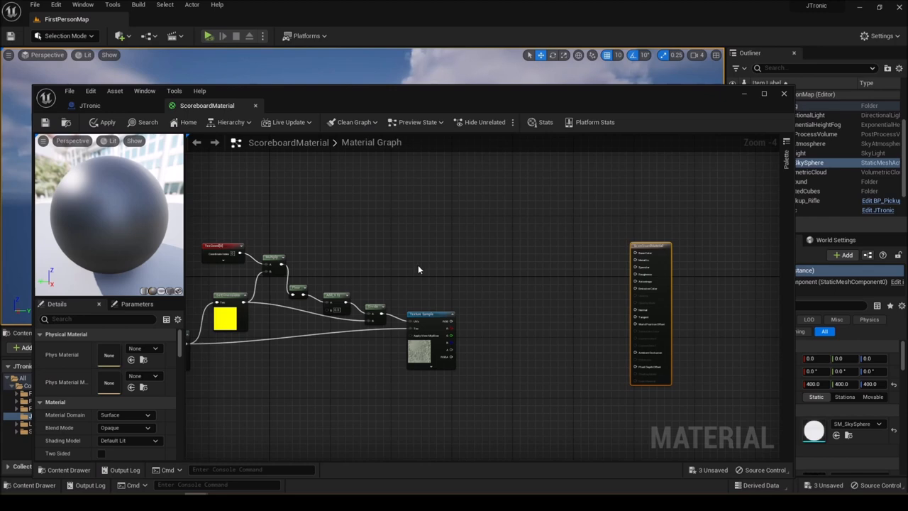
{"action": "mouse_move", "coordinate": [461, 320]}
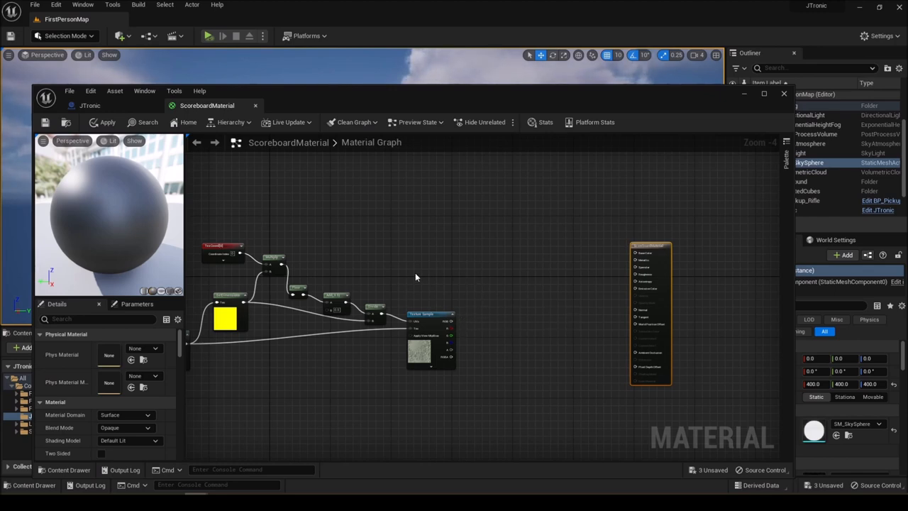
{"action": "scroll", "scroll_direction": "up", "scroll_amount": 3}
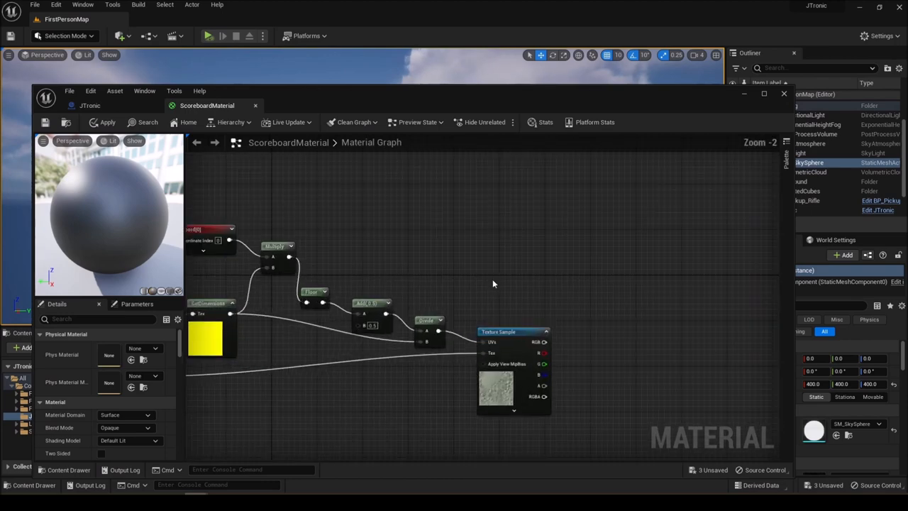
{"action": "scroll", "scroll_direction": "up", "scroll_amount": 3}
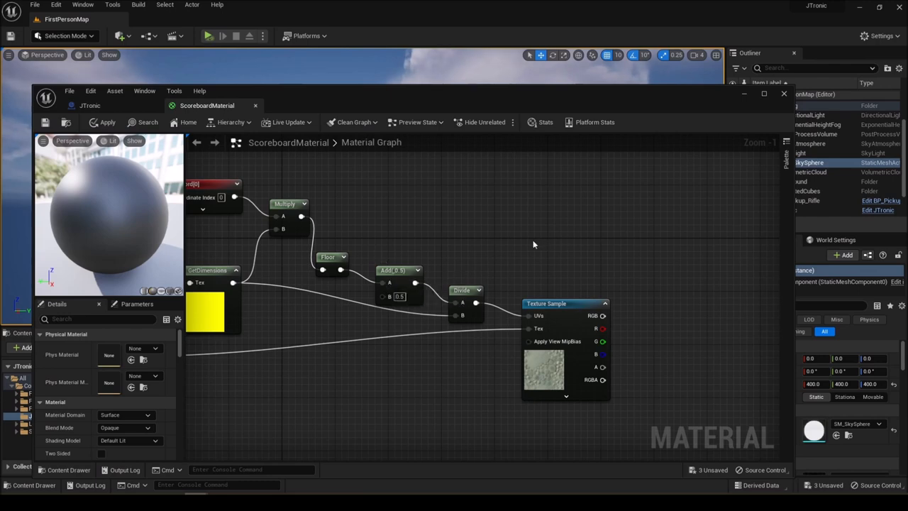
{"action": "mouse_move", "coordinate": [532, 244]}
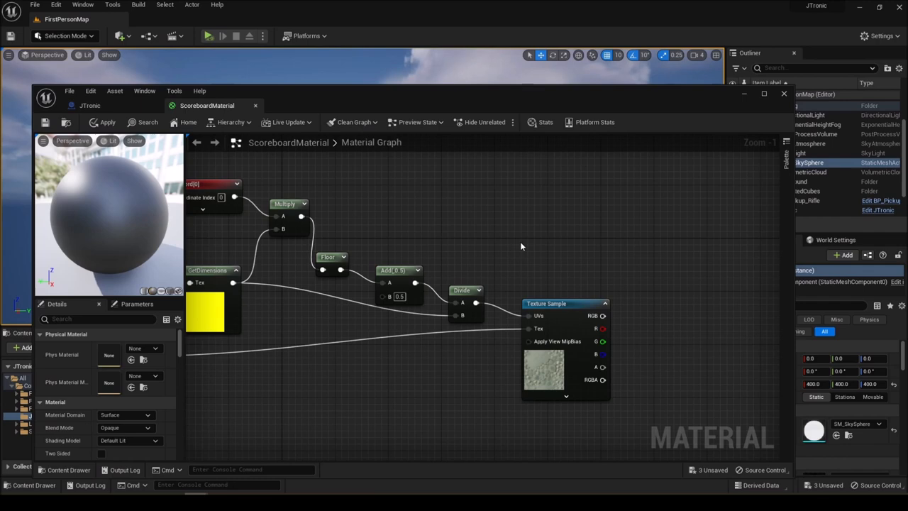
{"action": "mouse_move", "coordinate": [466, 236]}
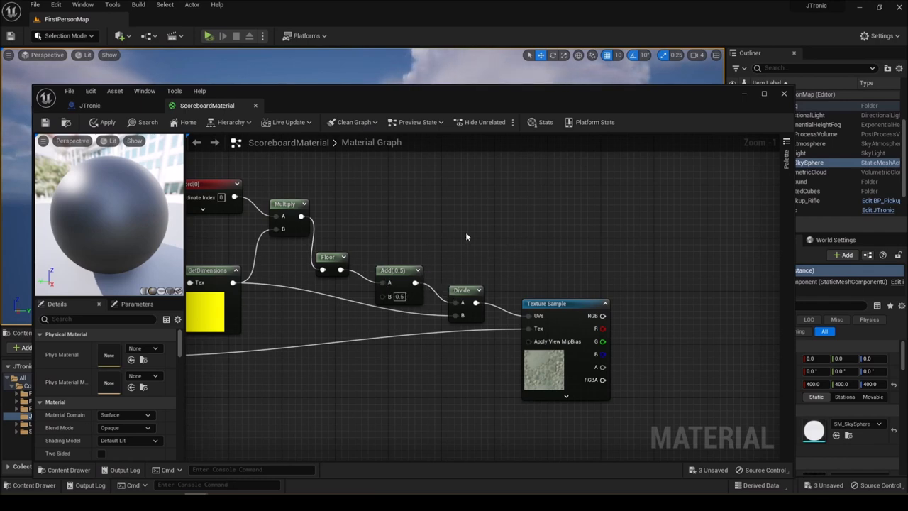
{"action": "mouse_move", "coordinate": [449, 239]}
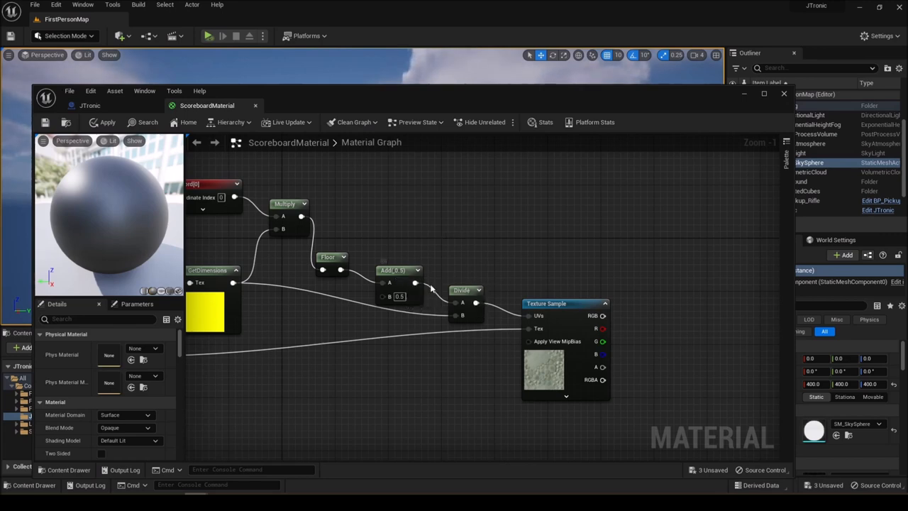
{"action": "mouse_move", "coordinate": [415, 282]}
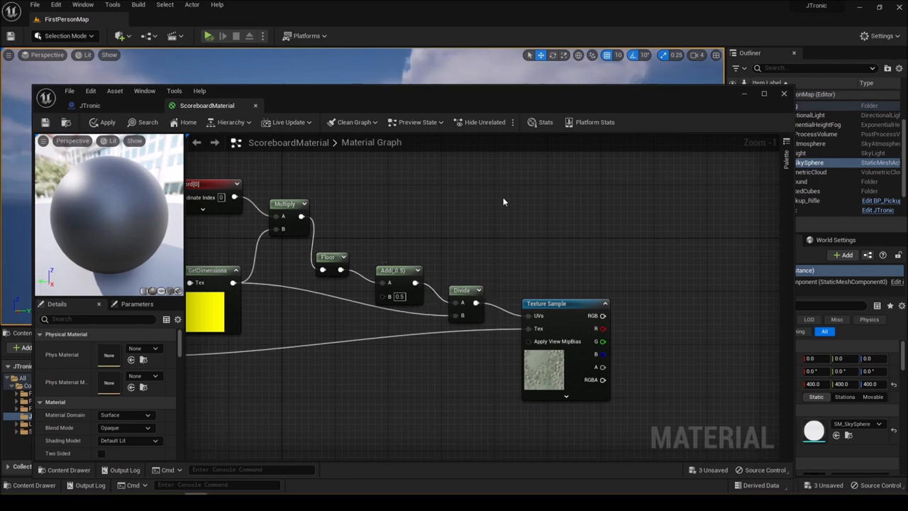
{"action": "mouse_move", "coordinate": [493, 231]}
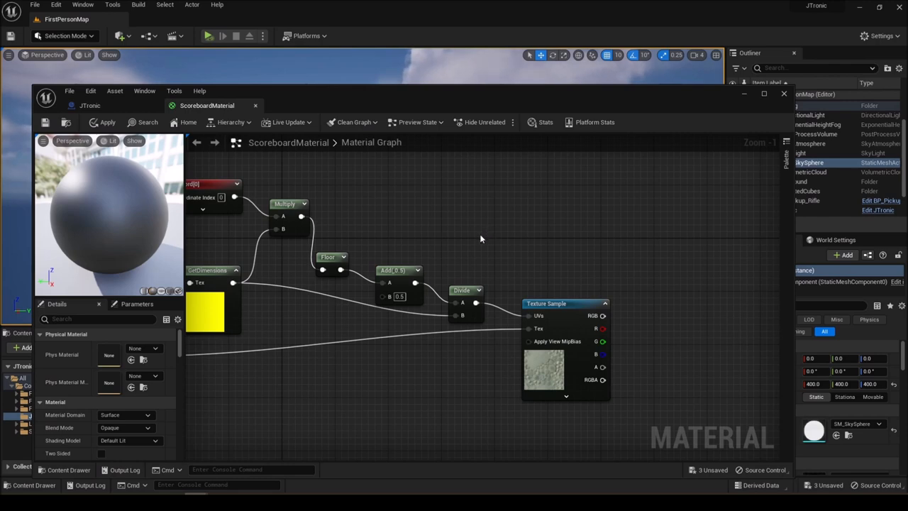
{"action": "mouse_move", "coordinate": [476, 242]}
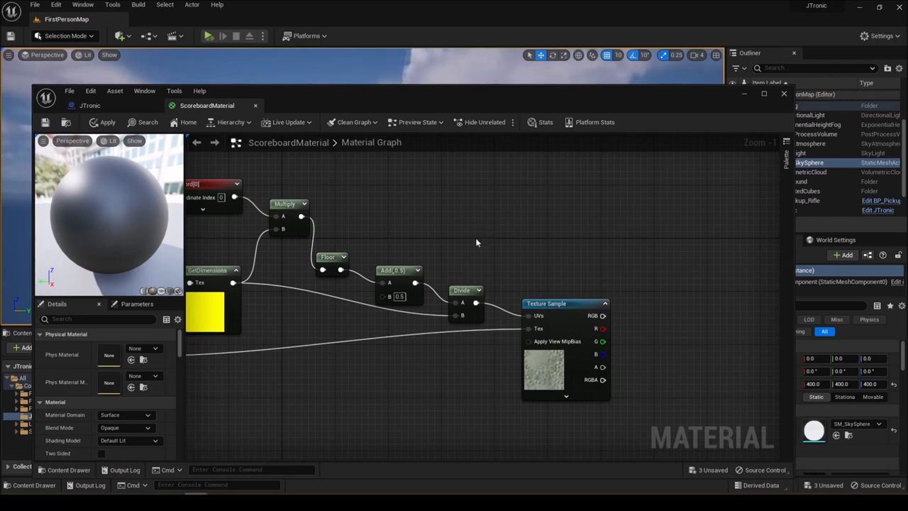
{"action": "mouse_move", "coordinate": [495, 239]}
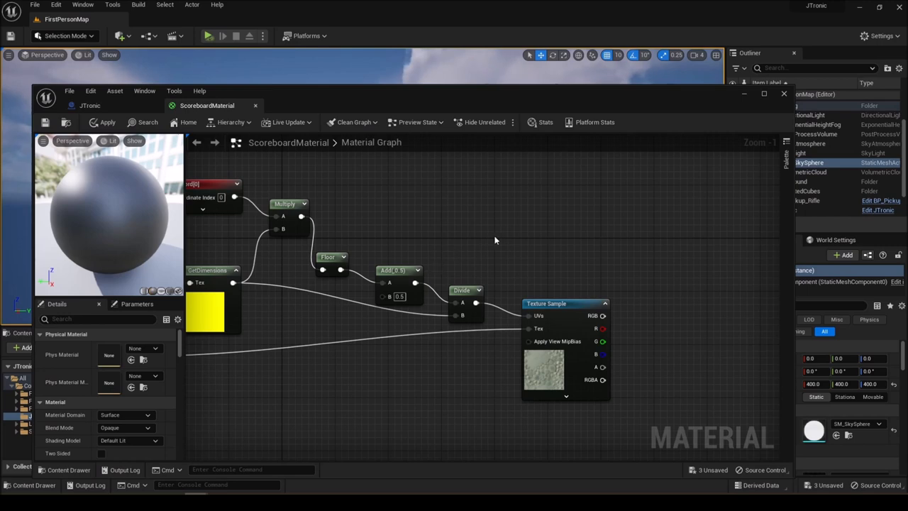
{"action": "mouse_move", "coordinate": [456, 280]}
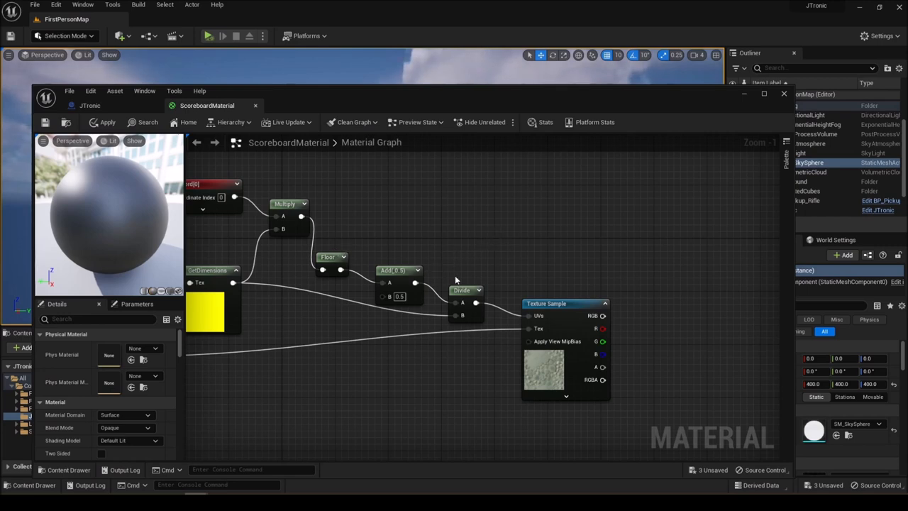
{"action": "mouse_move", "coordinate": [475, 303]}
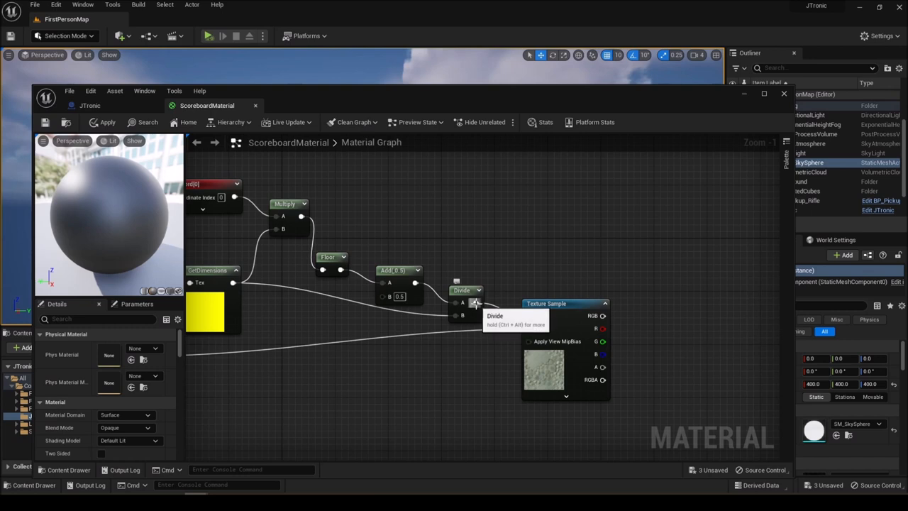
{"action": "mouse_move", "coordinate": [301, 210]}
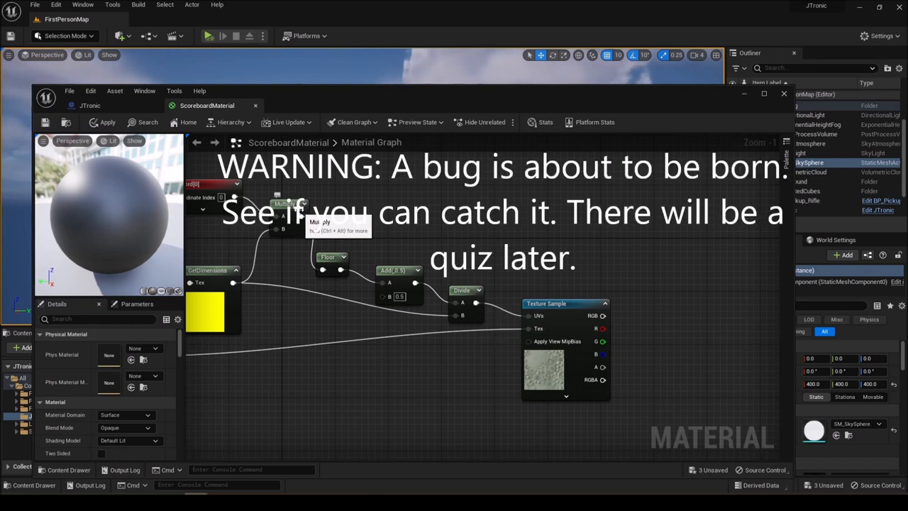
{"action": "mouse_move", "coordinate": [459, 232]}
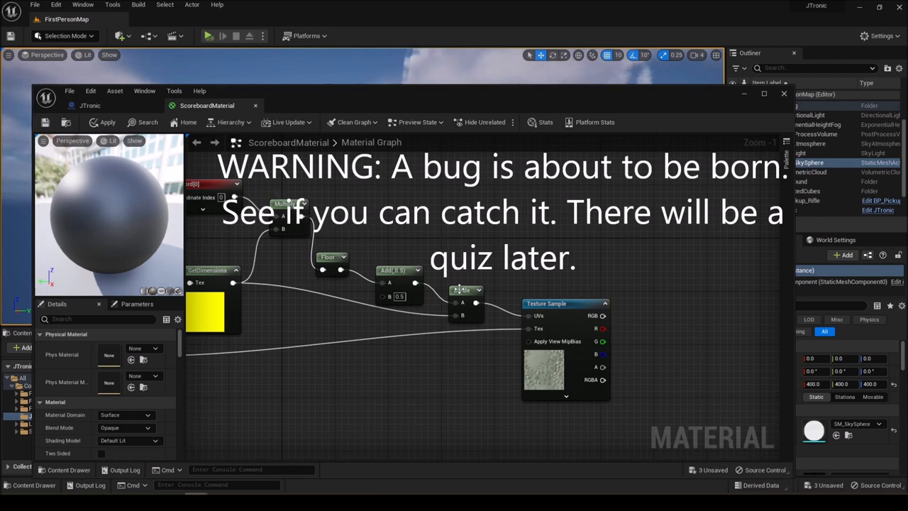
{"action": "mouse_move", "coordinate": [464, 290]}
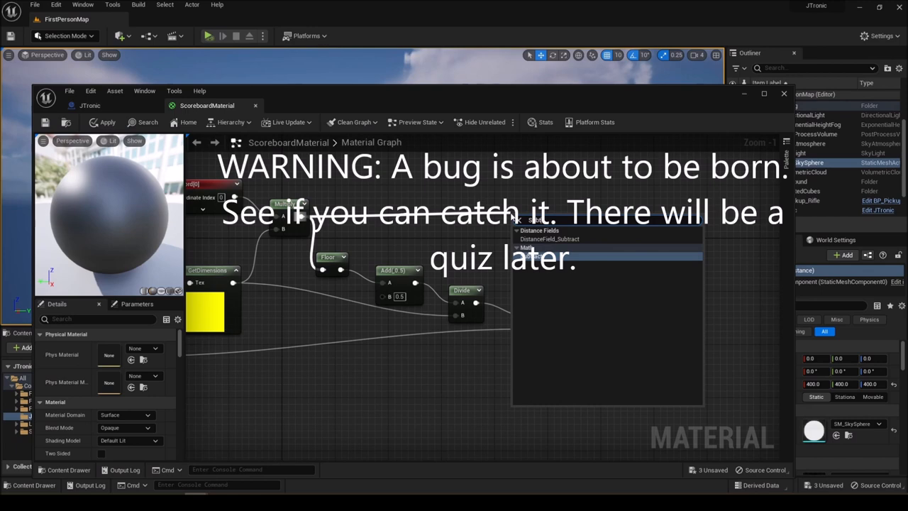
Add a Subtract node taking Multiply as A and Divide as B
{"action": "left_click", "coordinate": [550, 239]}
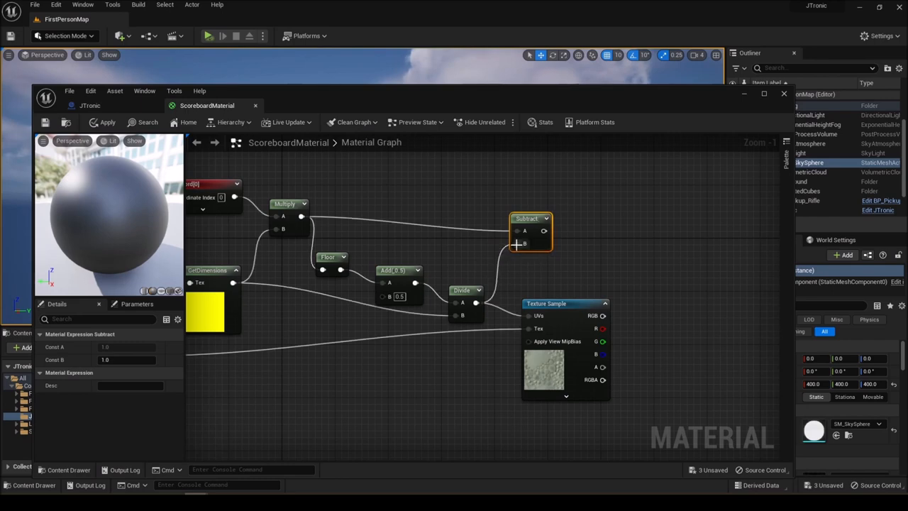
{"action": "mouse_move", "coordinate": [613, 209]}
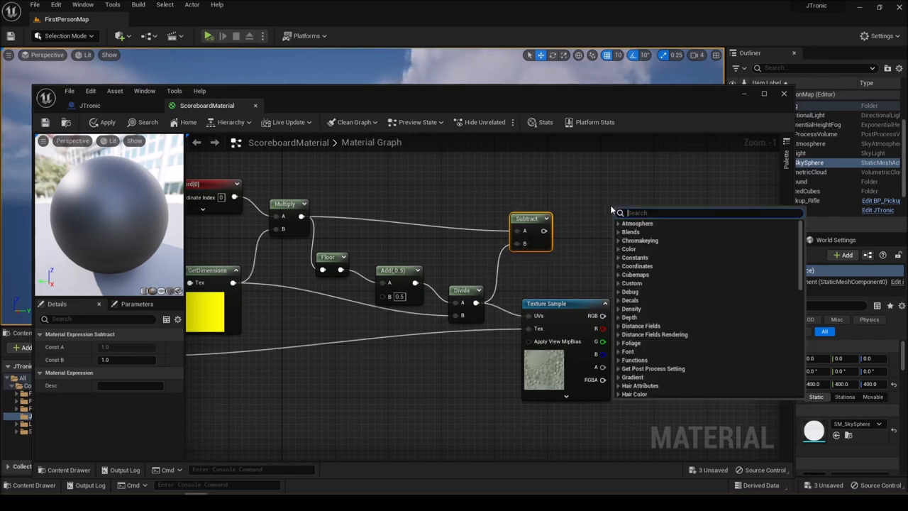
Chain the Subtract output through VectorLength and then an Abs node
{"action": "type", "text": "Vect"}
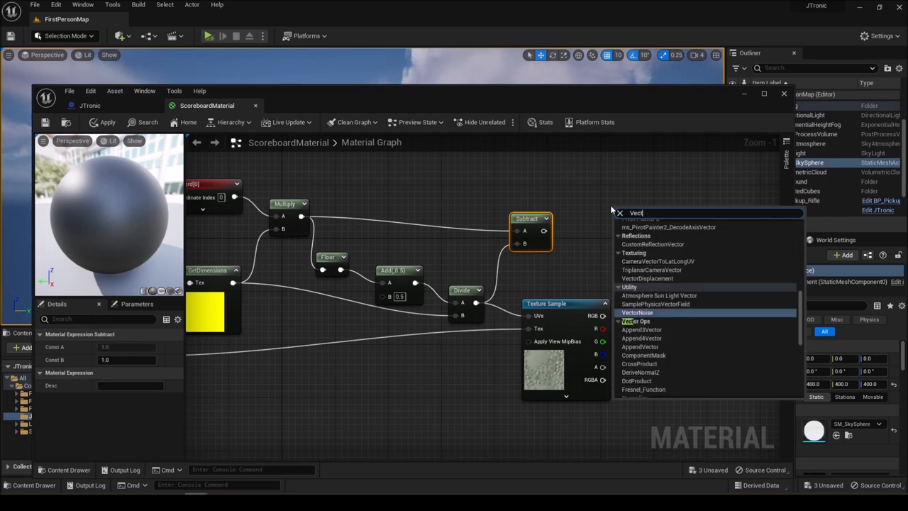
{"action": "type", "text": "or"}
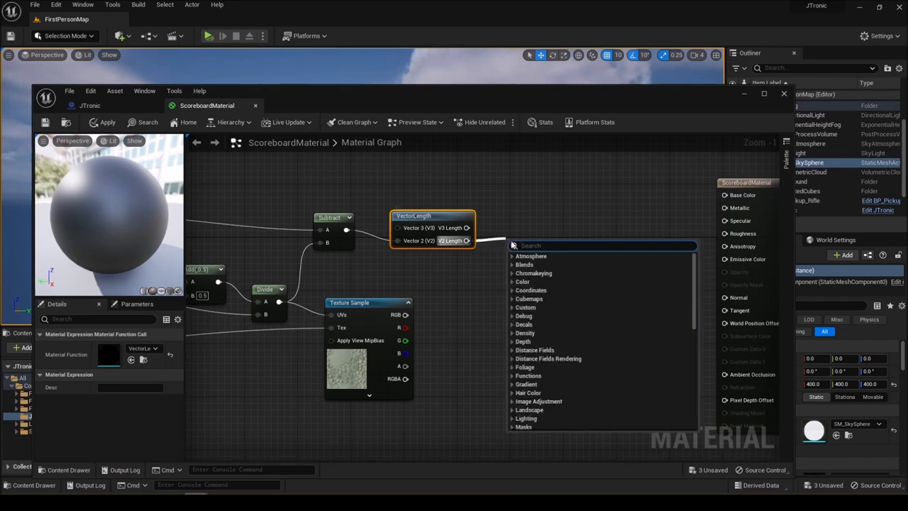
{"action": "type", "text": "Abs"}
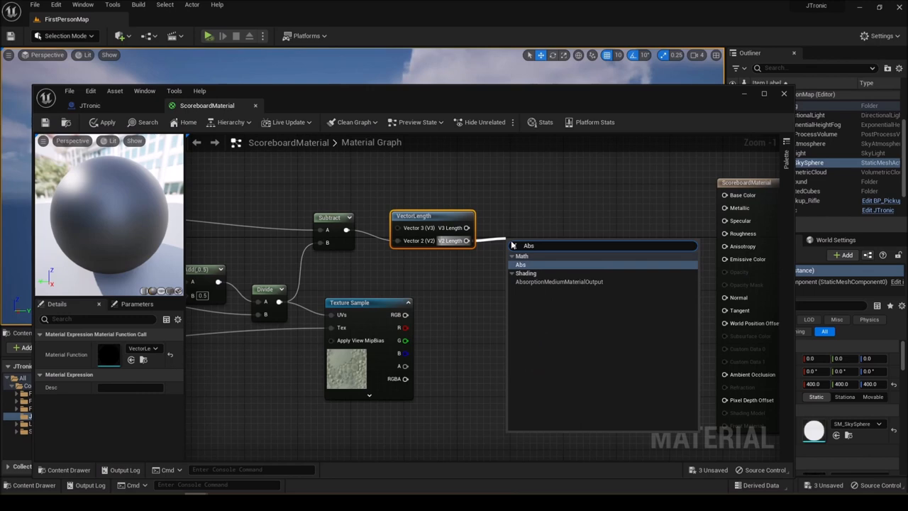
{"action": "left_click", "coordinate": [520, 264]}
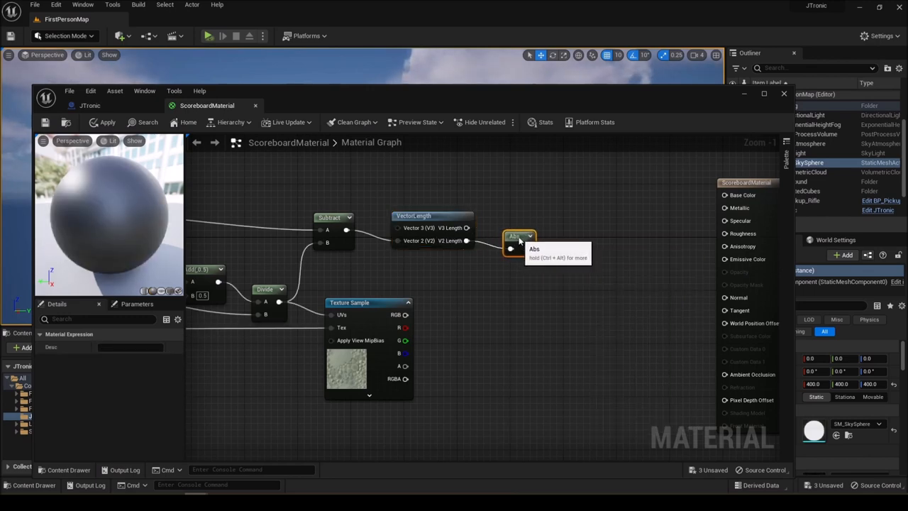
{"action": "left_click", "coordinate": [421, 222]}
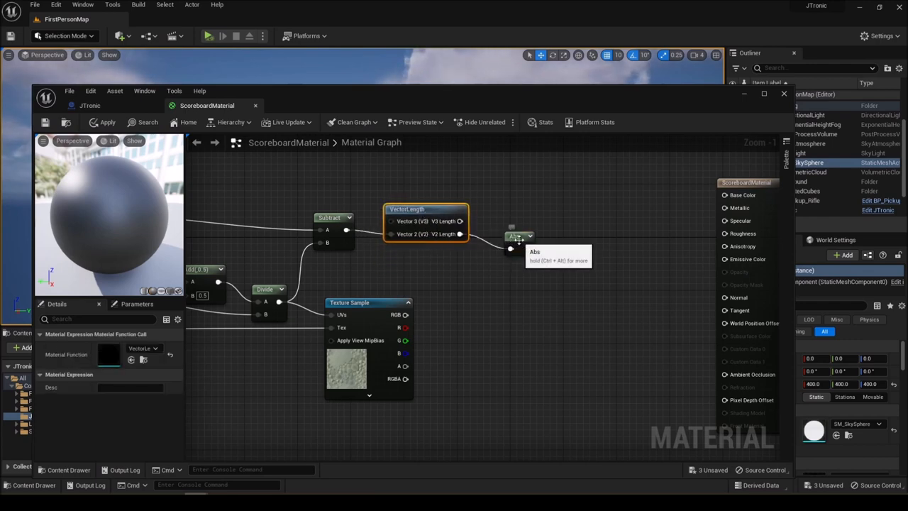
Multiply the Abs result by 2 and feed it into a subtract-from-1 node
{"action": "scroll", "scroll_direction": "down", "scroll_amount": 3}
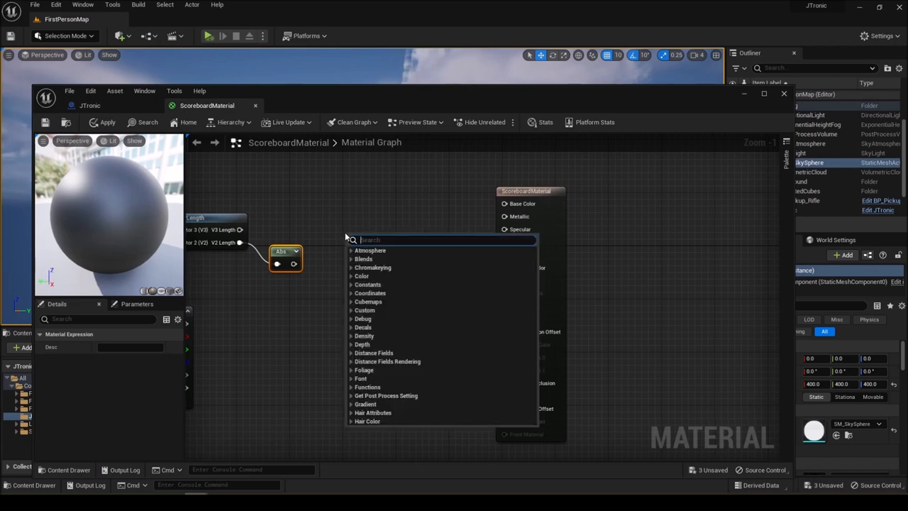
{"action": "mouse_move", "coordinate": [339, 238]}
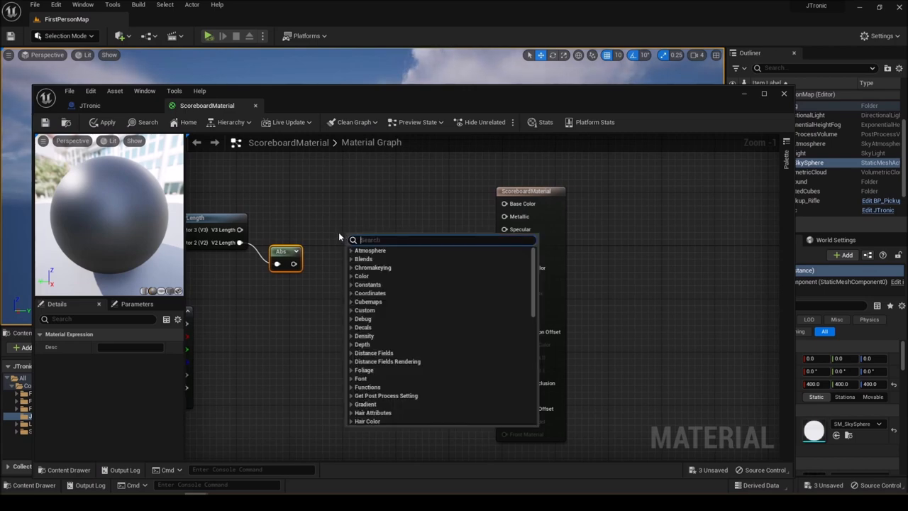
{"action": "type", "text": "mult"}
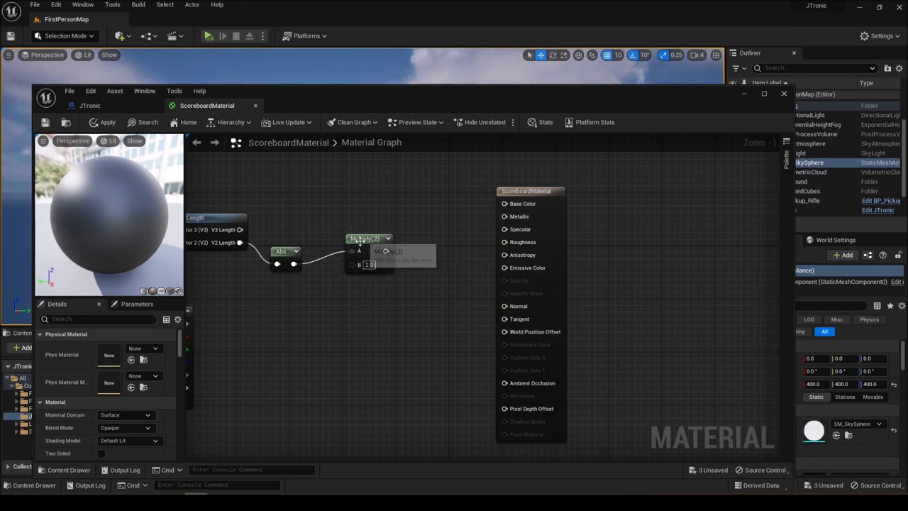
{"action": "left_click", "coordinate": [285, 241]}
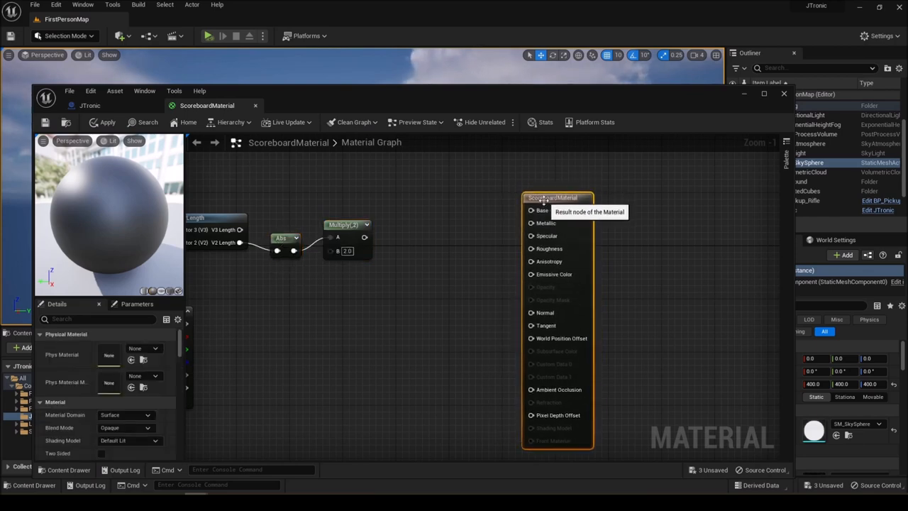
{"action": "mouse_move", "coordinate": [427, 273]}
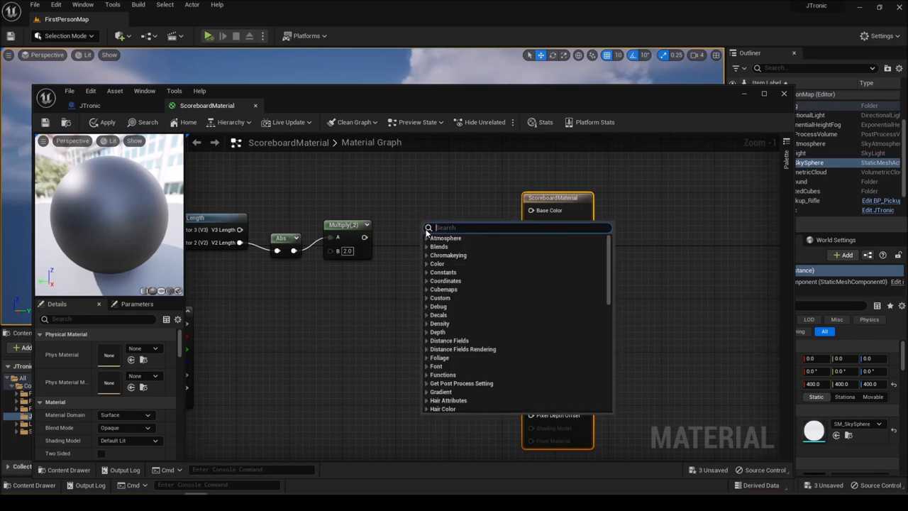
{"action": "mouse_move", "coordinate": [374, 244]}
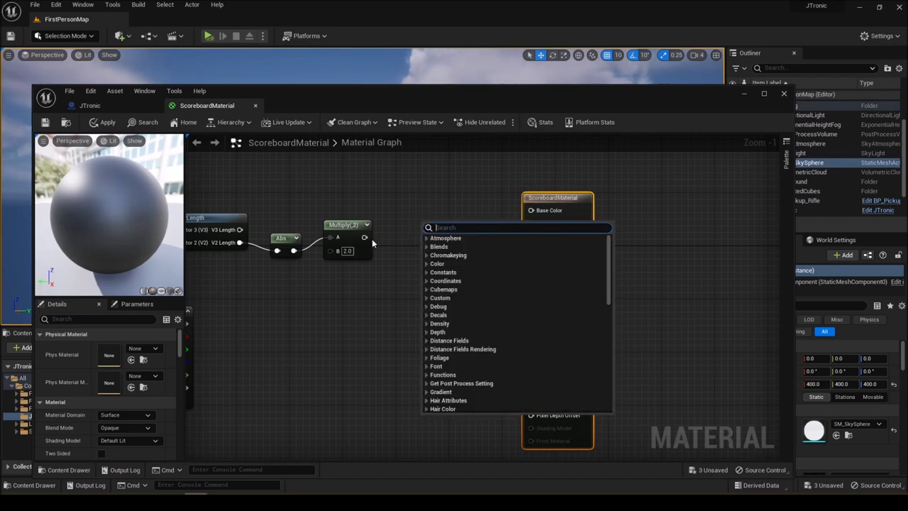
{"action": "mouse_move", "coordinate": [336, 275]}
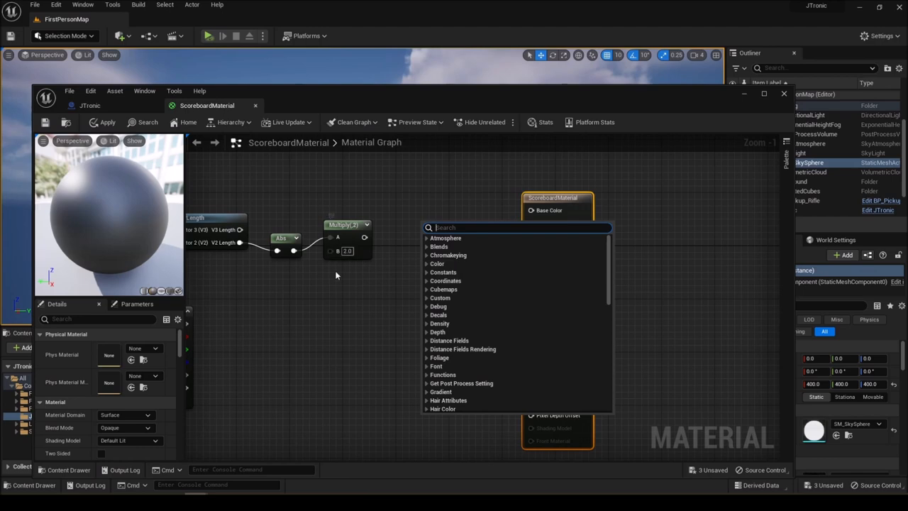
{"action": "mouse_move", "coordinate": [331, 312]}
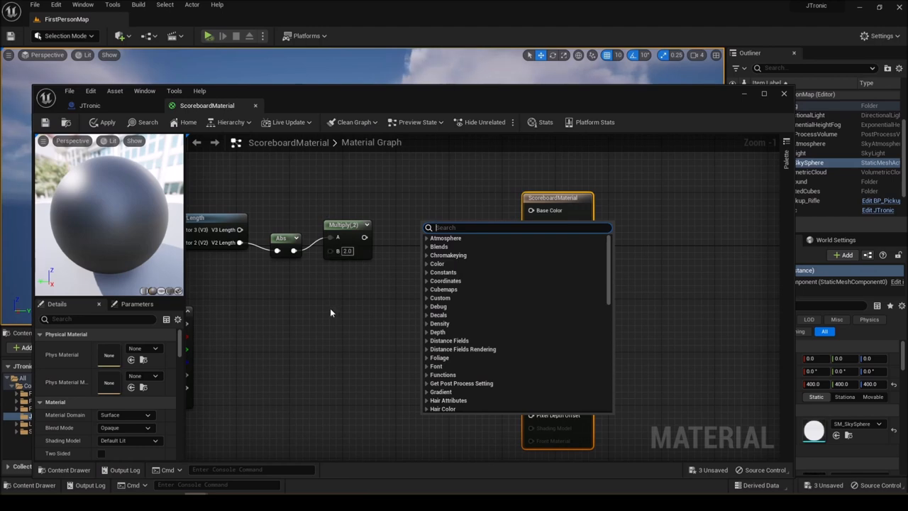
{"action": "mouse_move", "coordinate": [381, 306]}
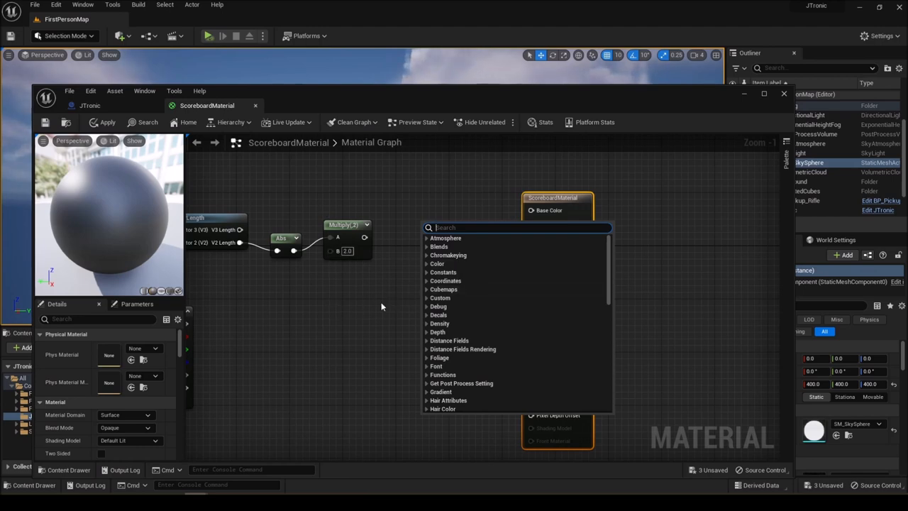
{"action": "mouse_move", "coordinate": [373, 309]}
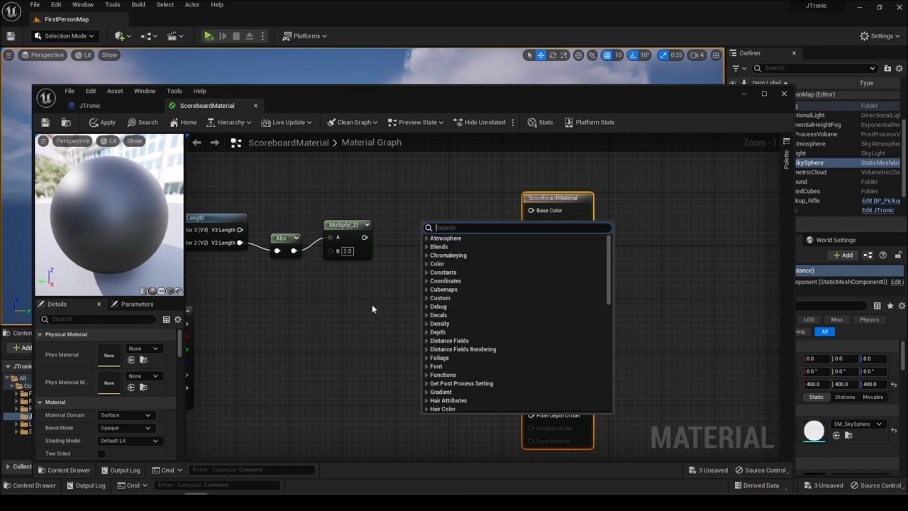
{"action": "mouse_move", "coordinate": [363, 310]}
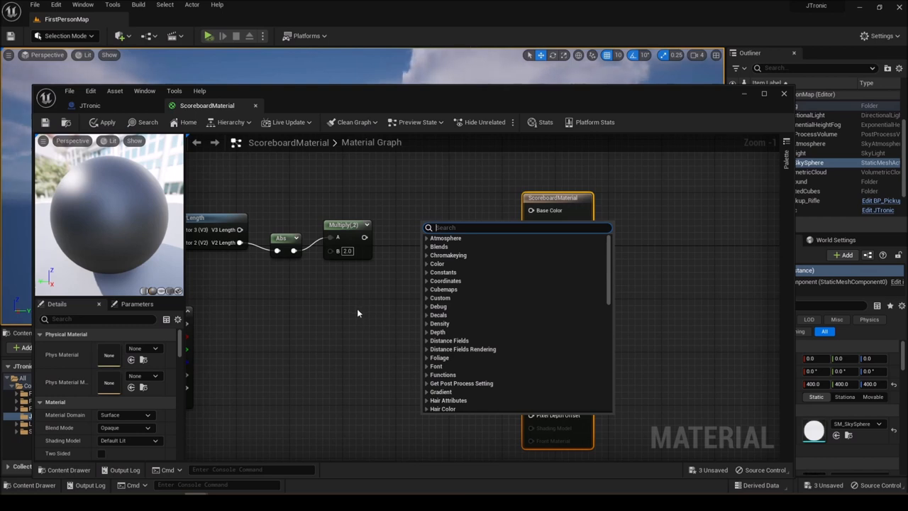
{"action": "mouse_move", "coordinate": [356, 314]}
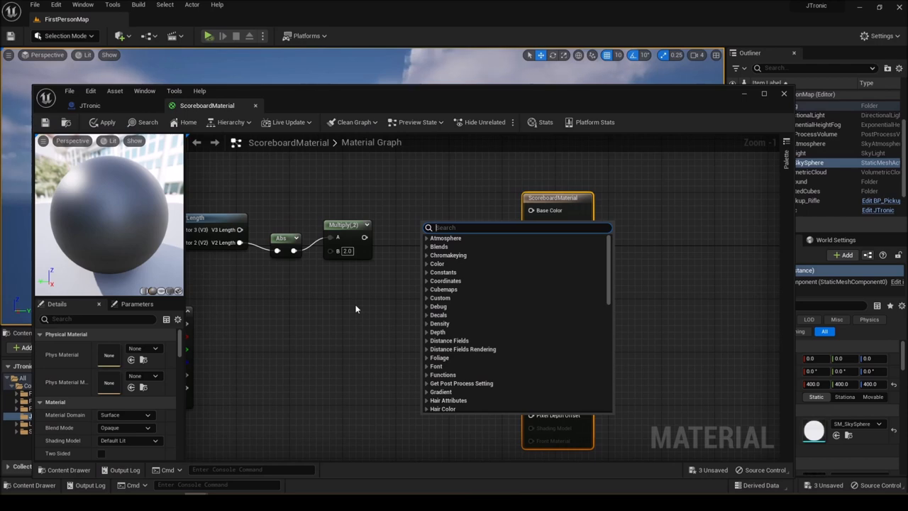
{"action": "type", "text": "sub"}
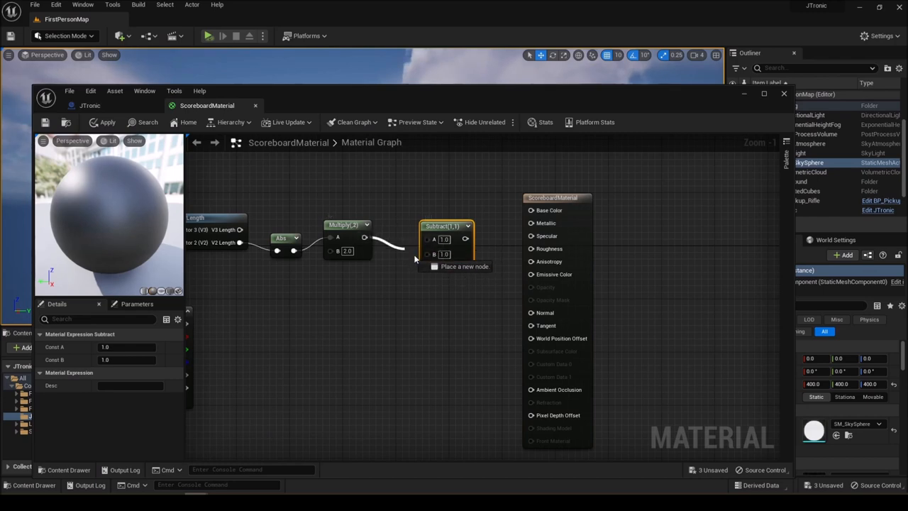
{"action": "mouse_move", "coordinate": [426, 224]}
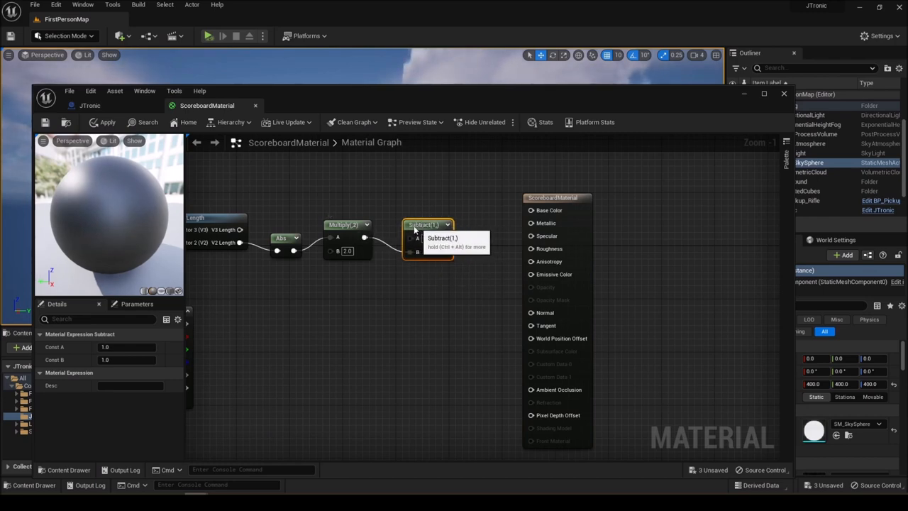
Multiply the 1-minus result by Texture Sample RGB into Emissive Color and apply
{"action": "left_click_drag", "start_coordinate": [425, 224], "coordinate": [414, 258]}
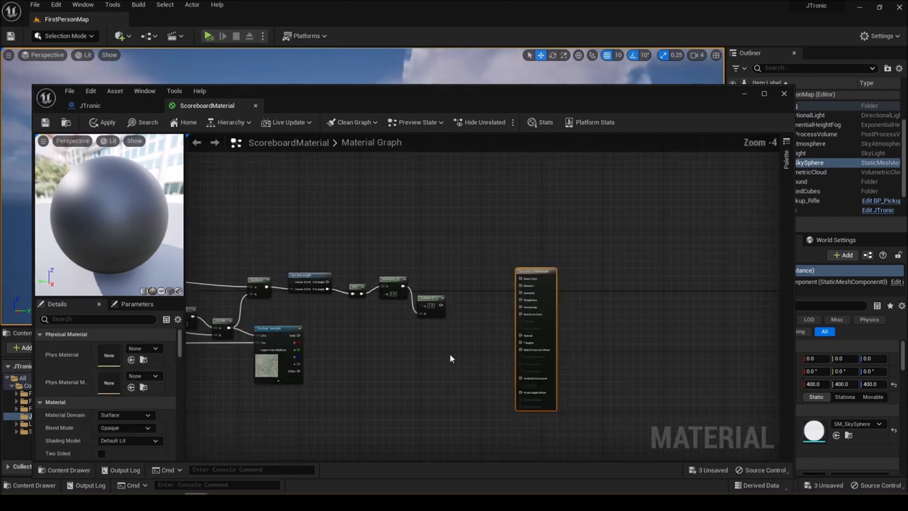
{"action": "scroll", "scroll_direction": "up", "scroll_amount": 3}
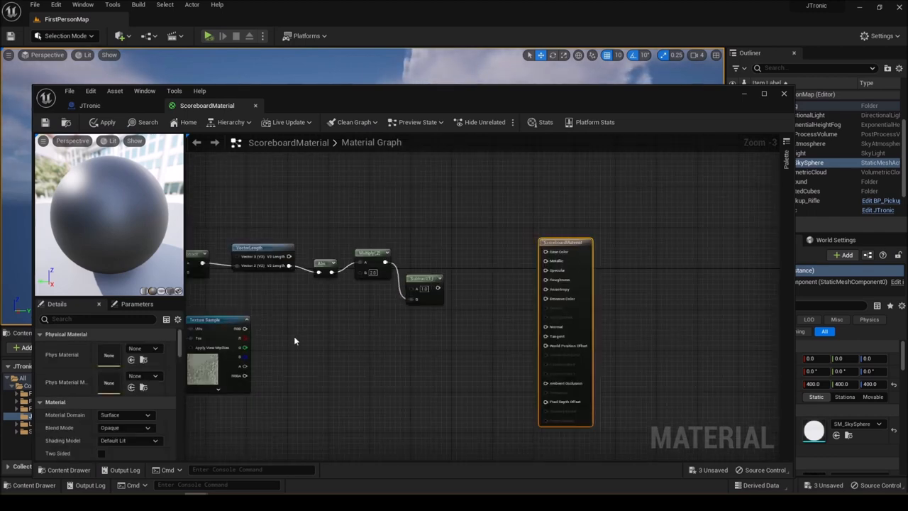
{"action": "mouse_move", "coordinate": [468, 319]}
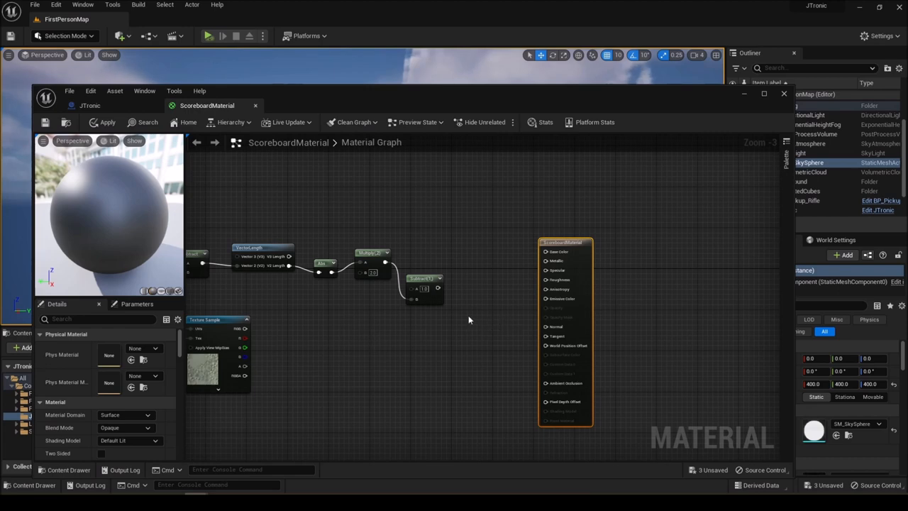
{"action": "type", "text": "m"}
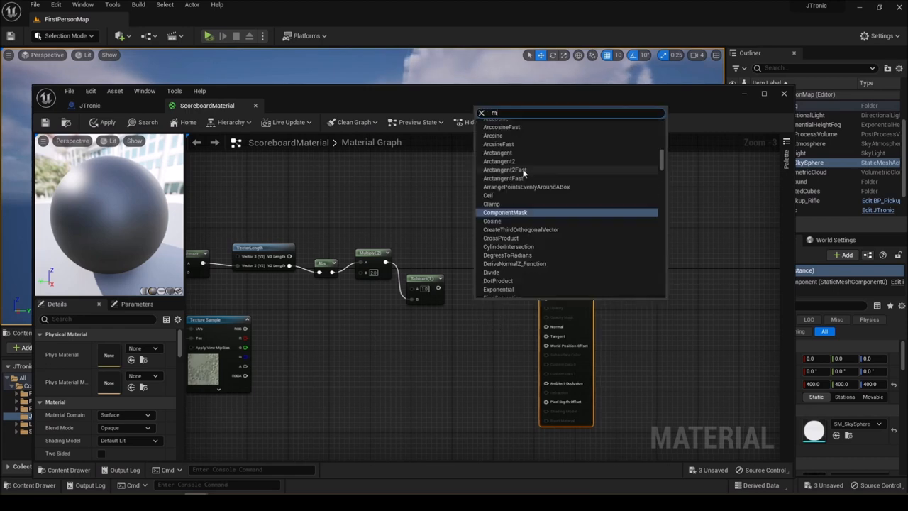
{"action": "type", "text": "ul"}
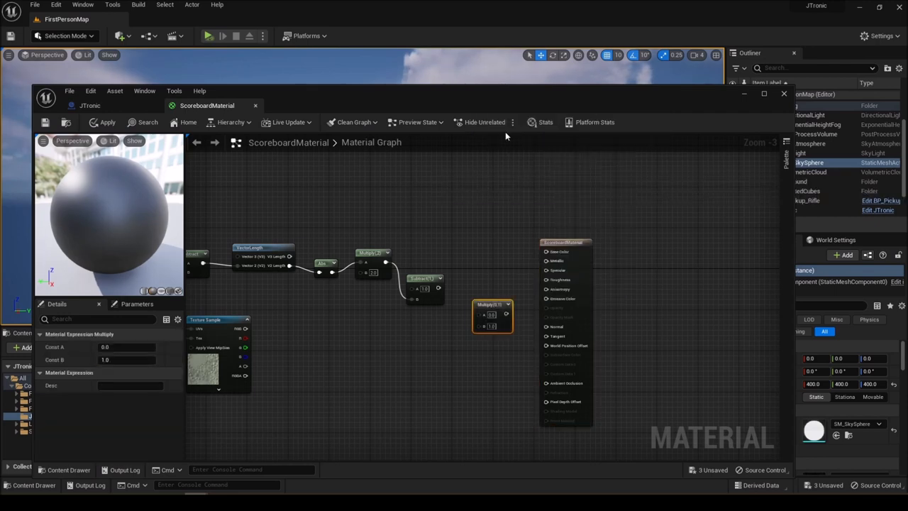
{"action": "mouse_move", "coordinate": [248, 331]}
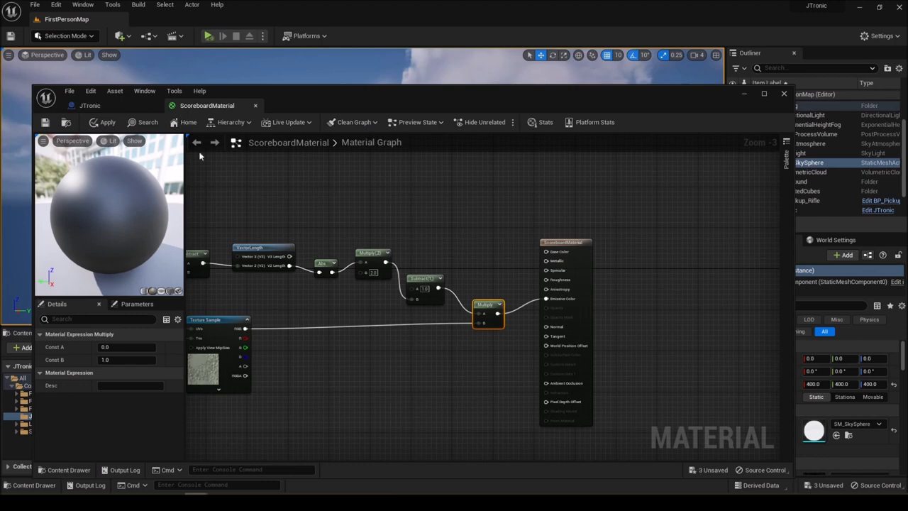
{"action": "left_click", "coordinate": [107, 122]}
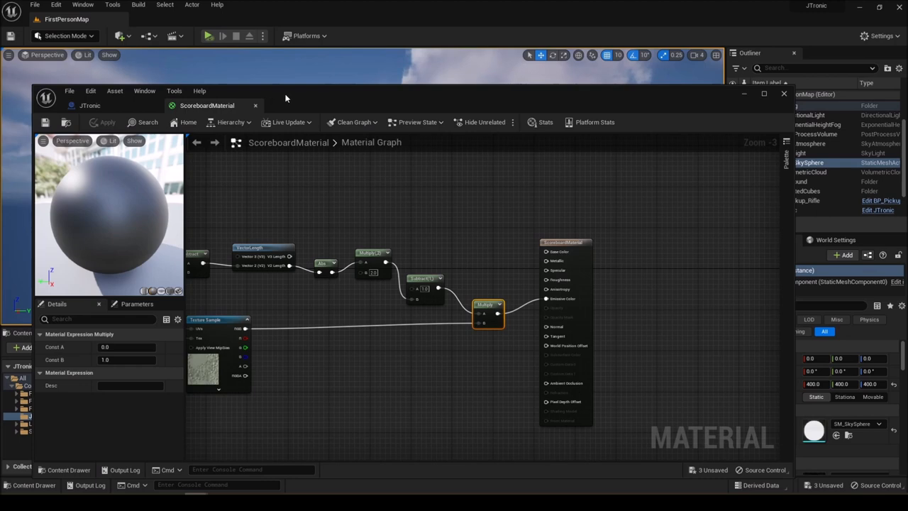
Return to the level and start Simulate with the updated material
{"action": "left_click", "coordinate": [255, 105]}
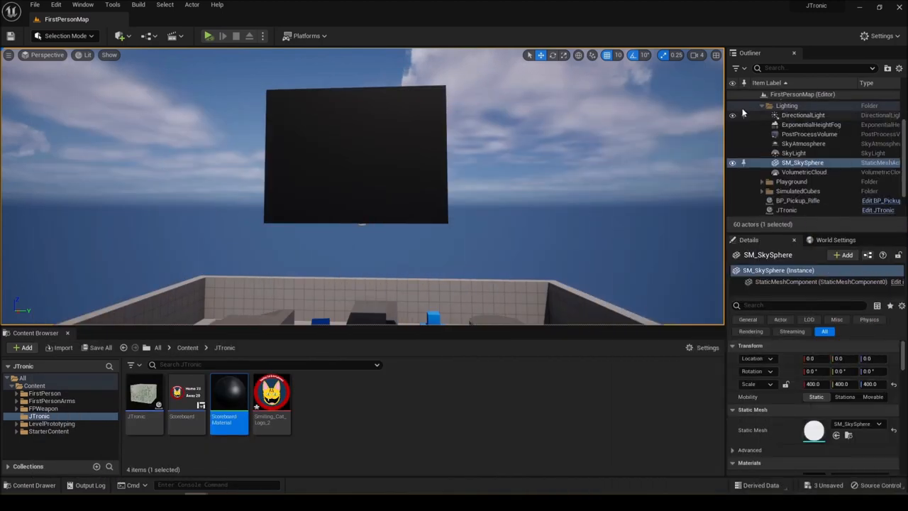
{"action": "mouse_move", "coordinate": [207, 35]}
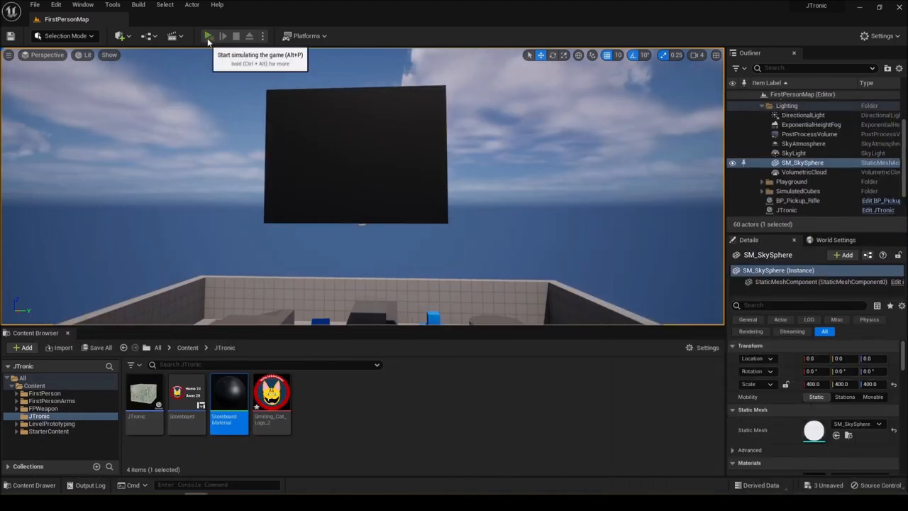
{"action": "left_click", "coordinate": [208, 35]}
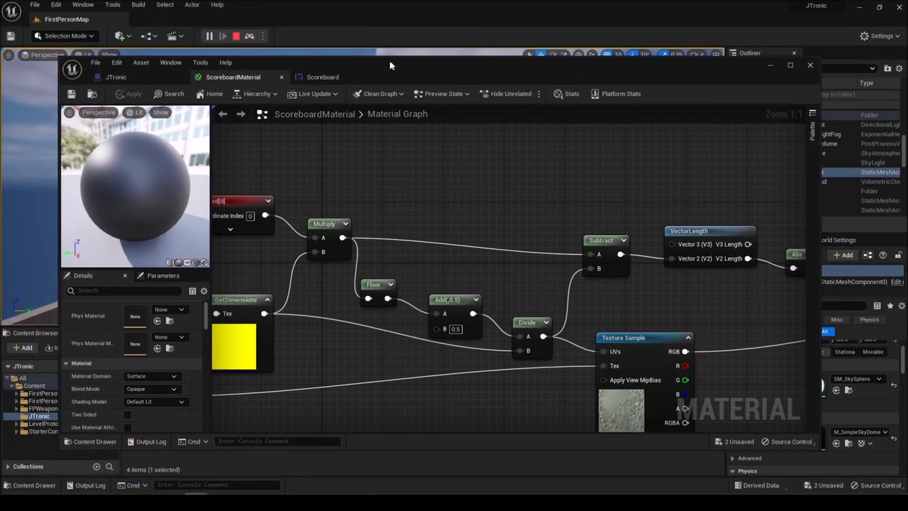
Zoom and pan the material graph to inspect the Add(0.5) and Subtract connections
{"action": "scroll", "scroll_direction": "down", "scroll_amount": 3}
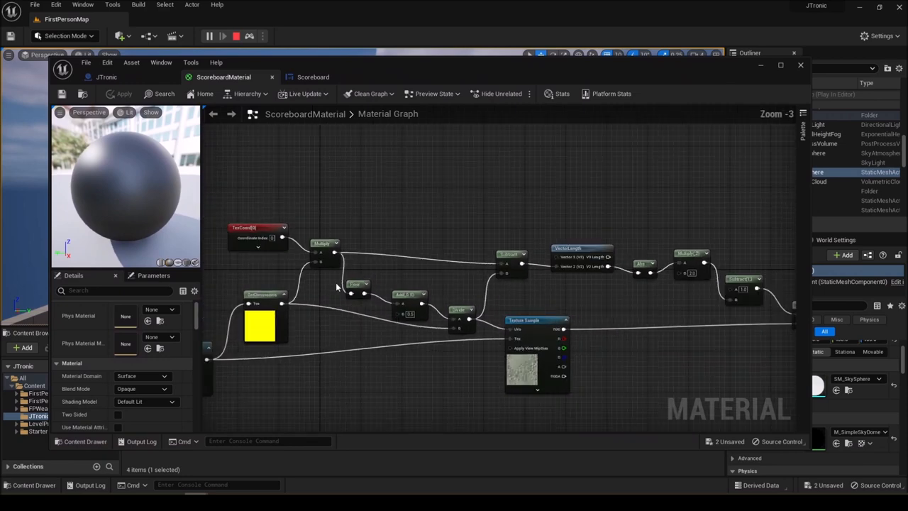
{"action": "left_click_drag", "start_coordinate": [425, 284], "coordinate": [454, 287]}
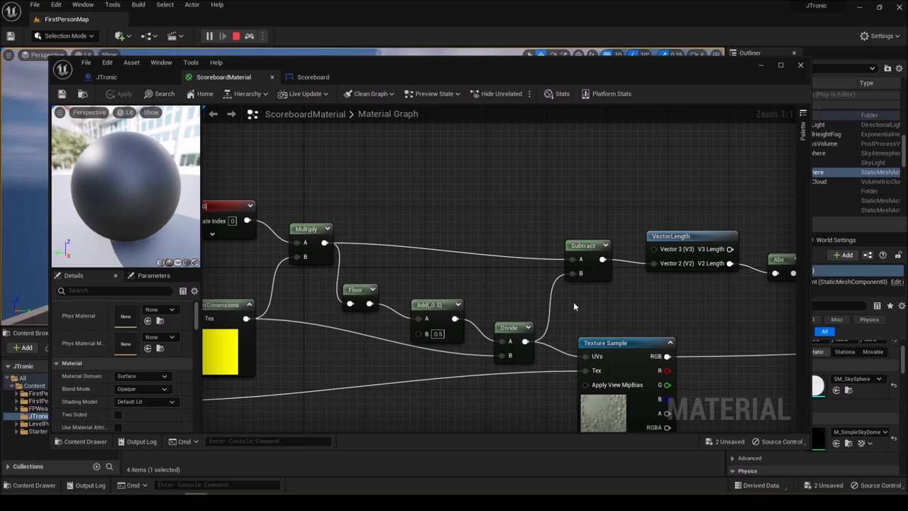
{"action": "mouse_move", "coordinate": [471, 277]}
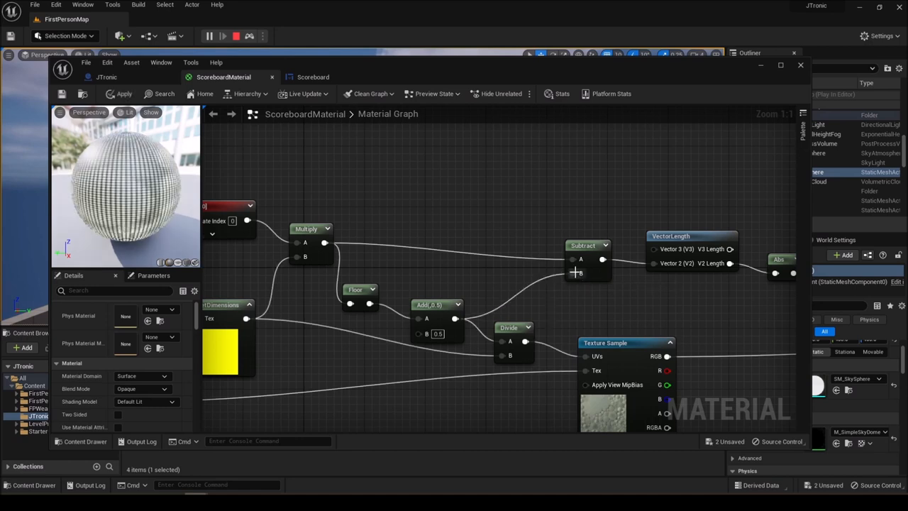
{"action": "mouse_move", "coordinate": [580, 275]}
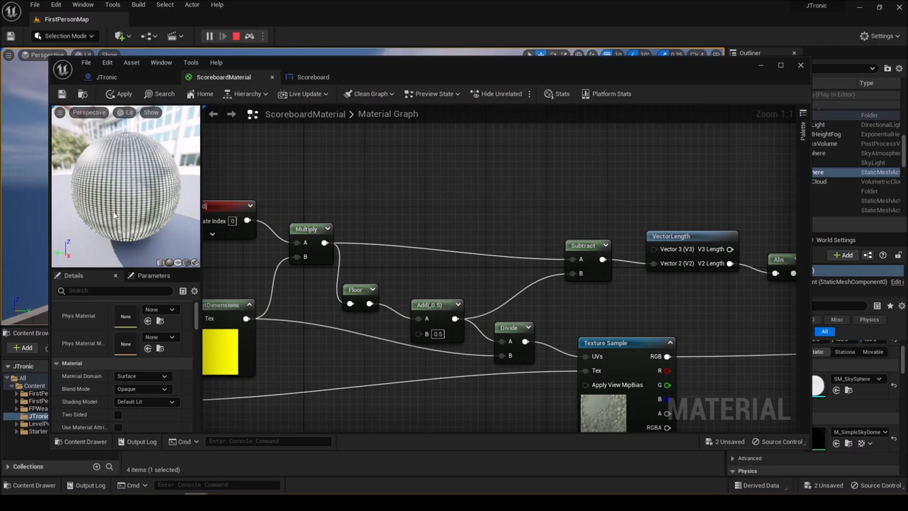
{"action": "mouse_move", "coordinate": [62, 94]}
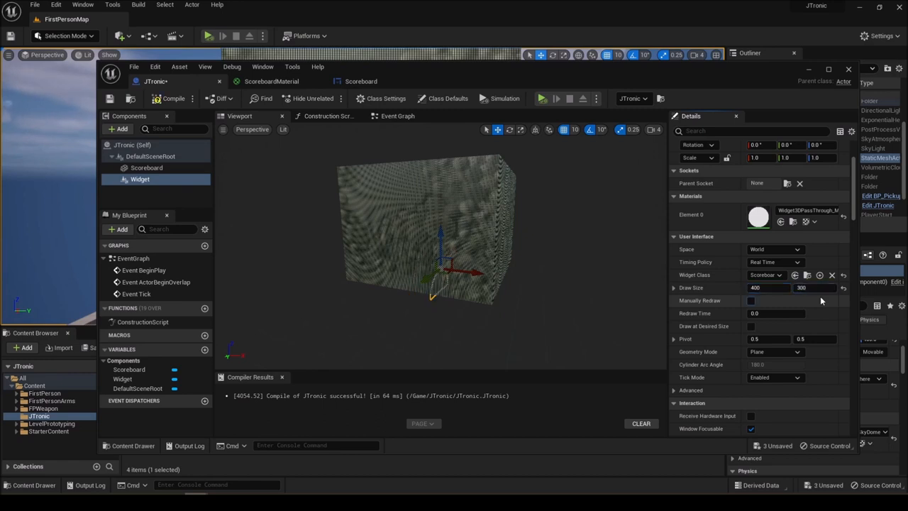
{"action": "mouse_move", "coordinate": [768, 287]}
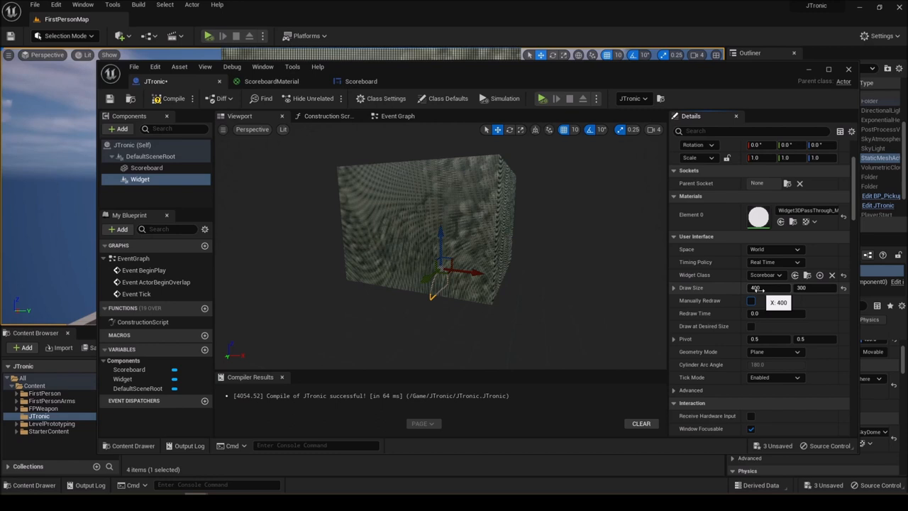
{"action": "mouse_move", "coordinate": [689, 288]}
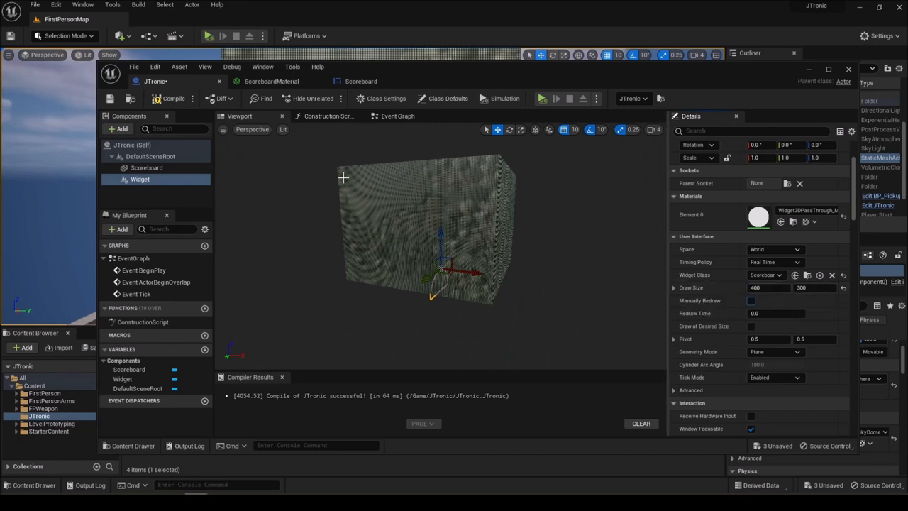
{"action": "mouse_move", "coordinate": [167, 98]}
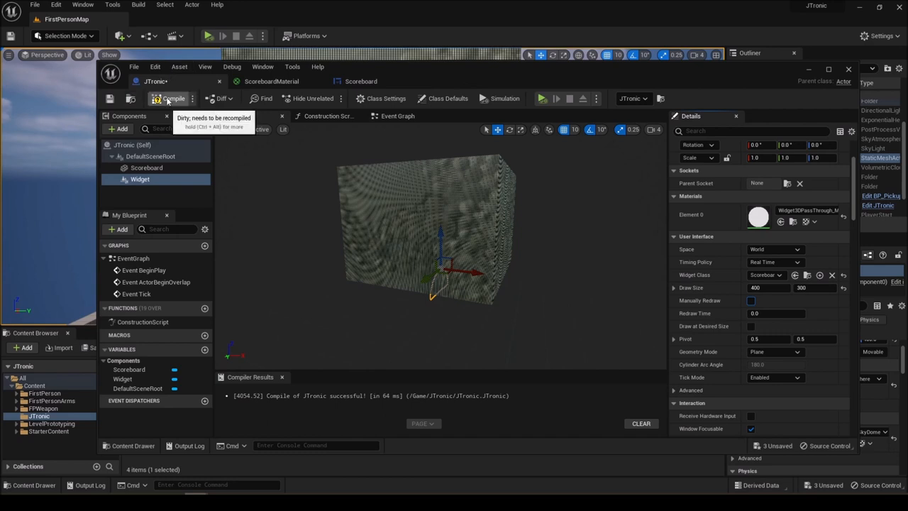
Compile the JTronic blueprint with its widget Draw Size at 400 x 300
{"action": "left_click", "coordinate": [171, 98]}
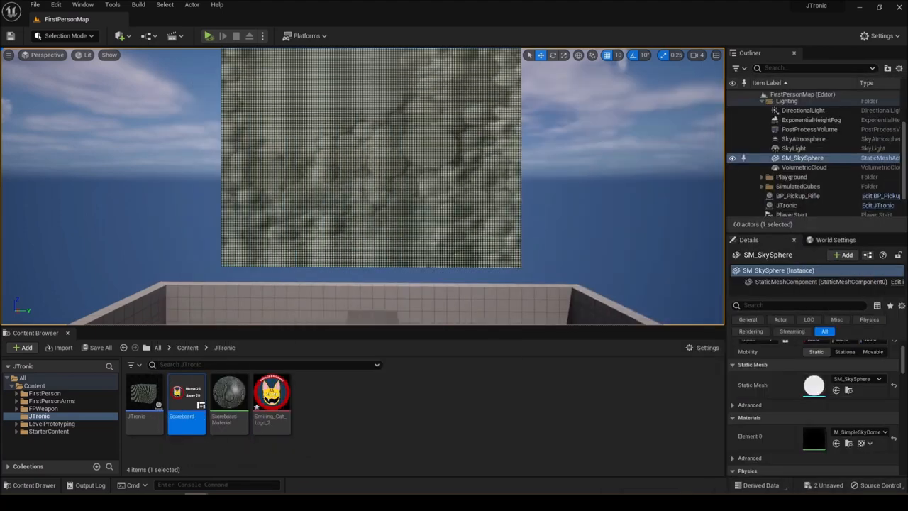
Simulate the level to check the cropped logo on the panel, then stop
{"action": "left_click", "coordinate": [207, 36]}
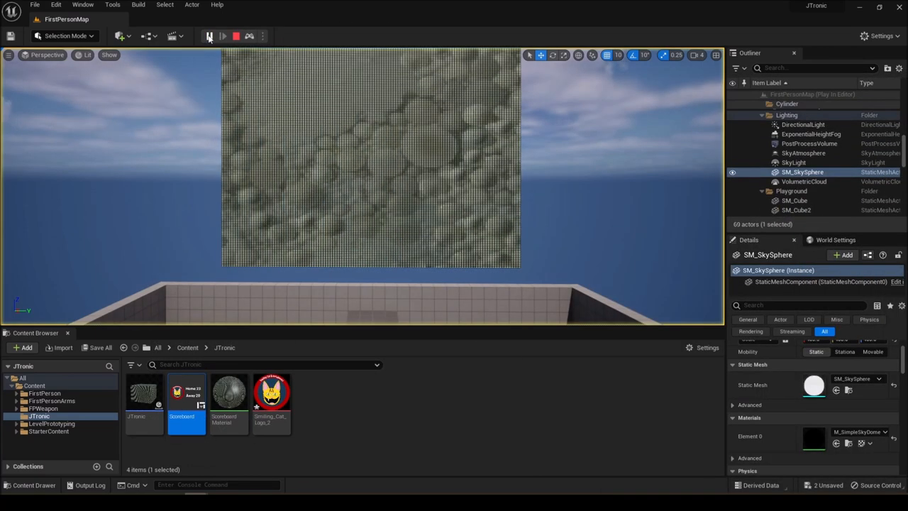
{"action": "left_click", "coordinate": [208, 36]}
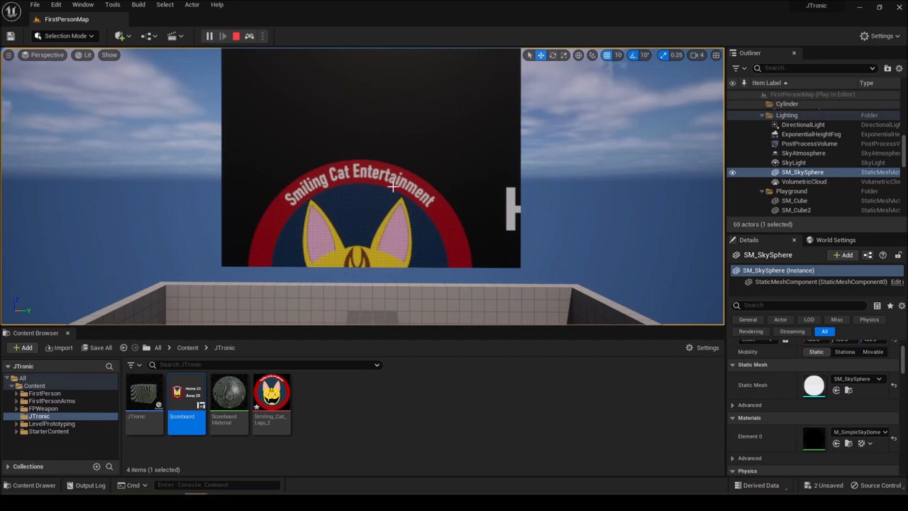
{"action": "mouse_move", "coordinate": [236, 36]}
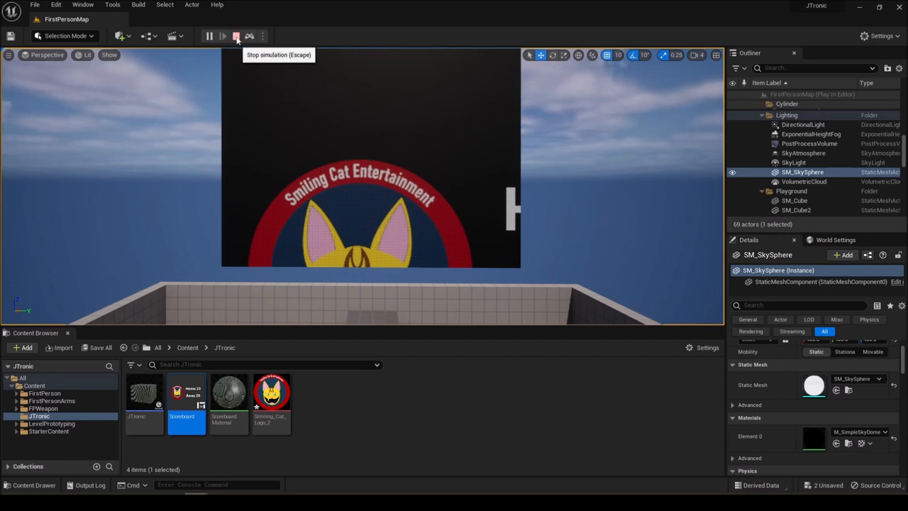
{"action": "left_click", "coordinate": [236, 36]}
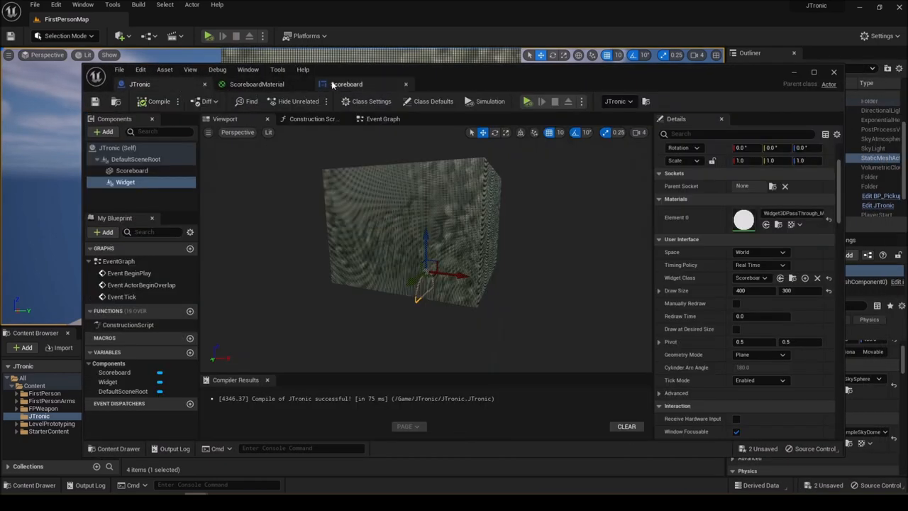
Resize the Scoreboard canvas to 400x300, shrink the cat logo and move Away 20 inside
{"action": "left_click", "coordinate": [348, 83]}
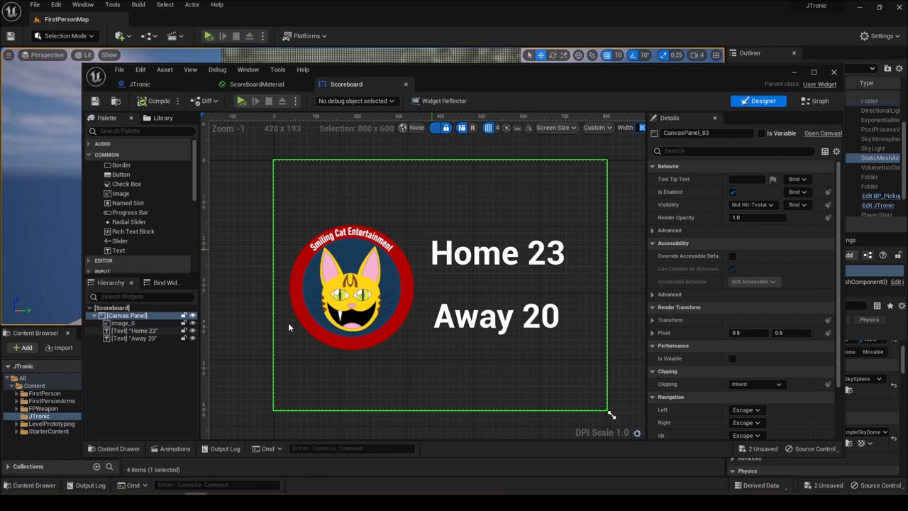
{"action": "left_click_drag", "start_coordinate": [607, 415], "coordinate": [443, 415]}
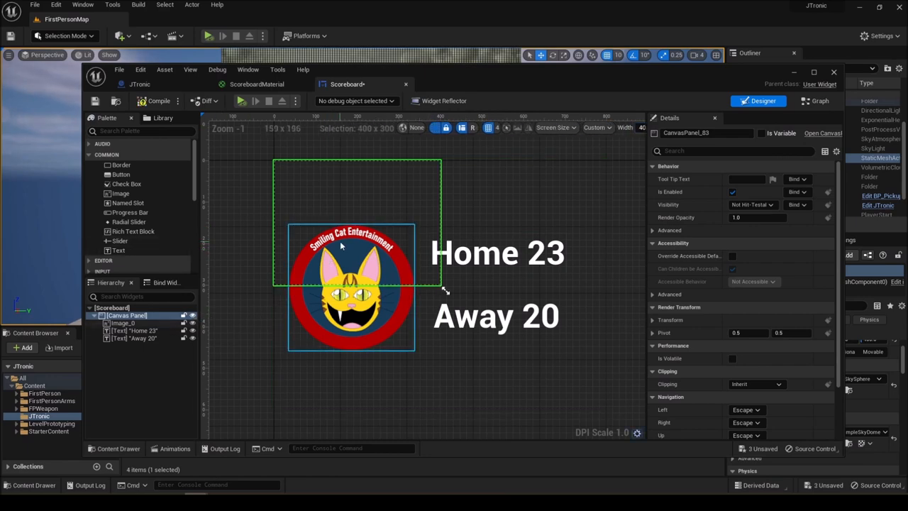
{"action": "left_click", "coordinate": [122, 323]}
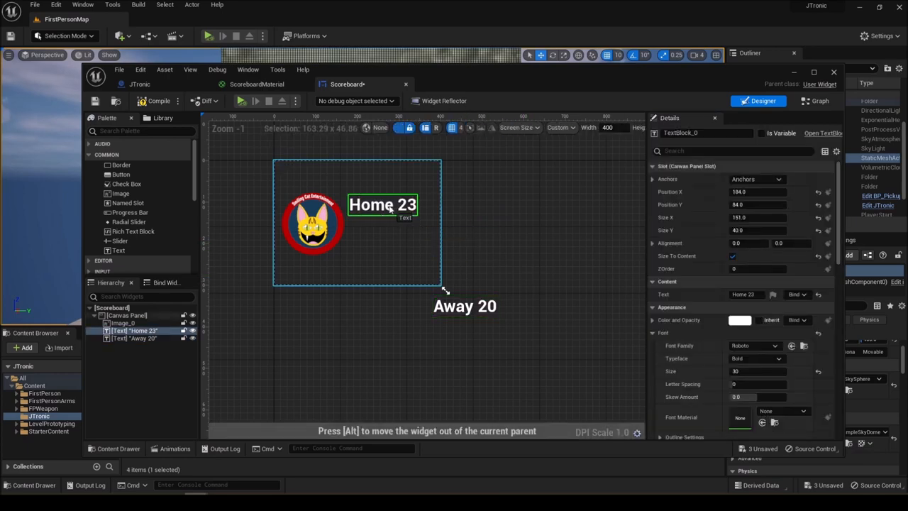
{"action": "left_click", "coordinate": [135, 338]}
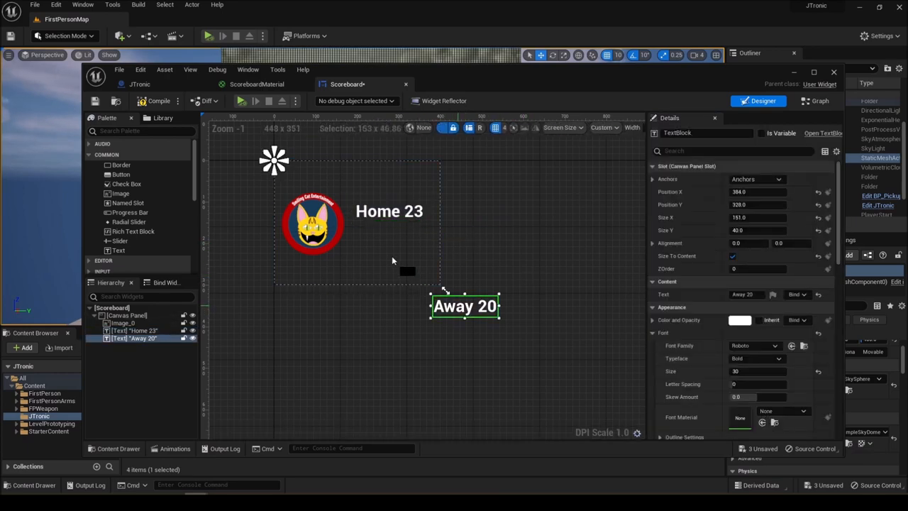
{"action": "left_click_drag", "start_coordinate": [464, 305], "coordinate": [389, 237]}
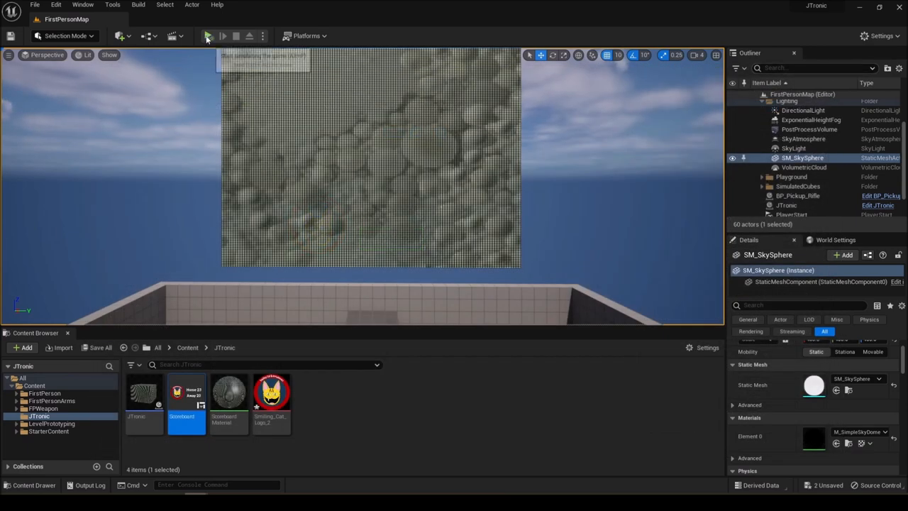
Simulate to view the dotted cat logo, Home 23 and Away 20 on the board
{"action": "left_click", "coordinate": [207, 36]}
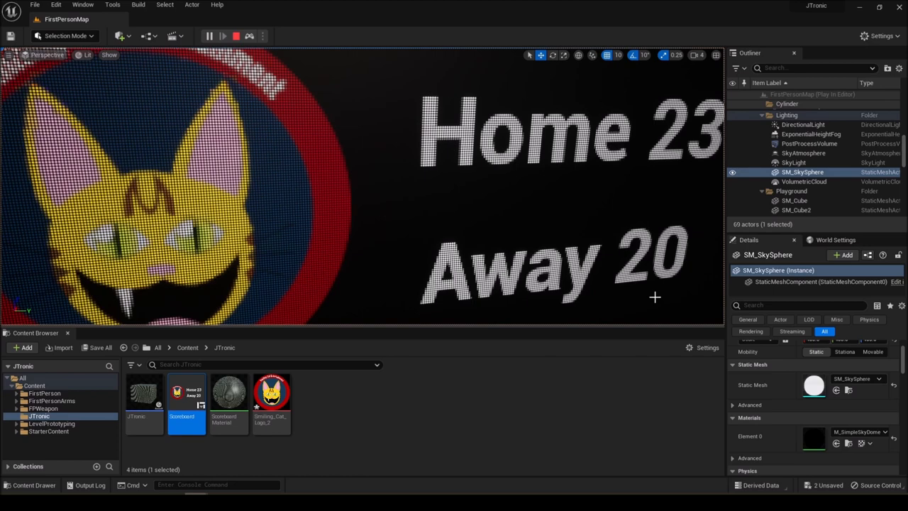
{"action": "mouse_move", "coordinate": [625, 294]}
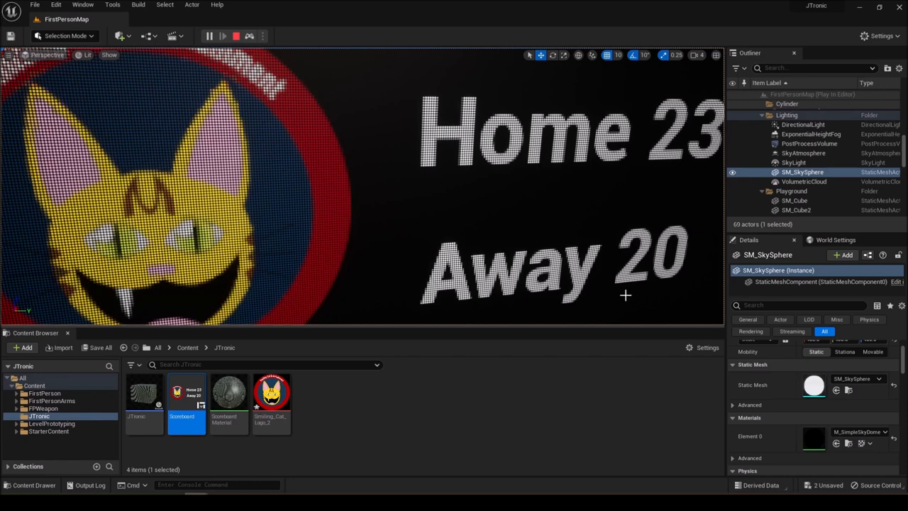